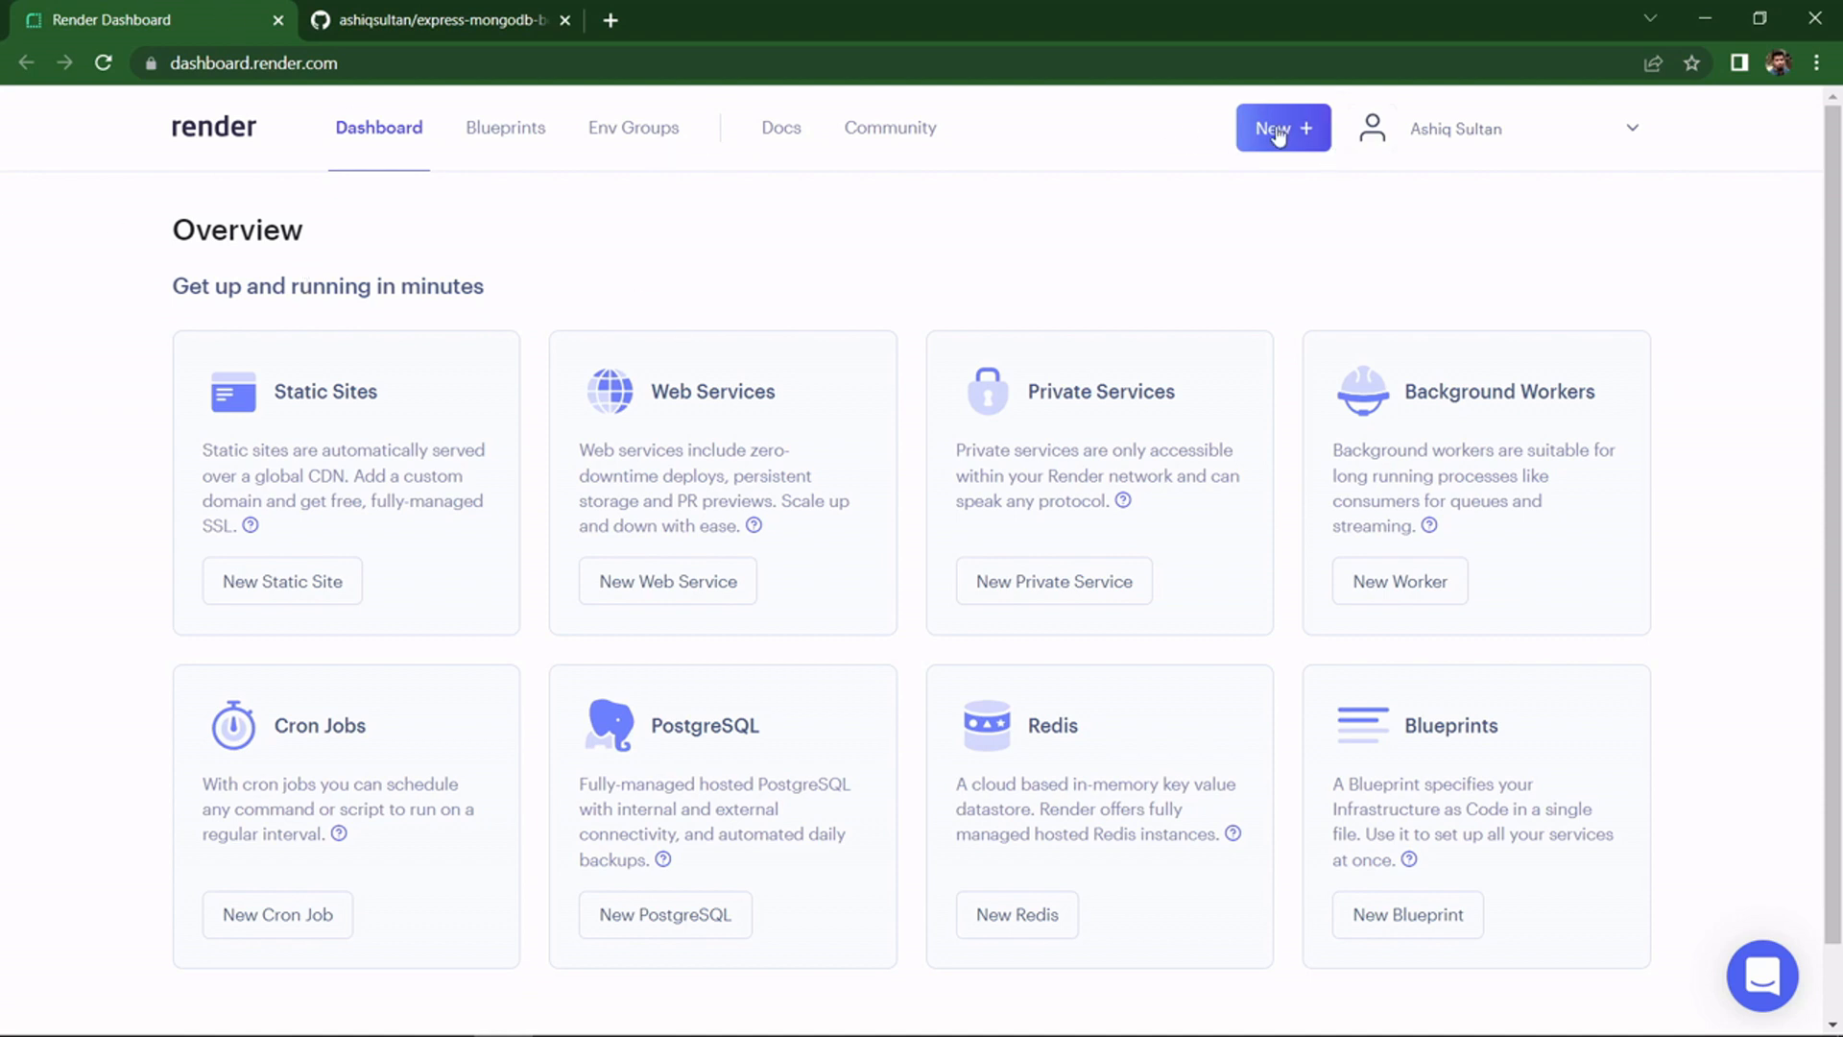
- Start creating a new Web Service from the Render dashboard's New menu
click(1281, 129)
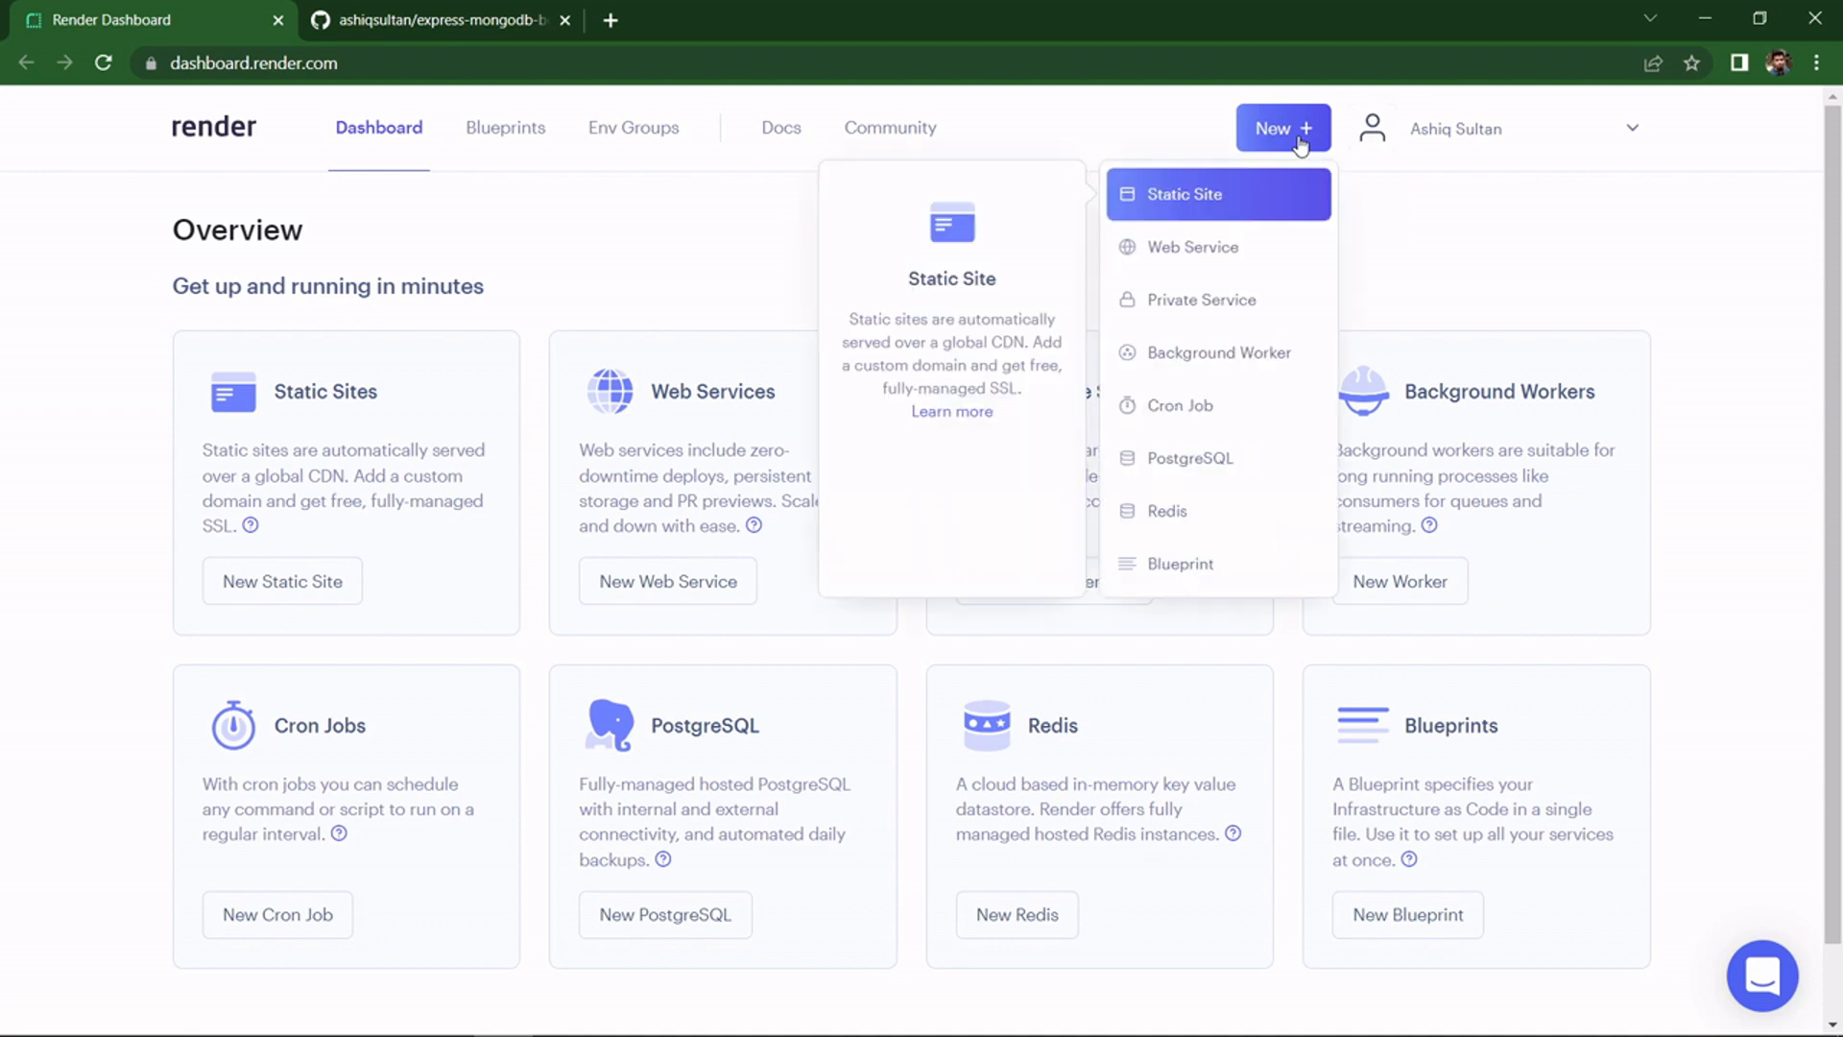
mouse_move(1193, 248)
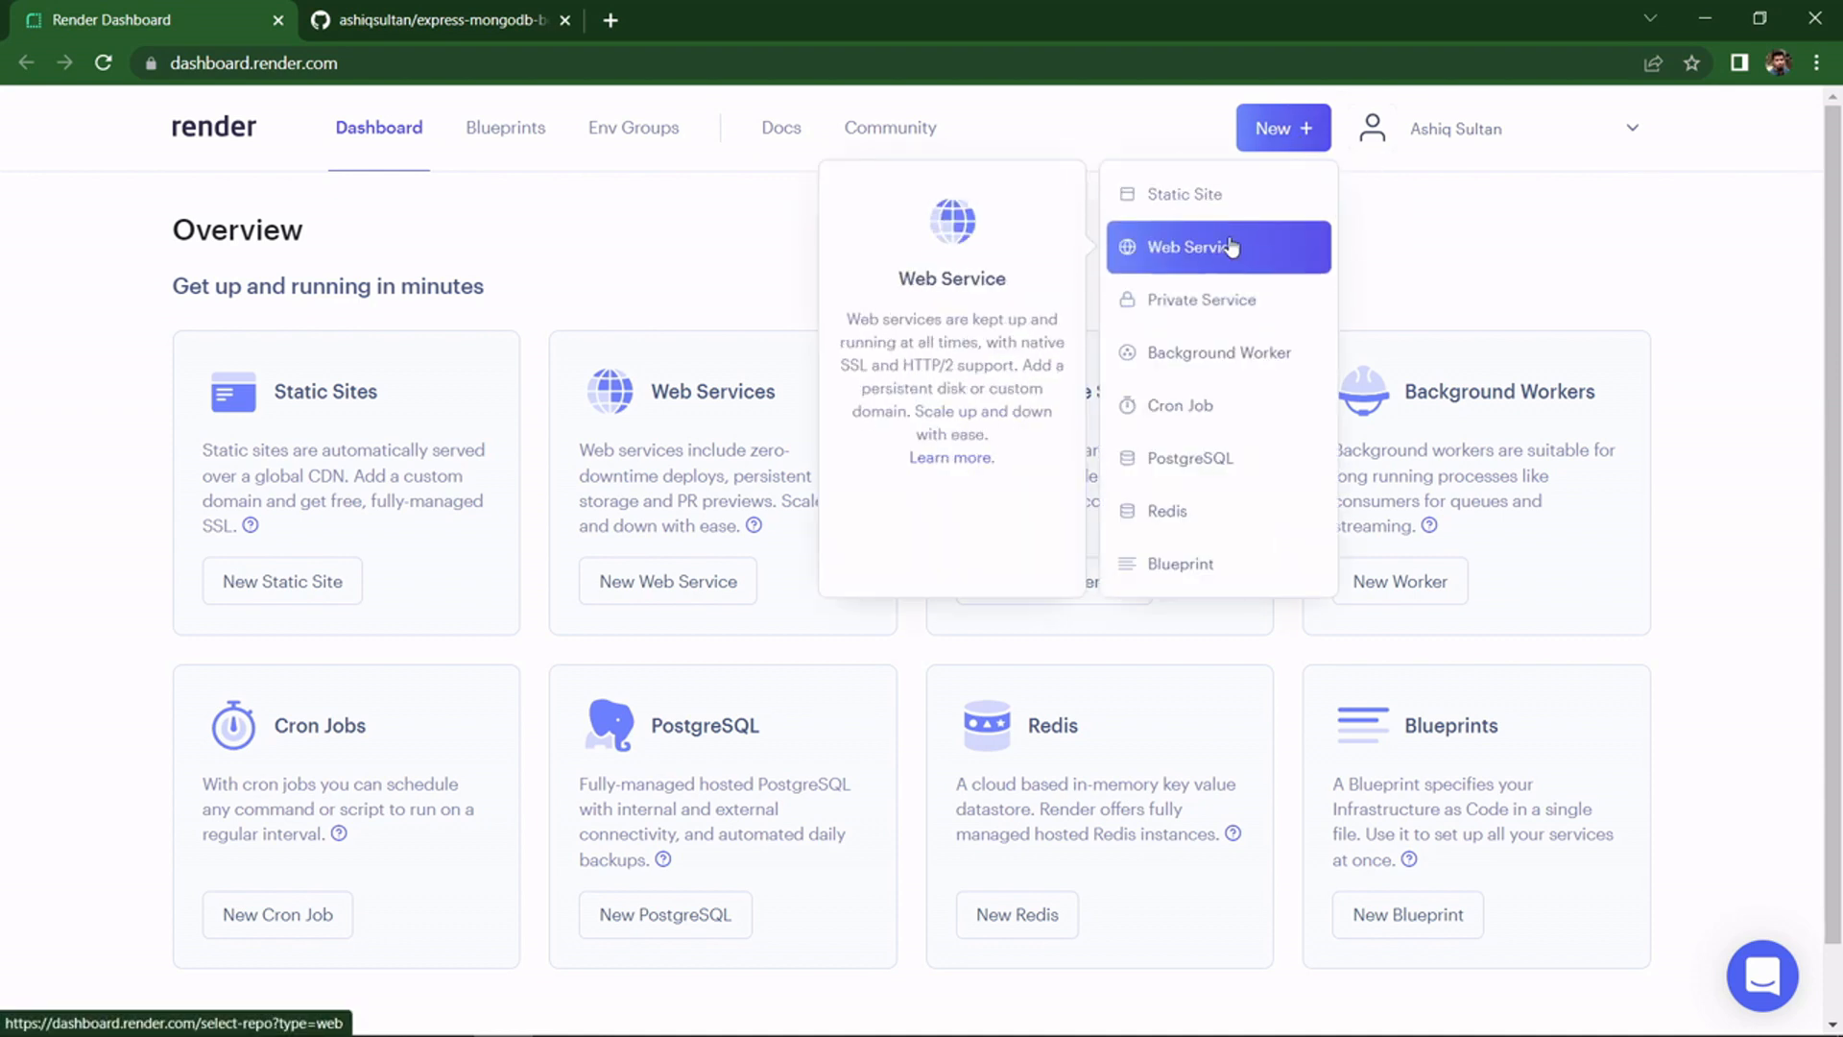
click(1193, 248)
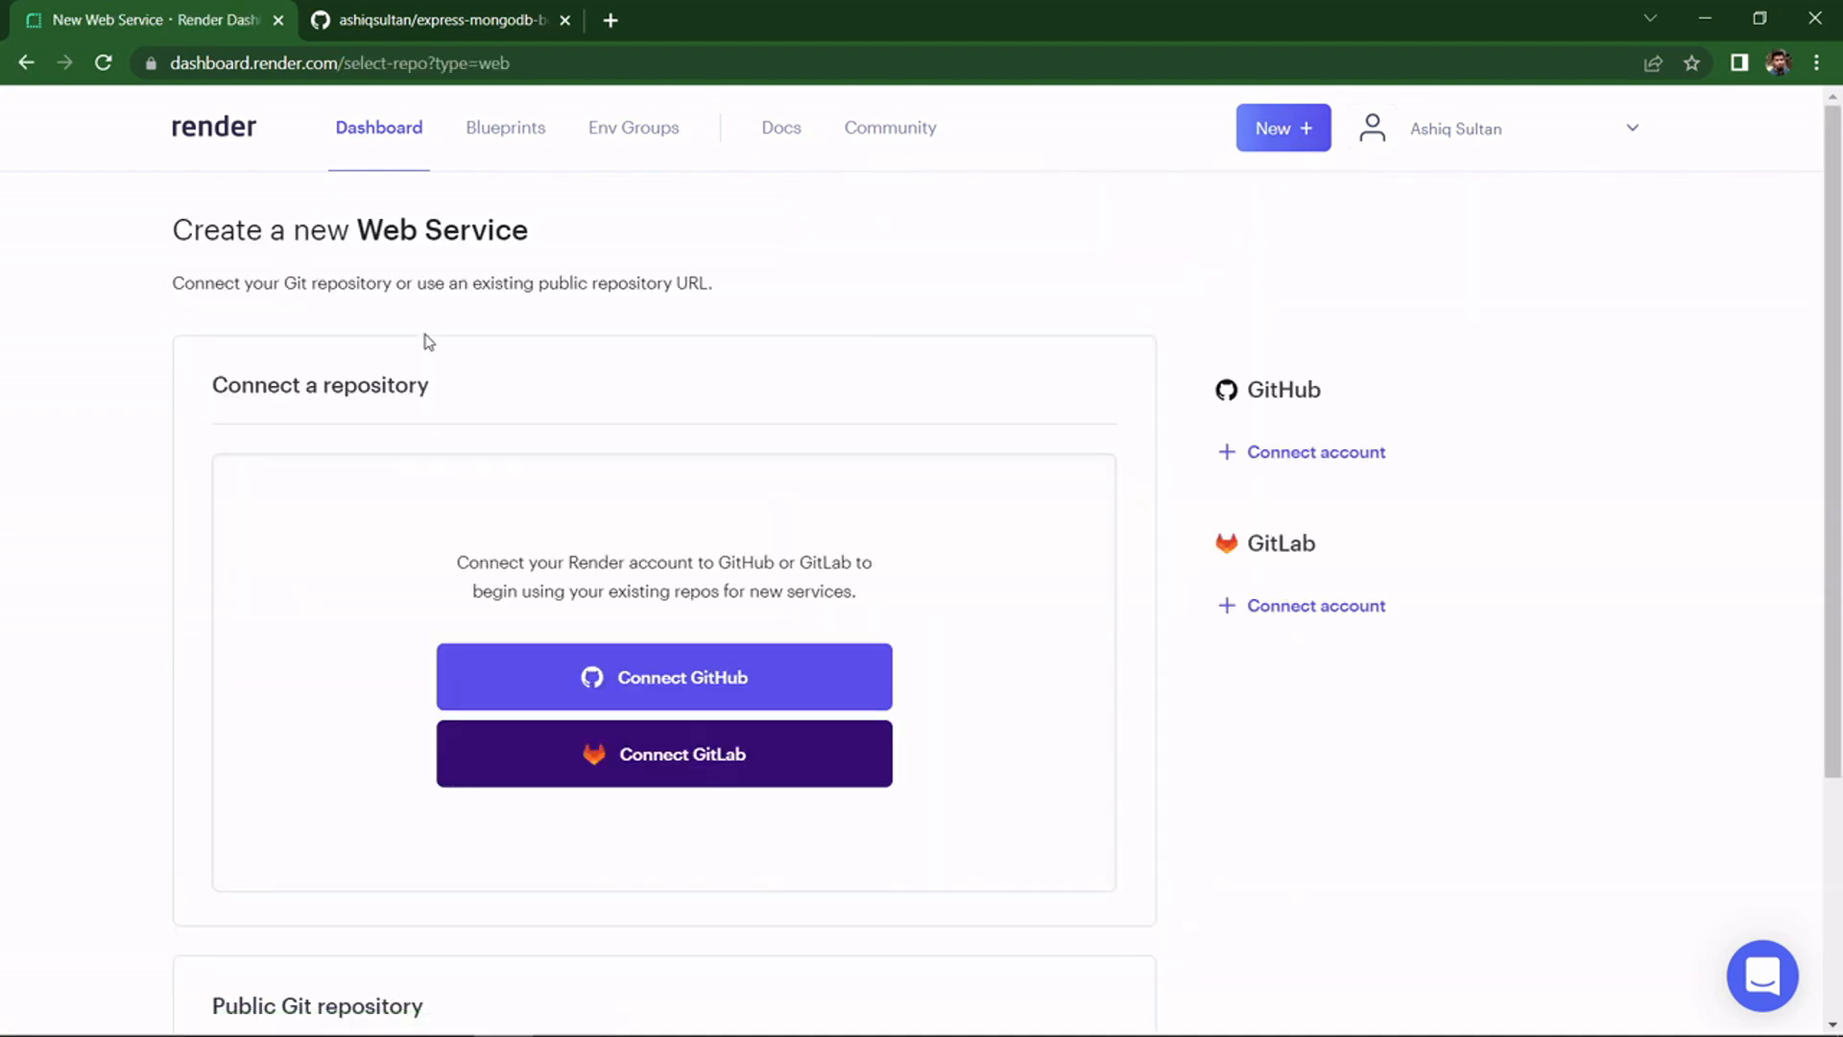
mouse_move(1459, 514)
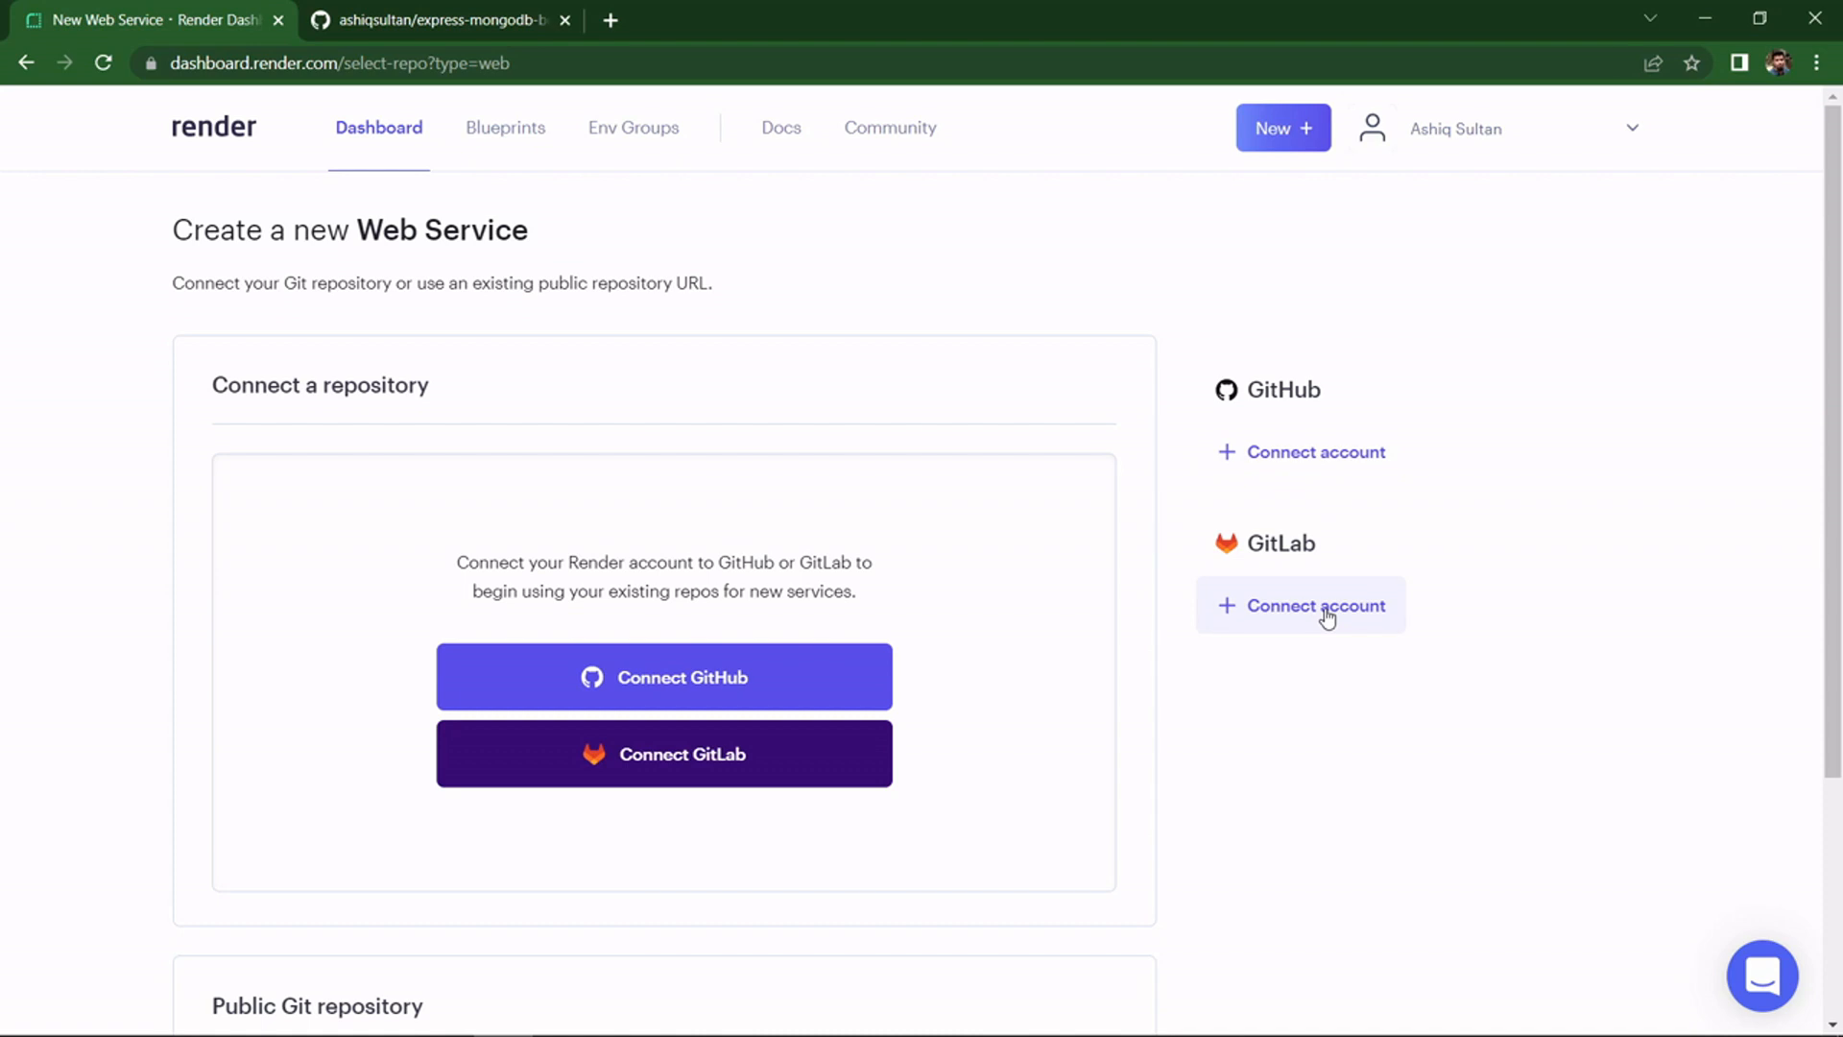
mouse_move(1340, 458)
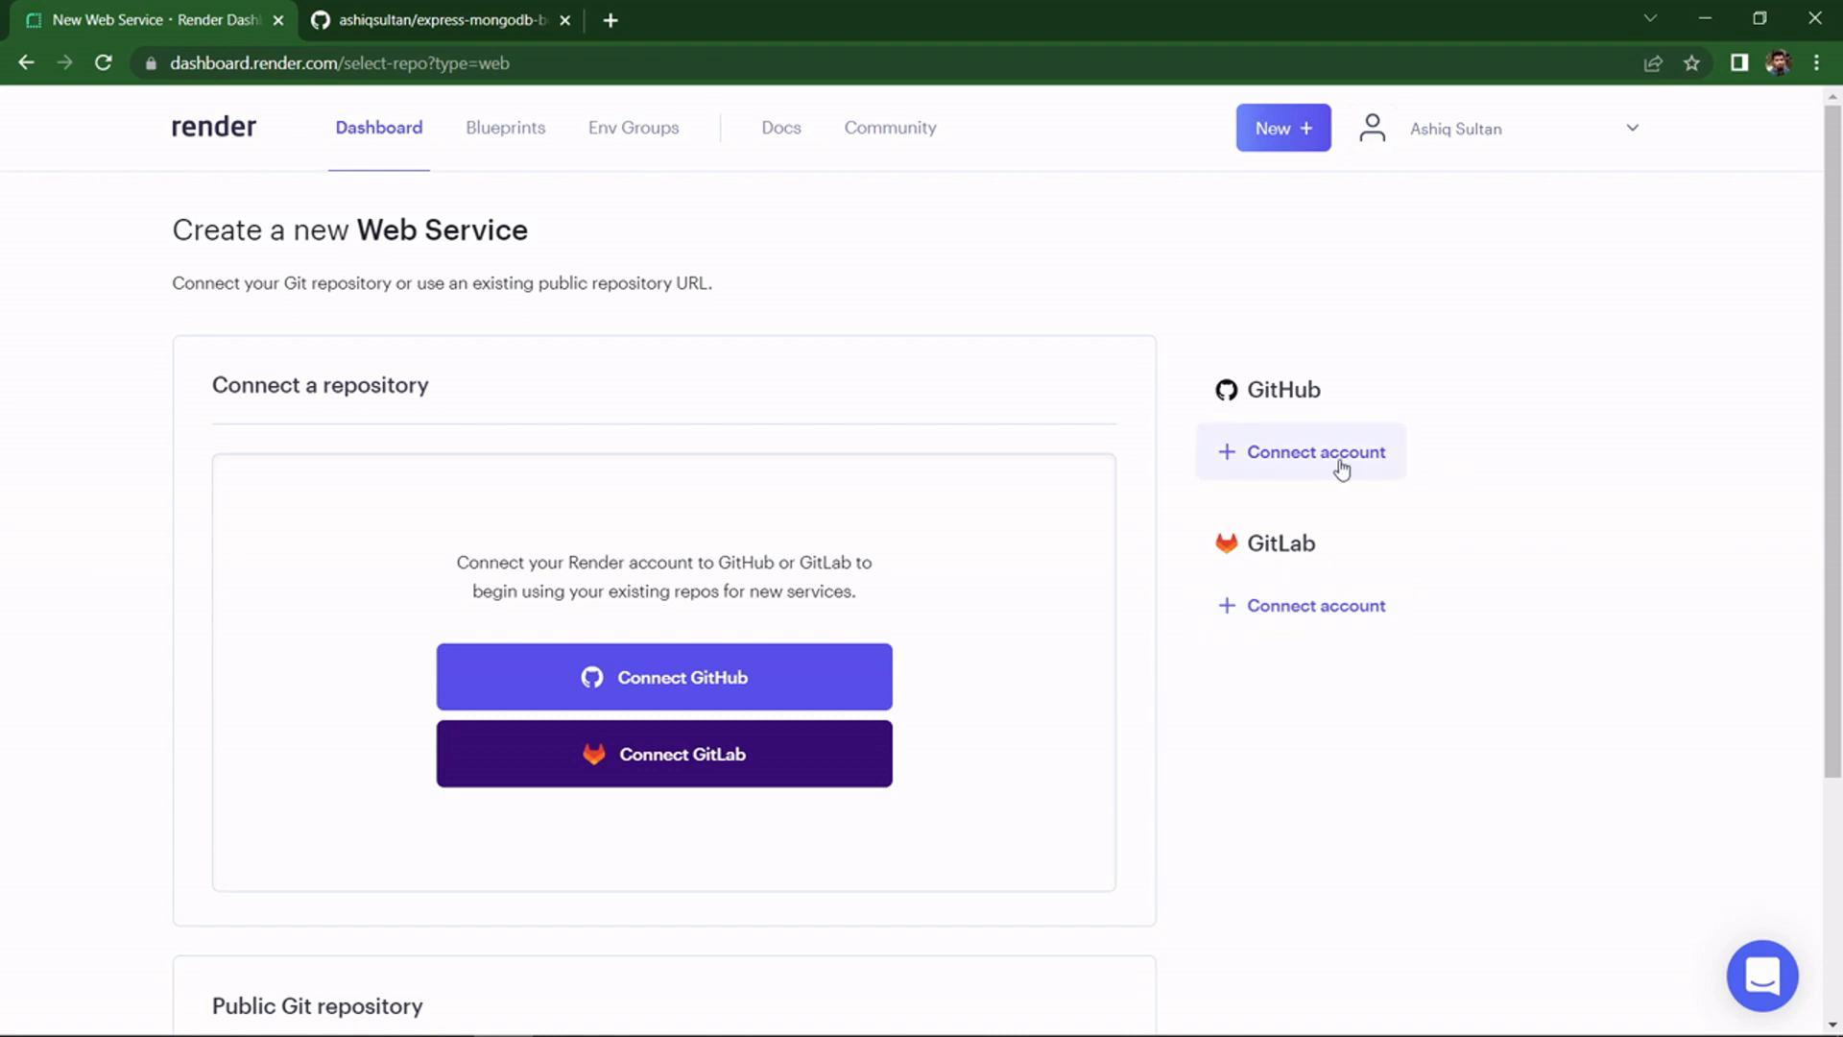
mouse_move(1365, 459)
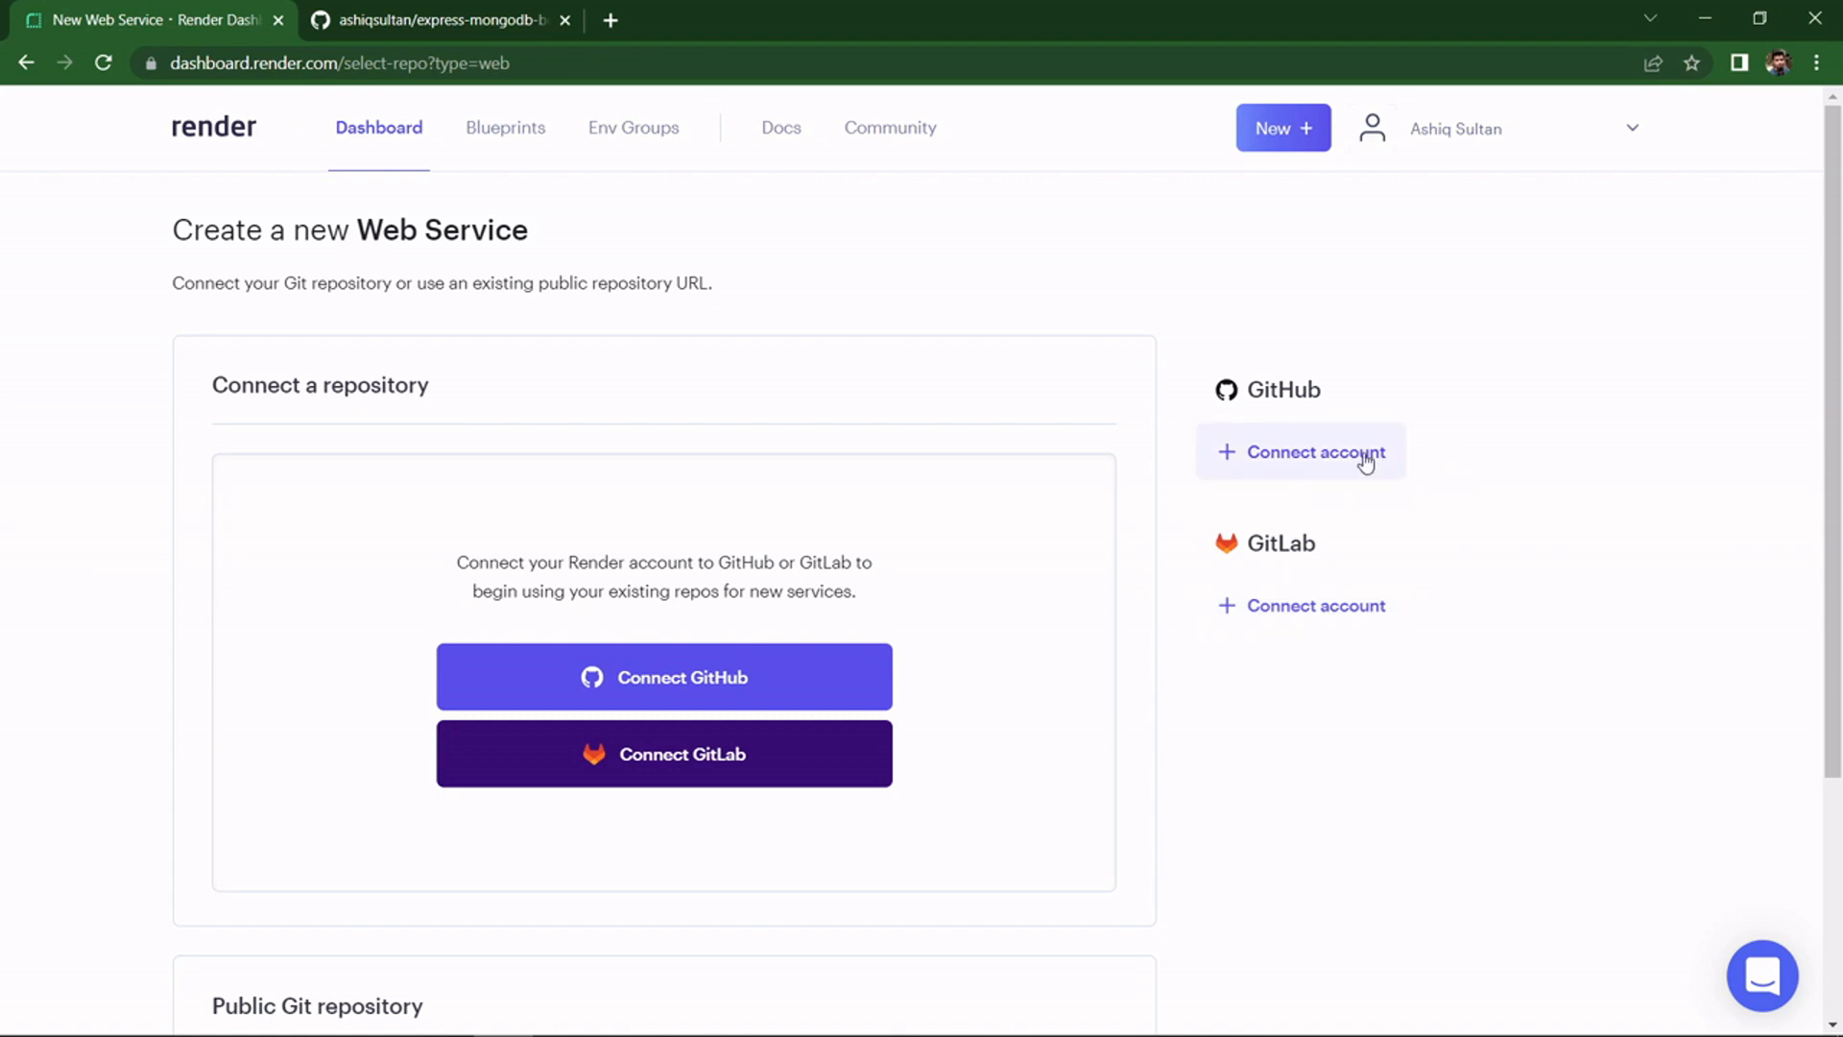
- Connect the GitHub account, authorize Render, and install it for all repositories
click(663, 676)
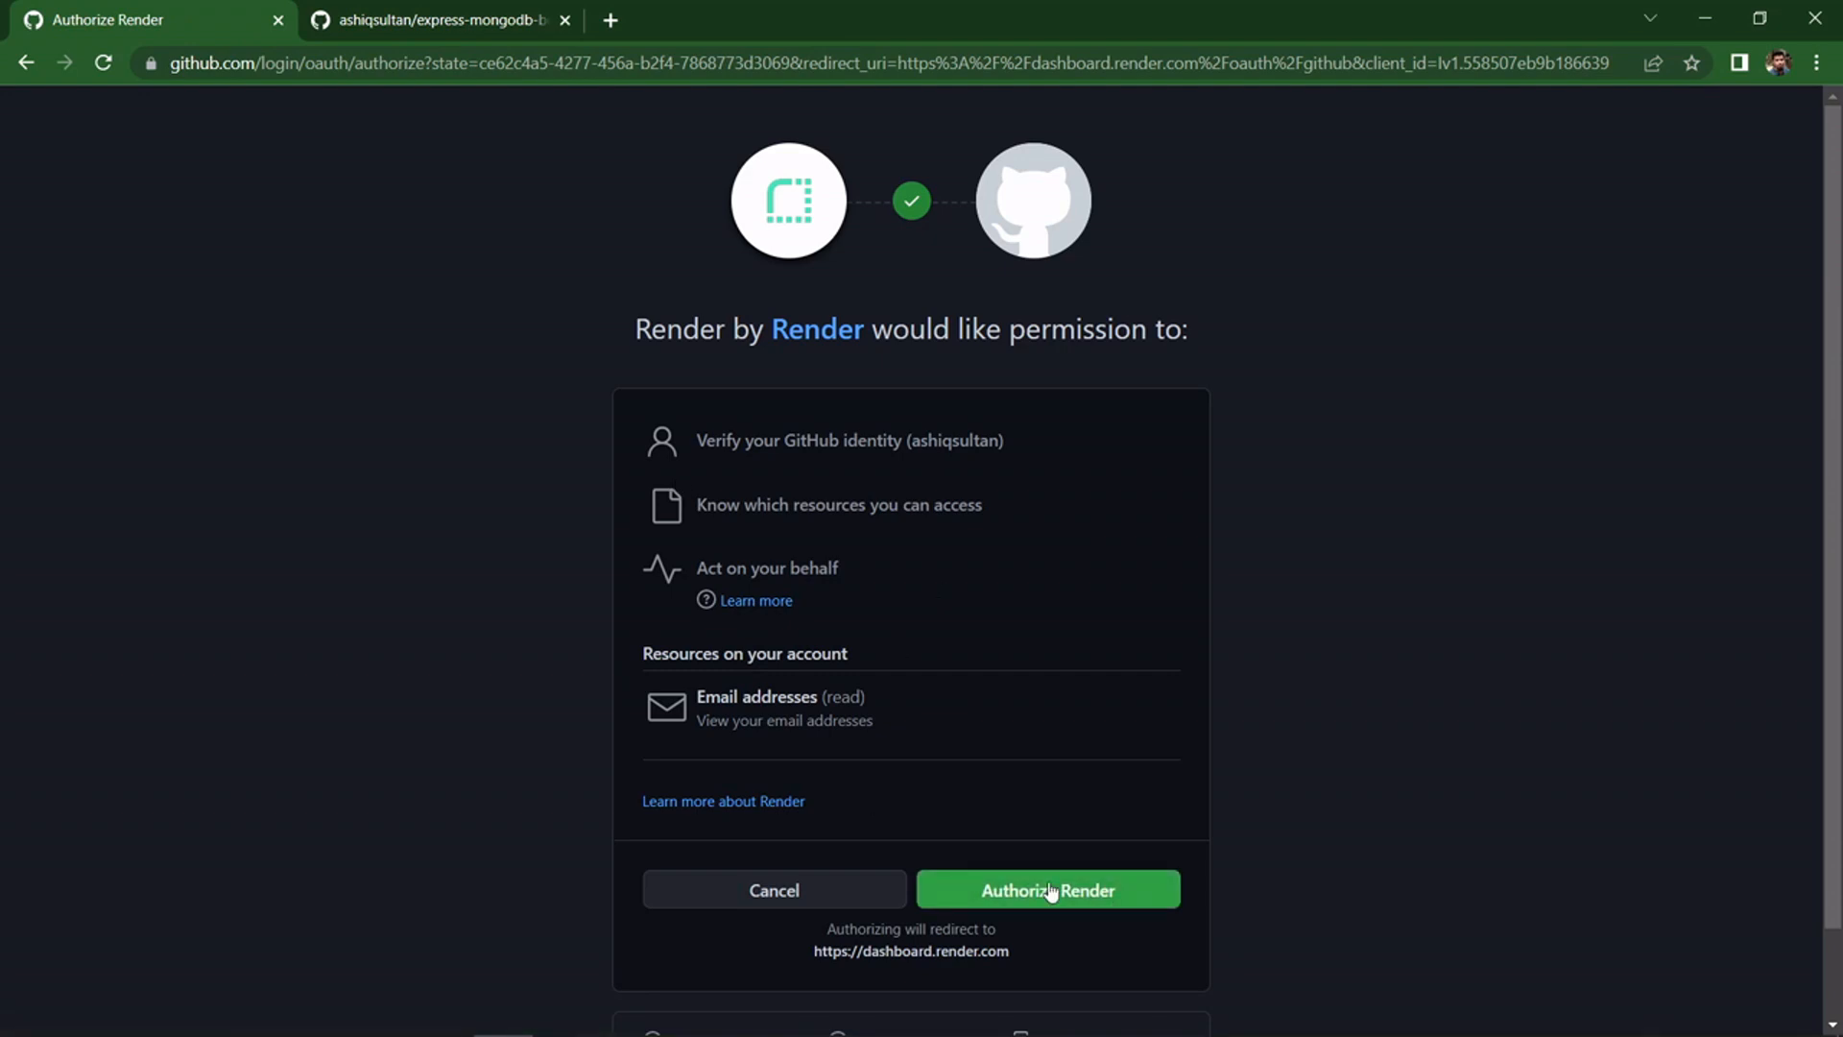
click(1047, 889)
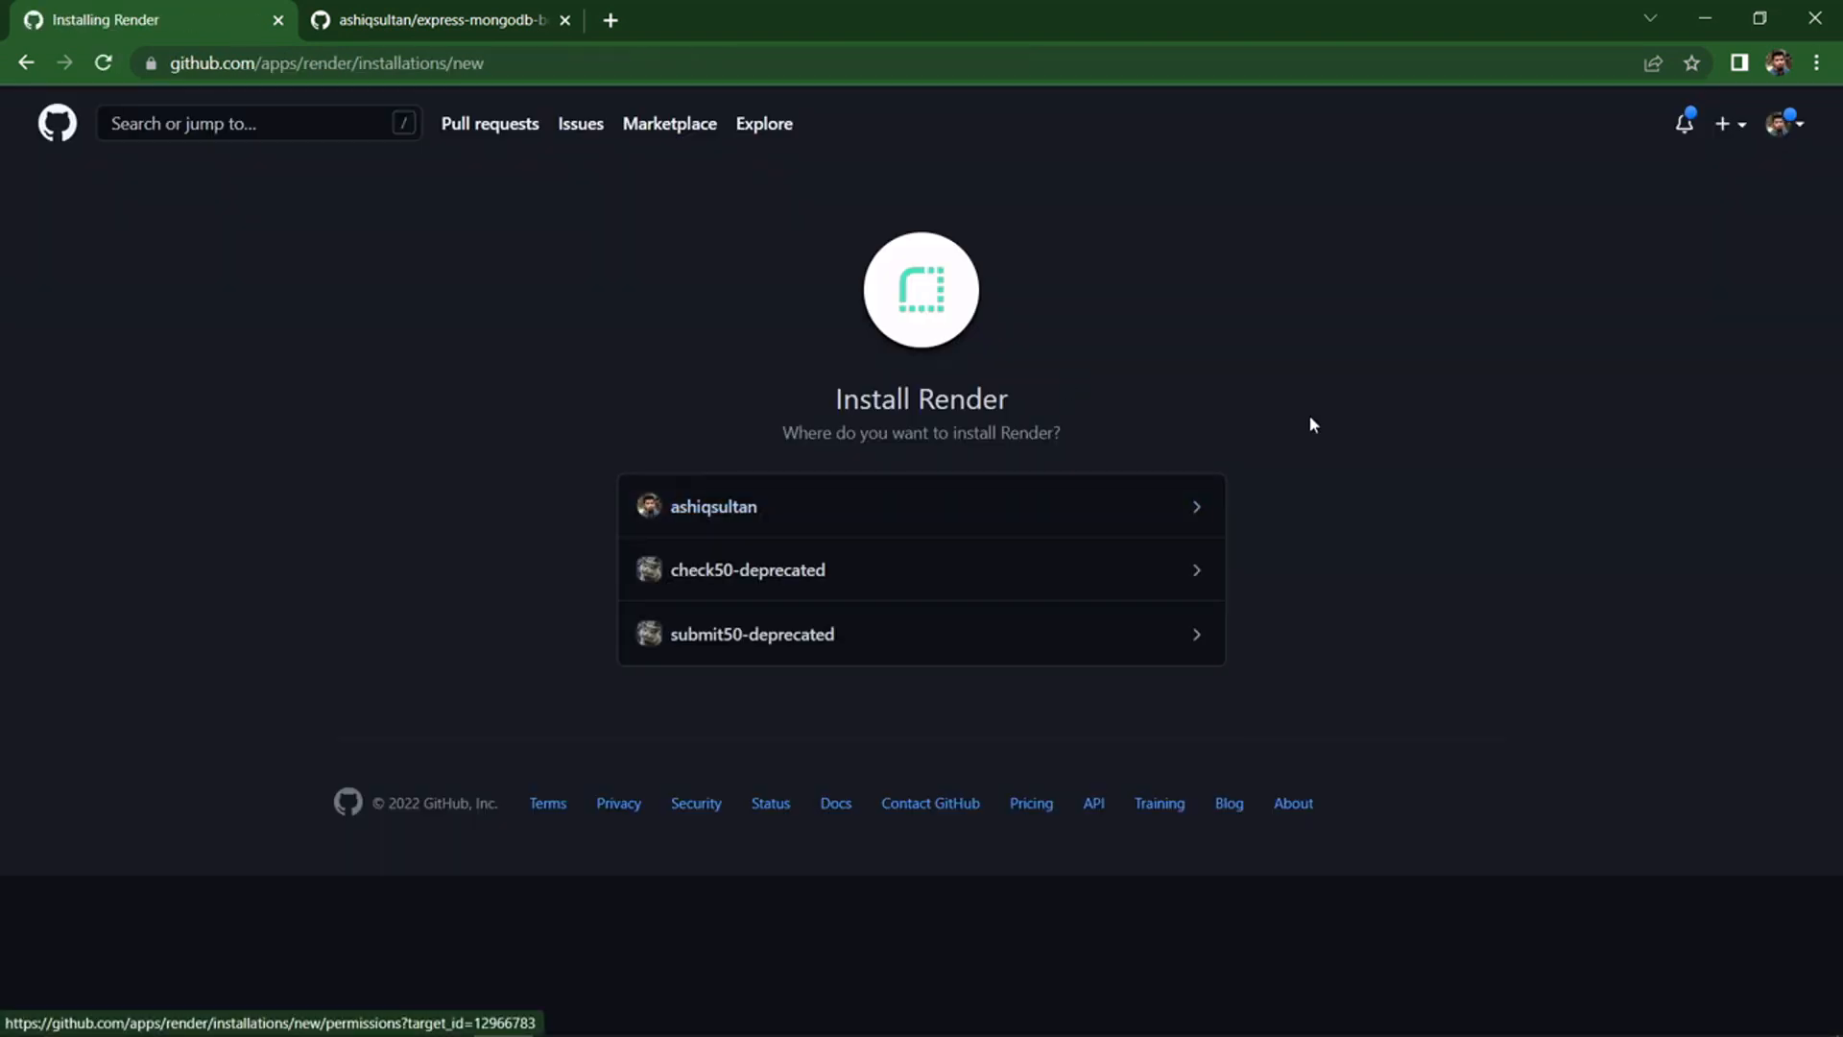
mouse_move(1223, 455)
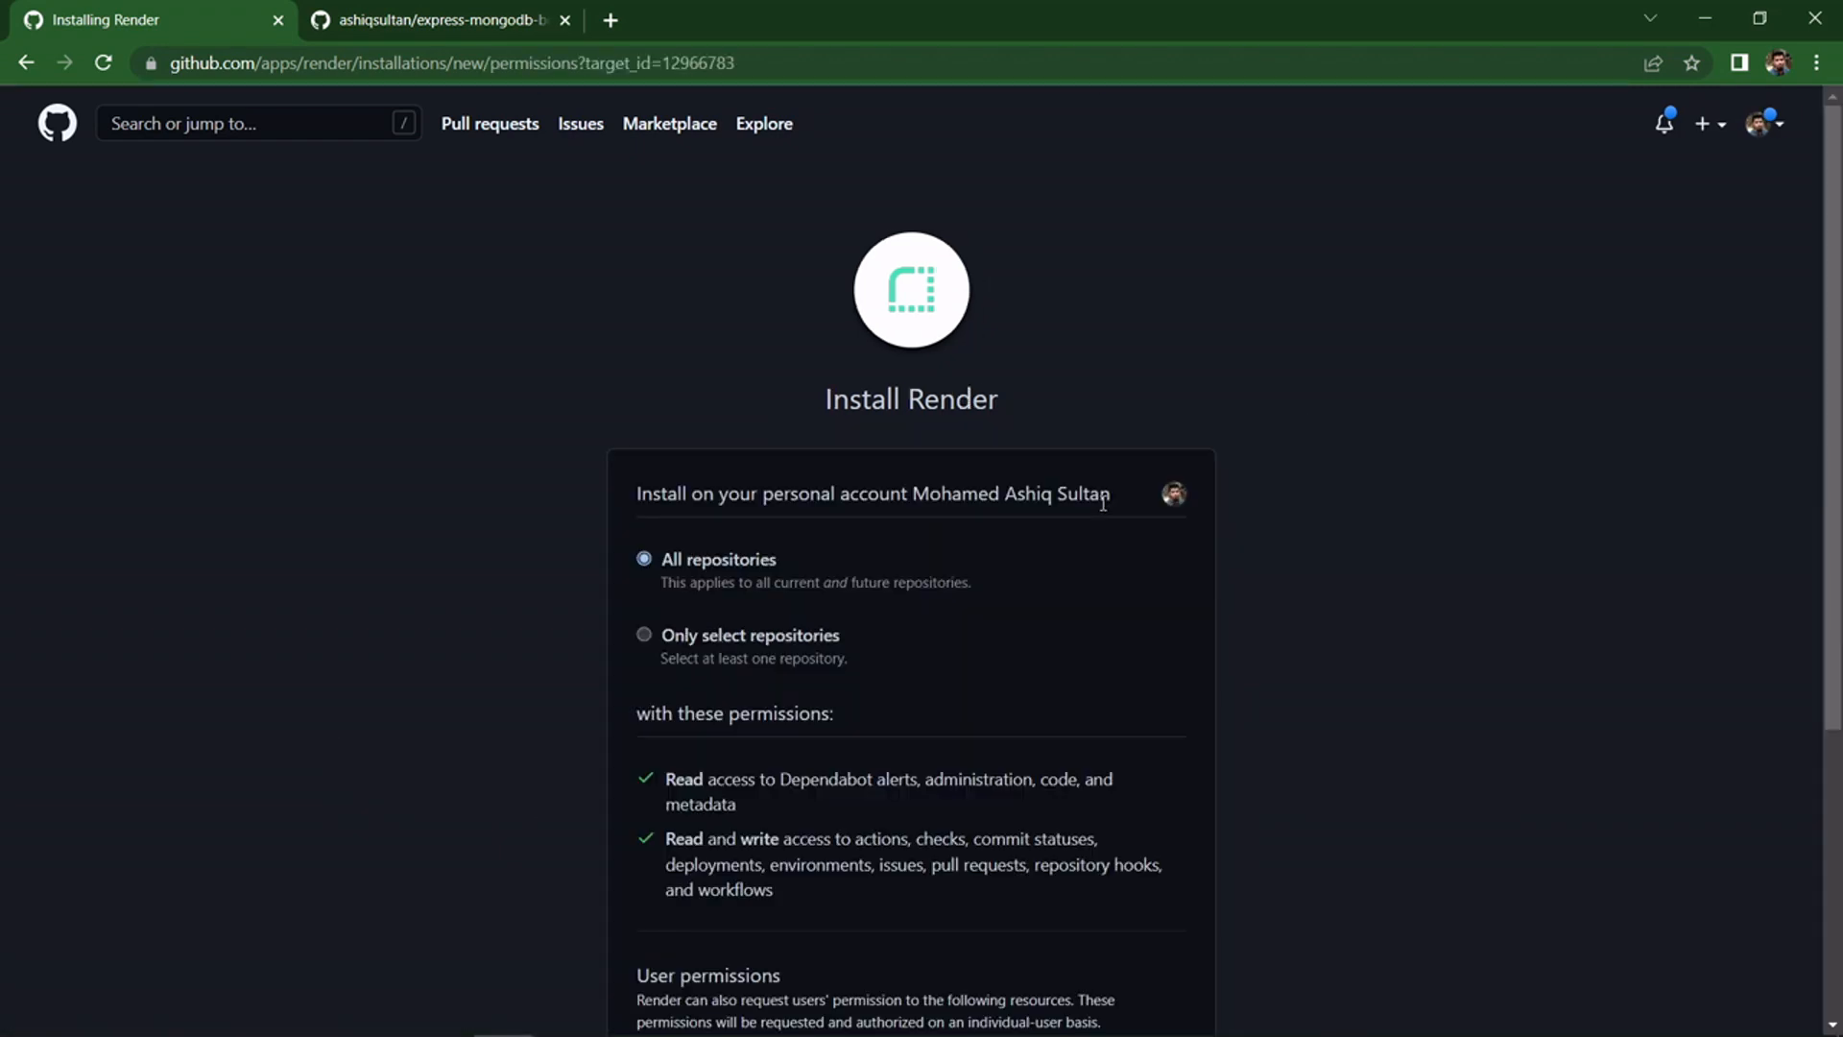
scroll(down, 3)
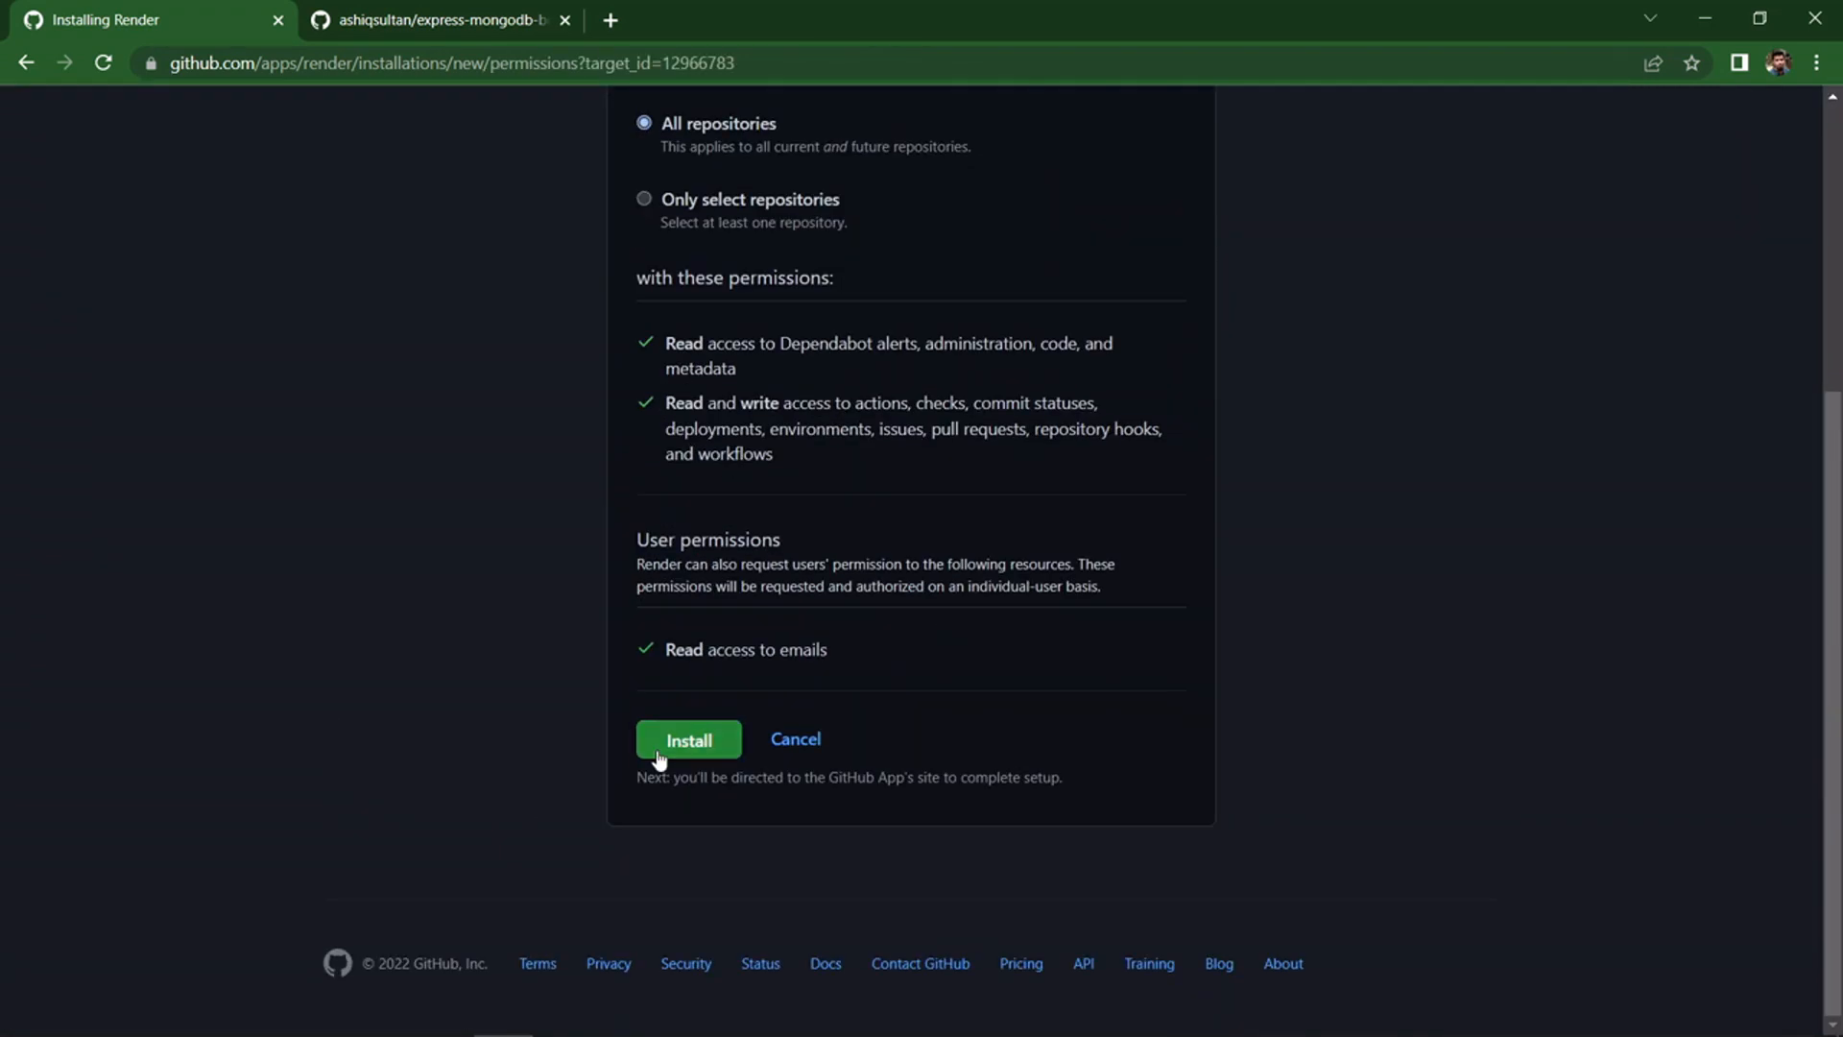
click(687, 740)
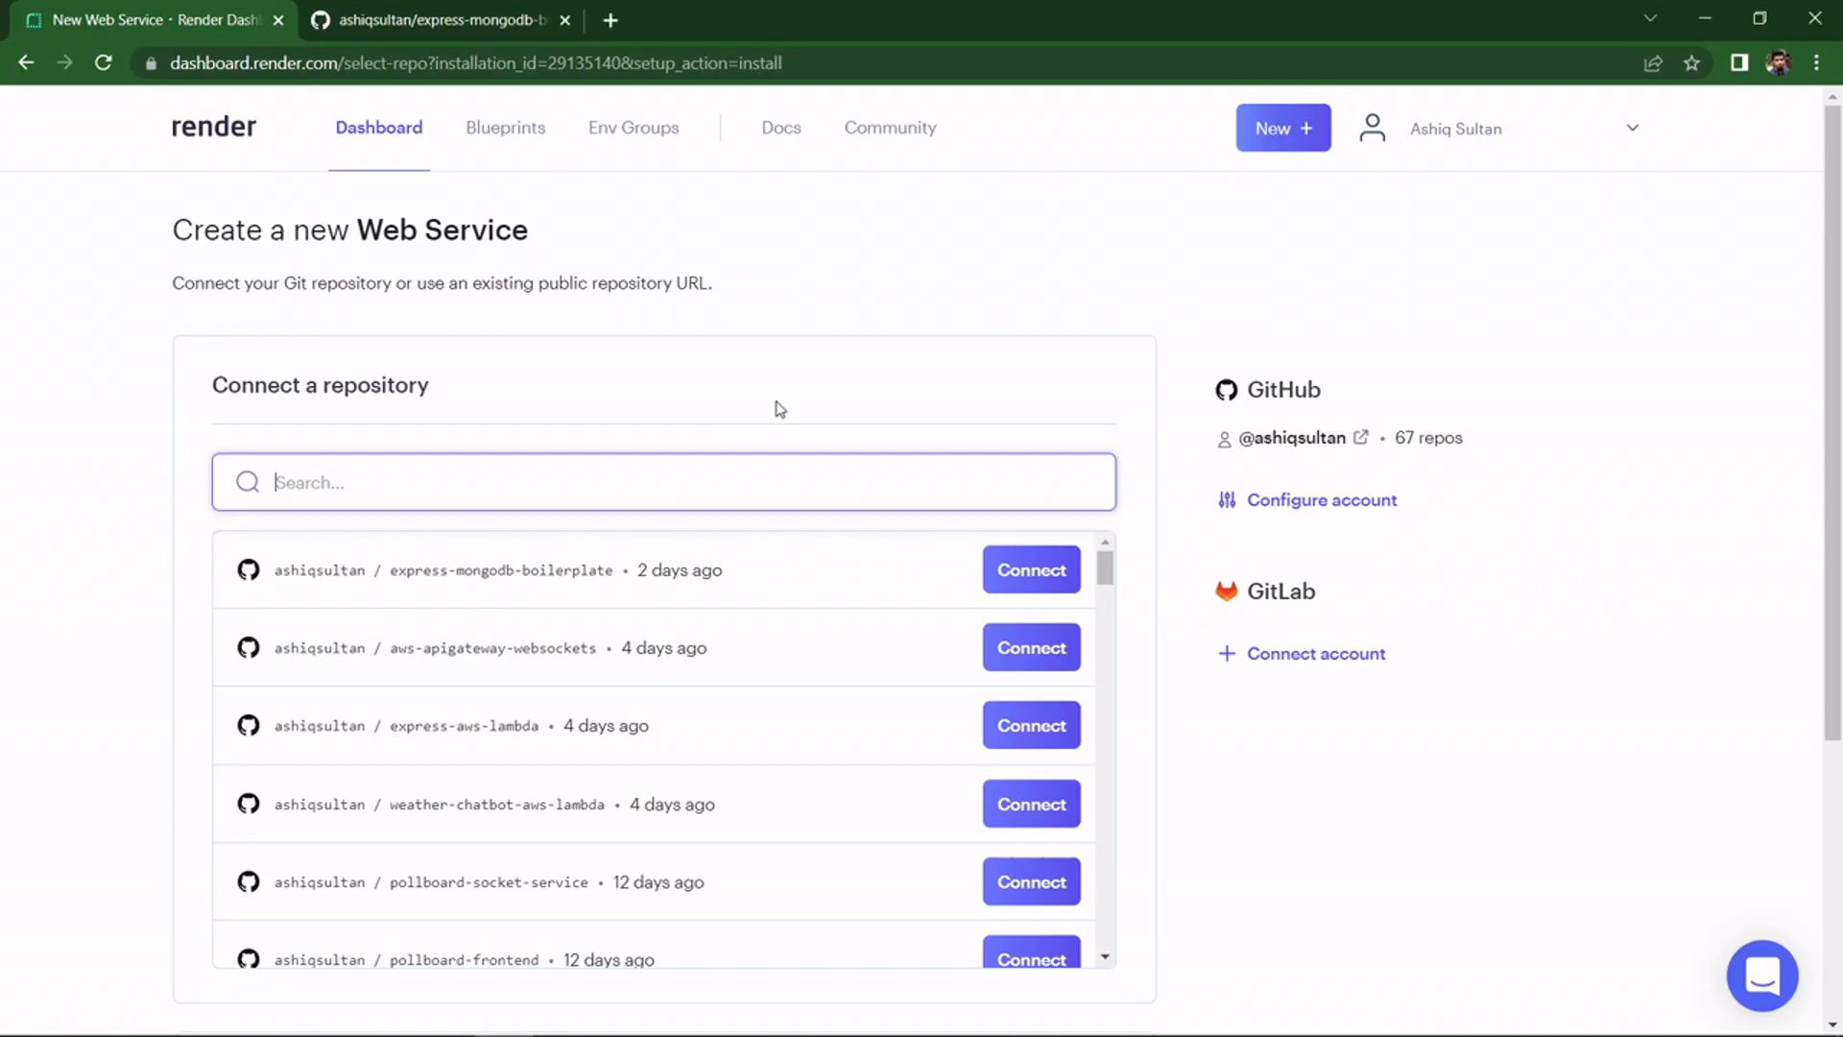
mouse_move(682, 563)
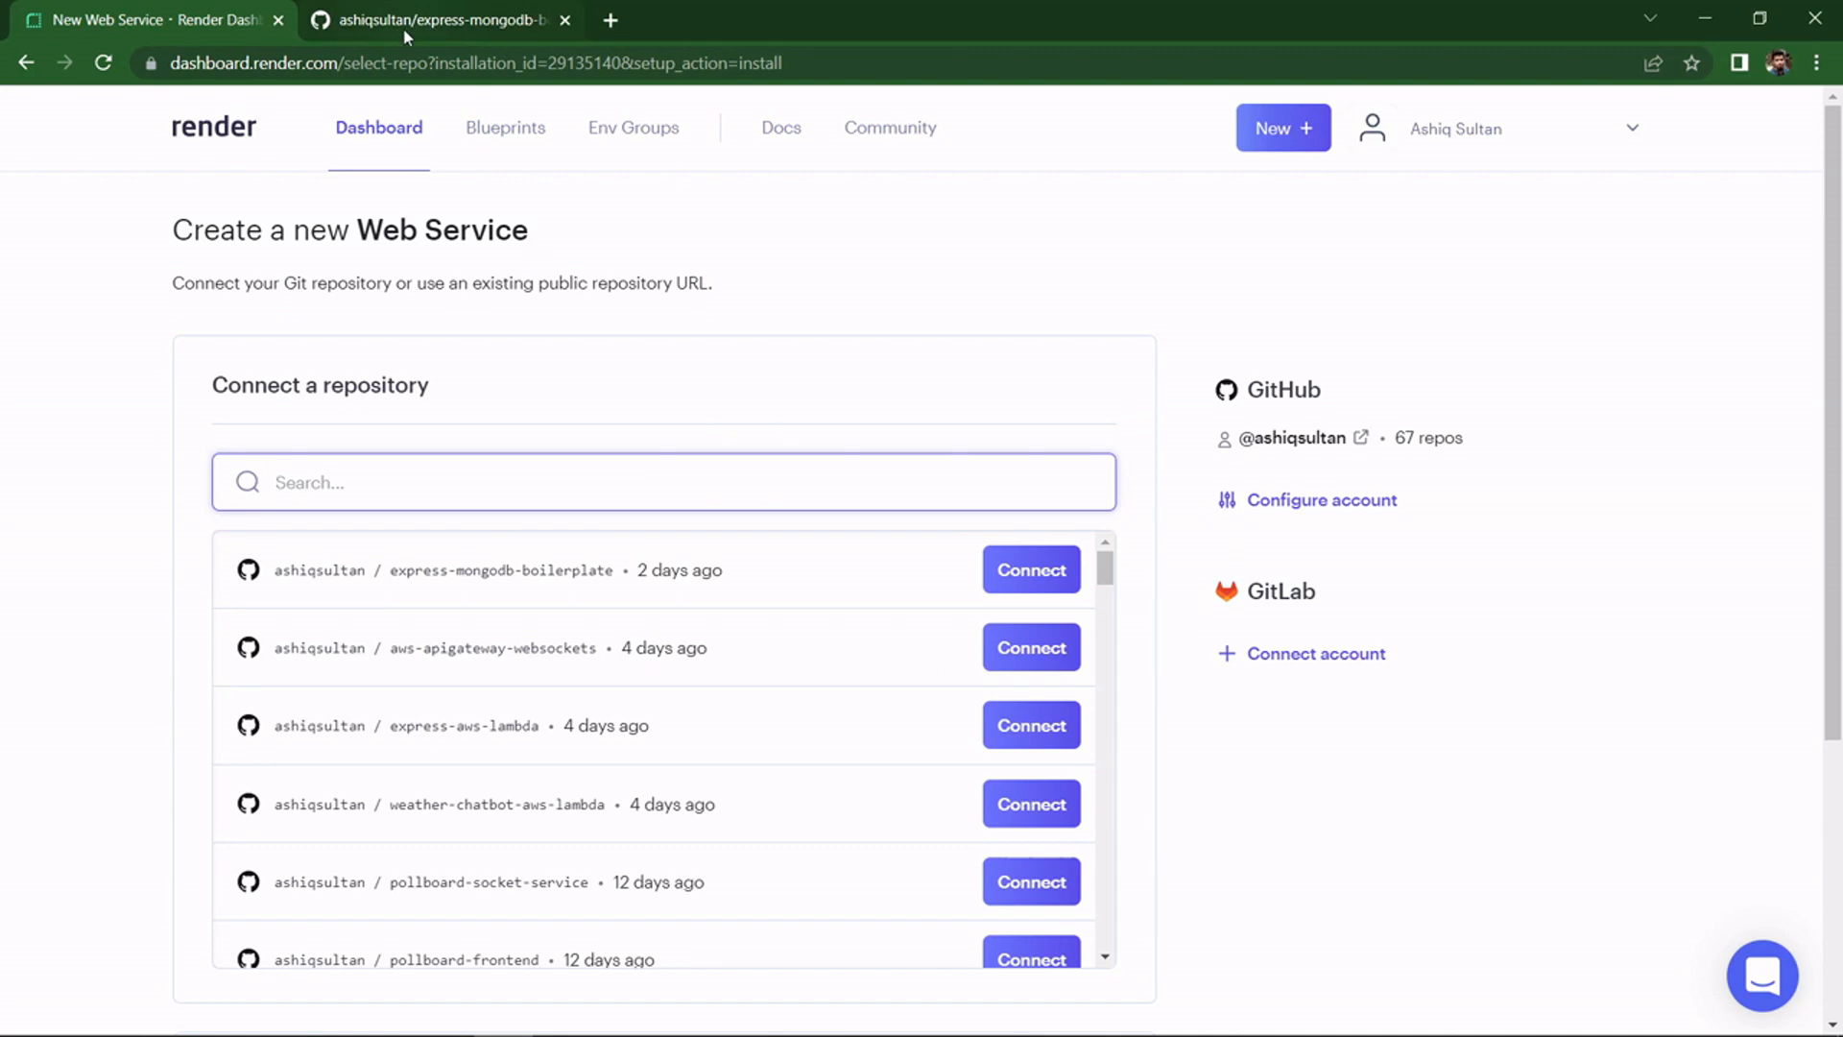
- Connect the express-mongodb-boilerplate repository after checking it on GitHub
click(436, 20)
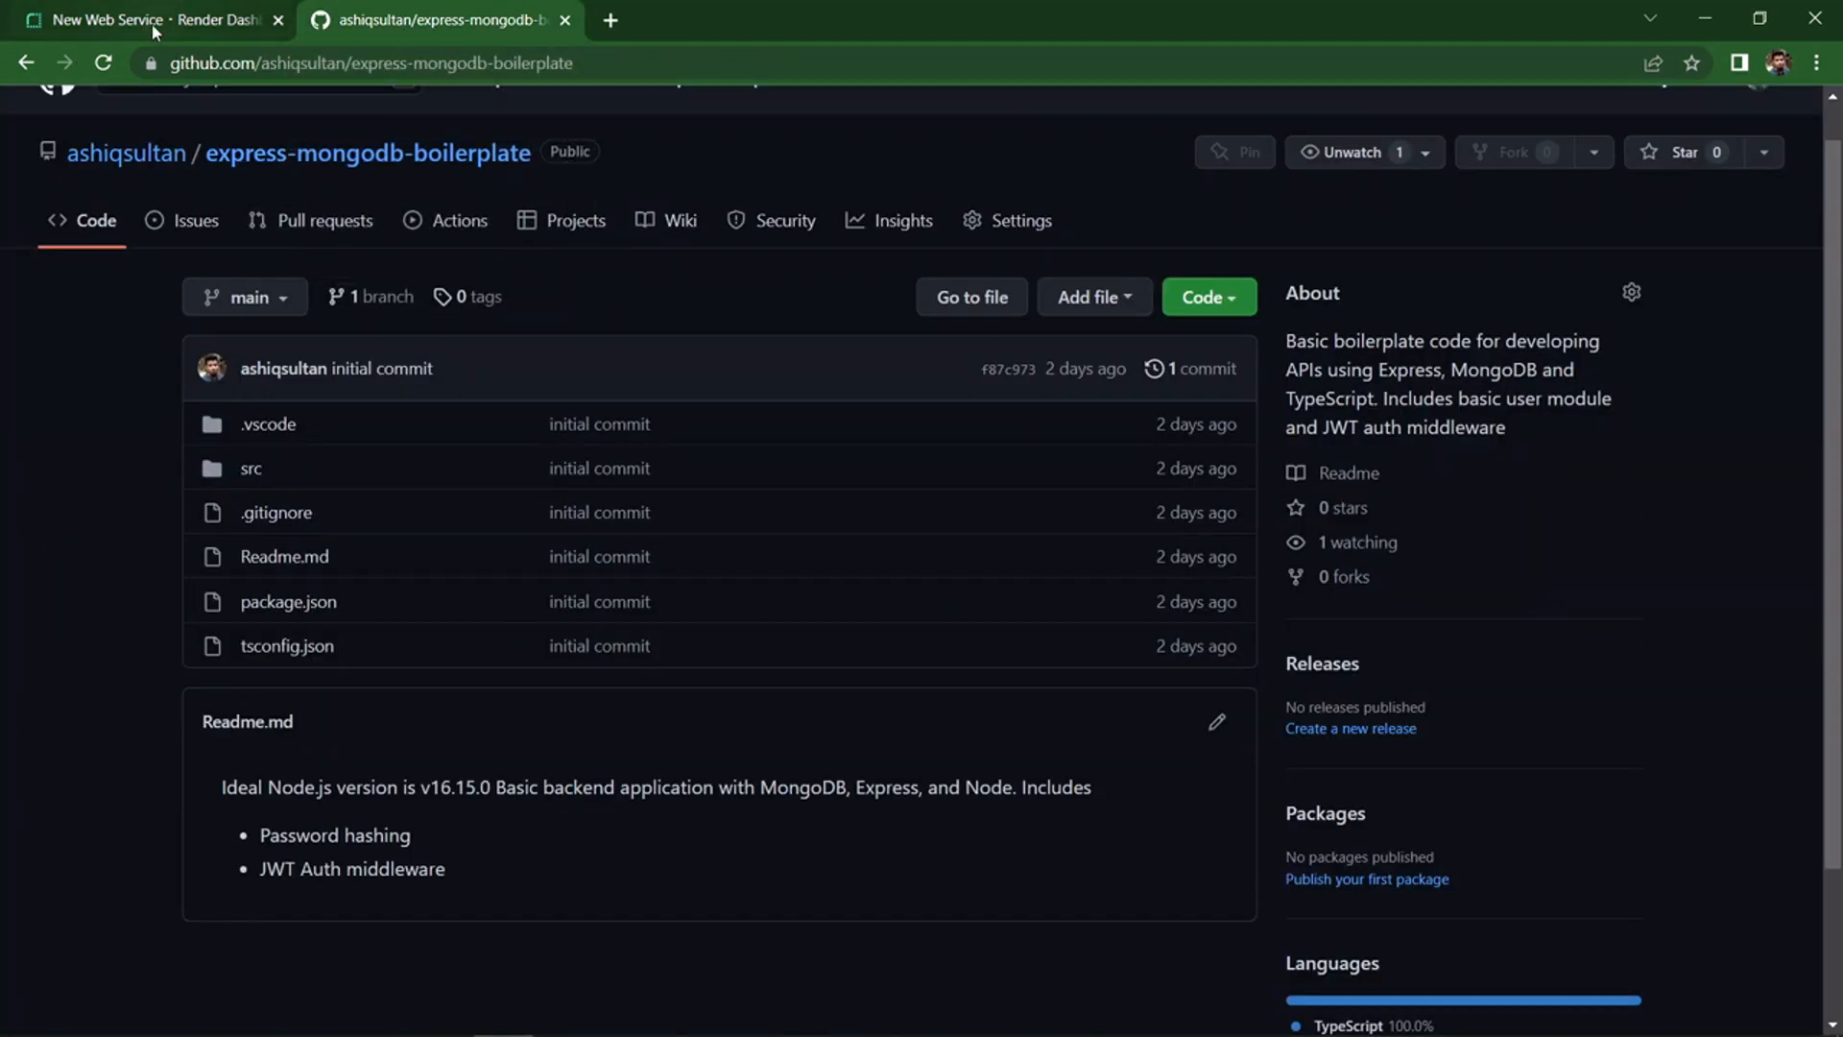
click(140, 19)
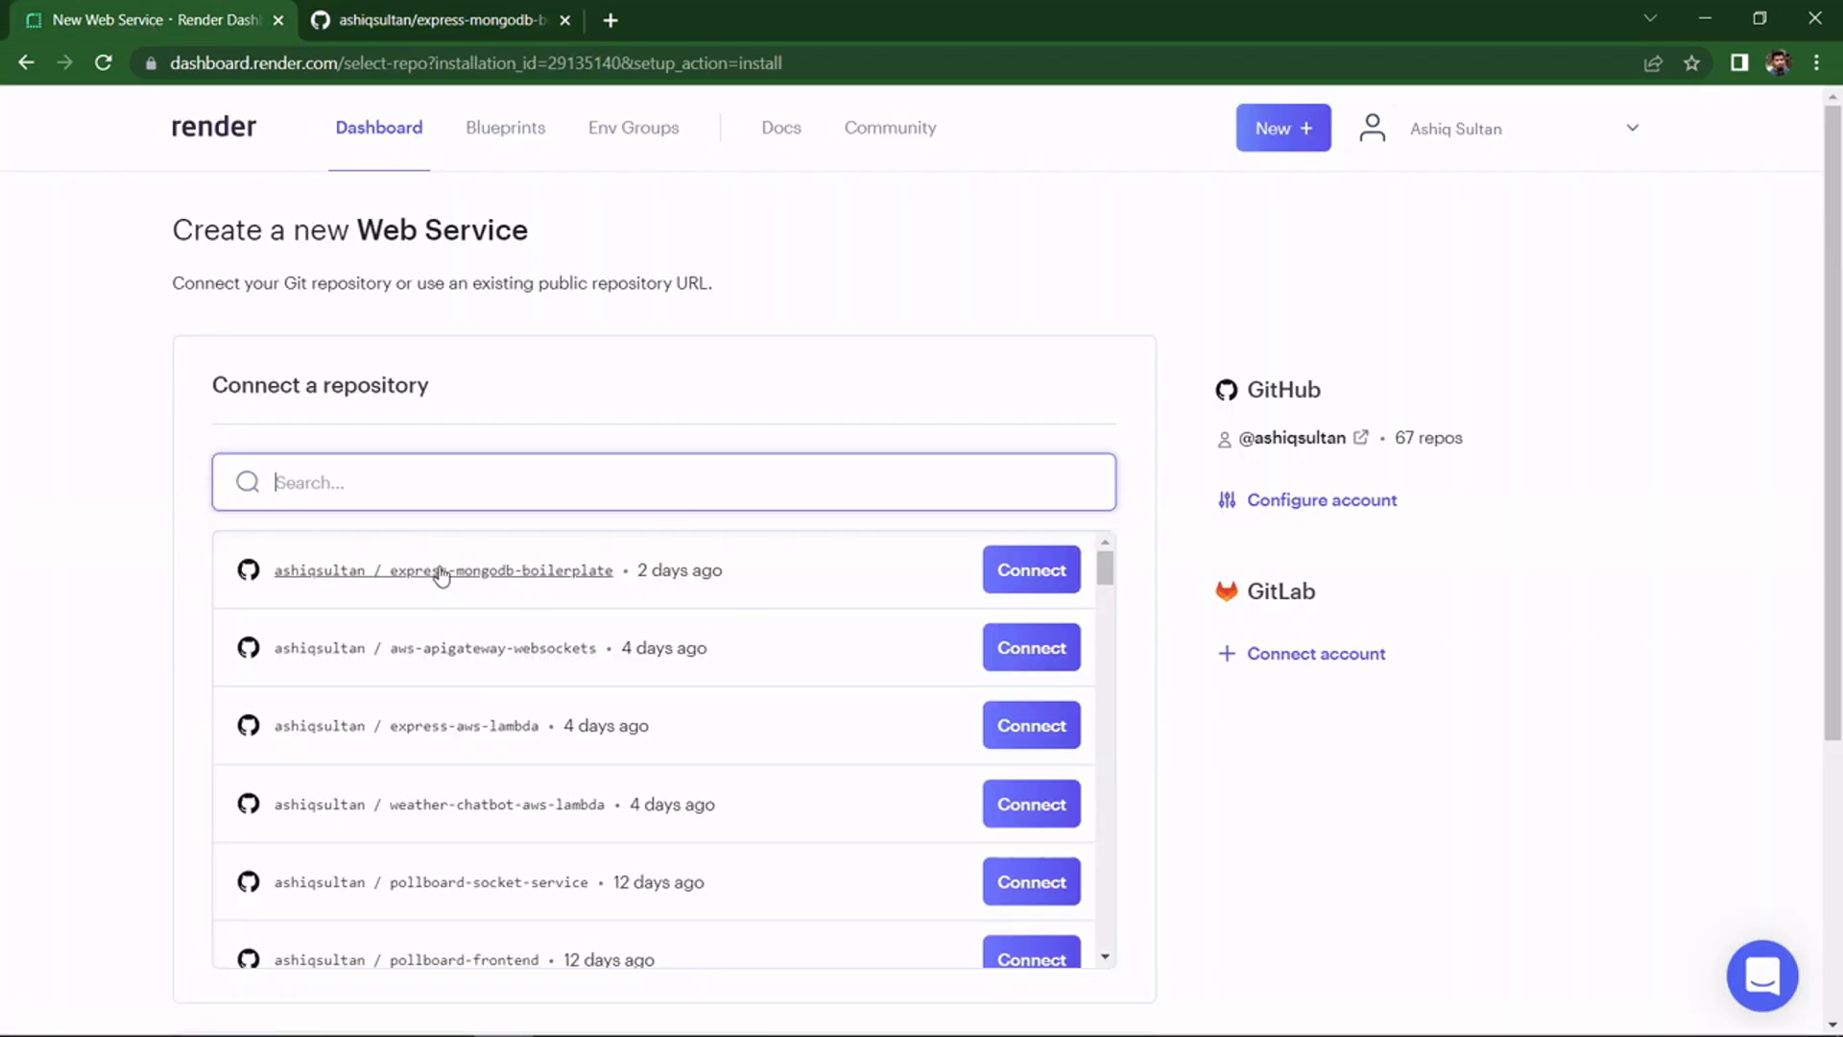
click(1030, 570)
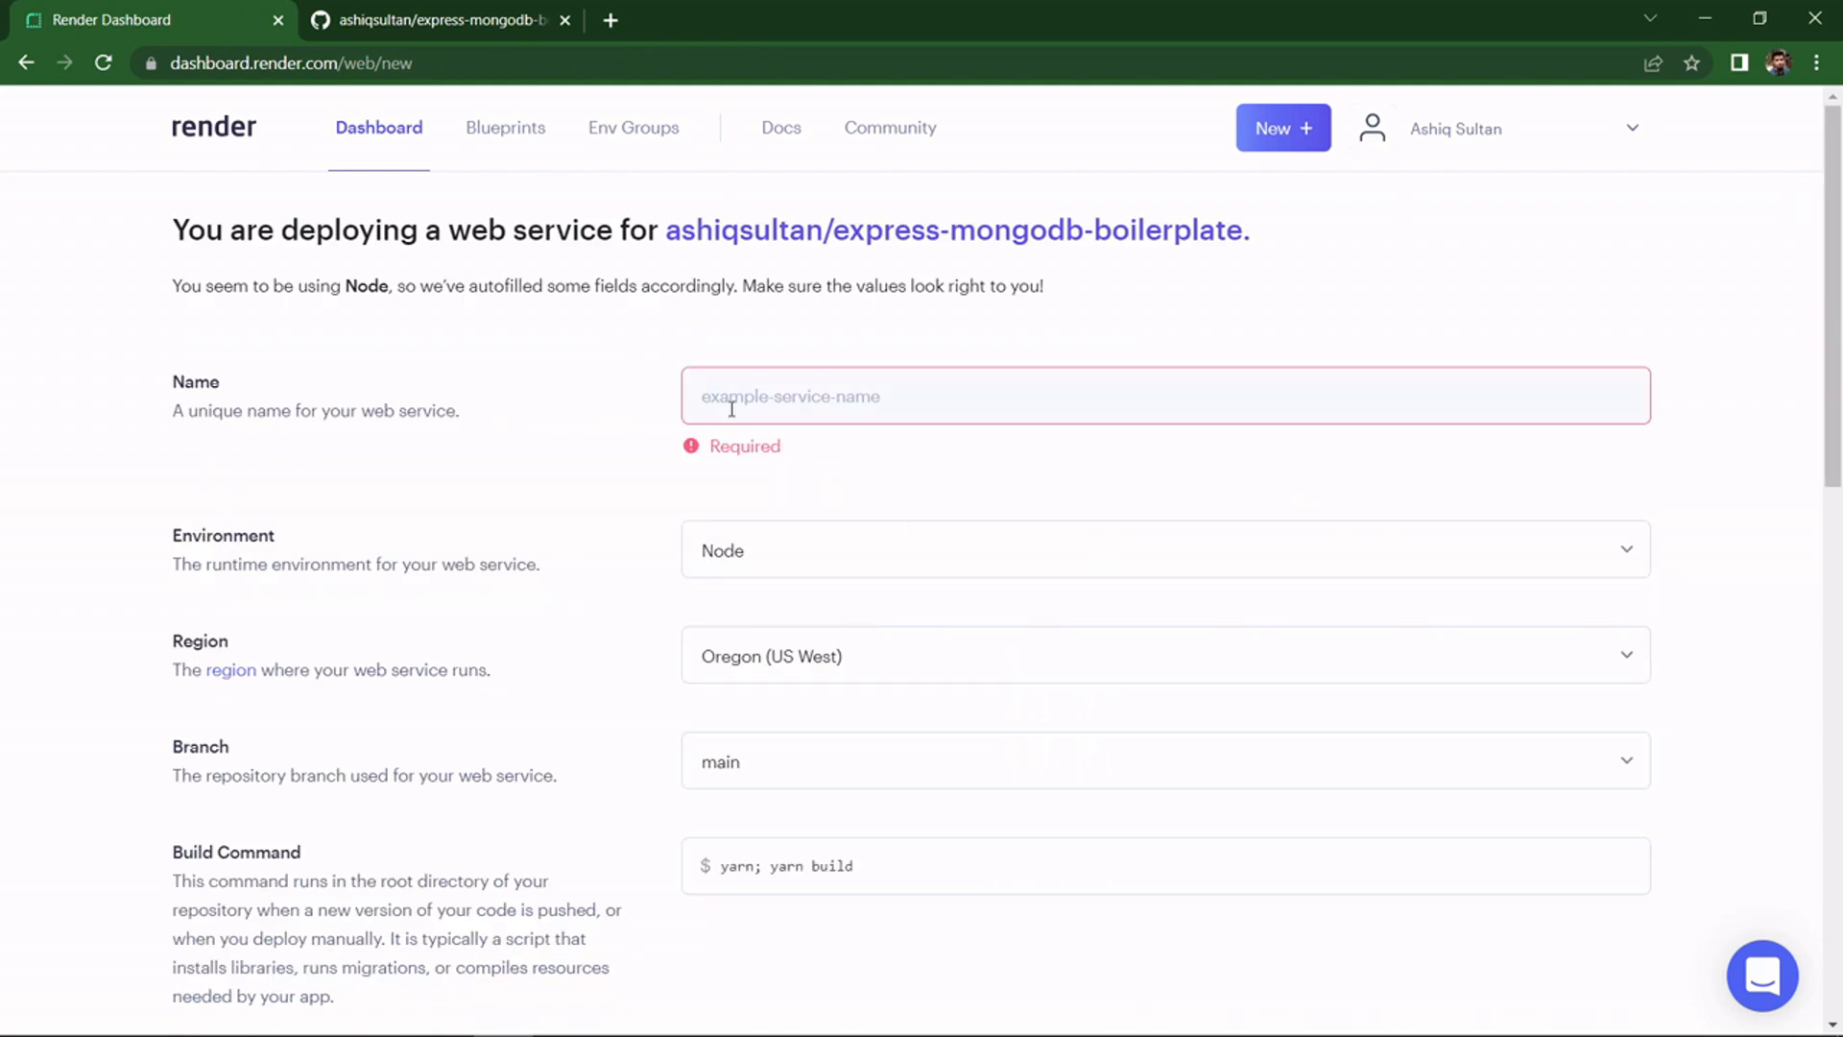
- Name the service express-mongodb-boilerplate using the repo name copied from GitHub
click(436, 19)
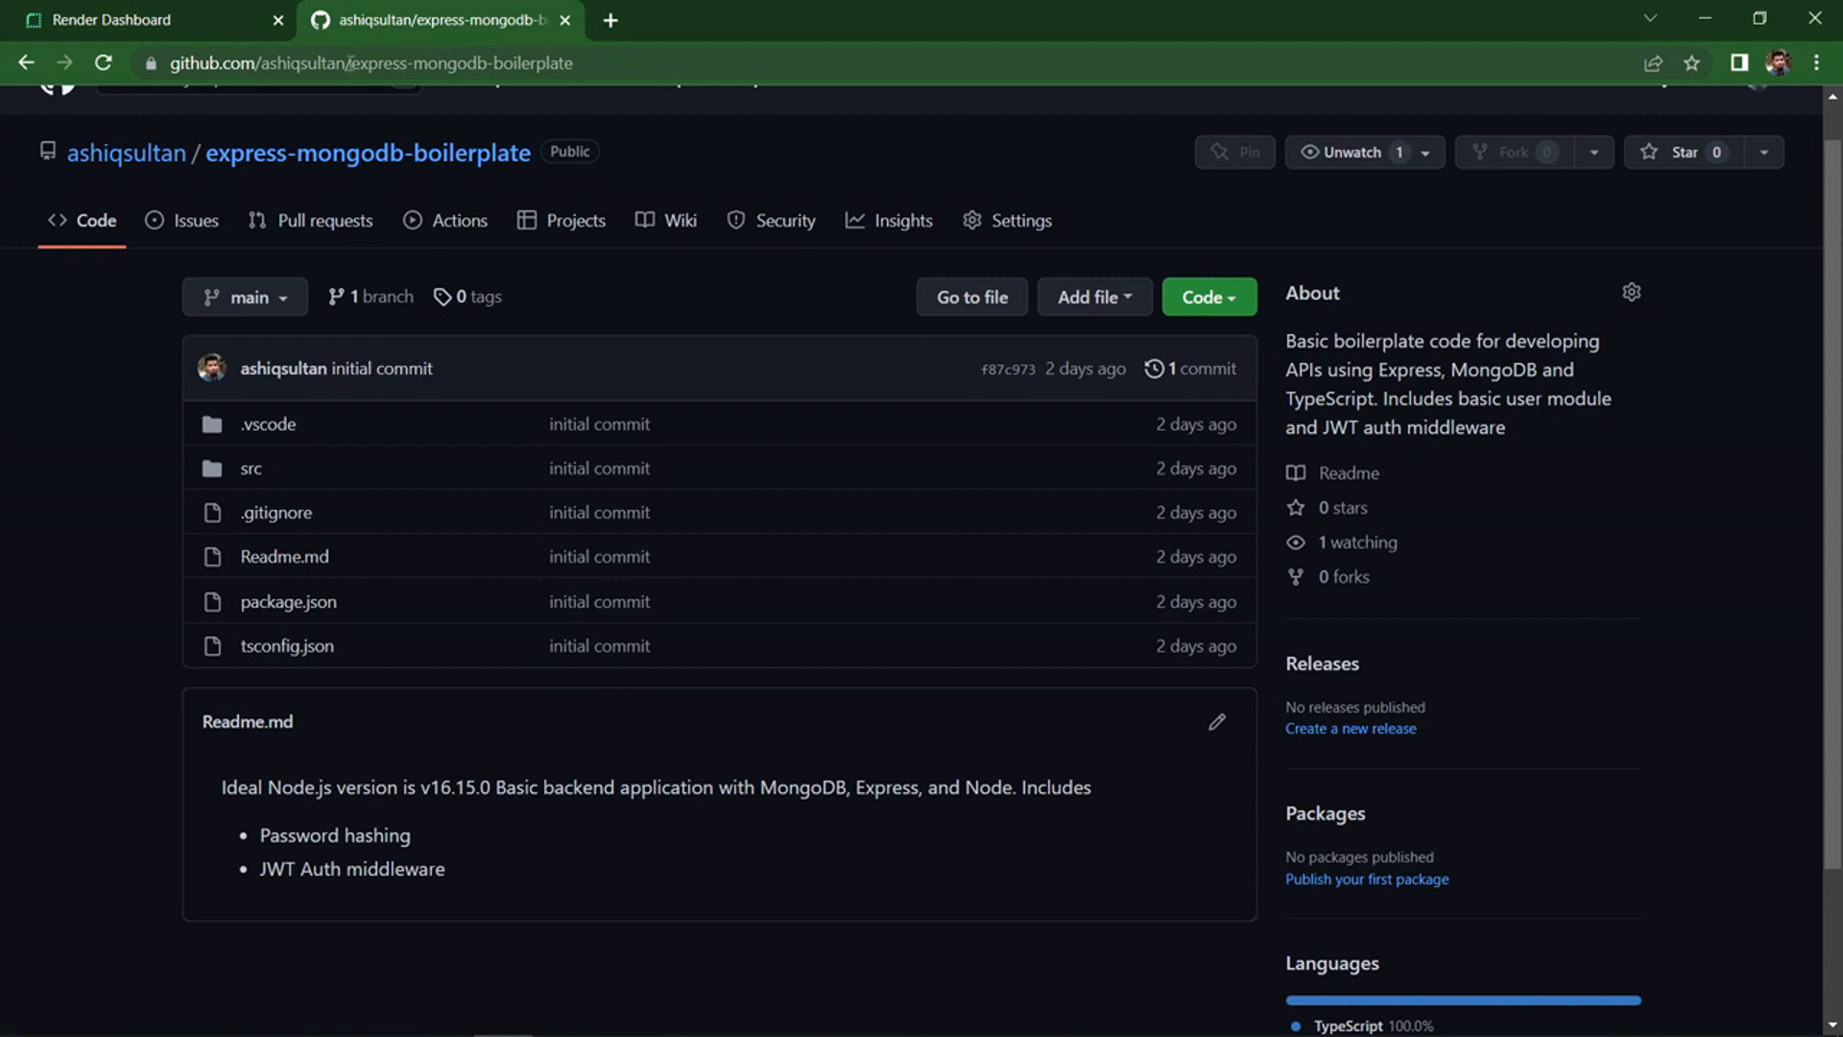
click(353, 61)
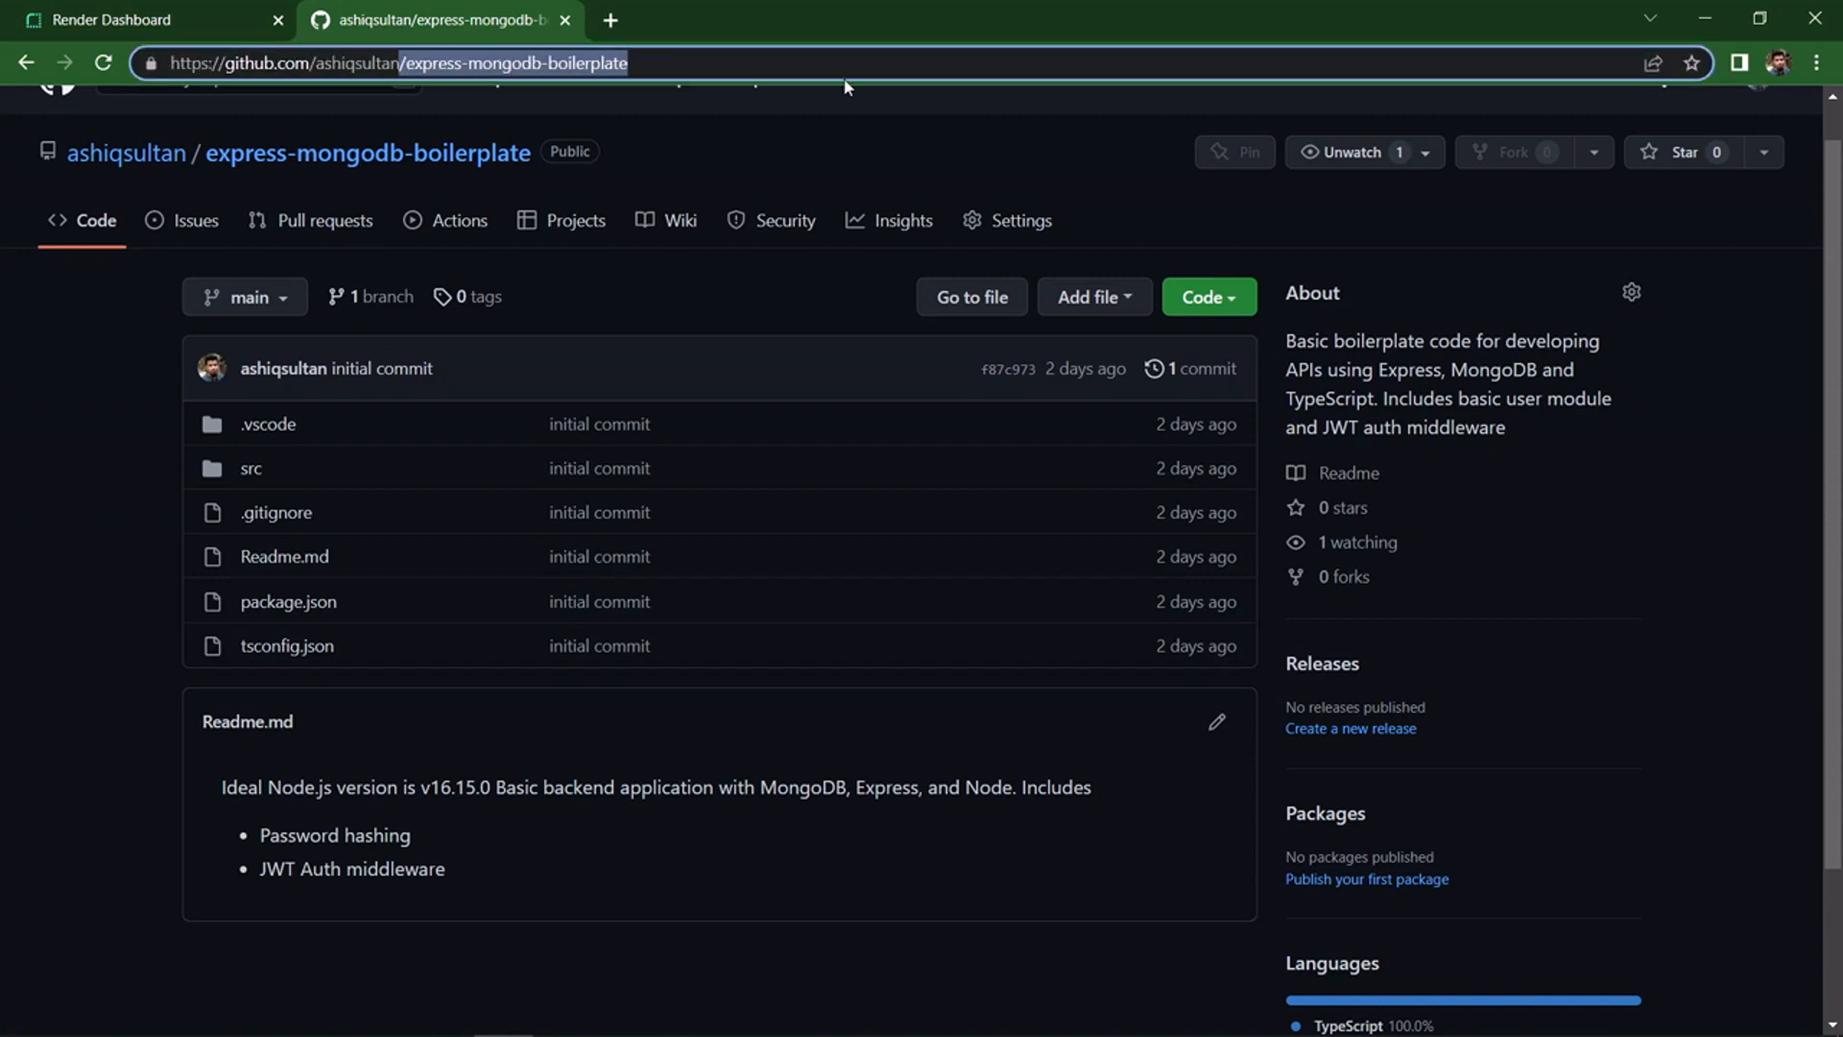
click(141, 19)
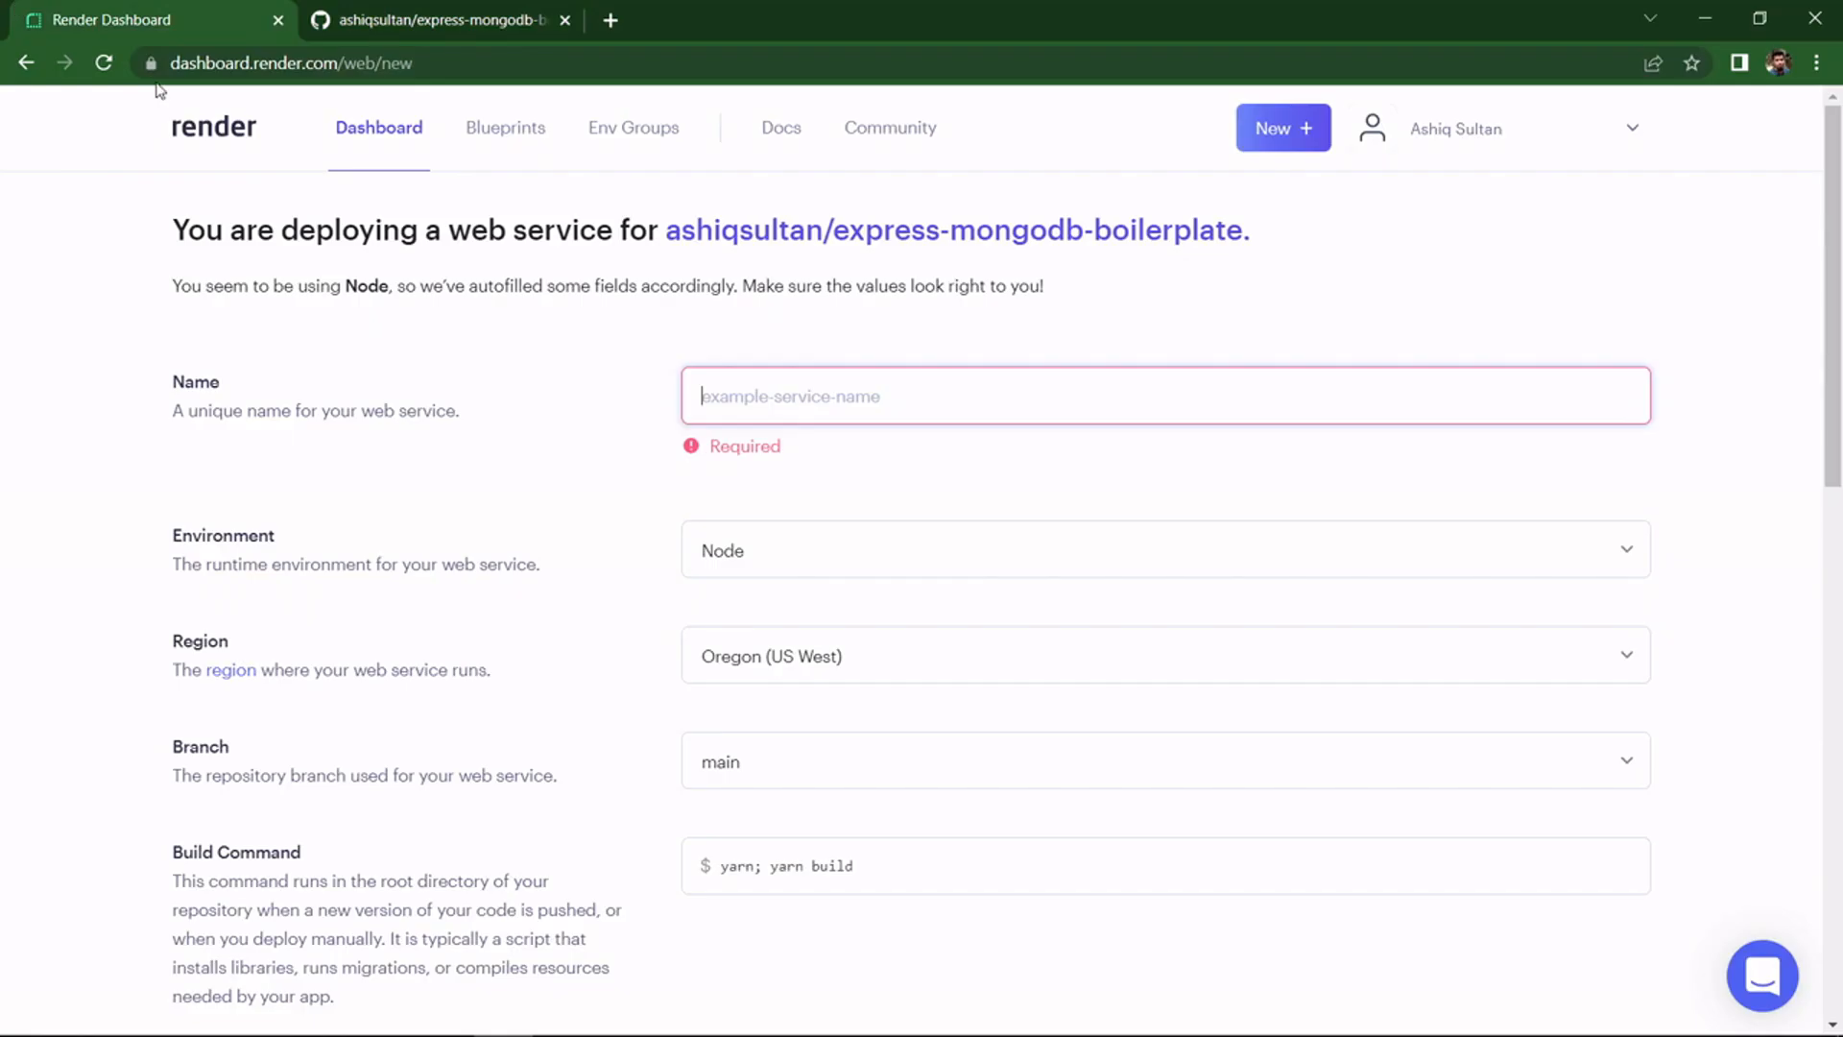
text(/express-mongodb-boilerplate)
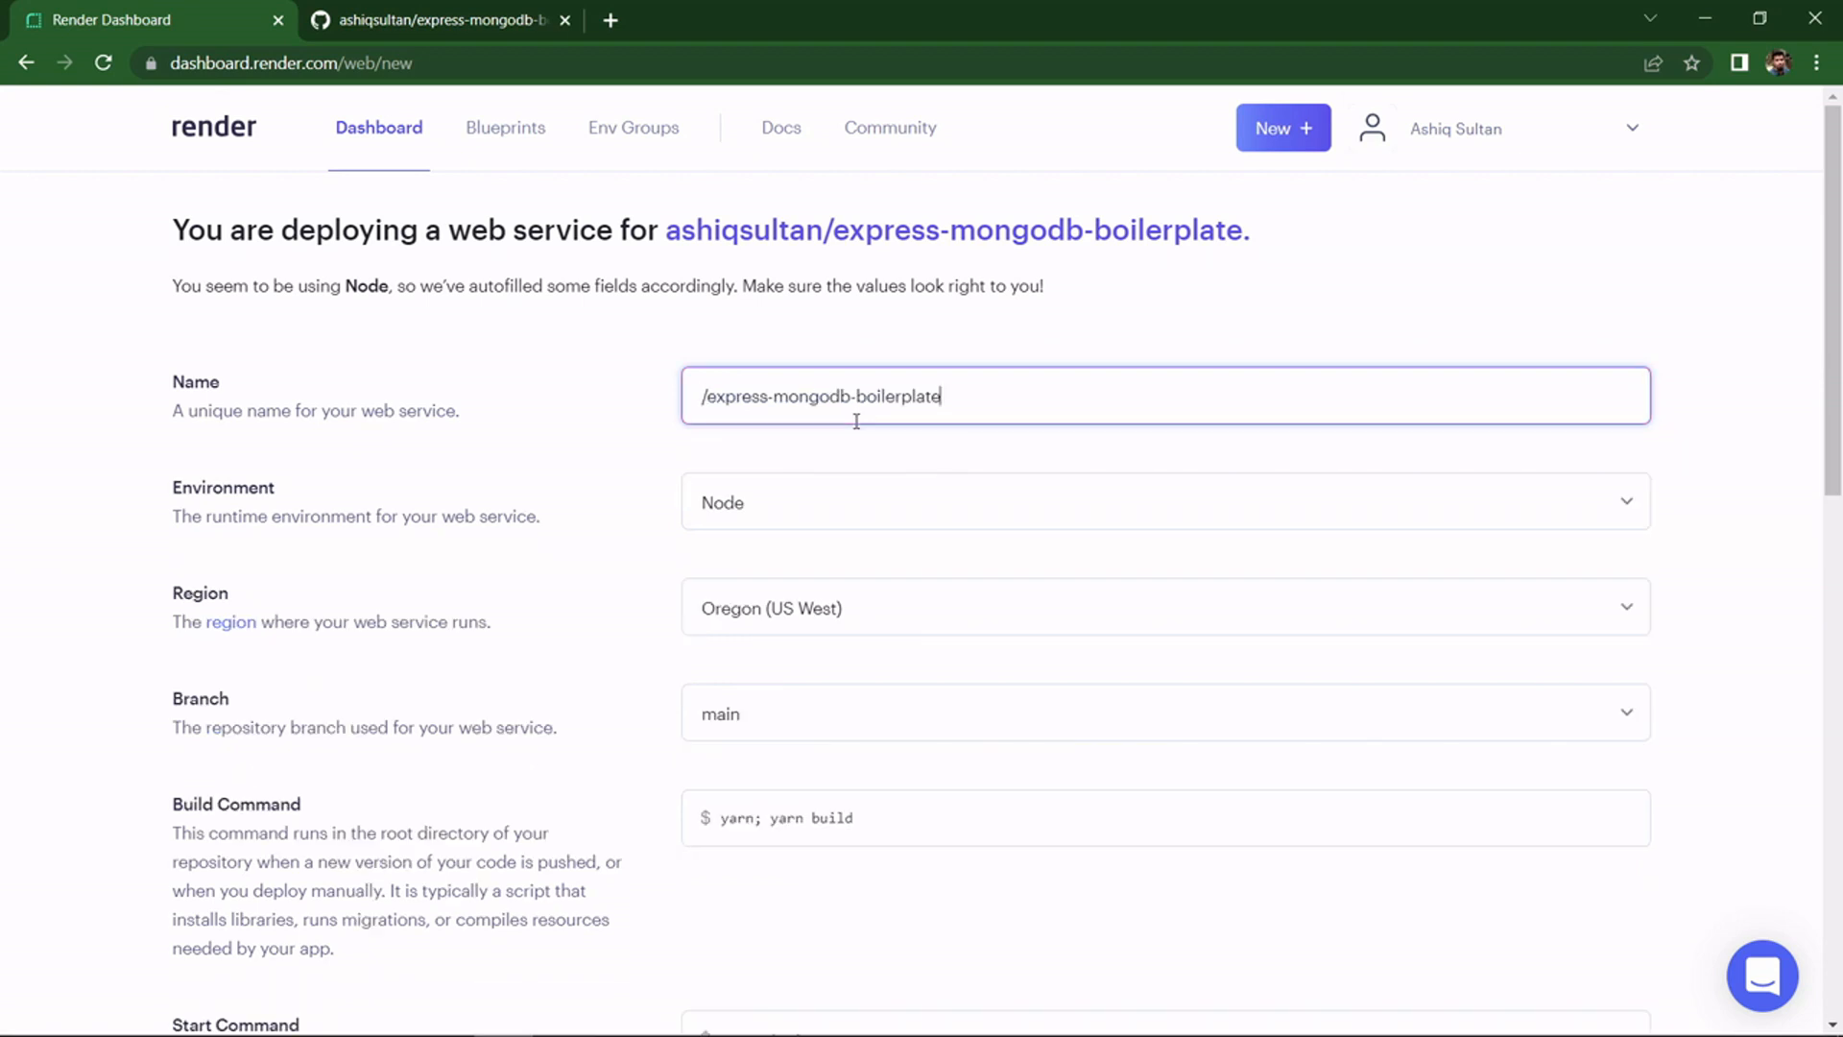
key(Backspace)
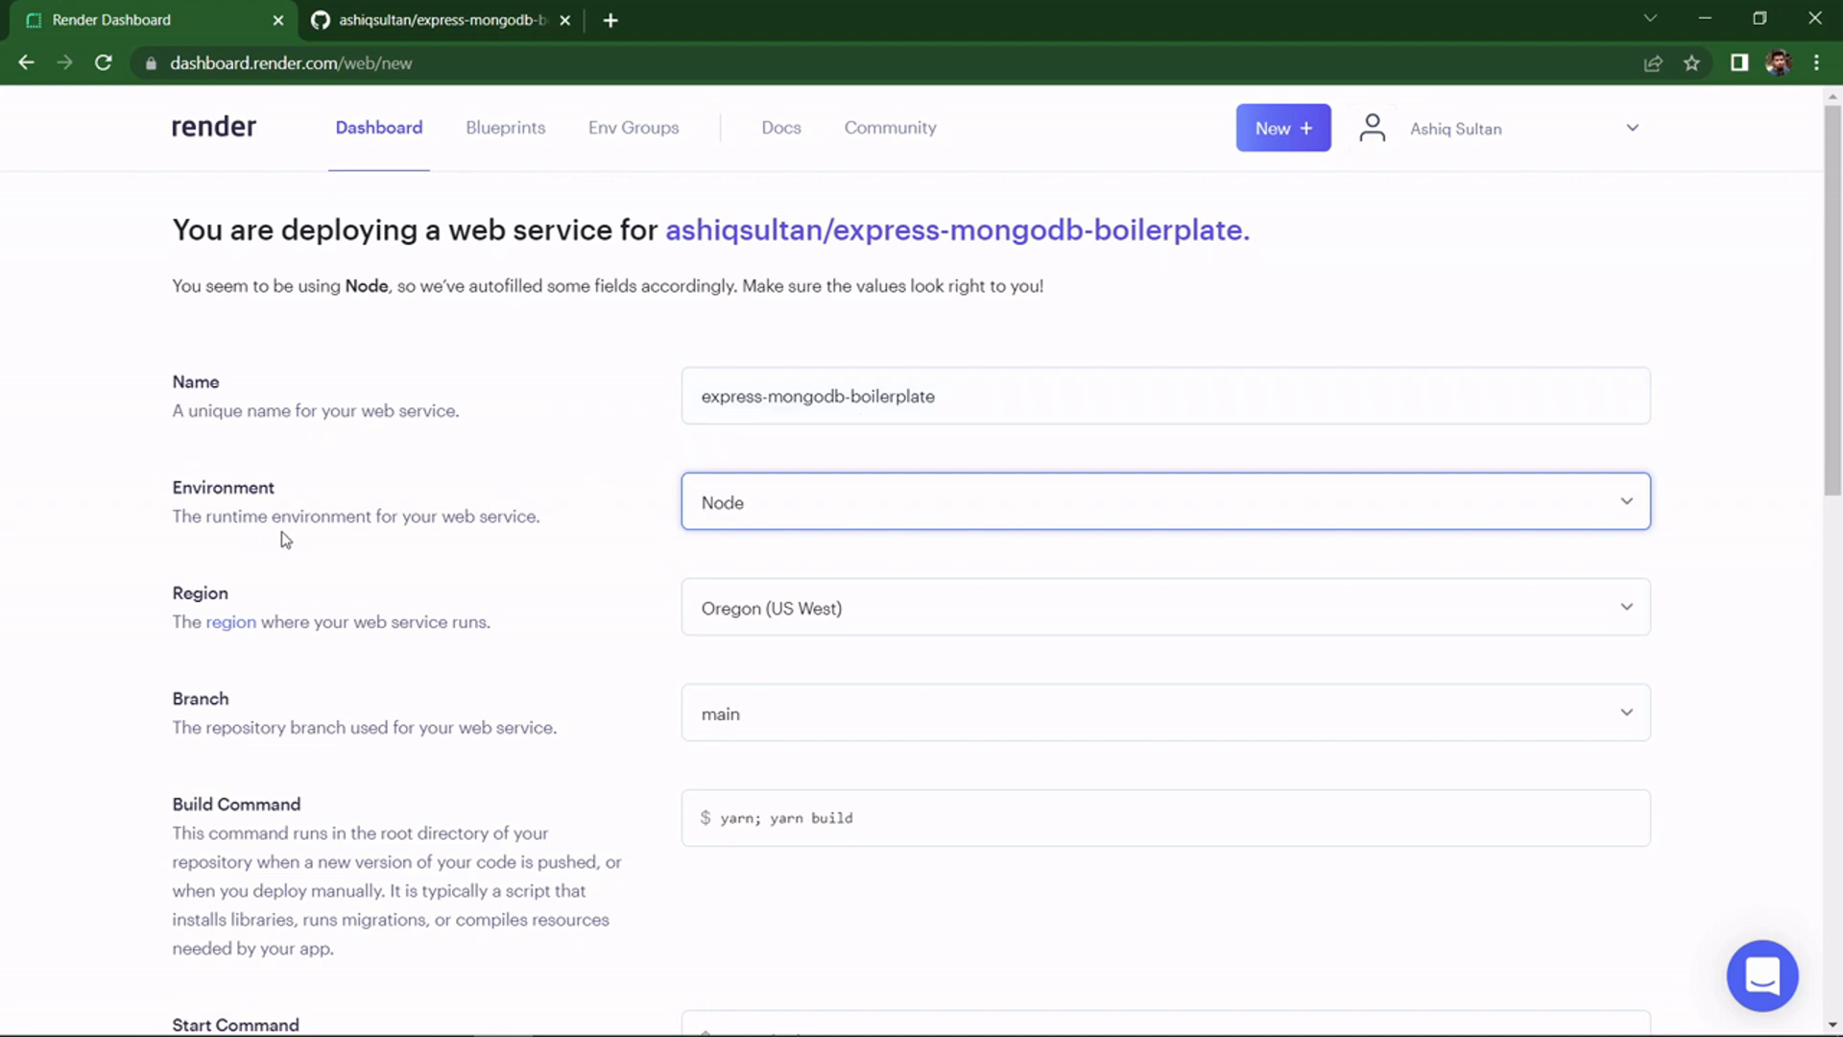
- Keep Oregon (US West) as the service region
click(1164, 606)
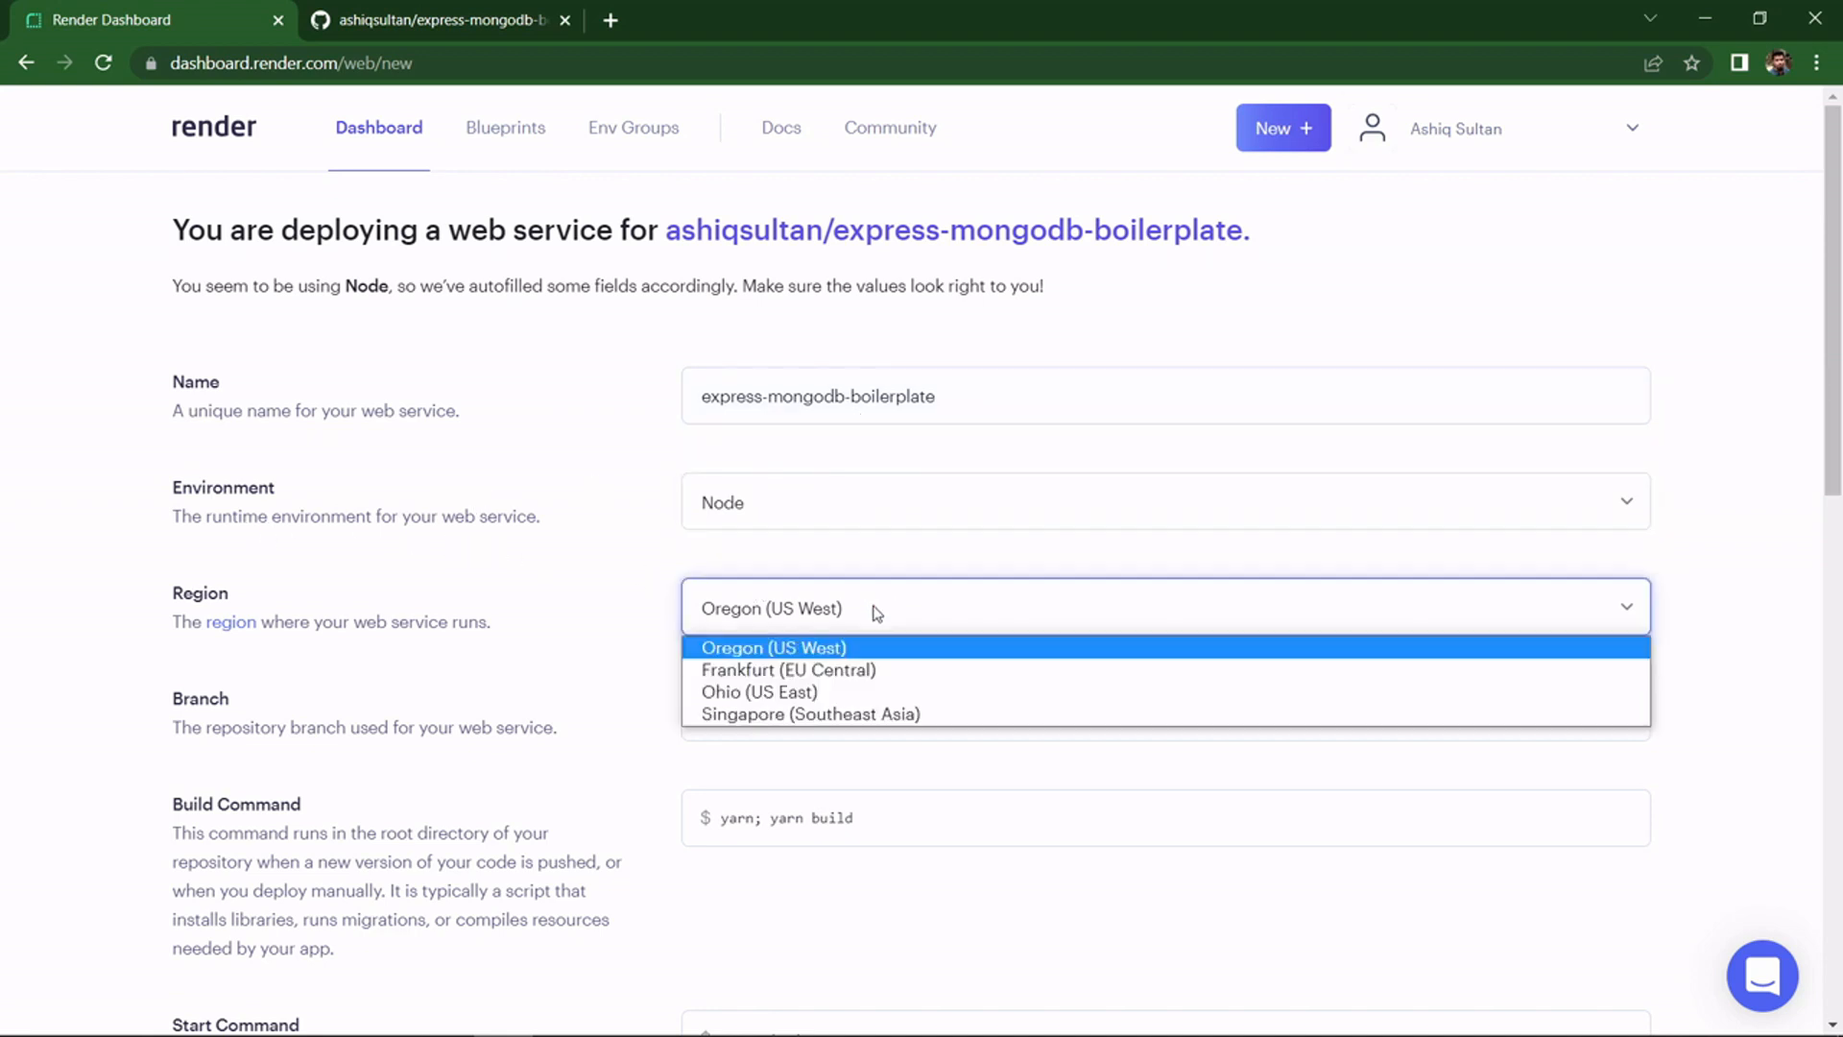
click(774, 647)
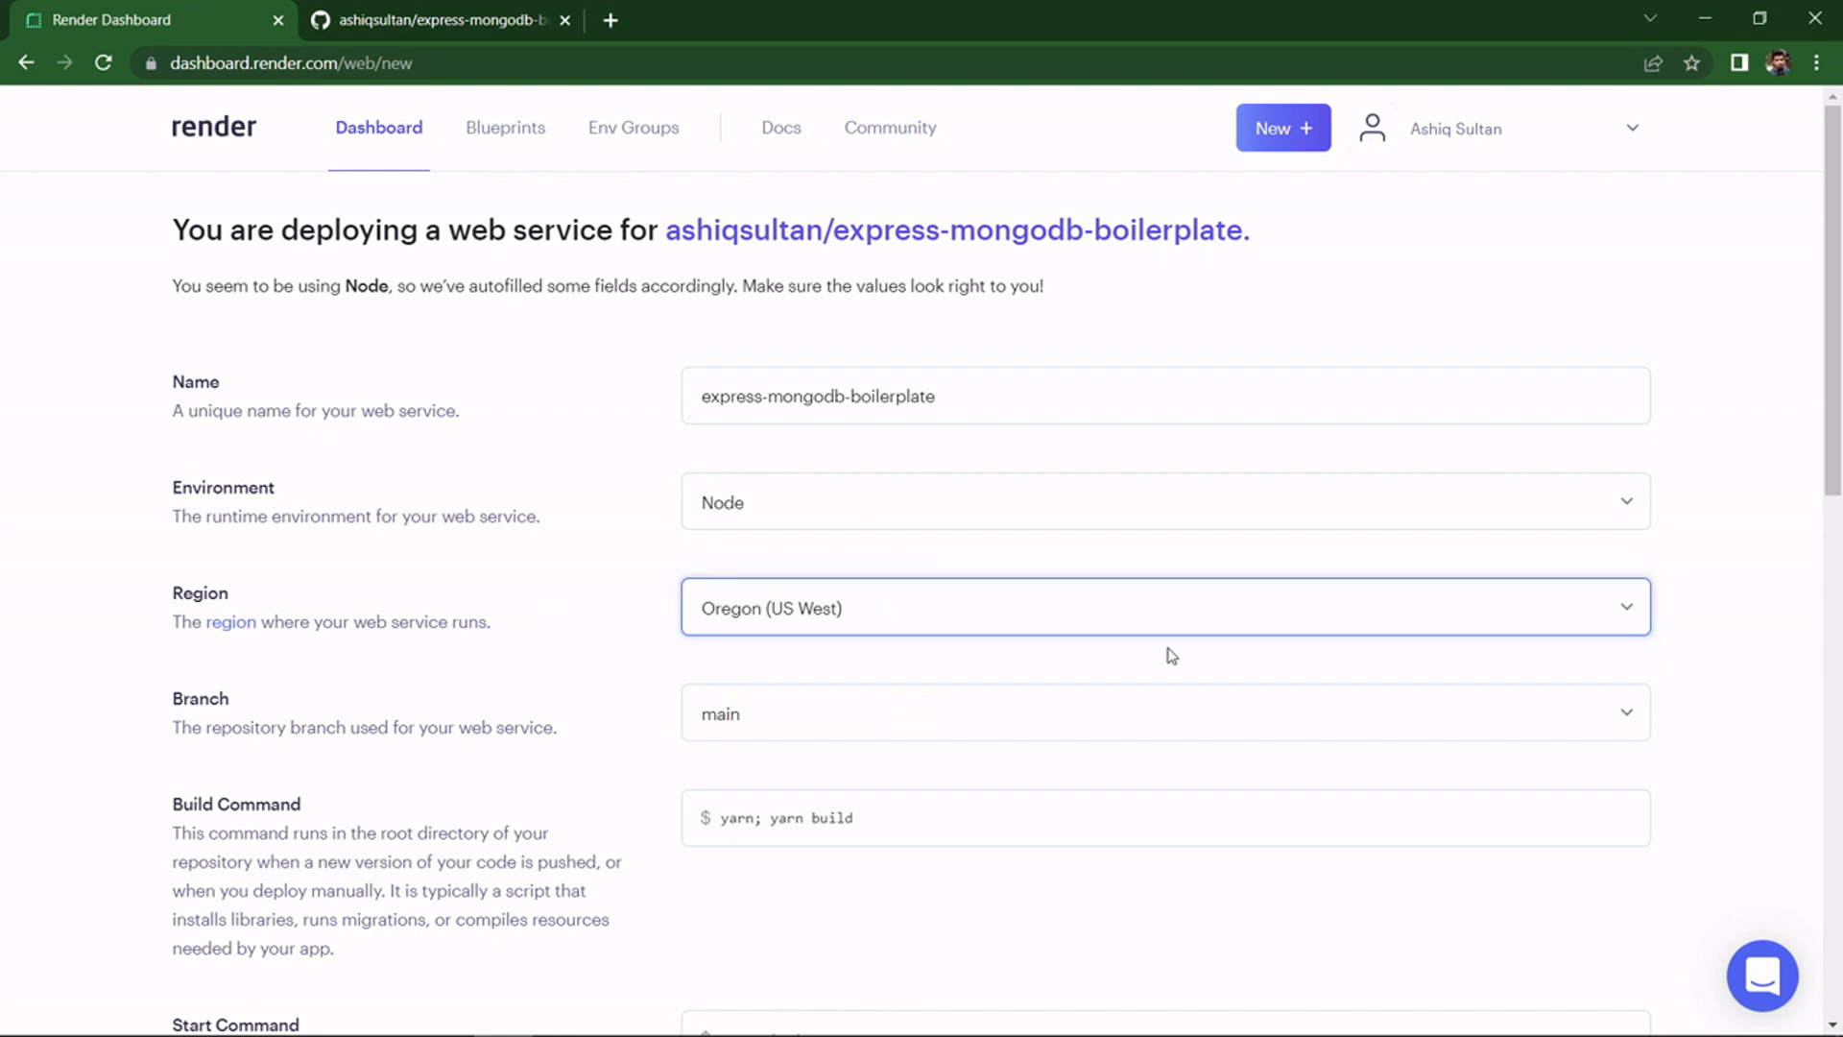
- Check on GitHub that the repository has a single main branch
scroll(down, 3)
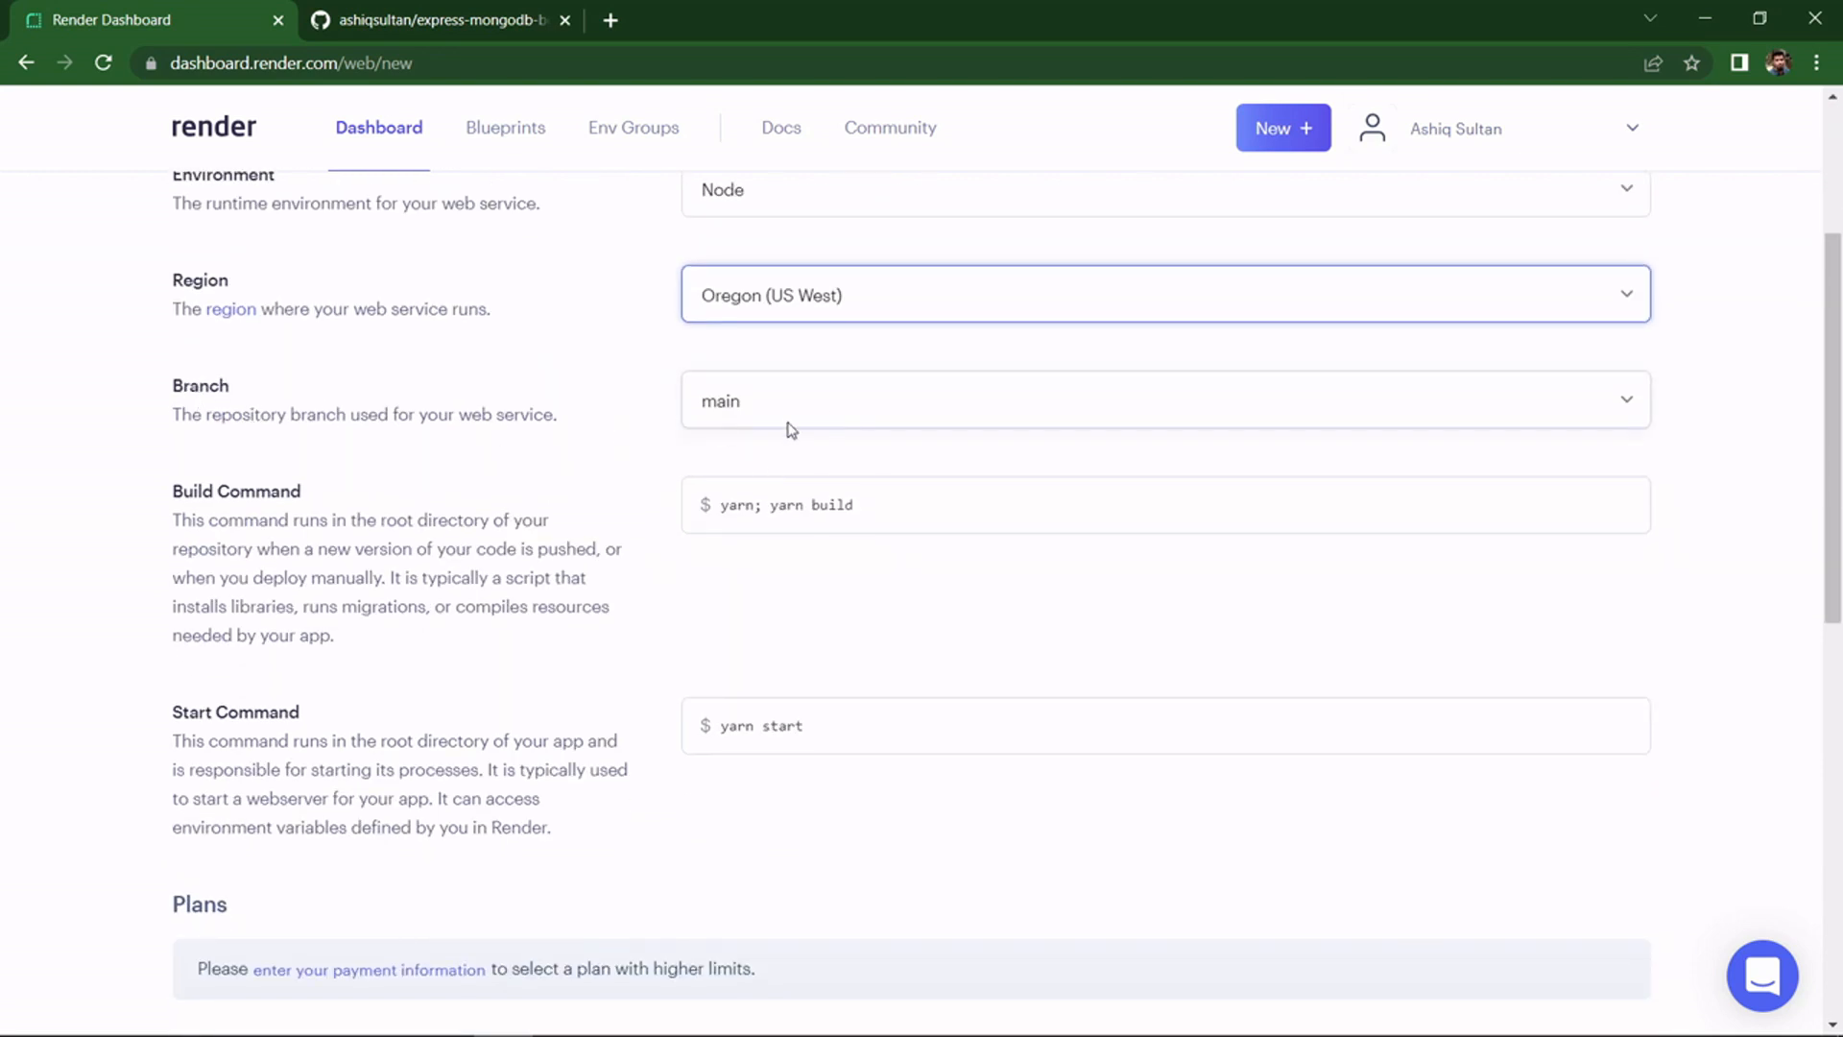
click(436, 19)
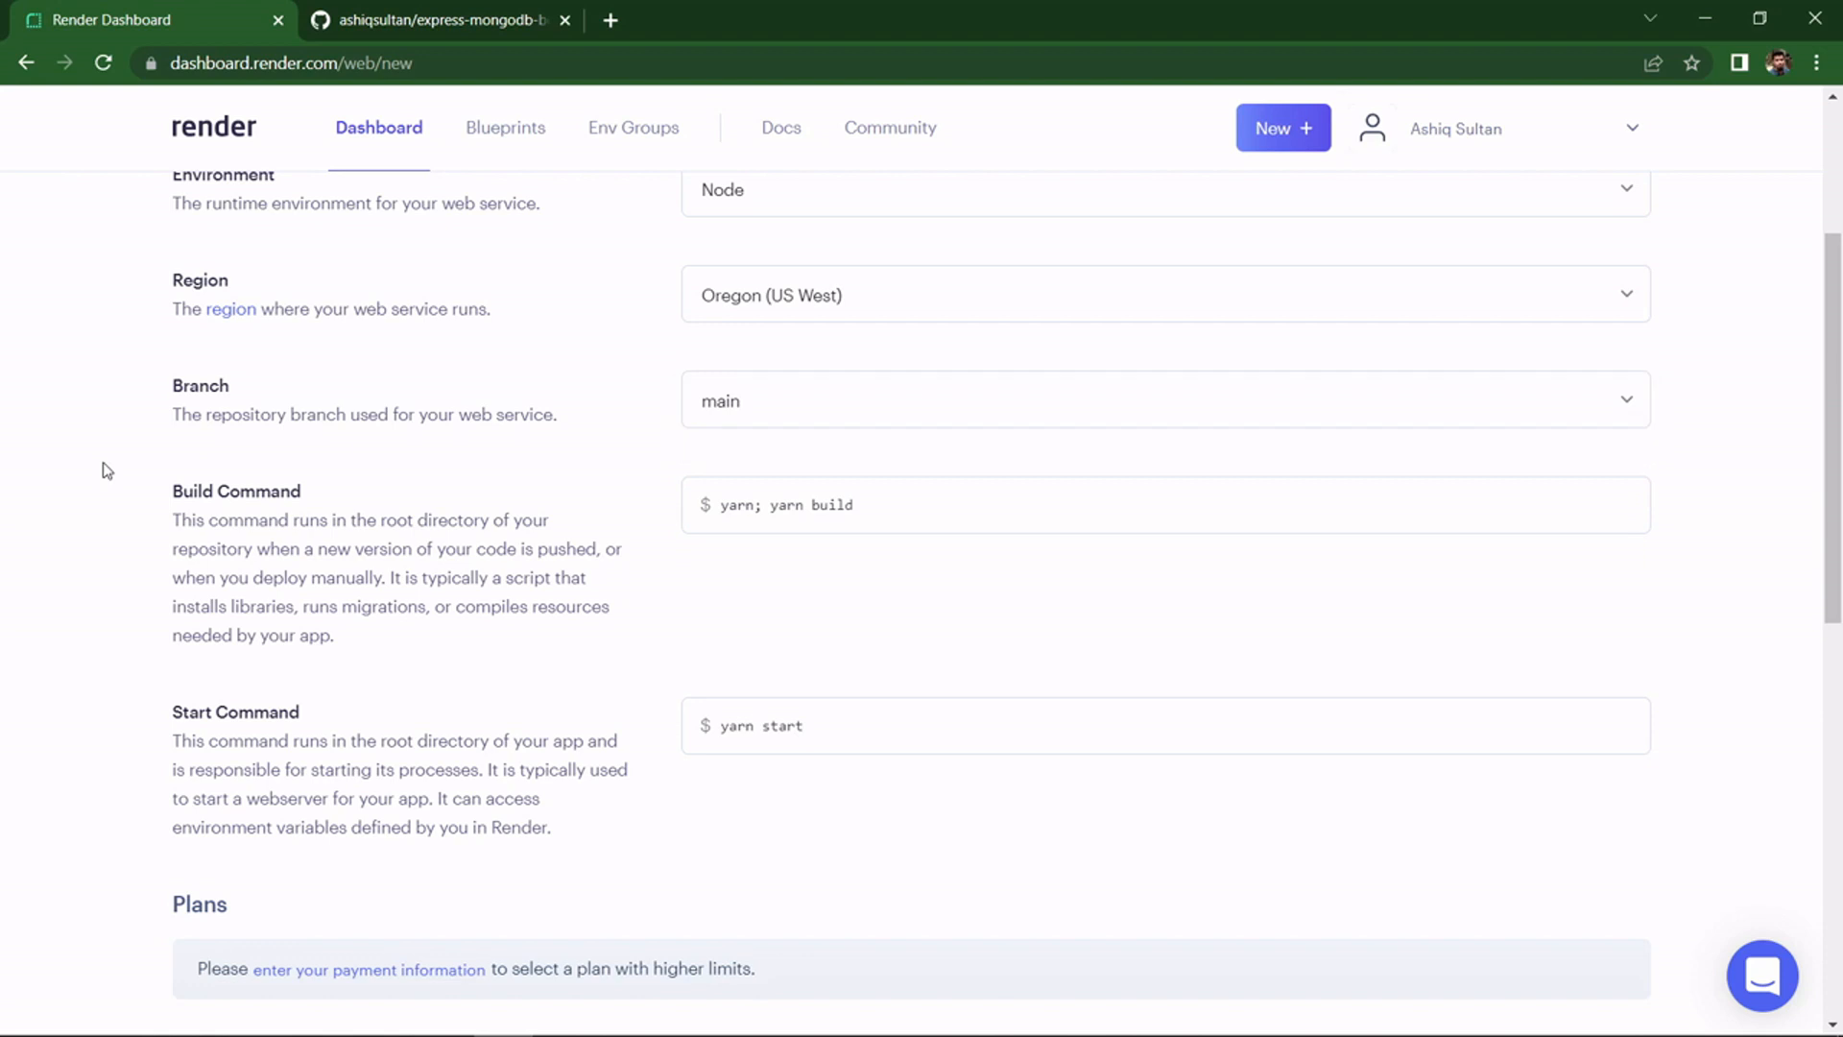
mouse_move(551, 405)
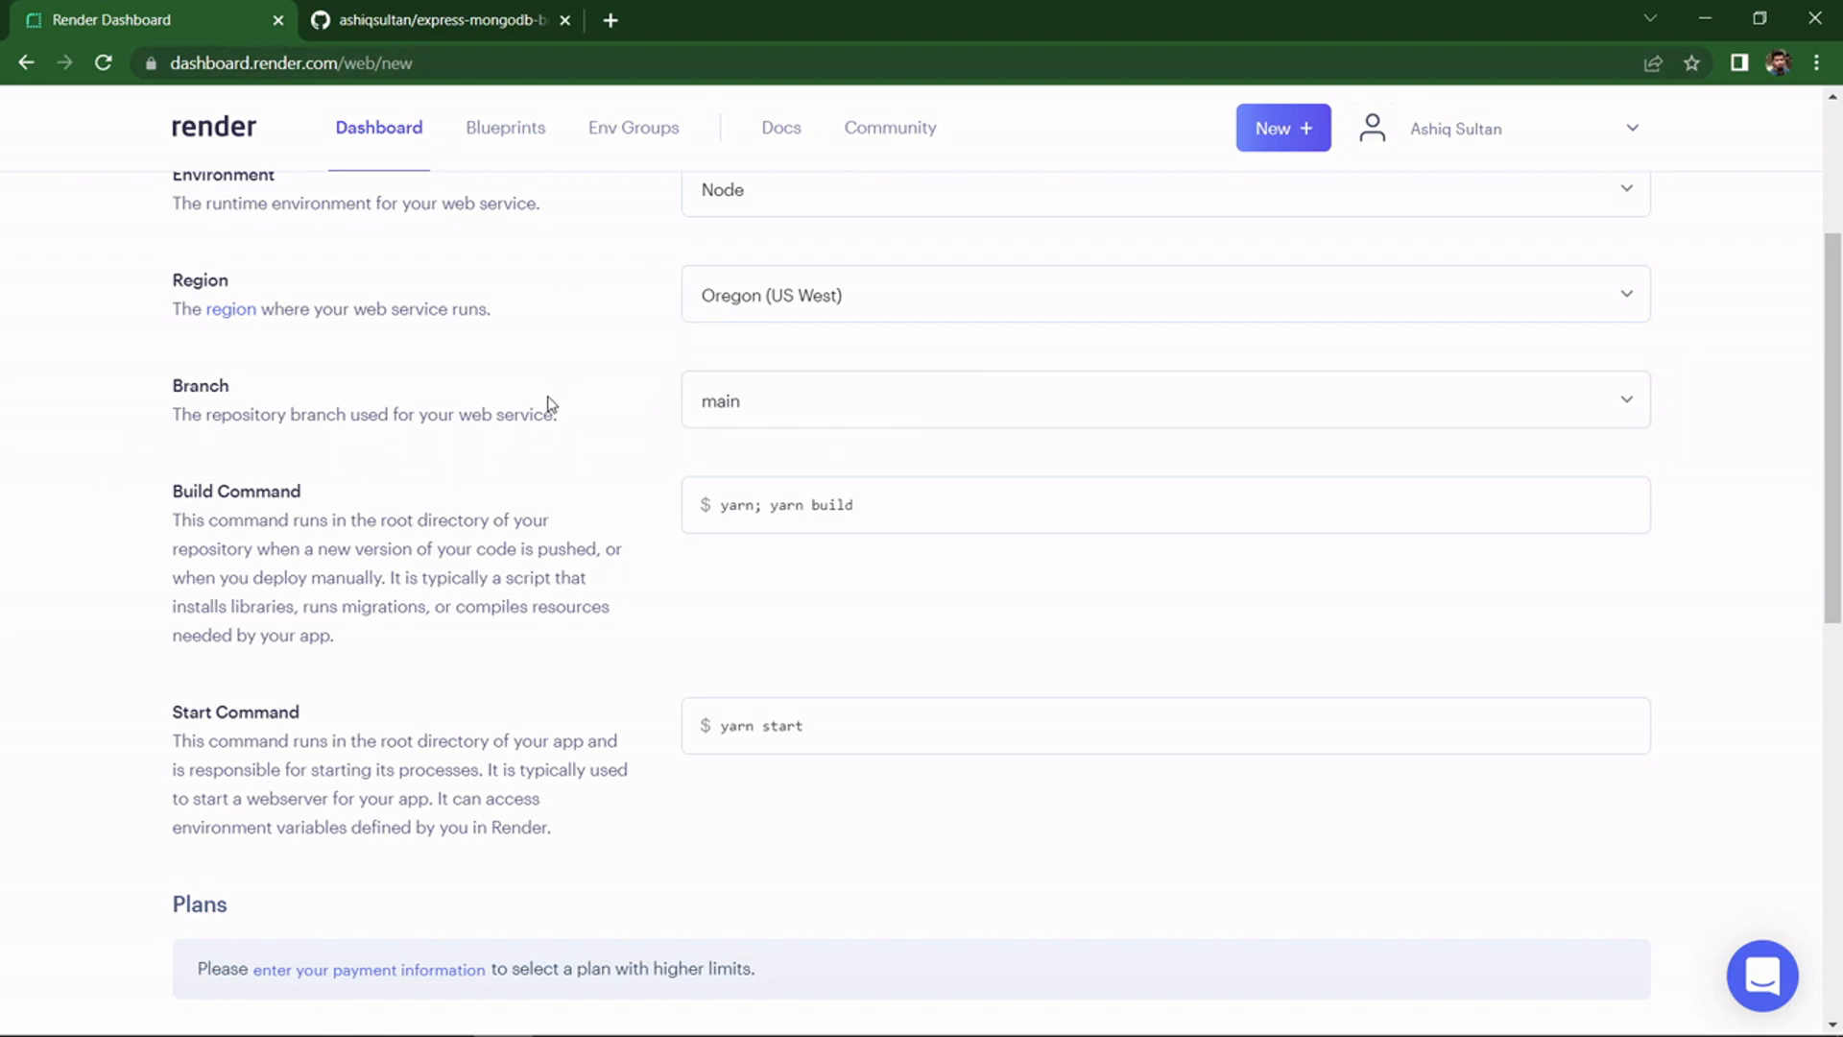
click(436, 19)
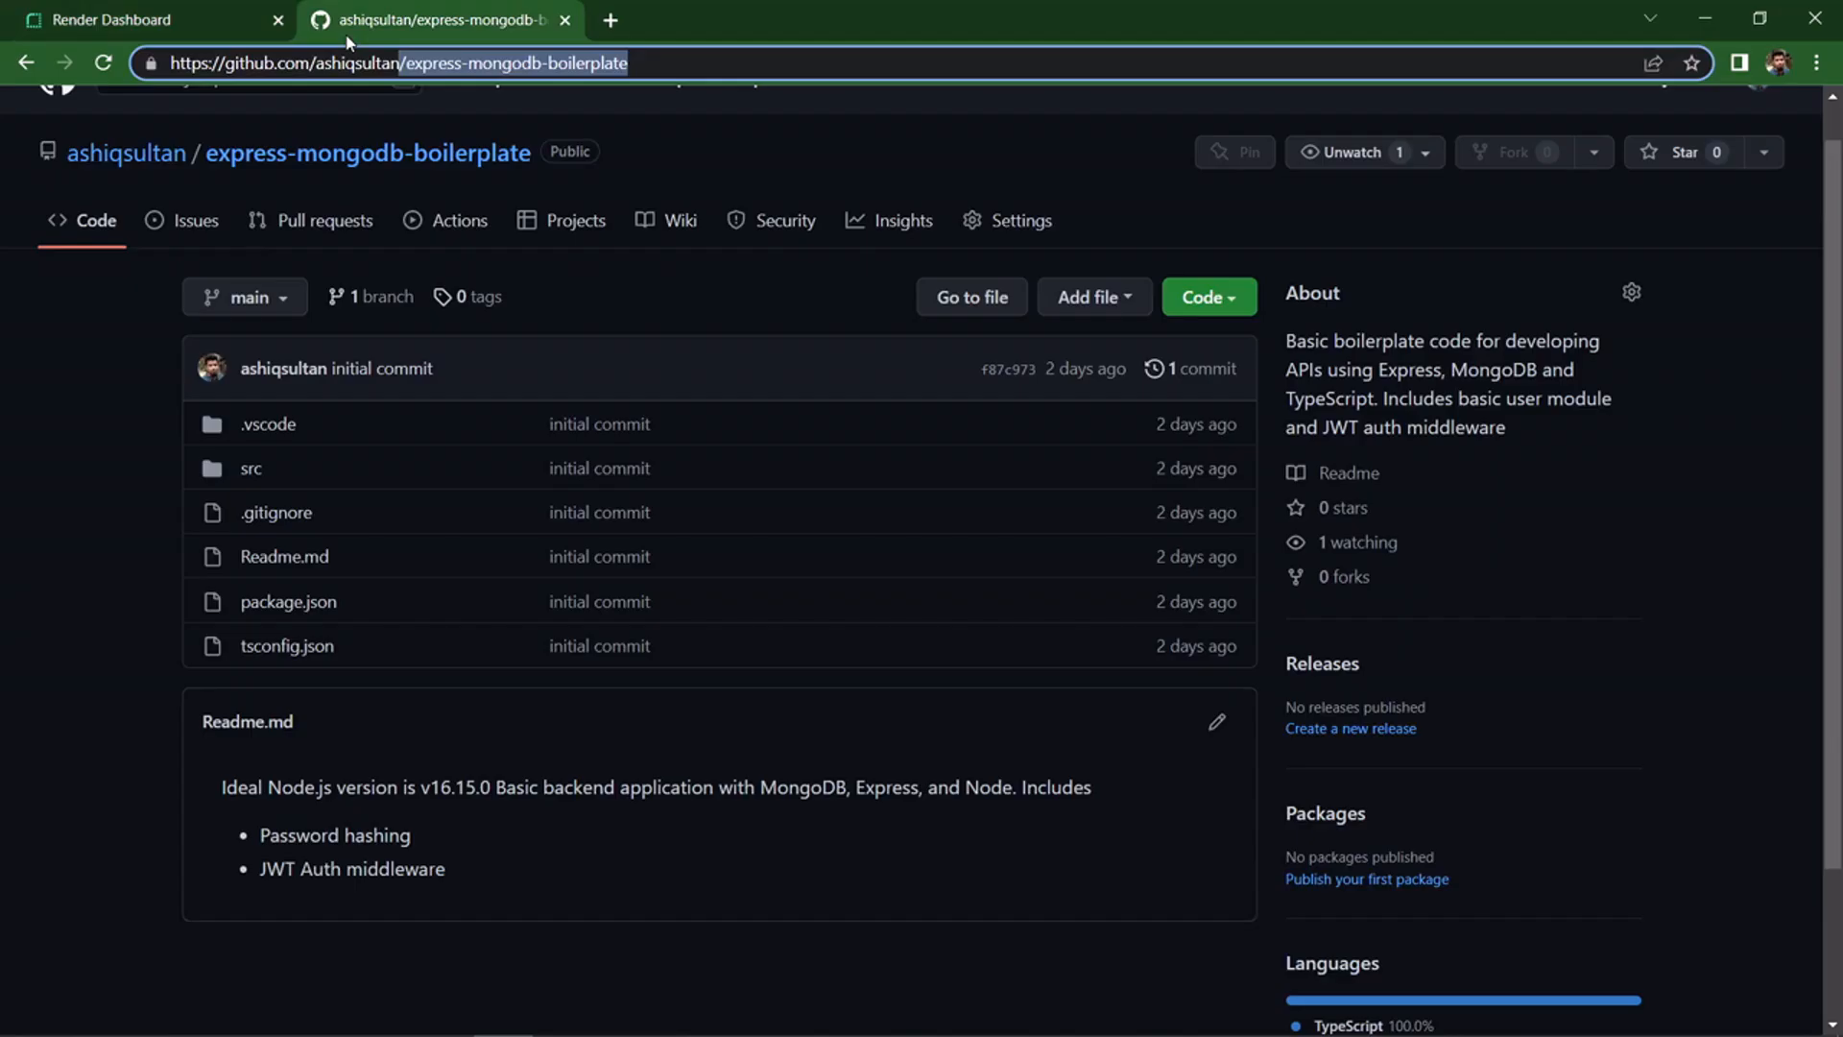
click(242, 296)
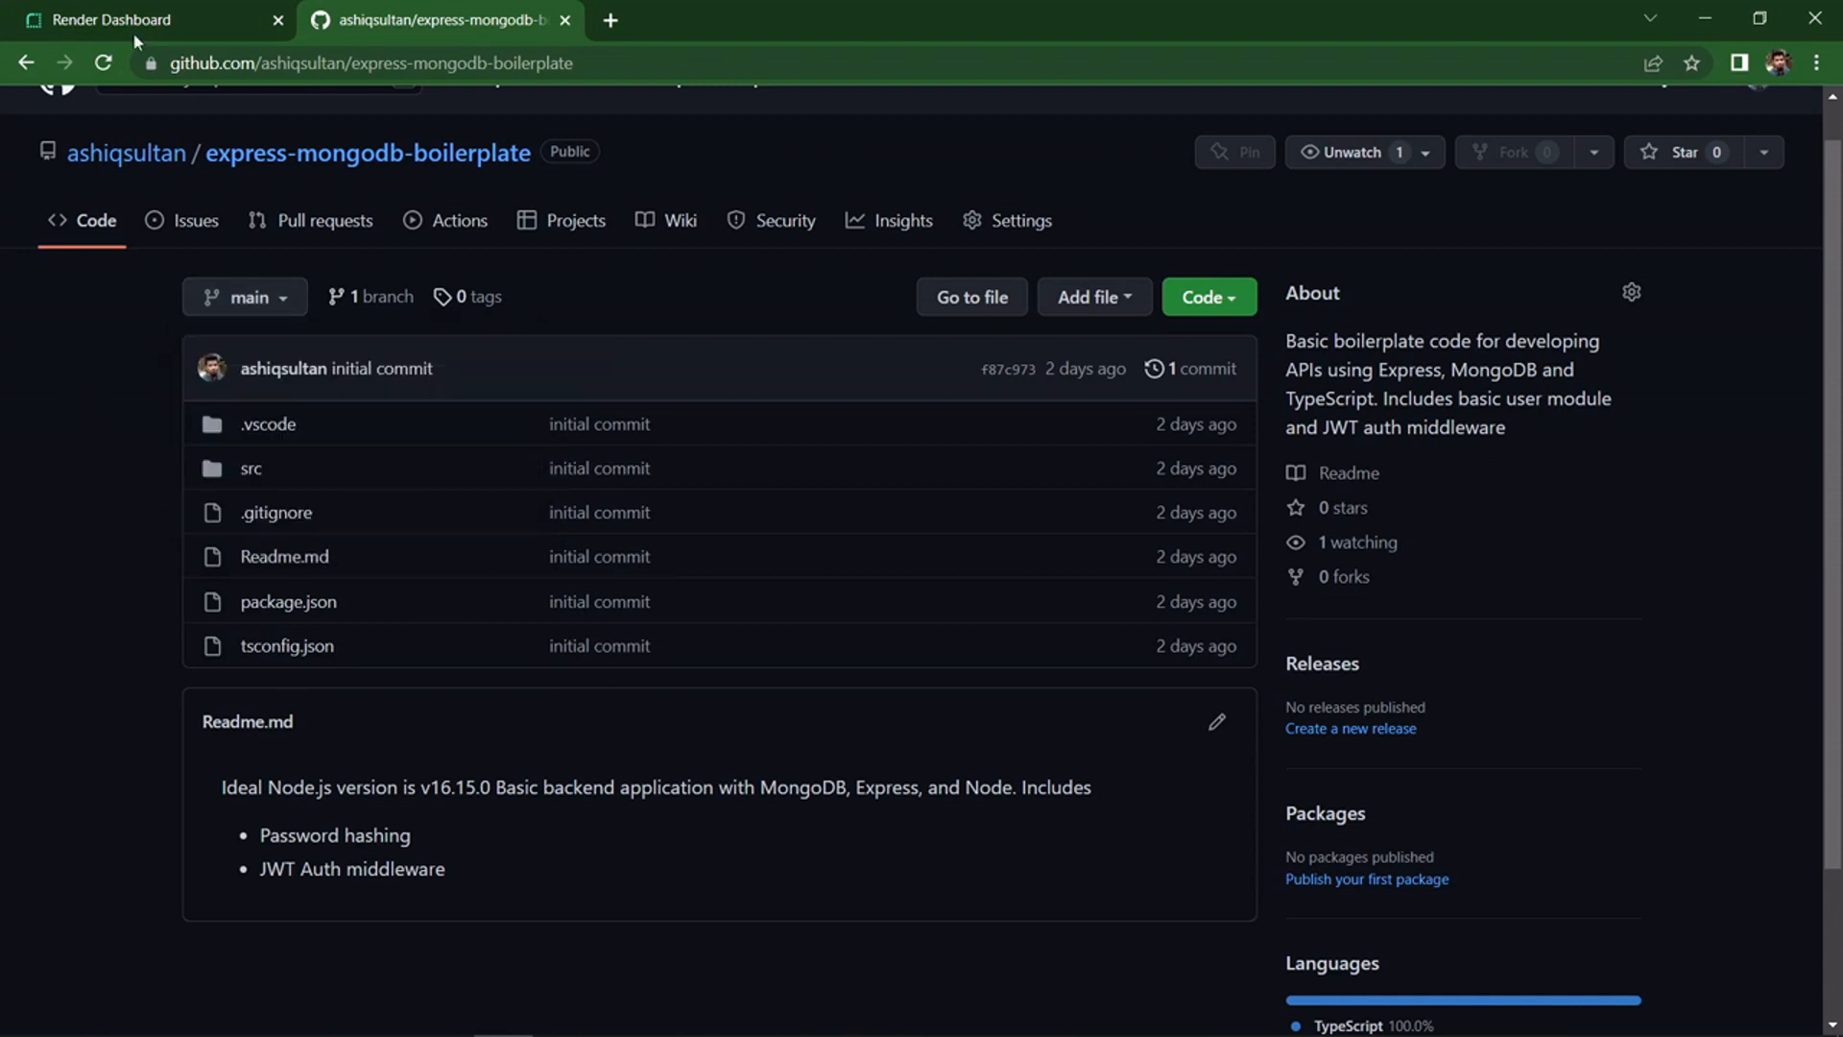
mouse_move(100, 410)
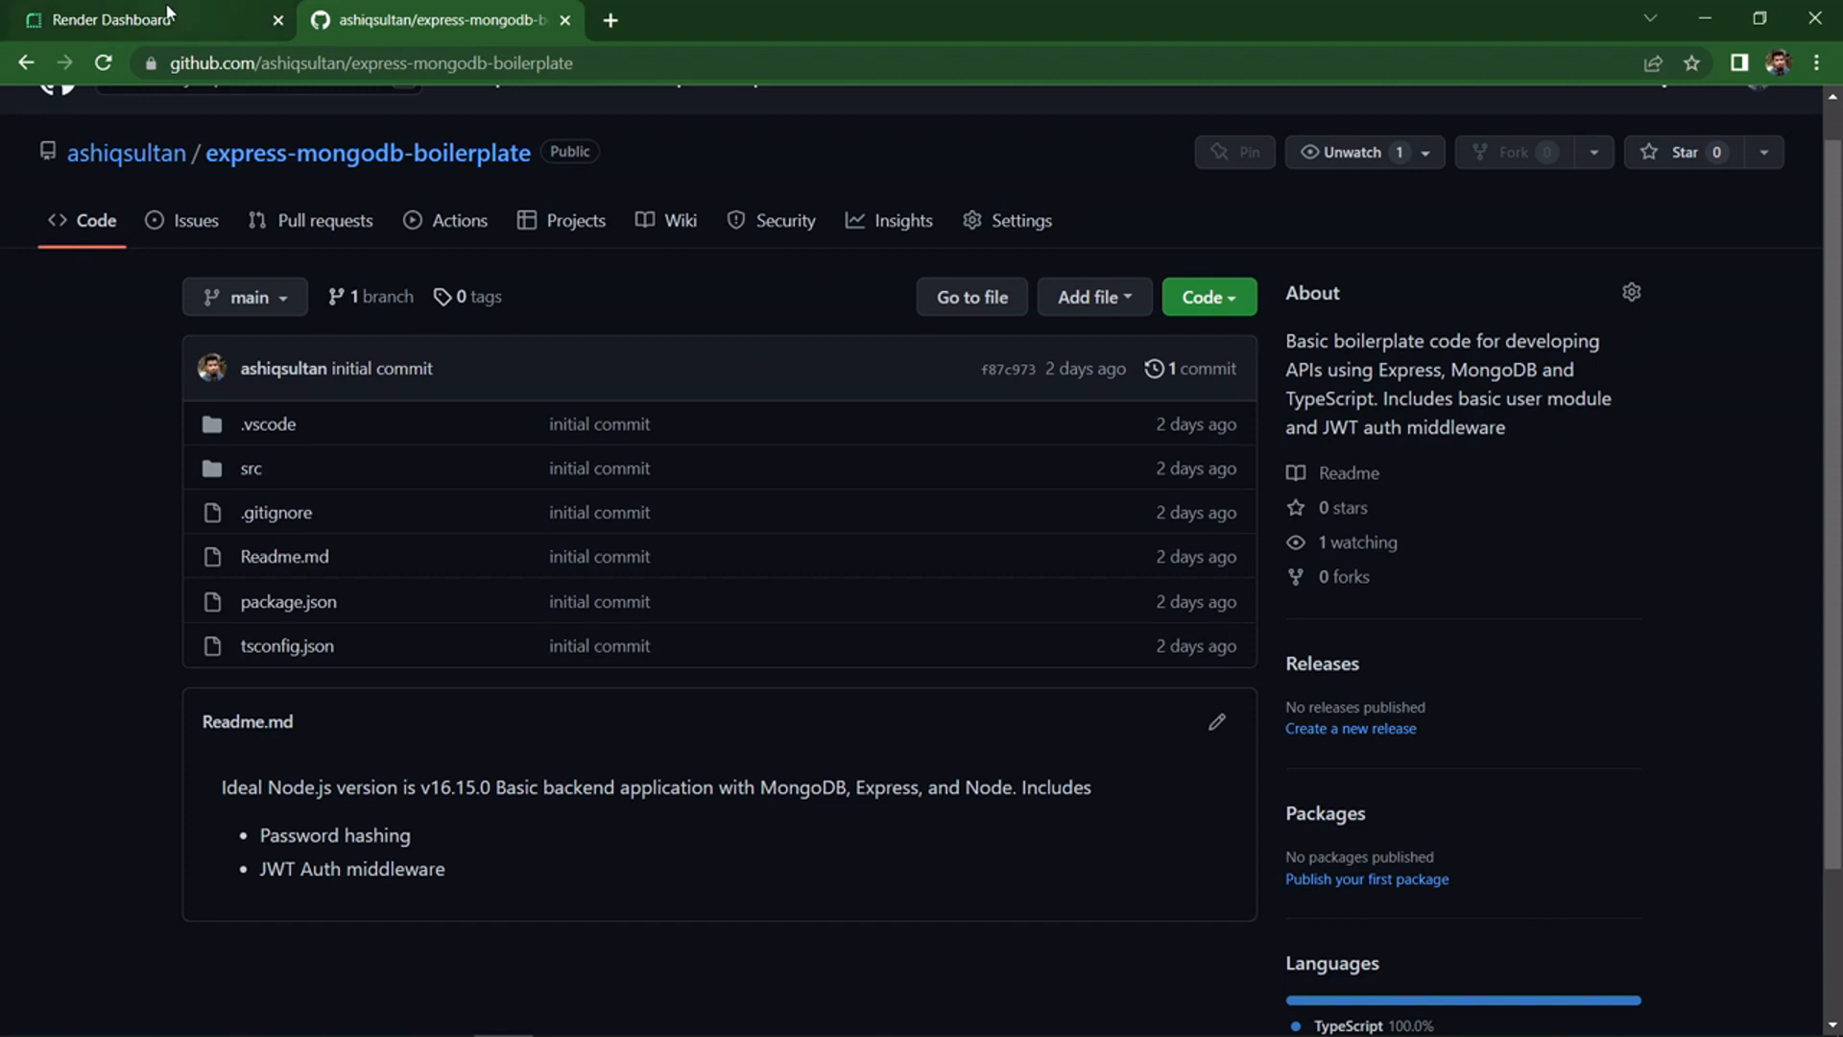
- Confirm main as the branch to deploy in the Render form
click(117, 19)
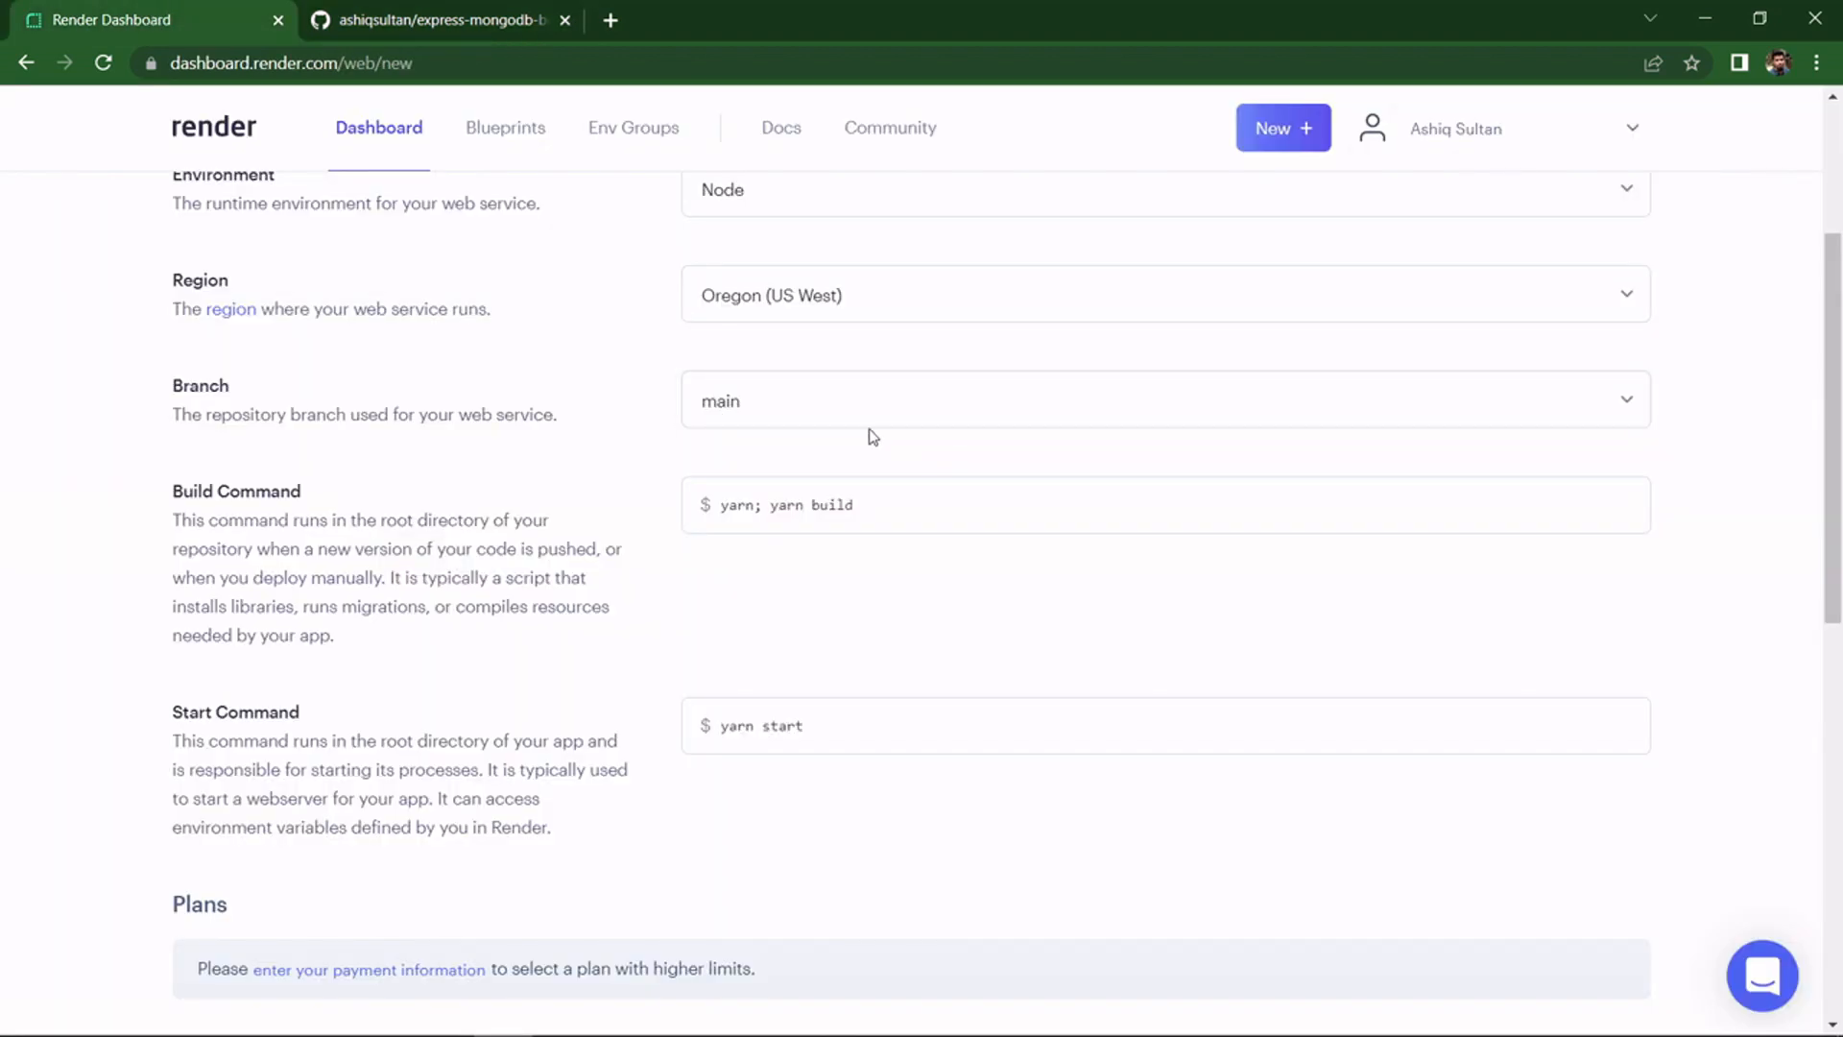
click(1164, 399)
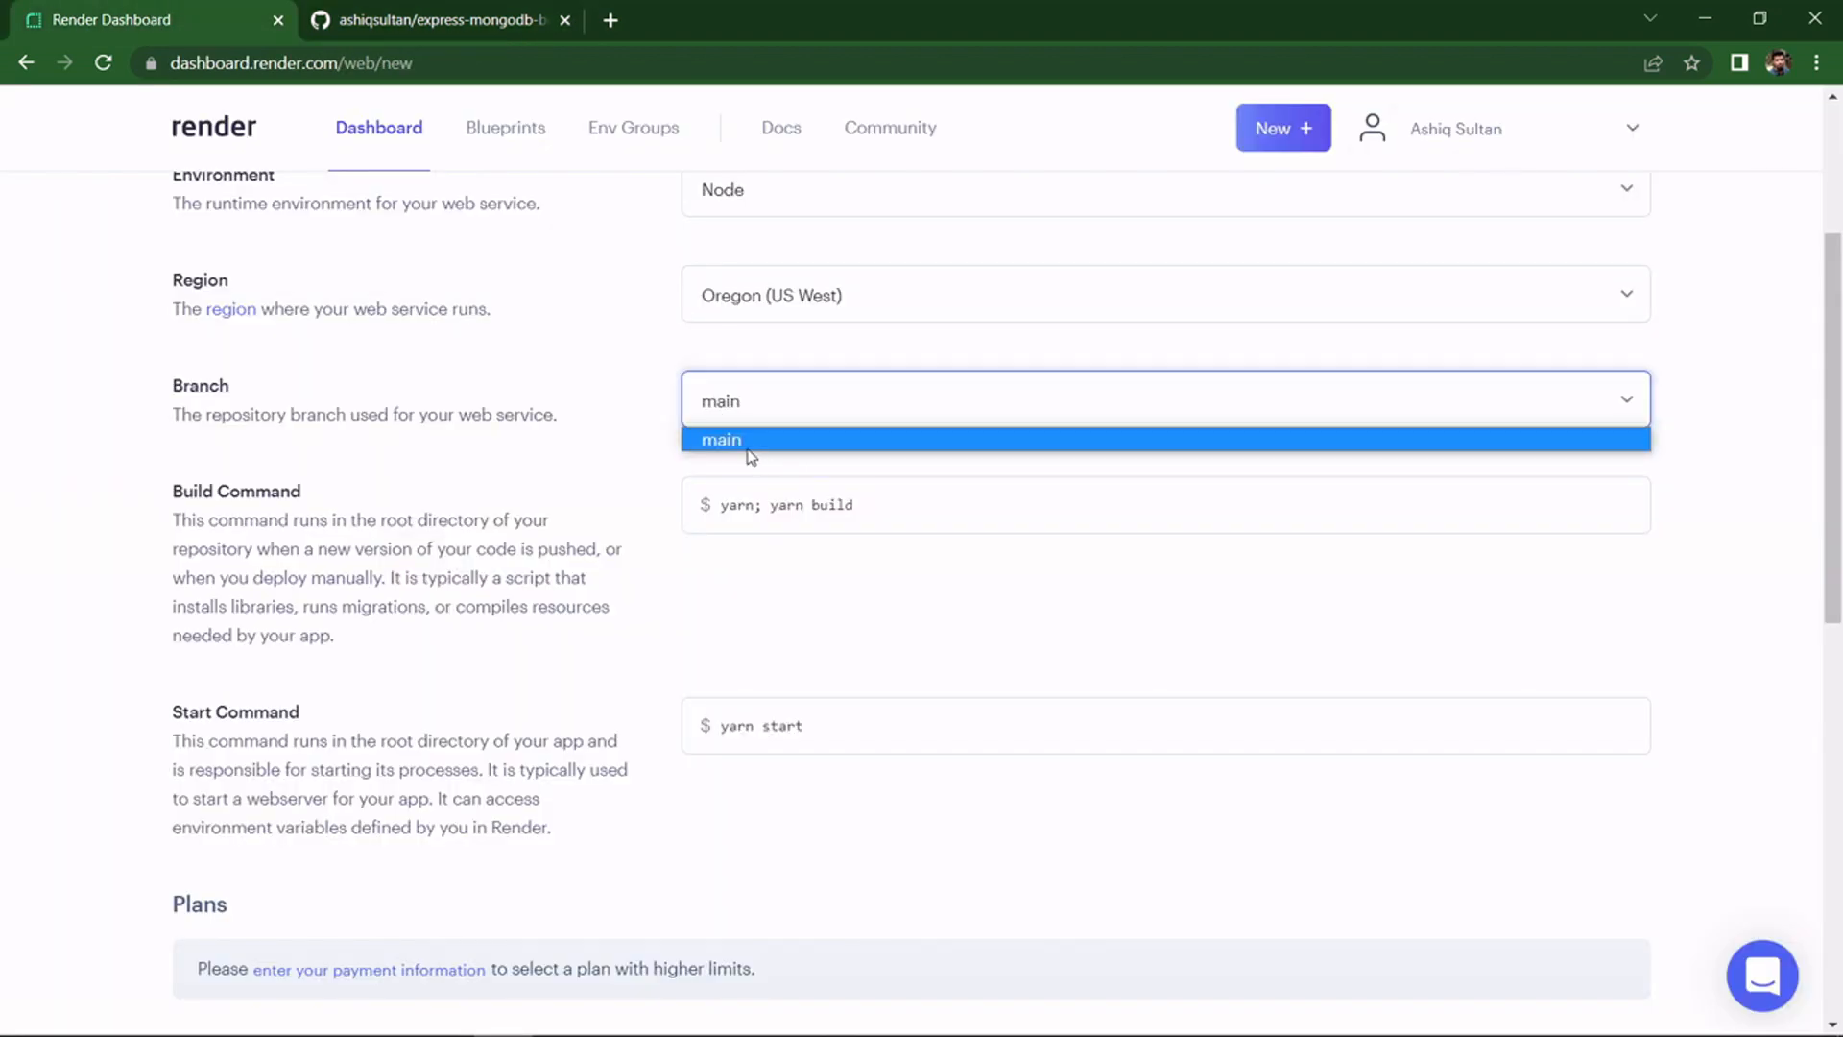
click(720, 440)
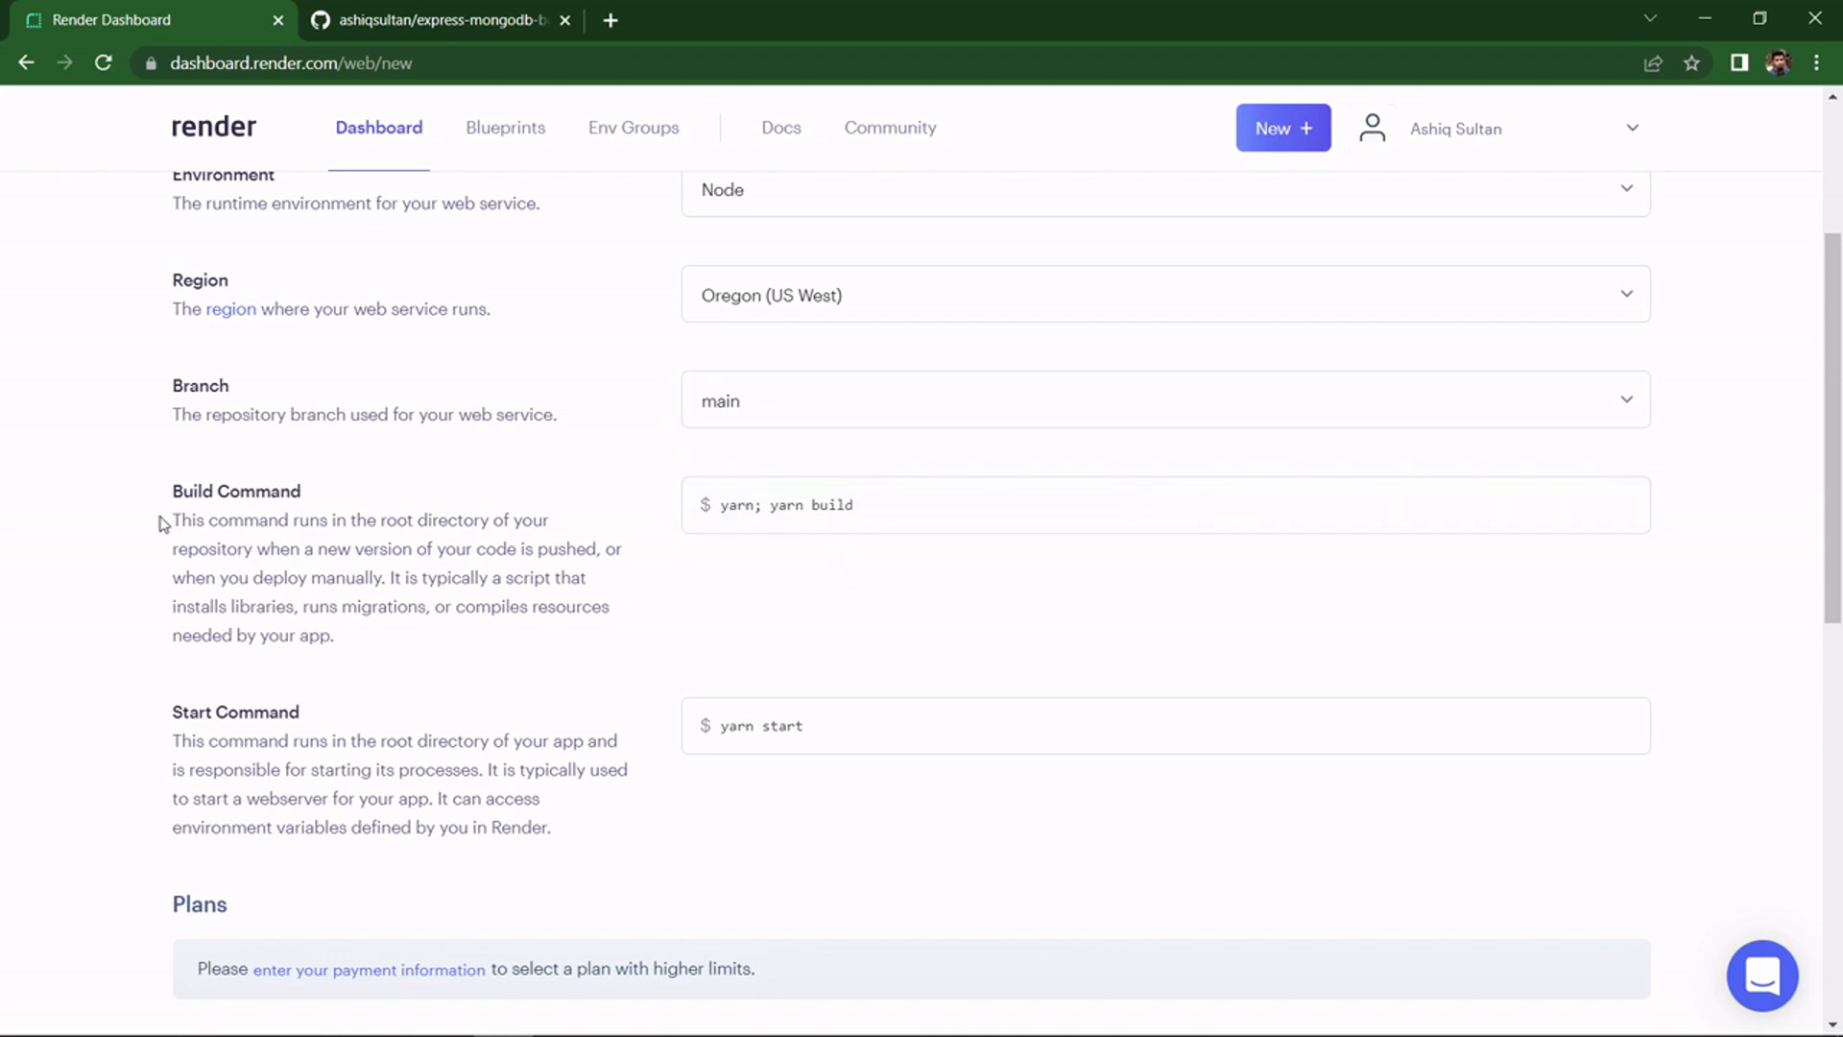
- Replace the yarn build command with npm install && npm run build
click(824, 505)
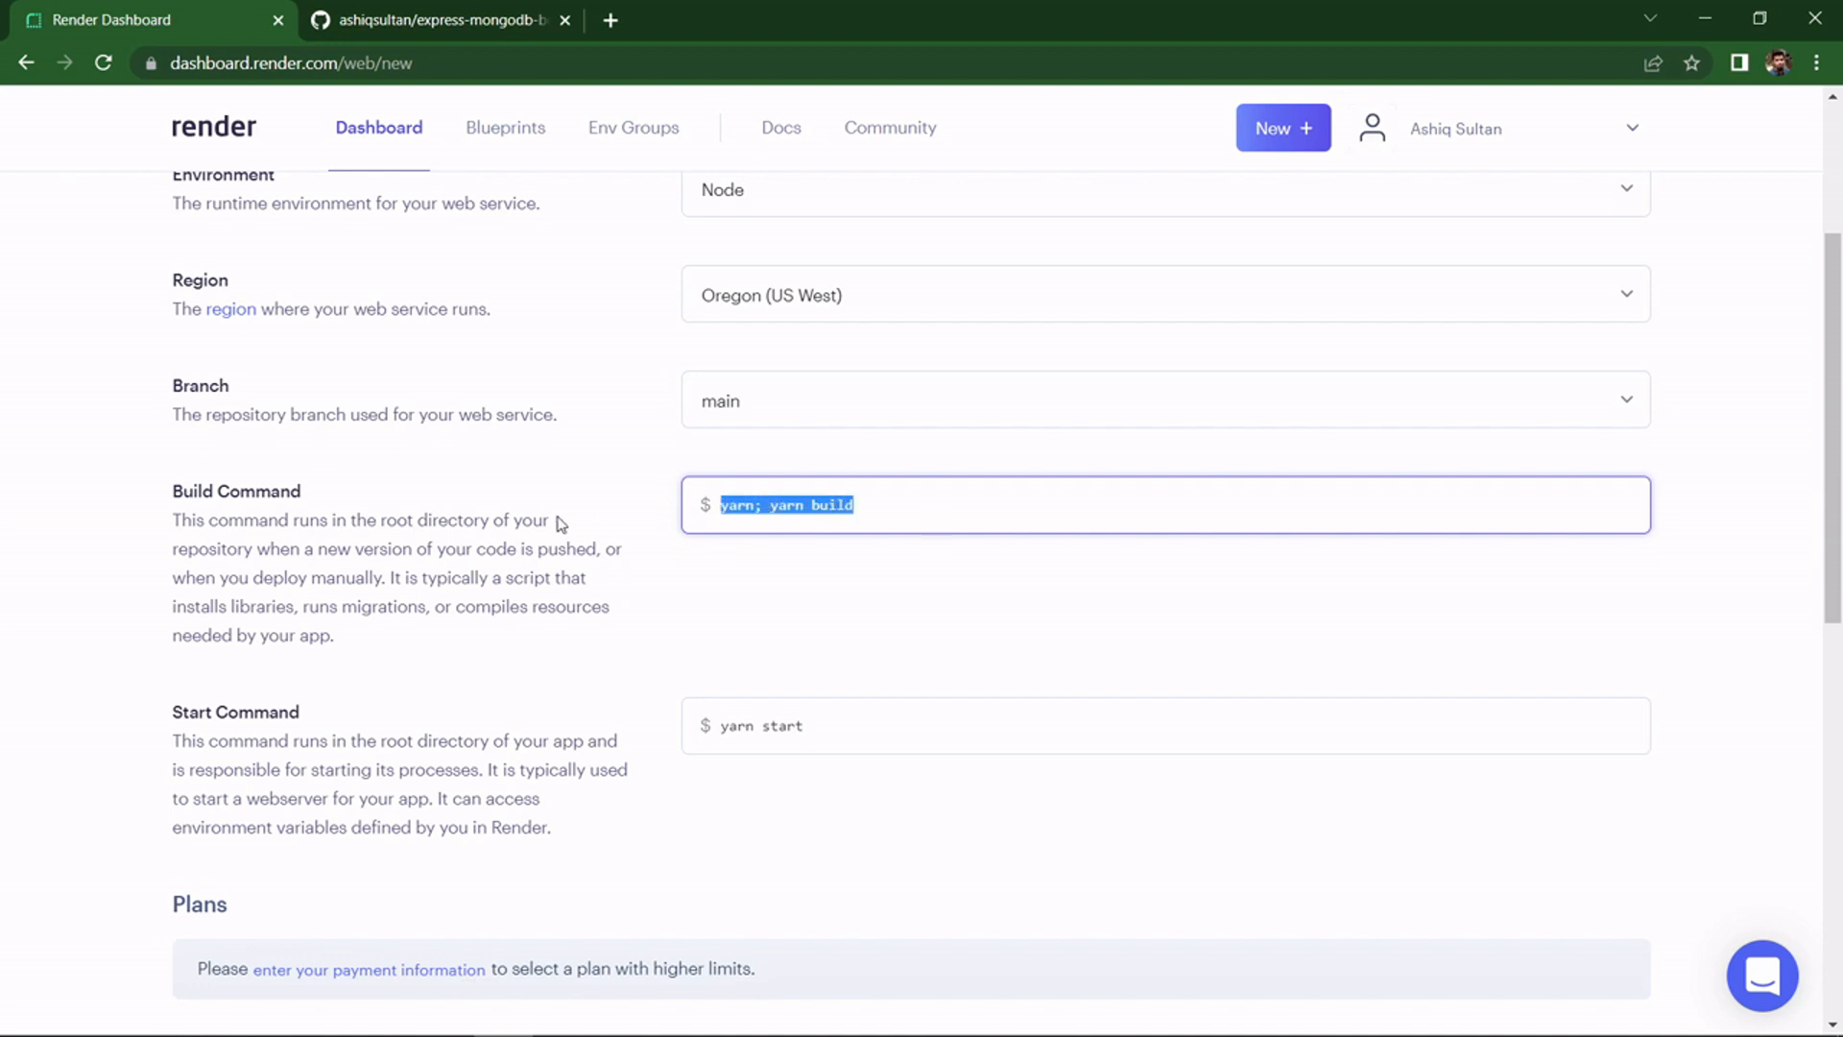
text(npm ins)
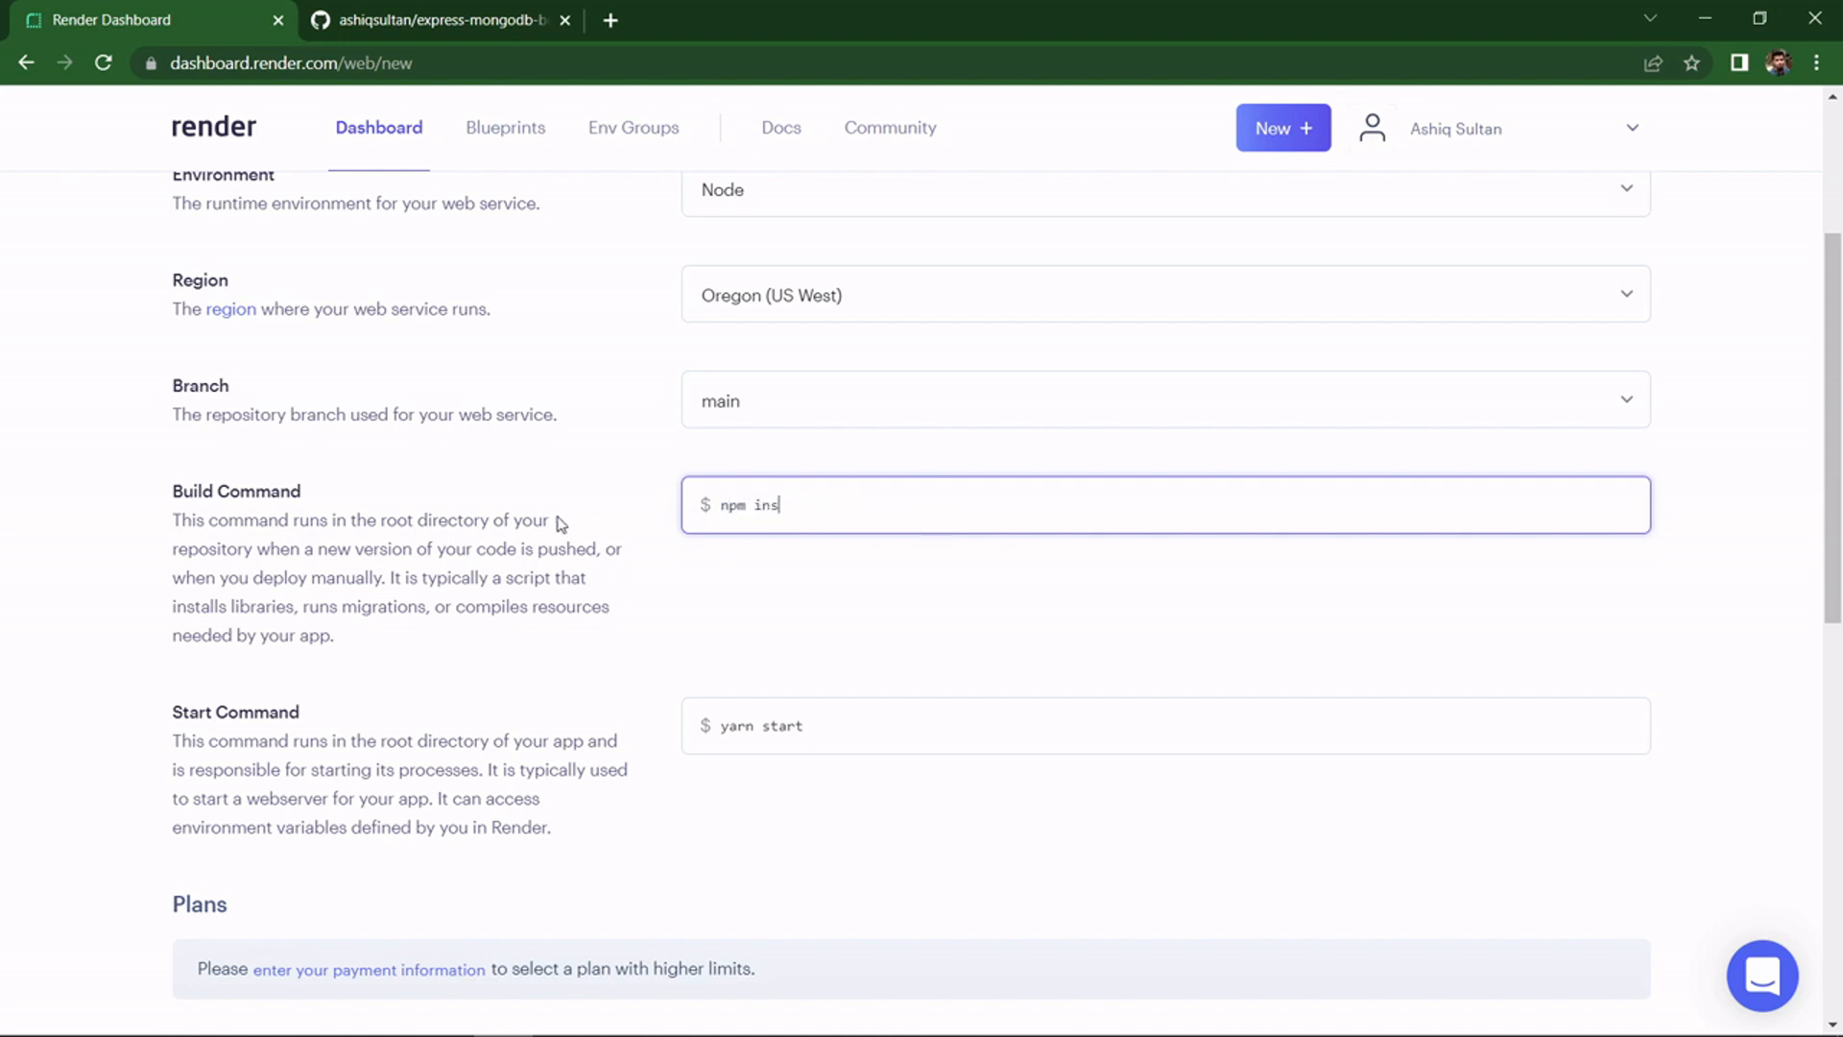
key(Backspace)
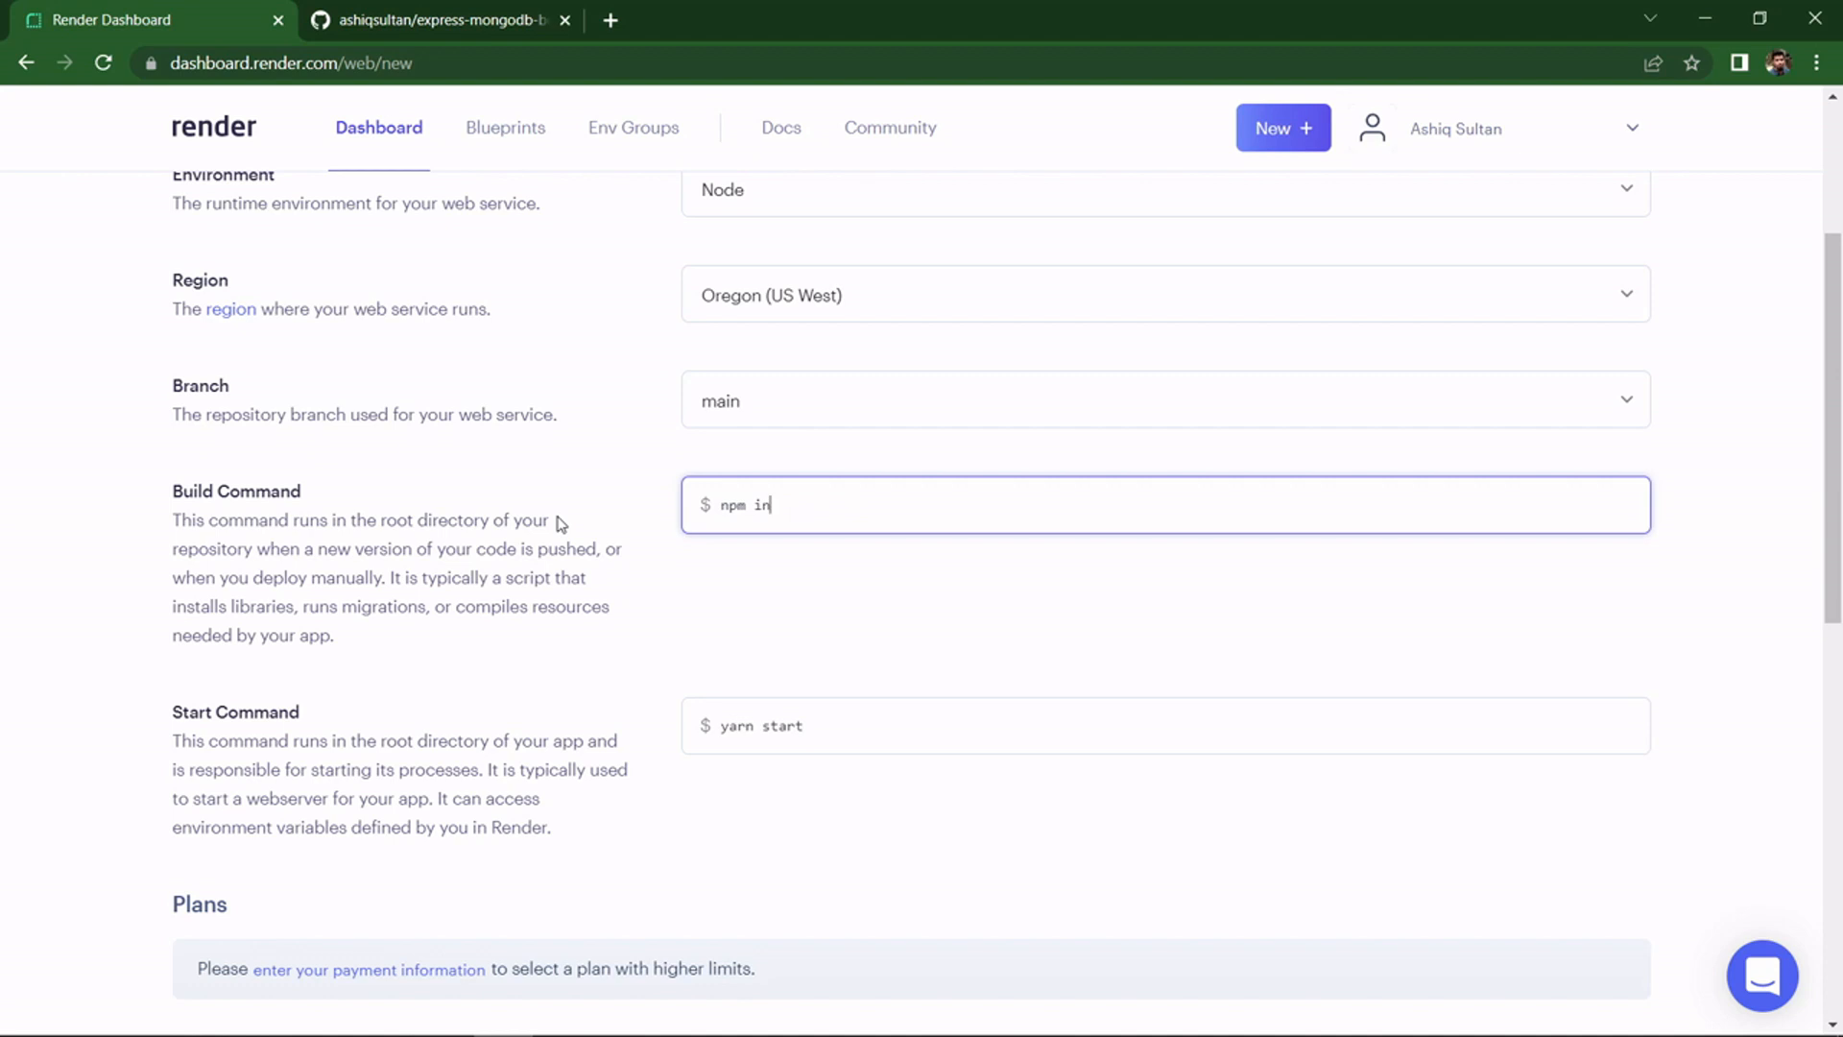
text(S)
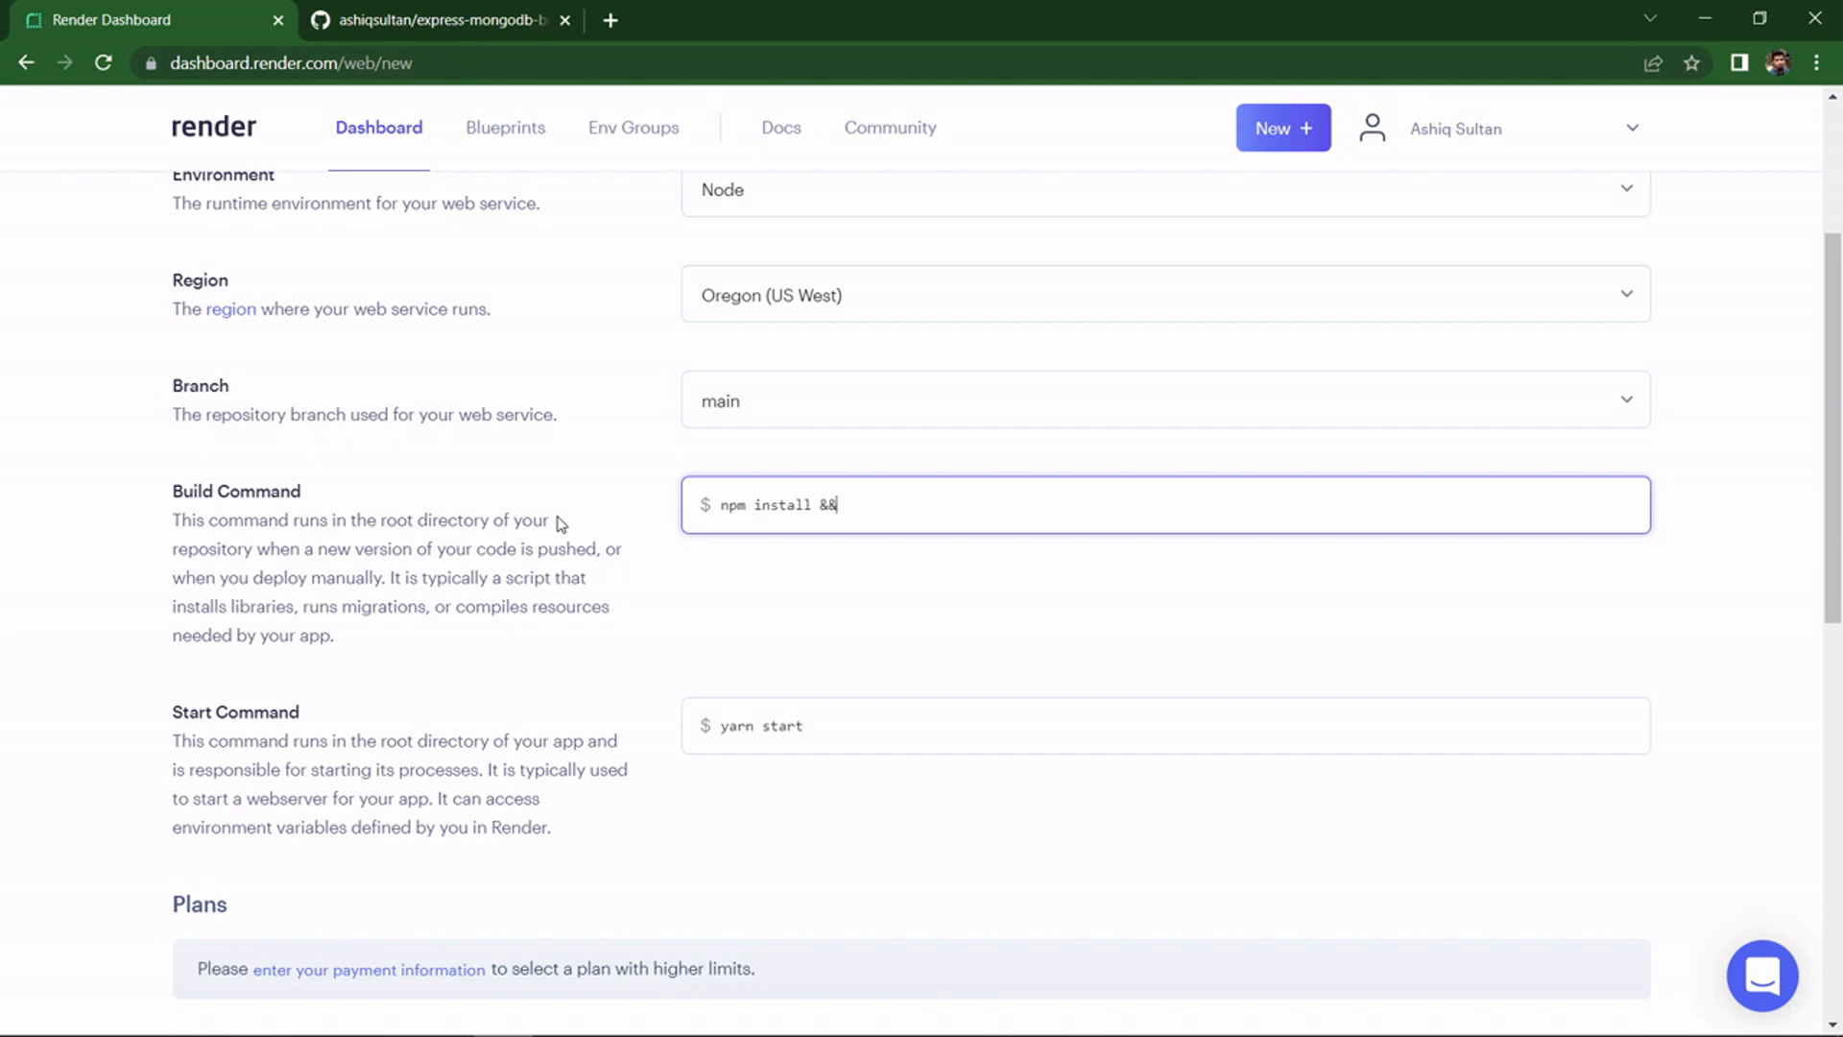
text(npm run)
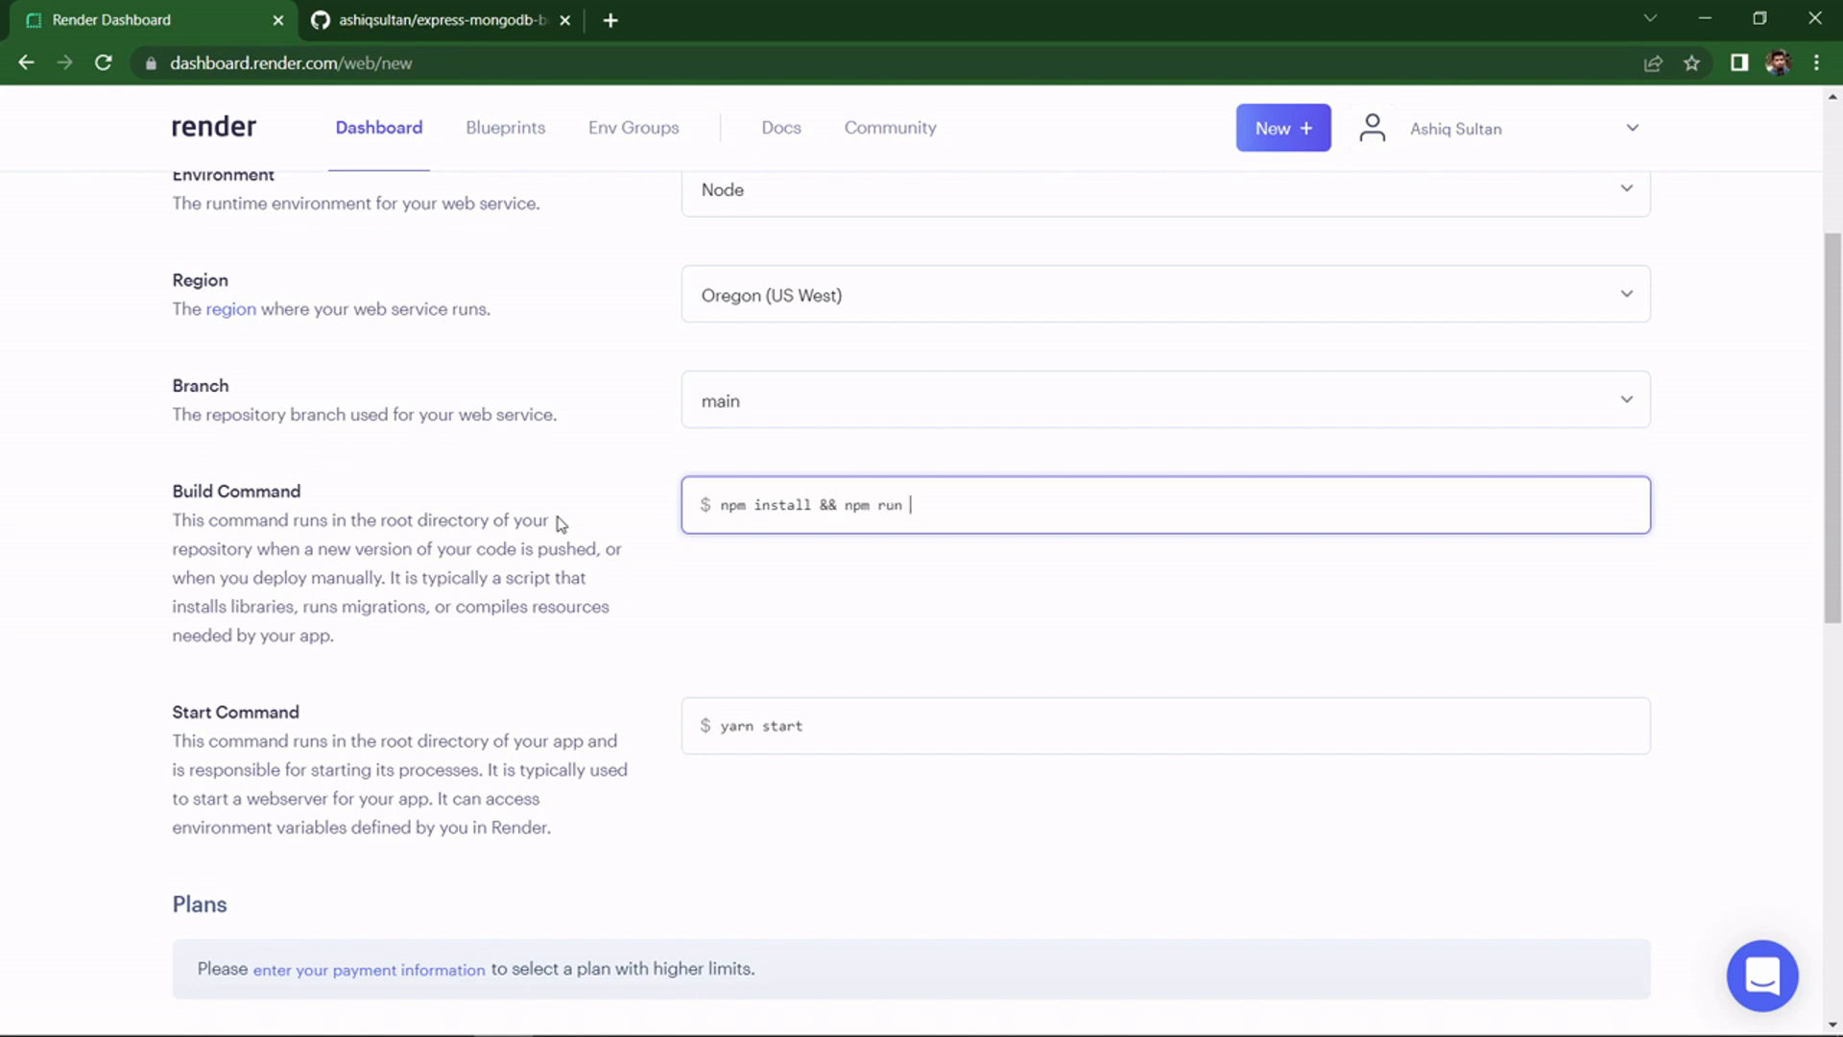
text(build)
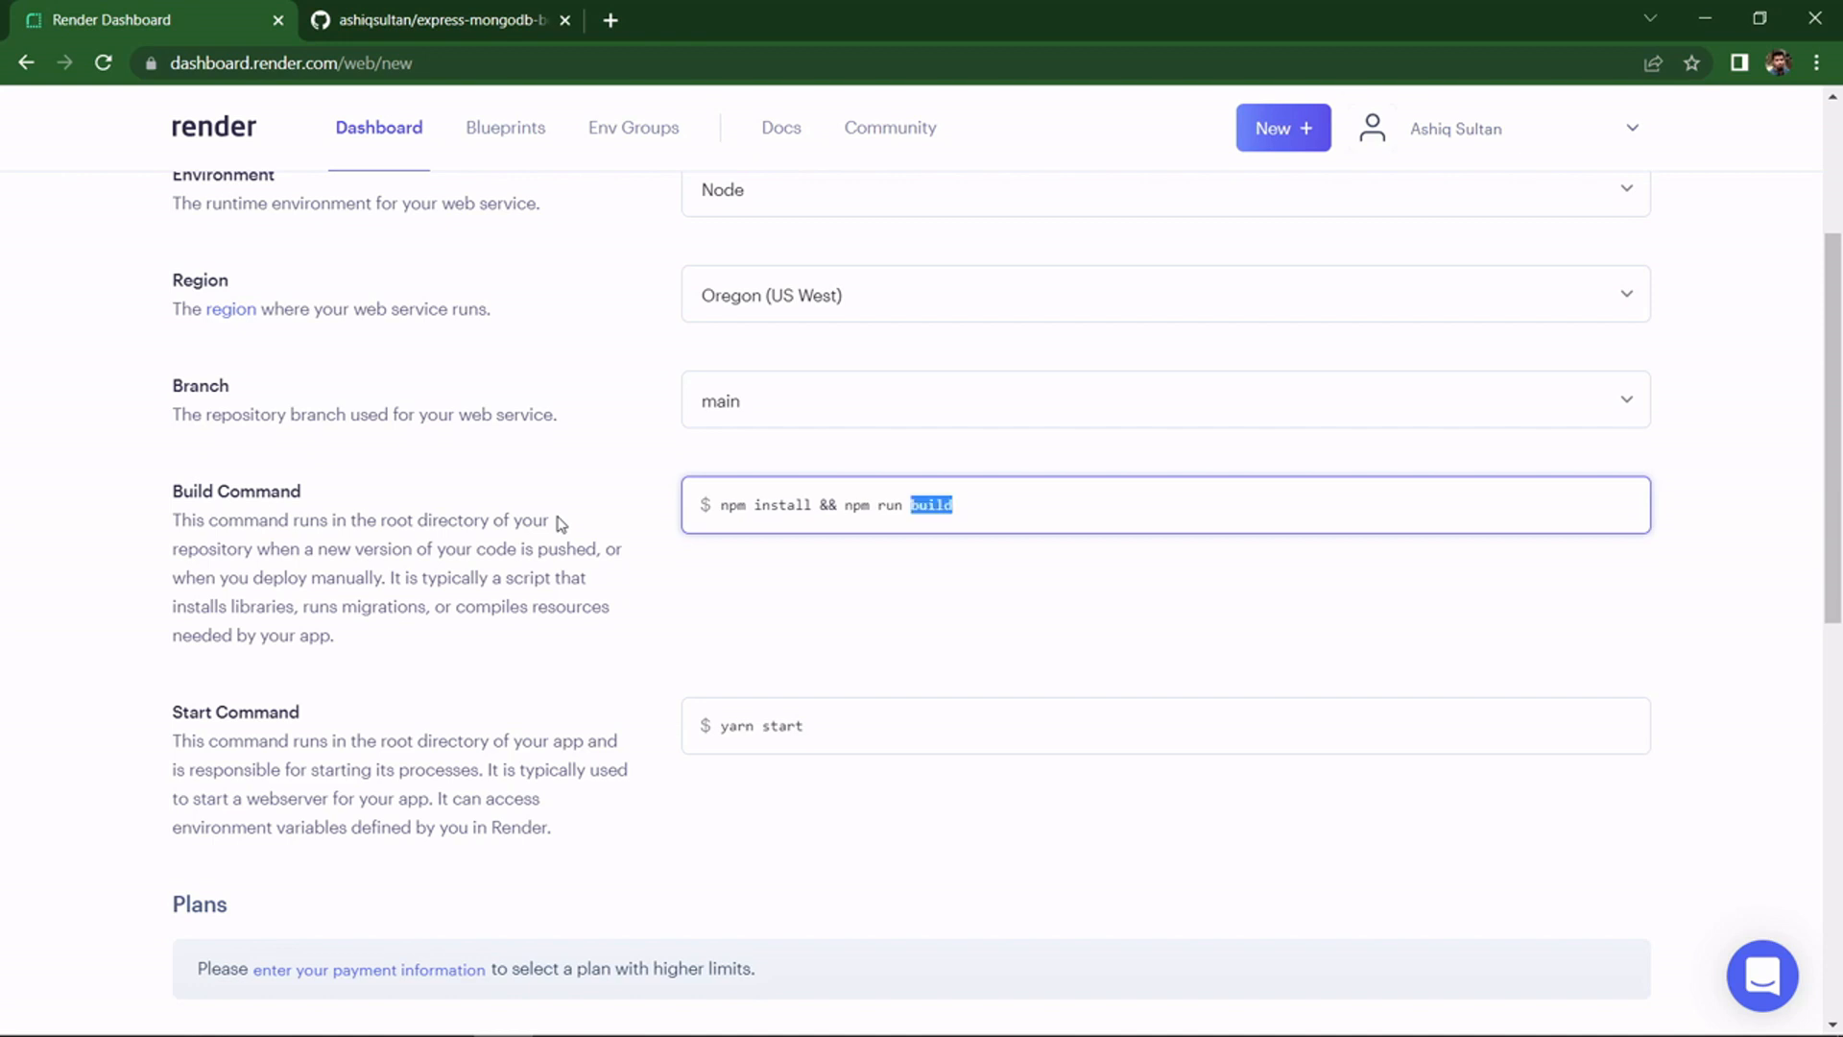
drag(953, 505, 845, 505)
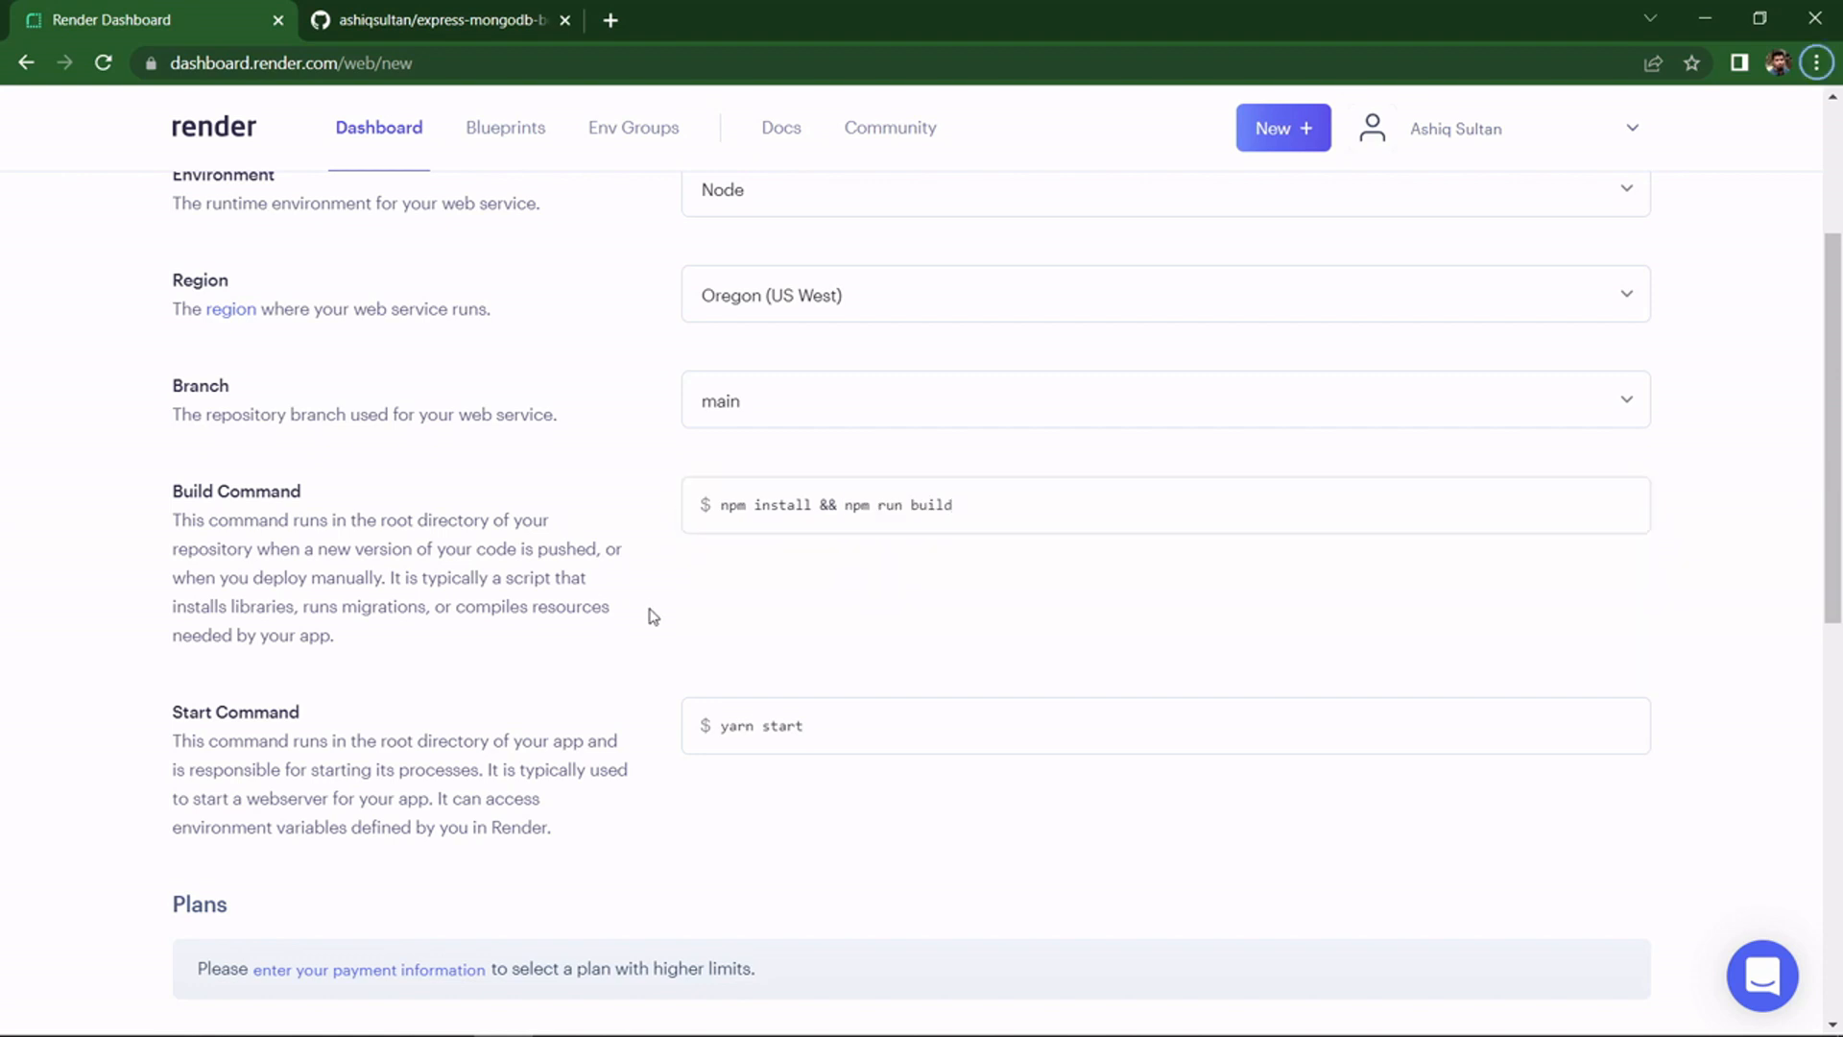
click(825, 505)
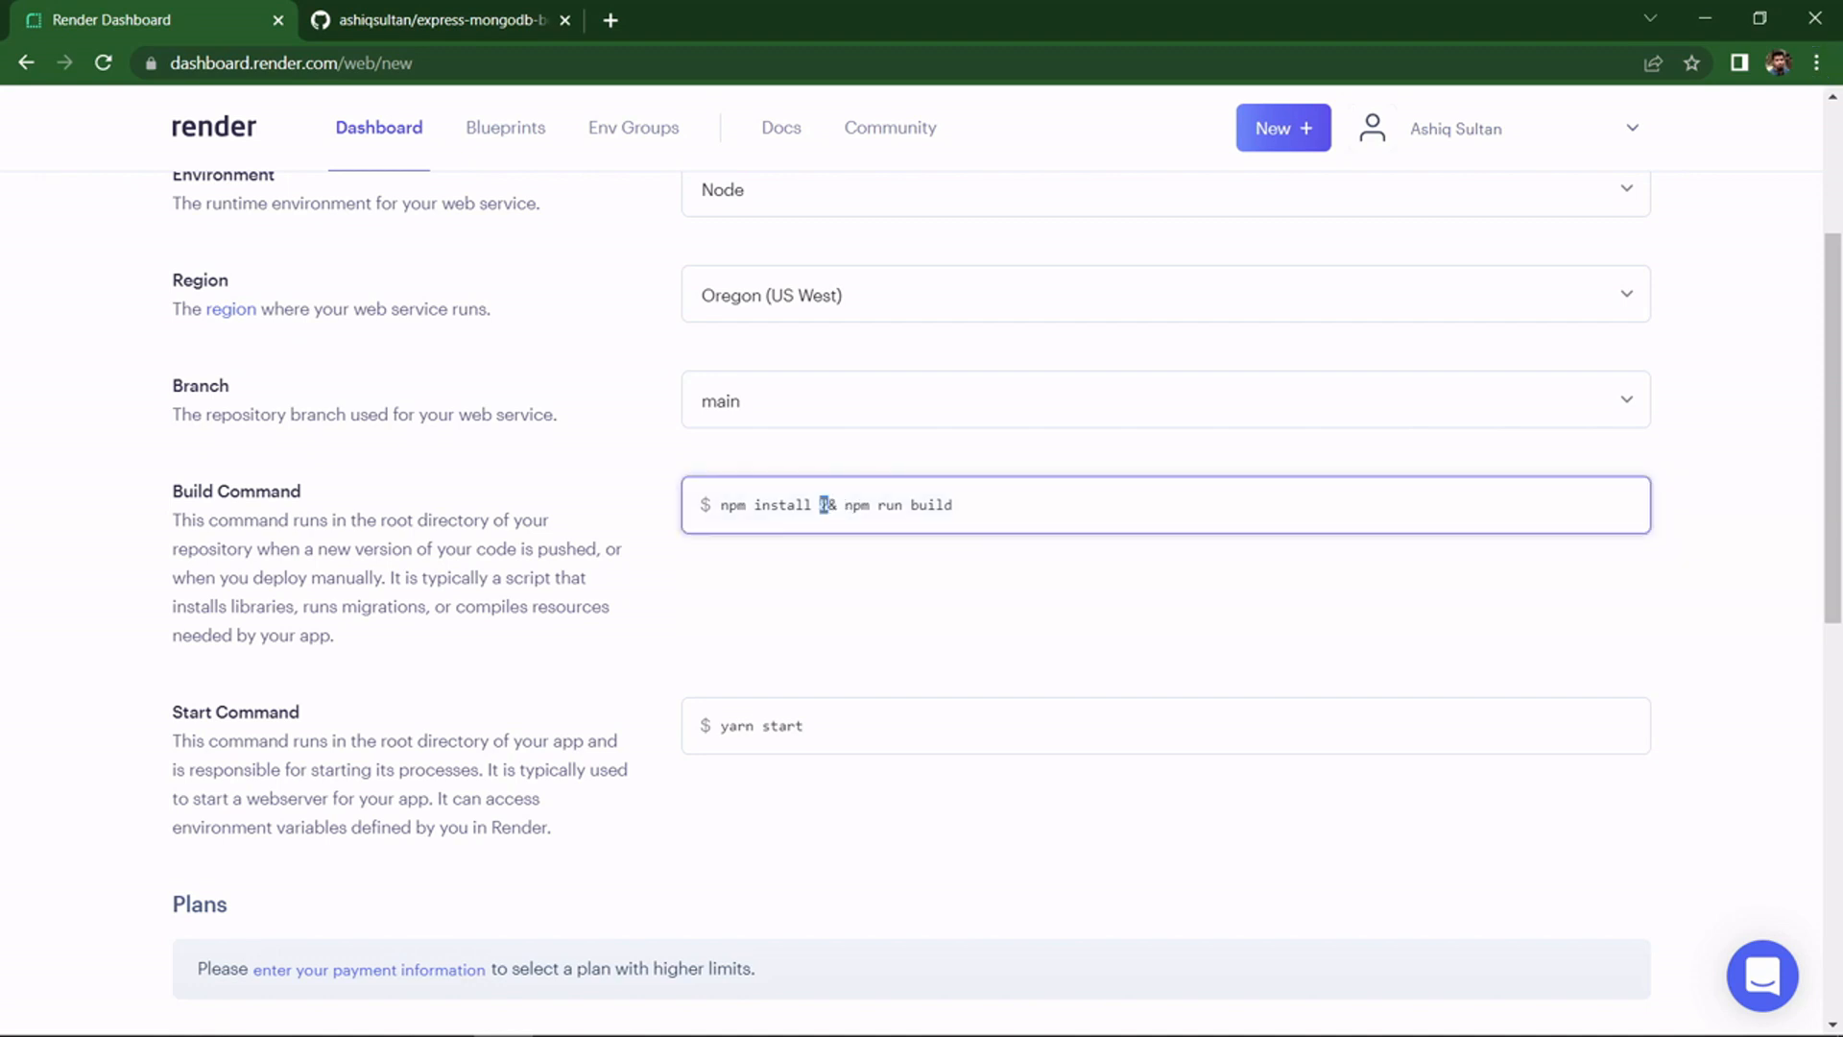
key(alt+tab)
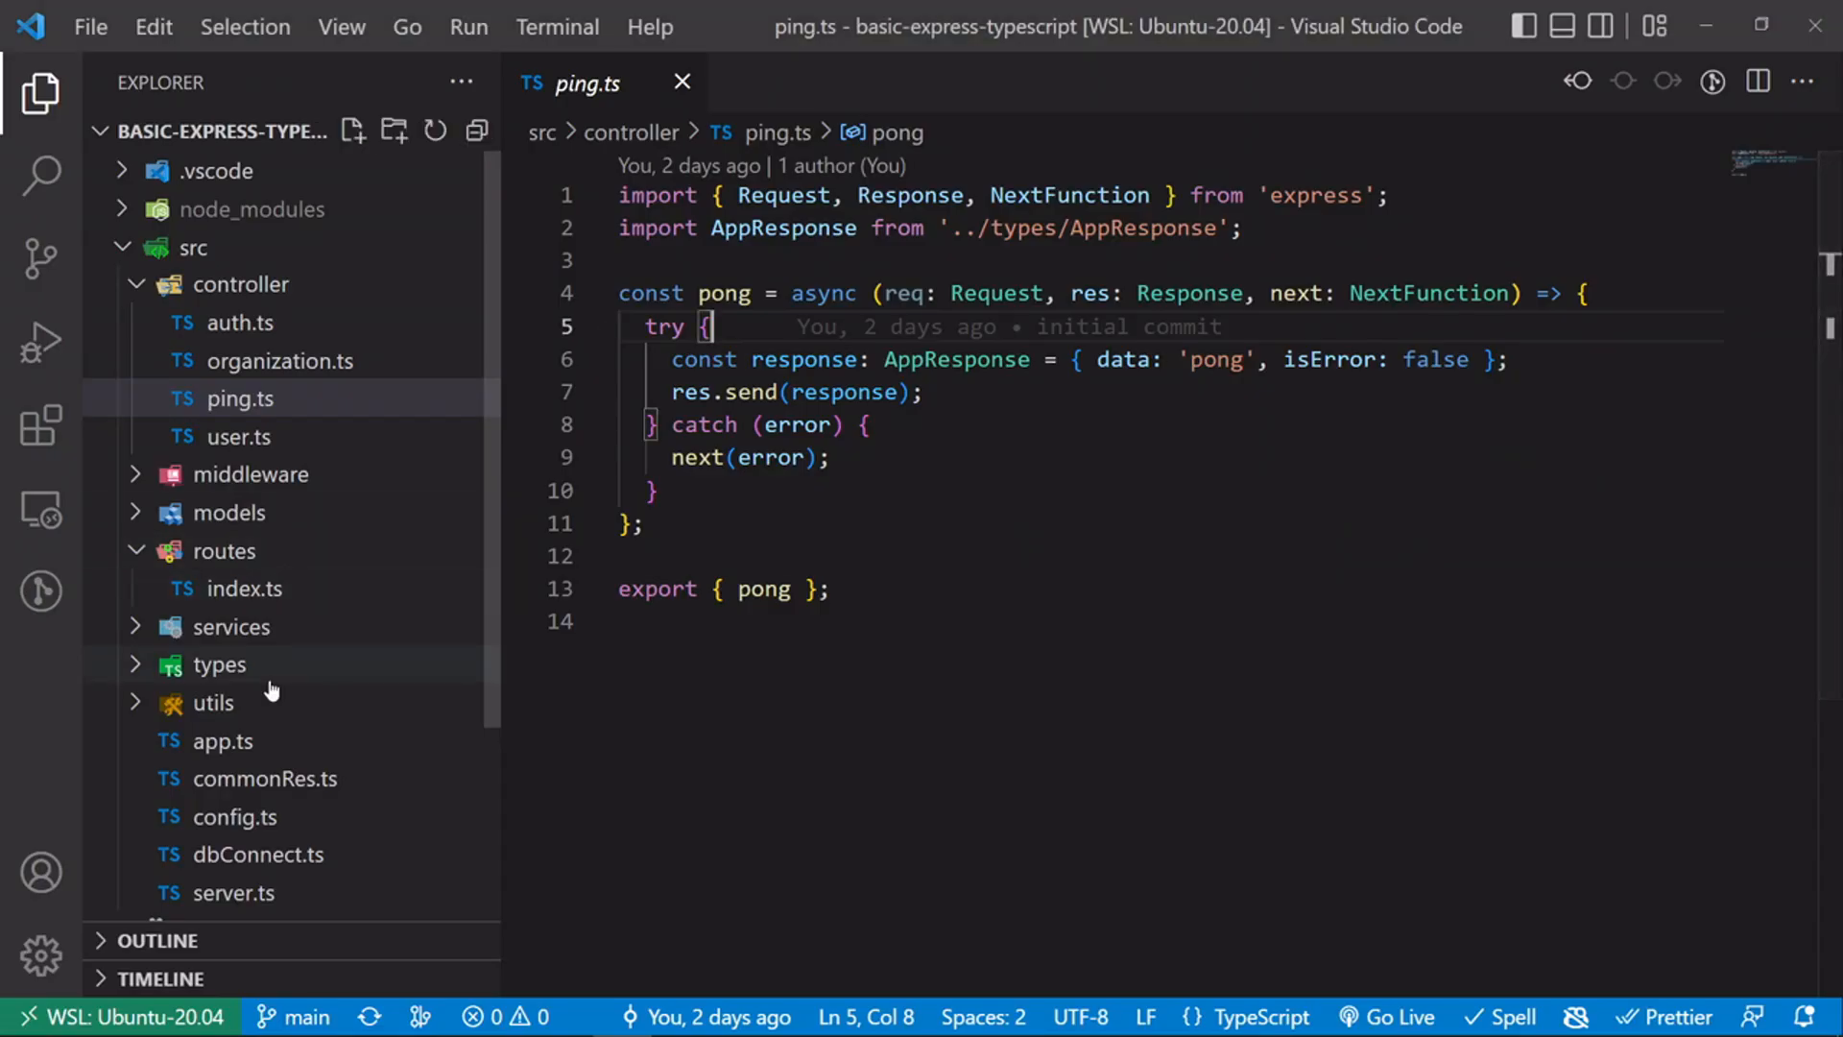
- View package.json in VS Code to check the build script "tsc"
scroll(down, 3)
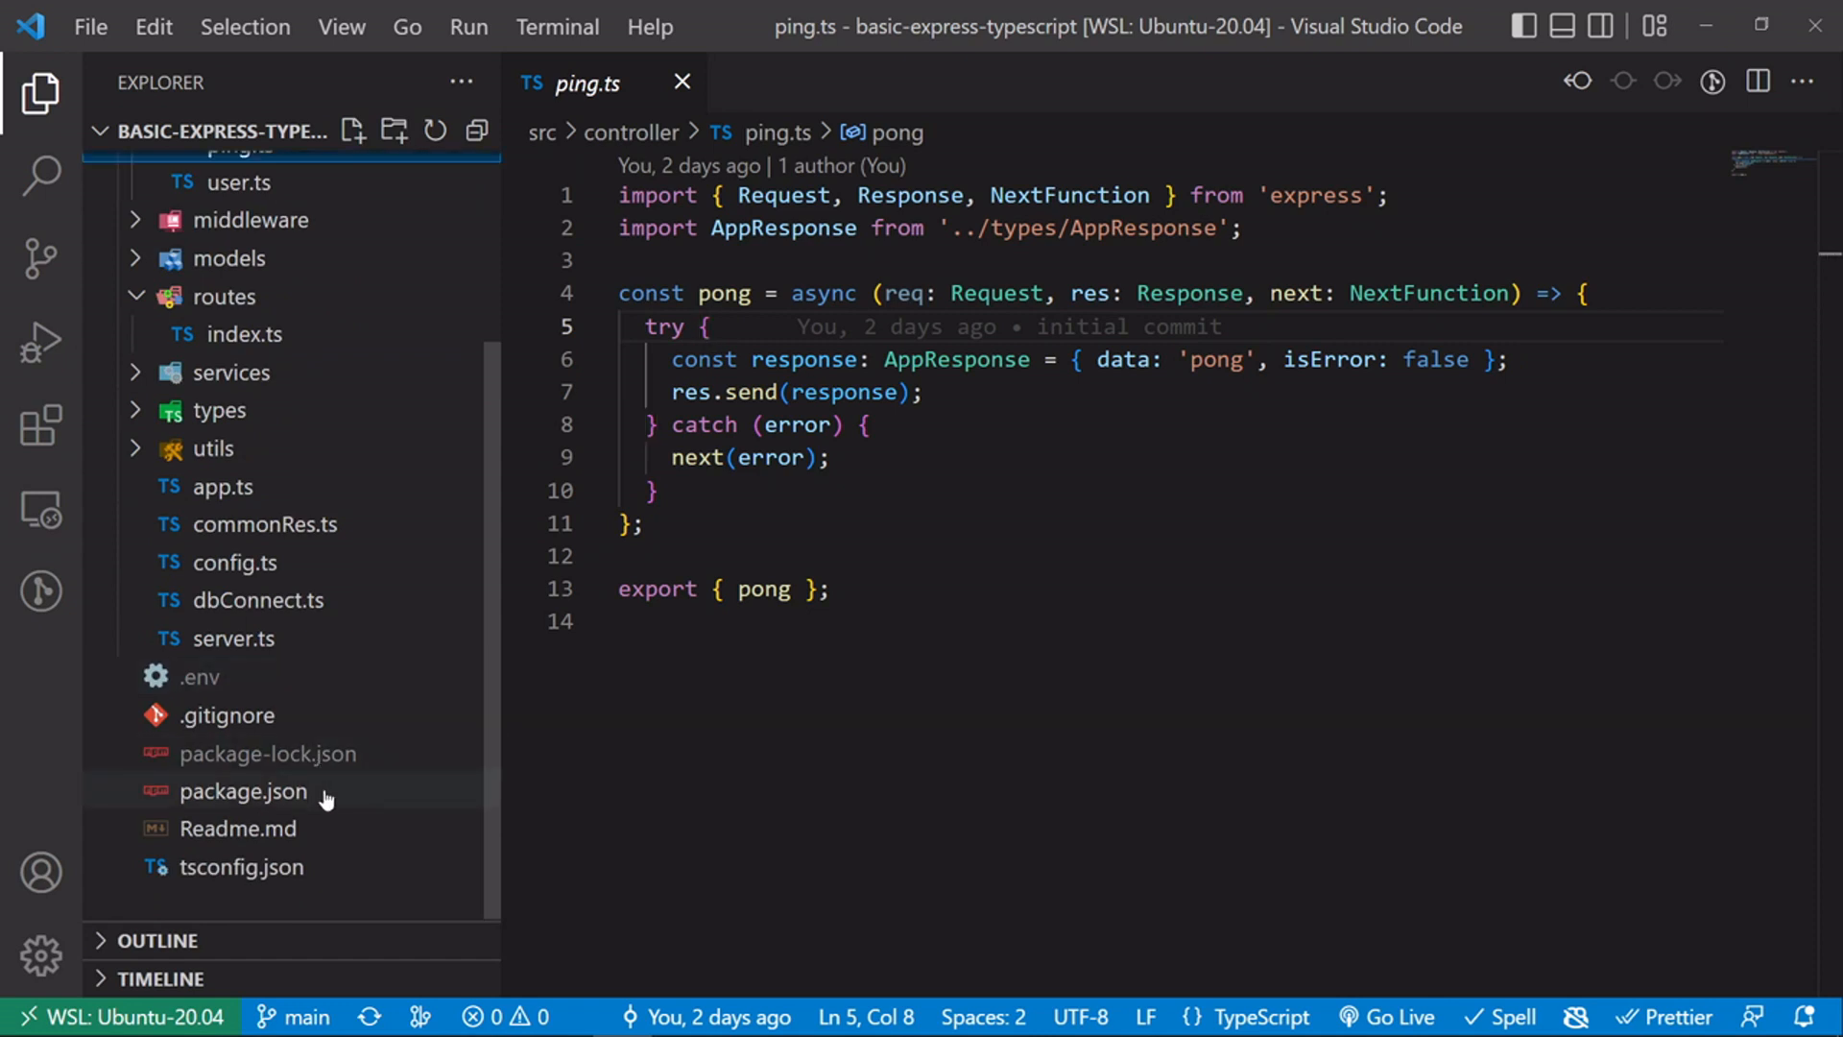
click(244, 789)
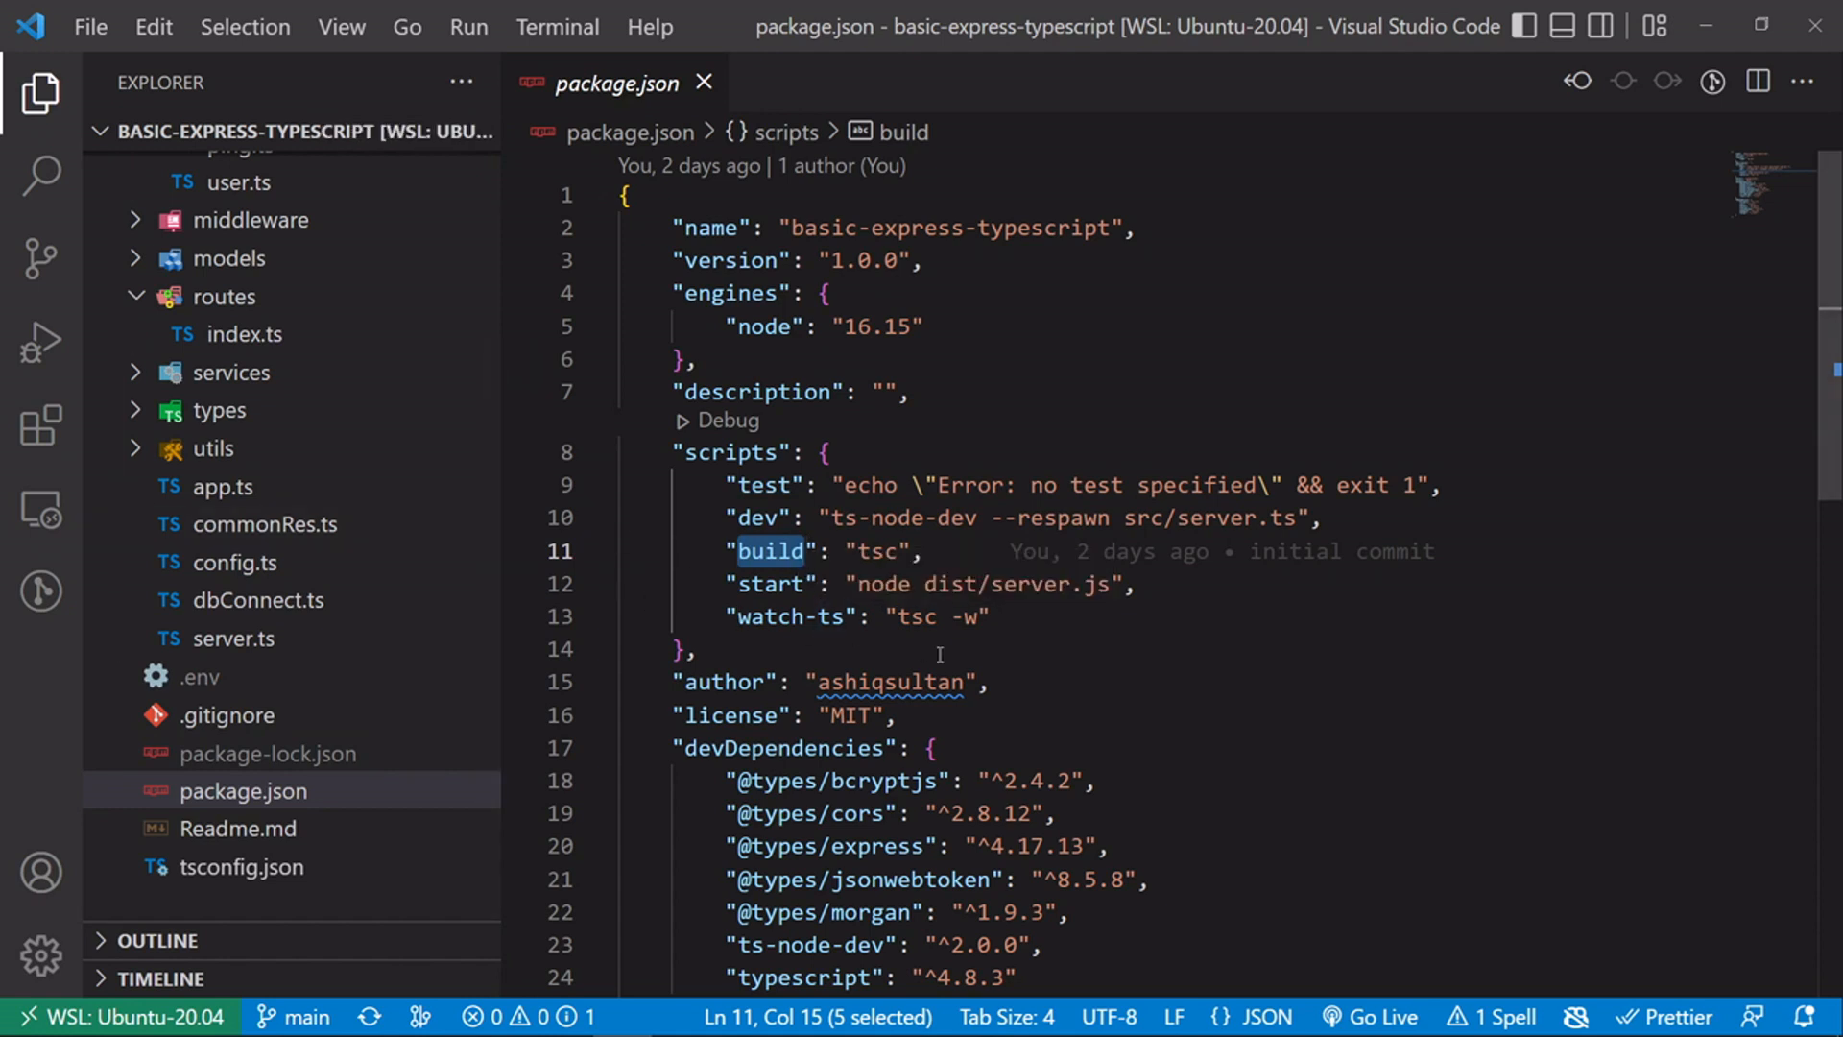
- Run npm run build in the terminal and expand the generated dist folder
text(npm)
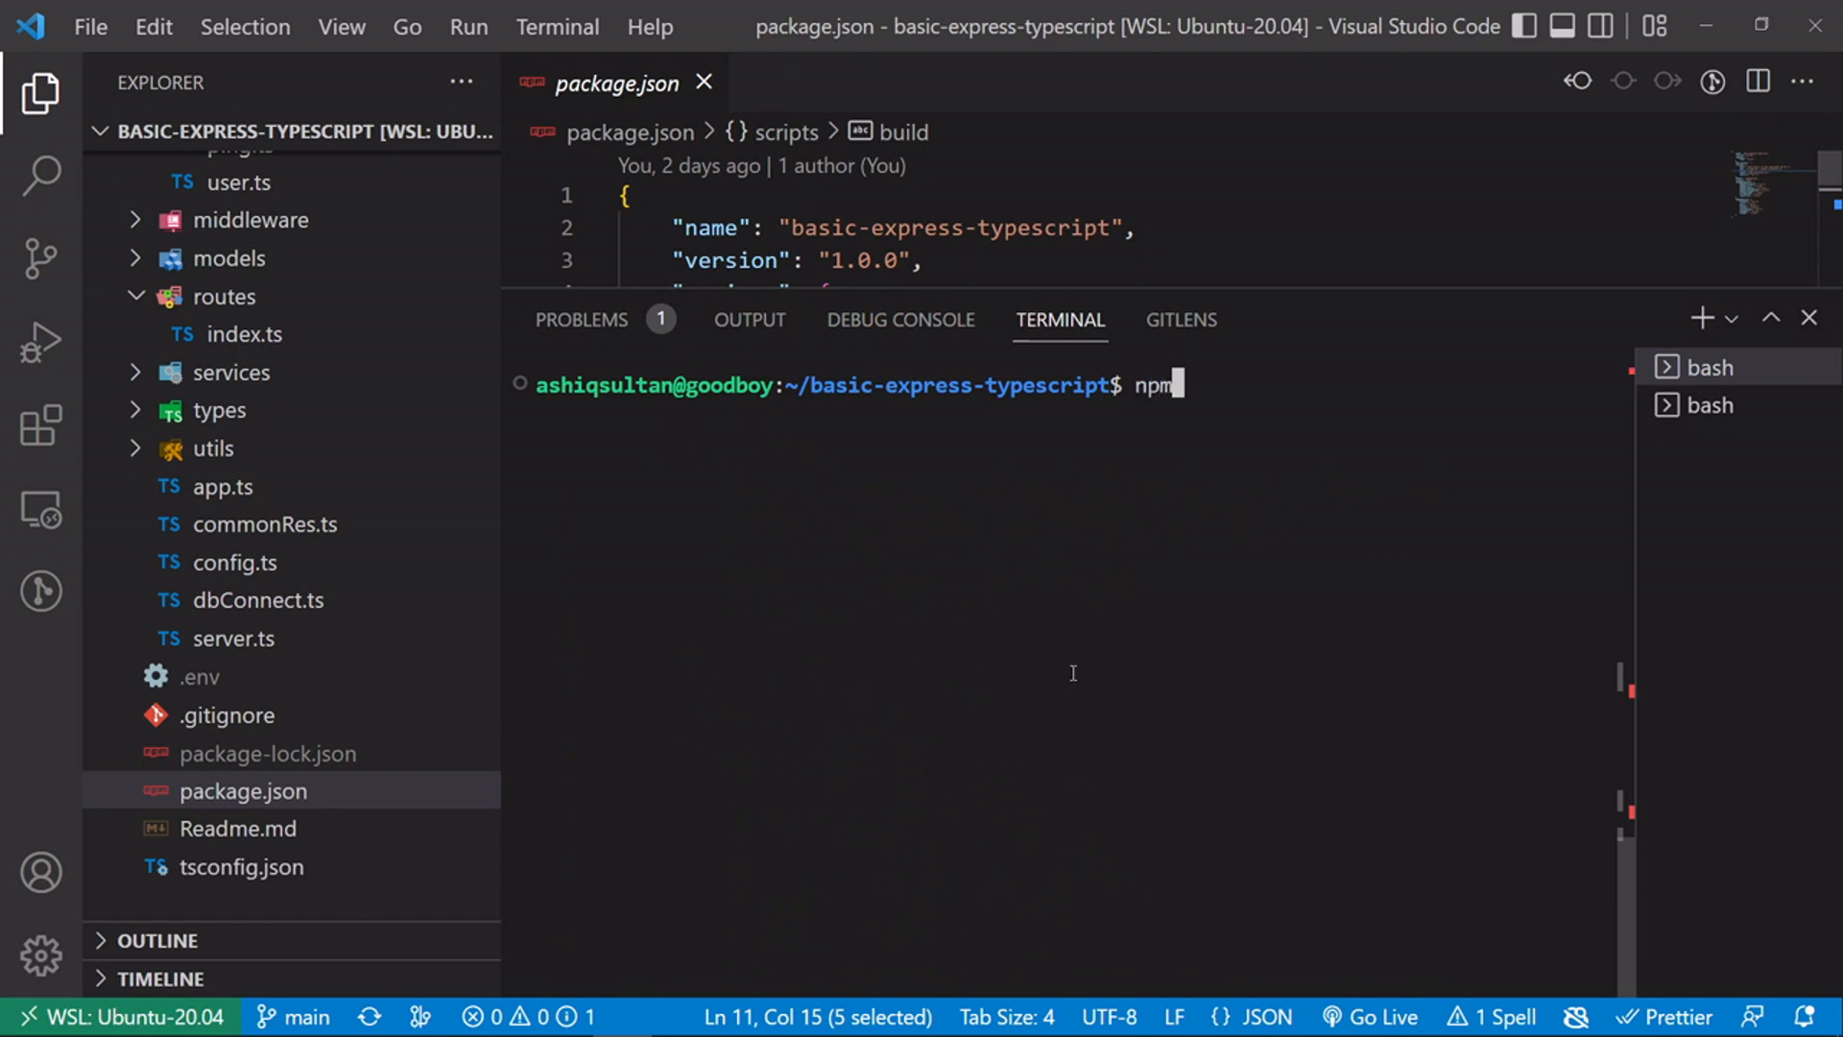
text(run build)
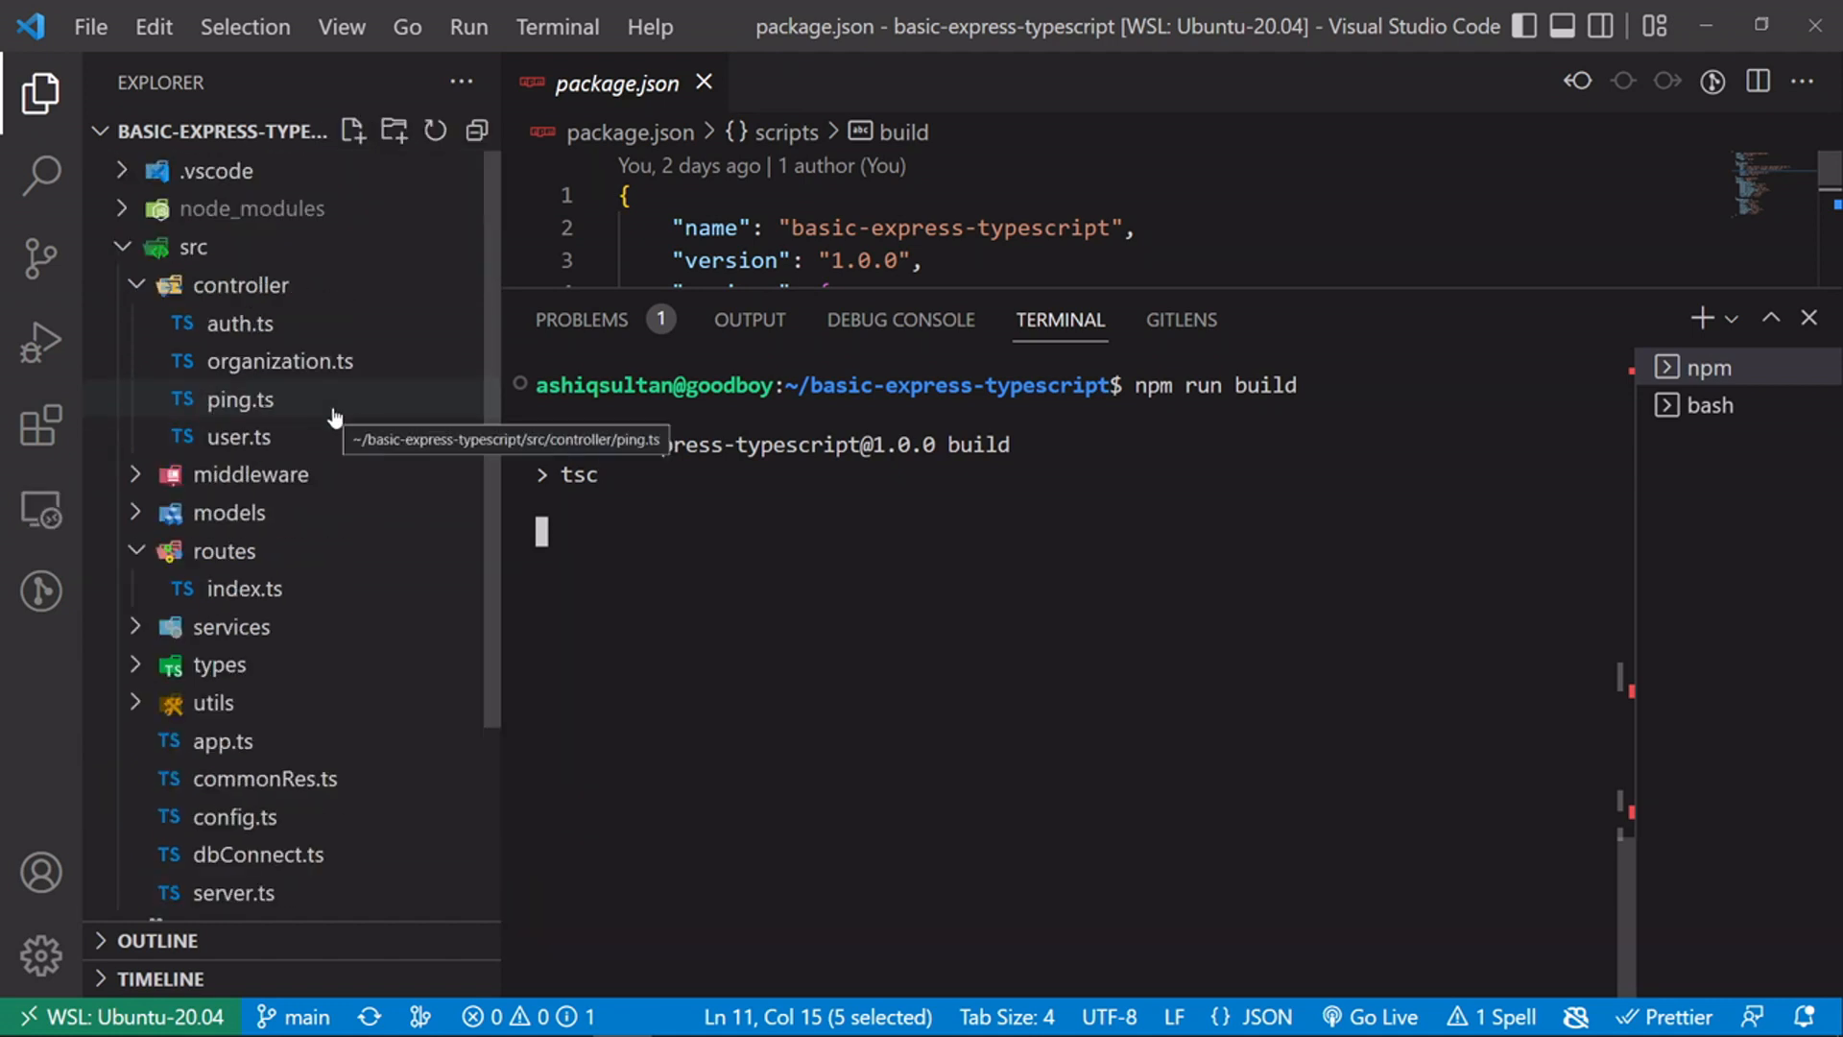
mouse_move(535, 756)
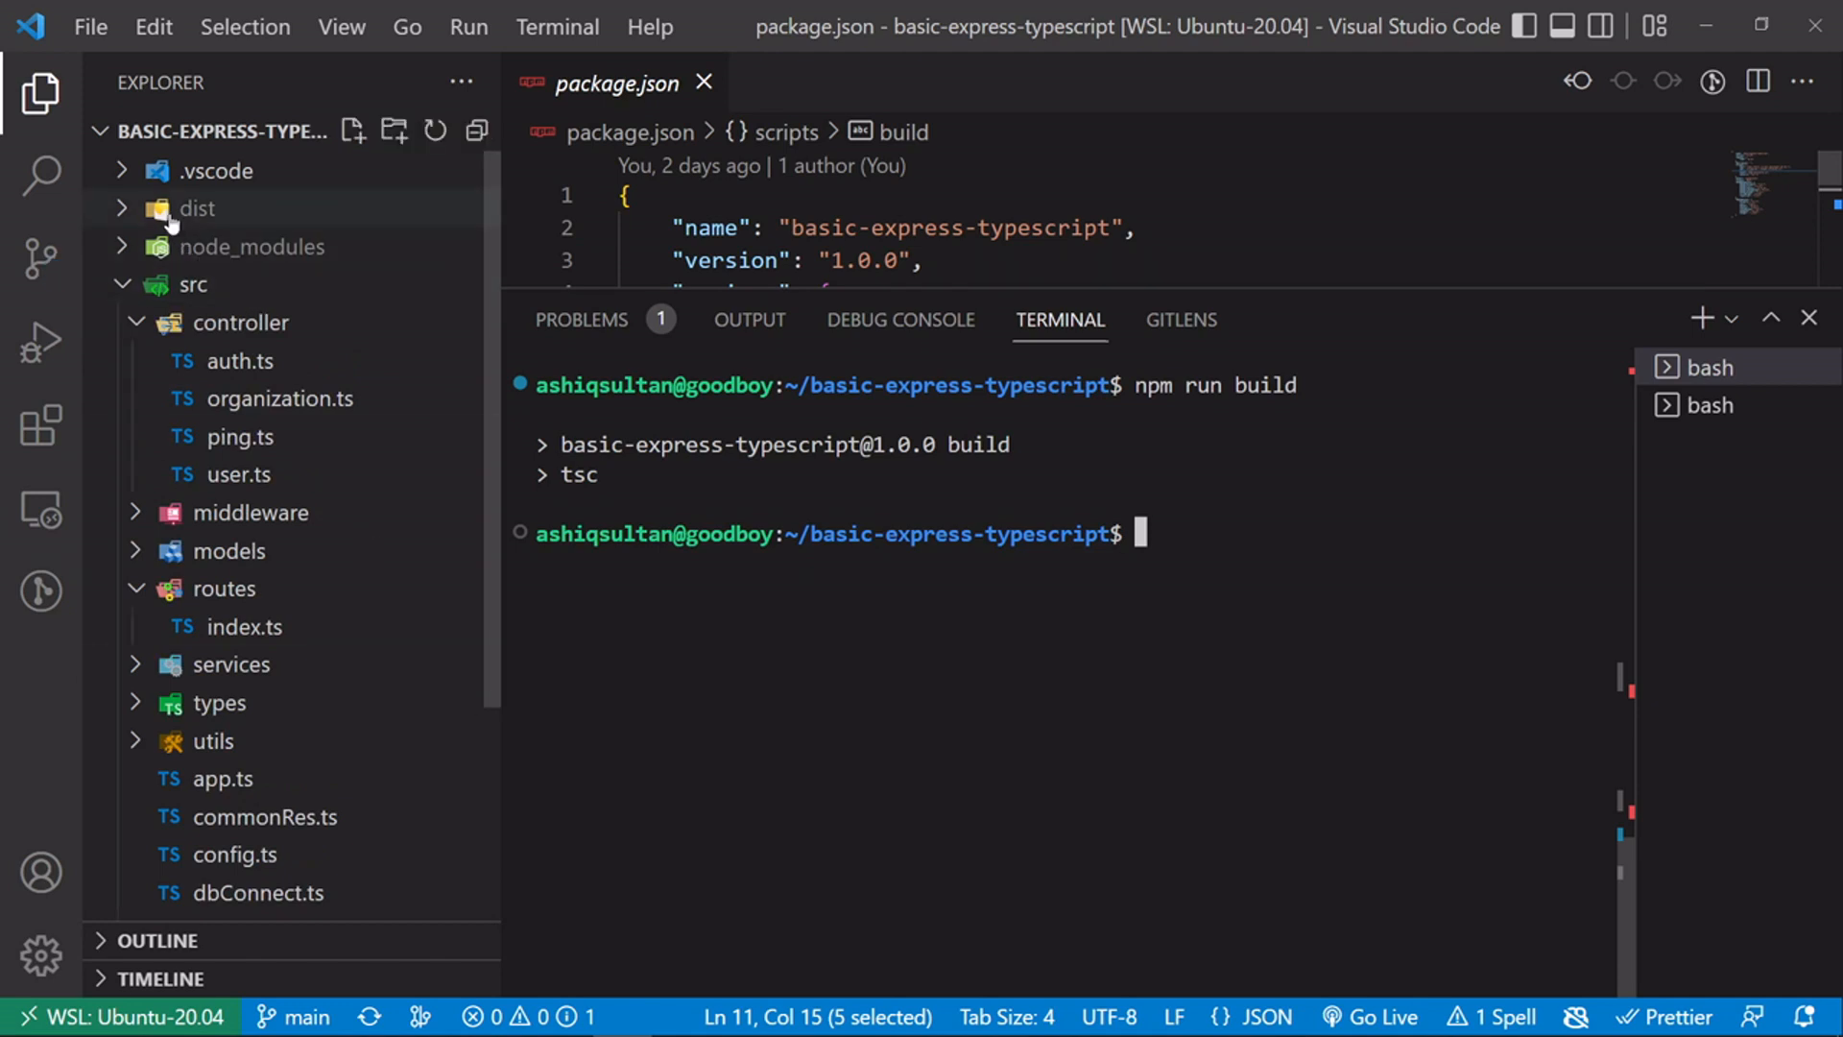
click(192, 208)
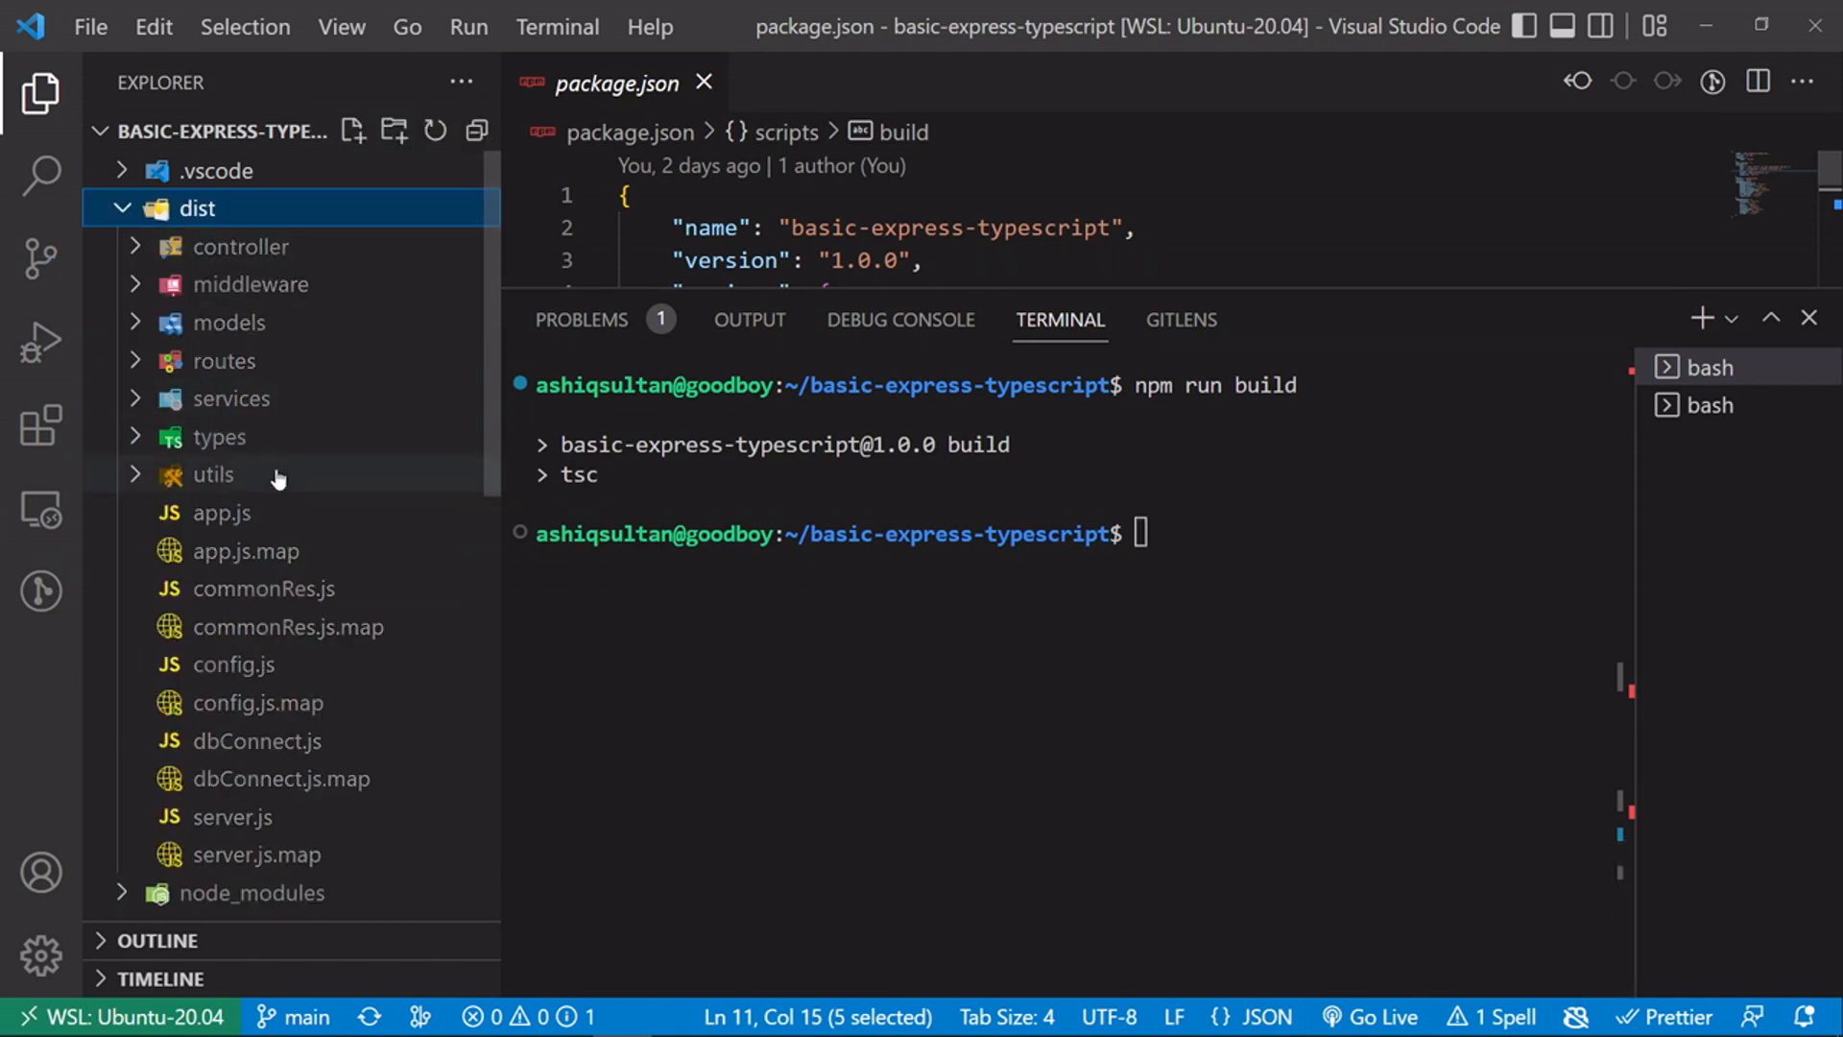
mouse_move(217, 436)
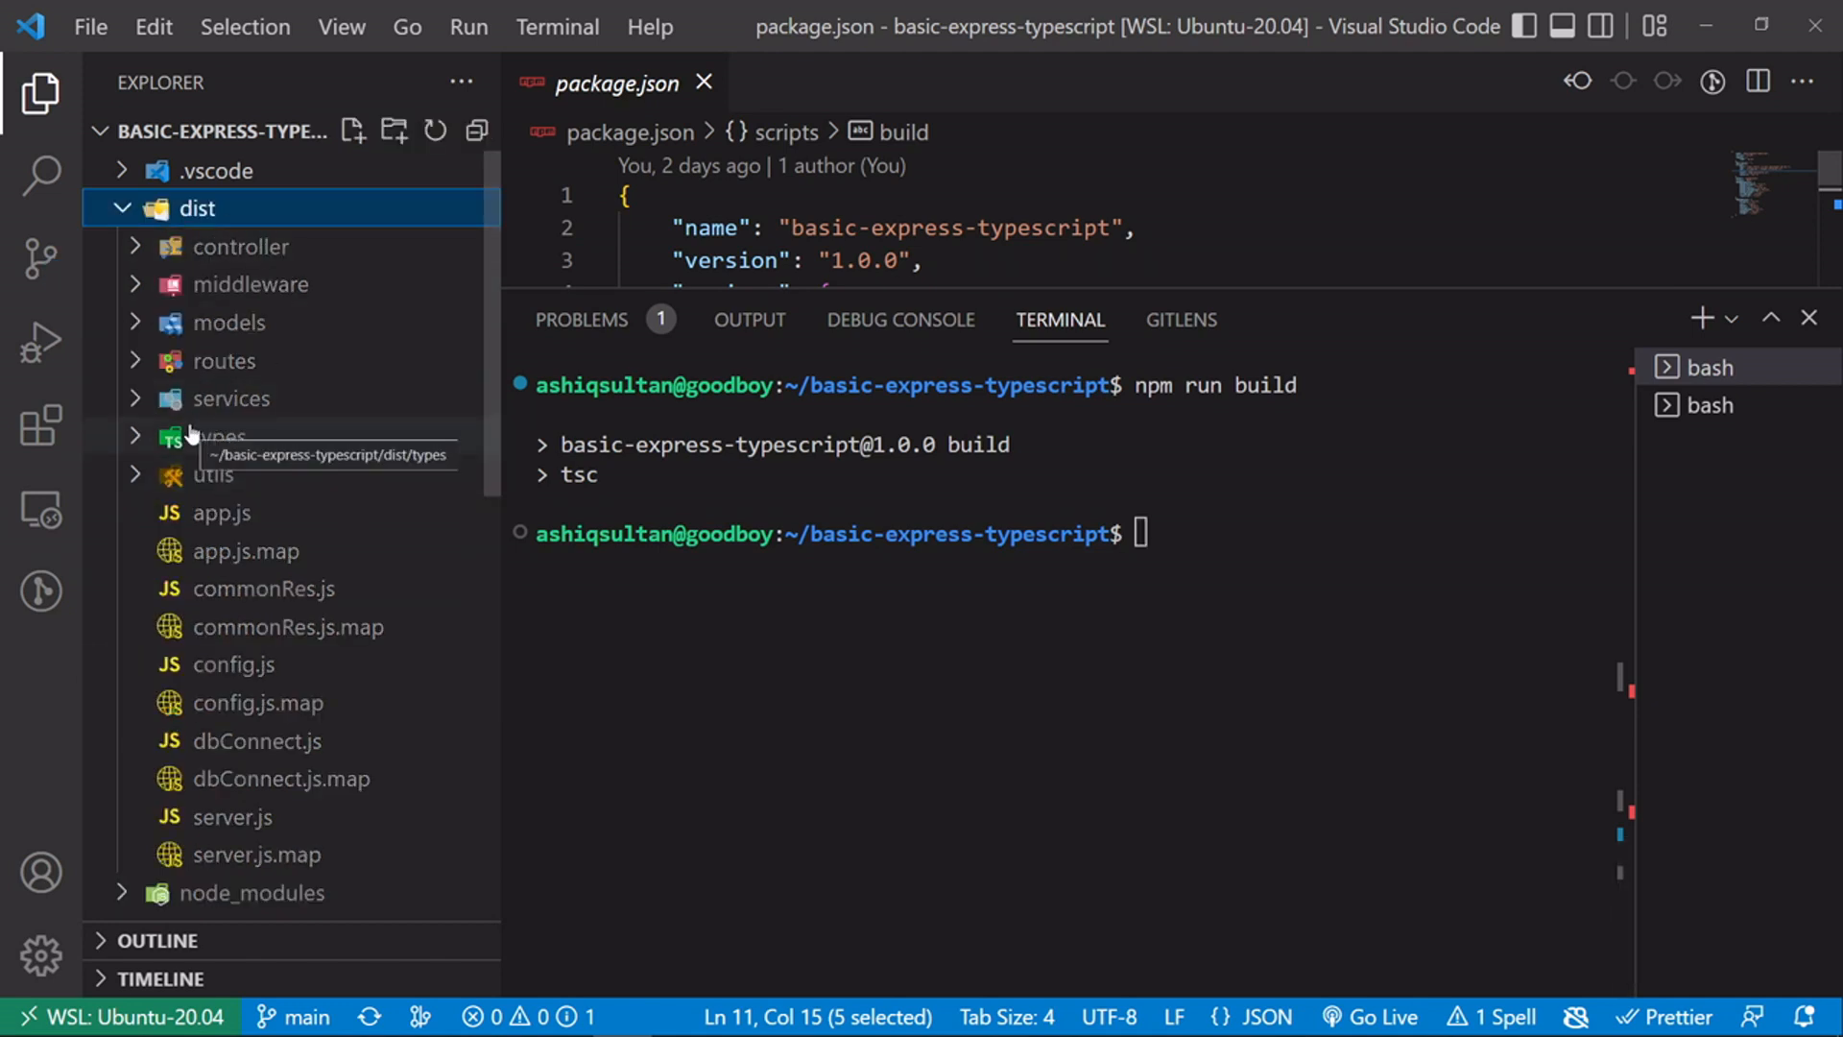
mouse_move(149, 466)
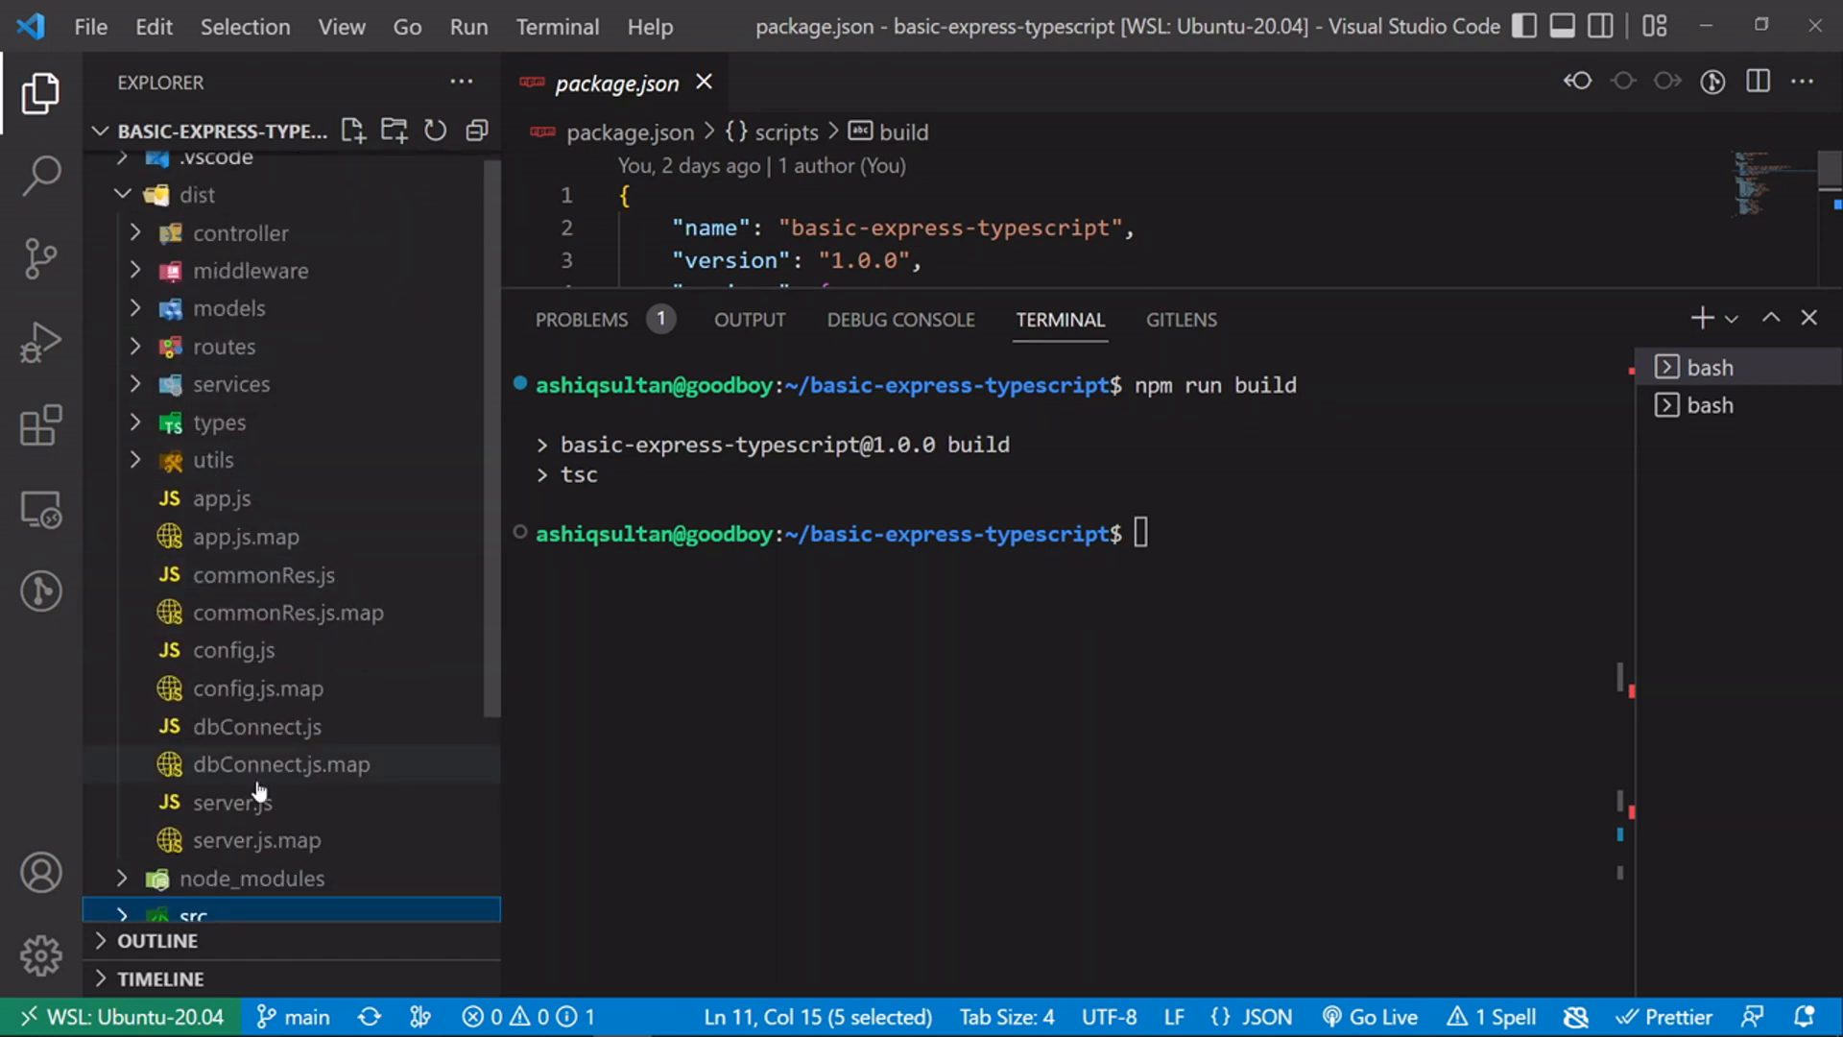
- Inspect the compiled server.js in dist, then return to package.json
double_click(230, 802)
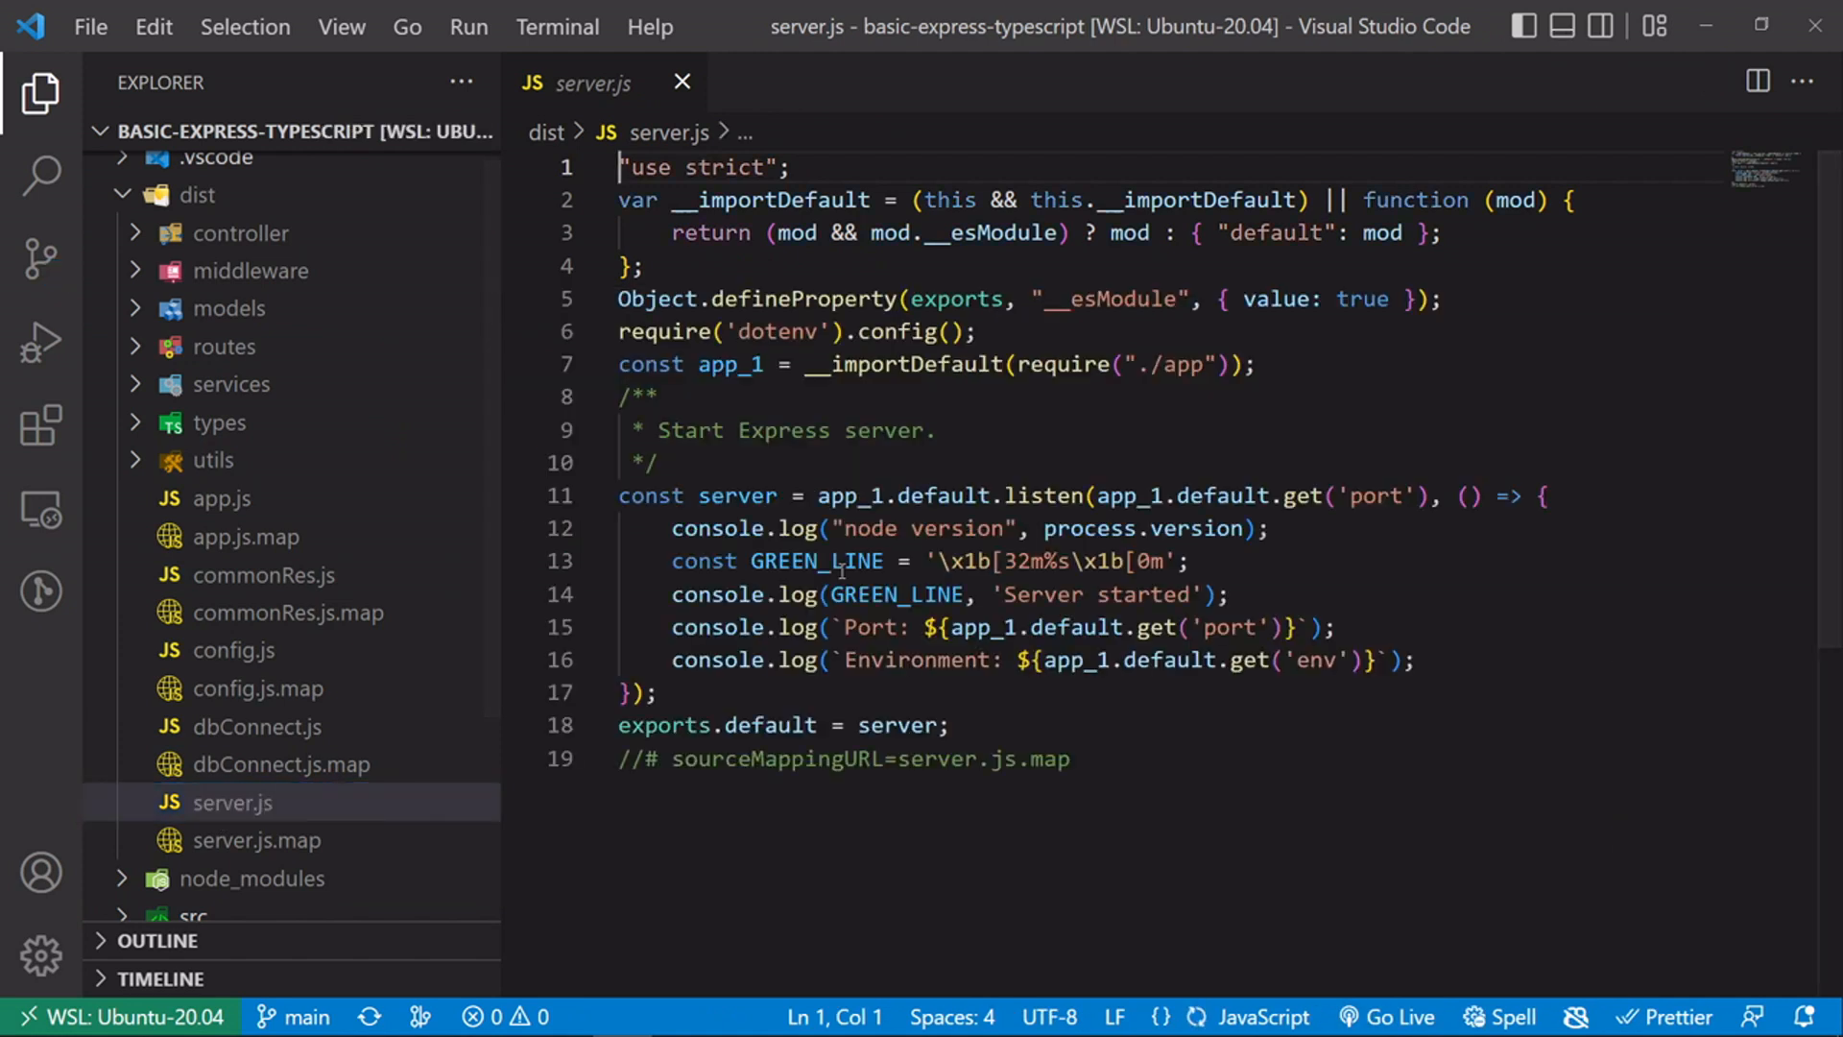
scroll(down, 3)
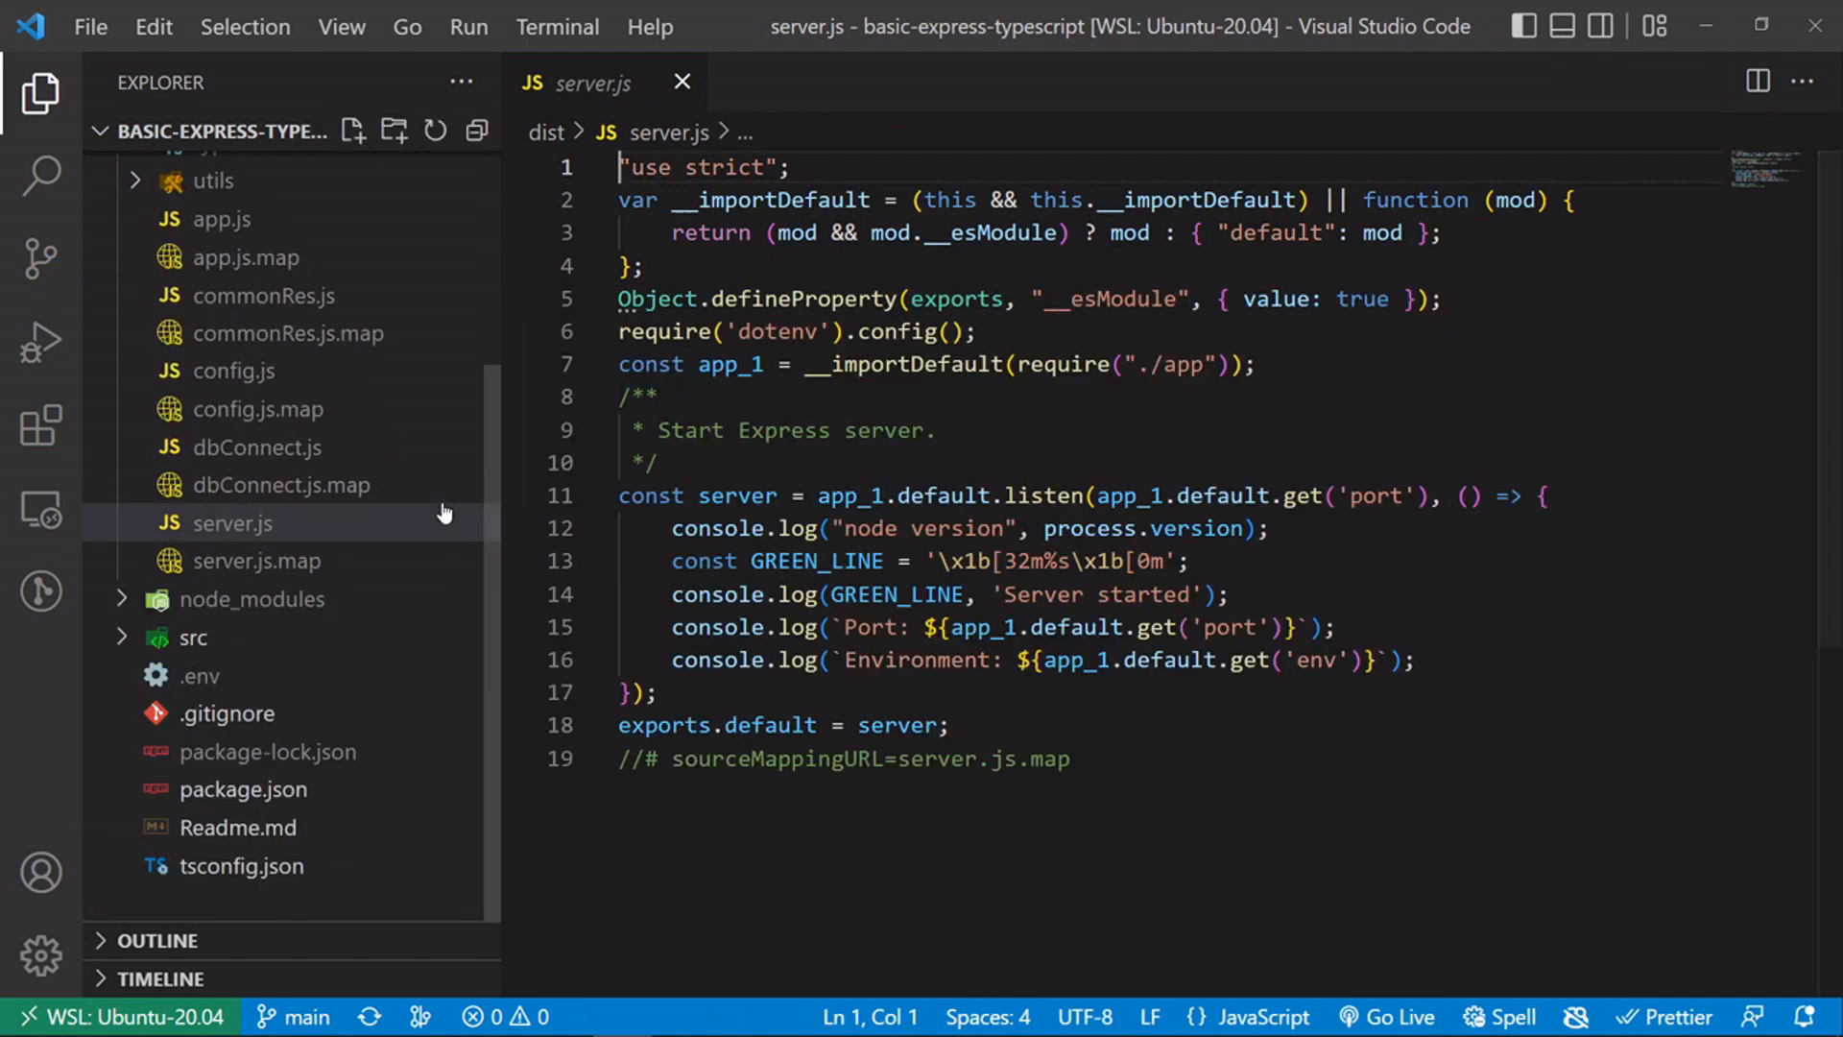
click(244, 789)
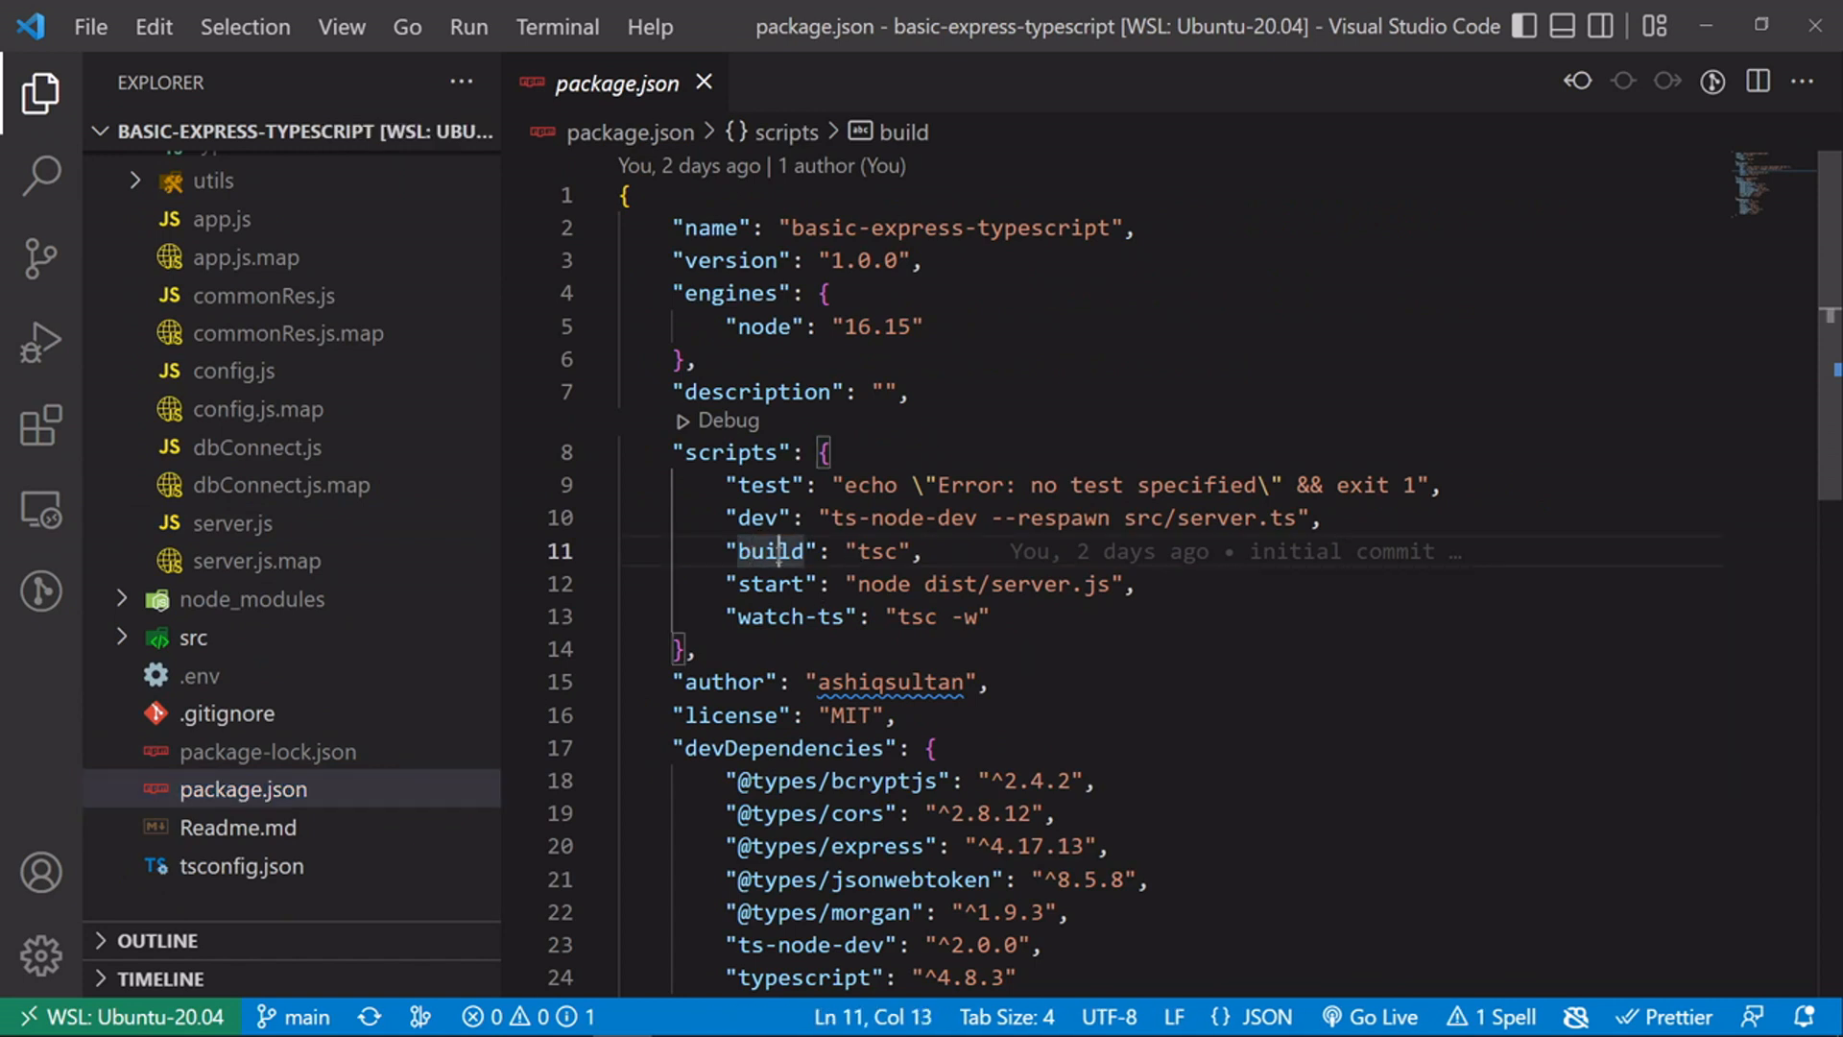
double_click(770, 551)
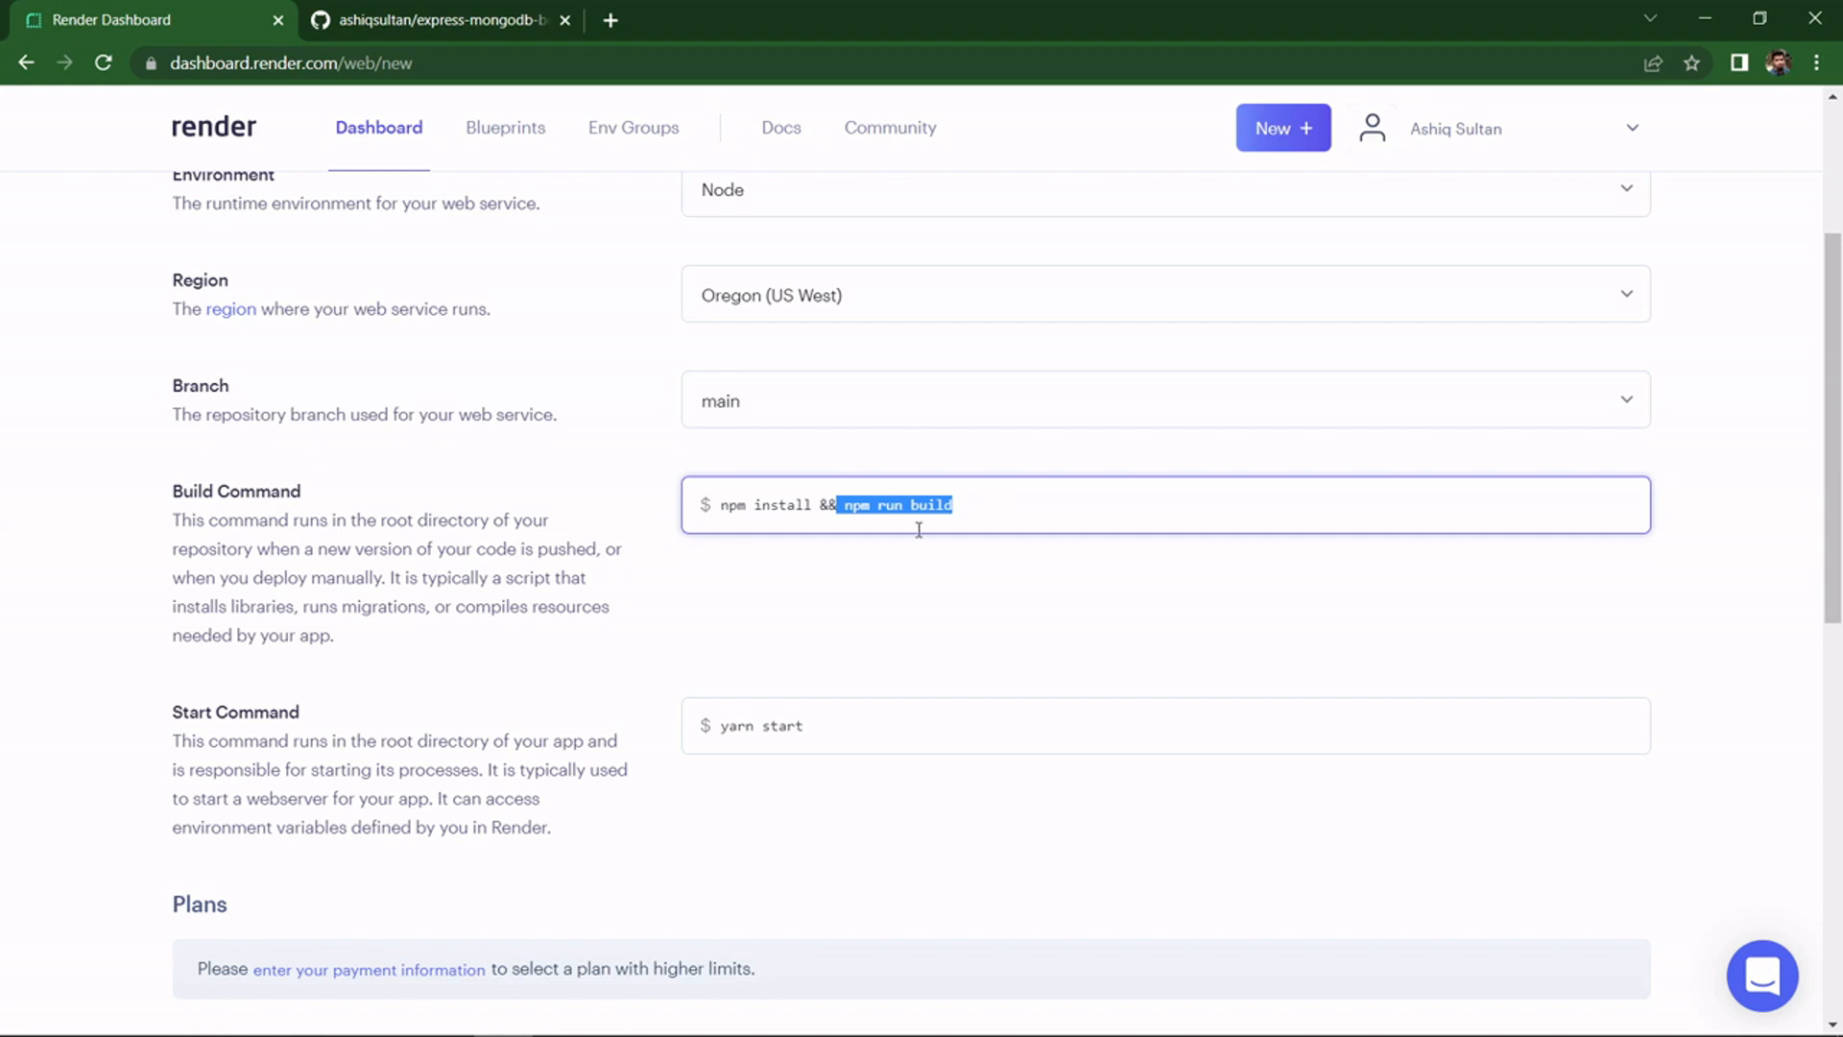
- Set the start command to npm start, keep the Free plan and reveal Advanced settings
click(856, 724)
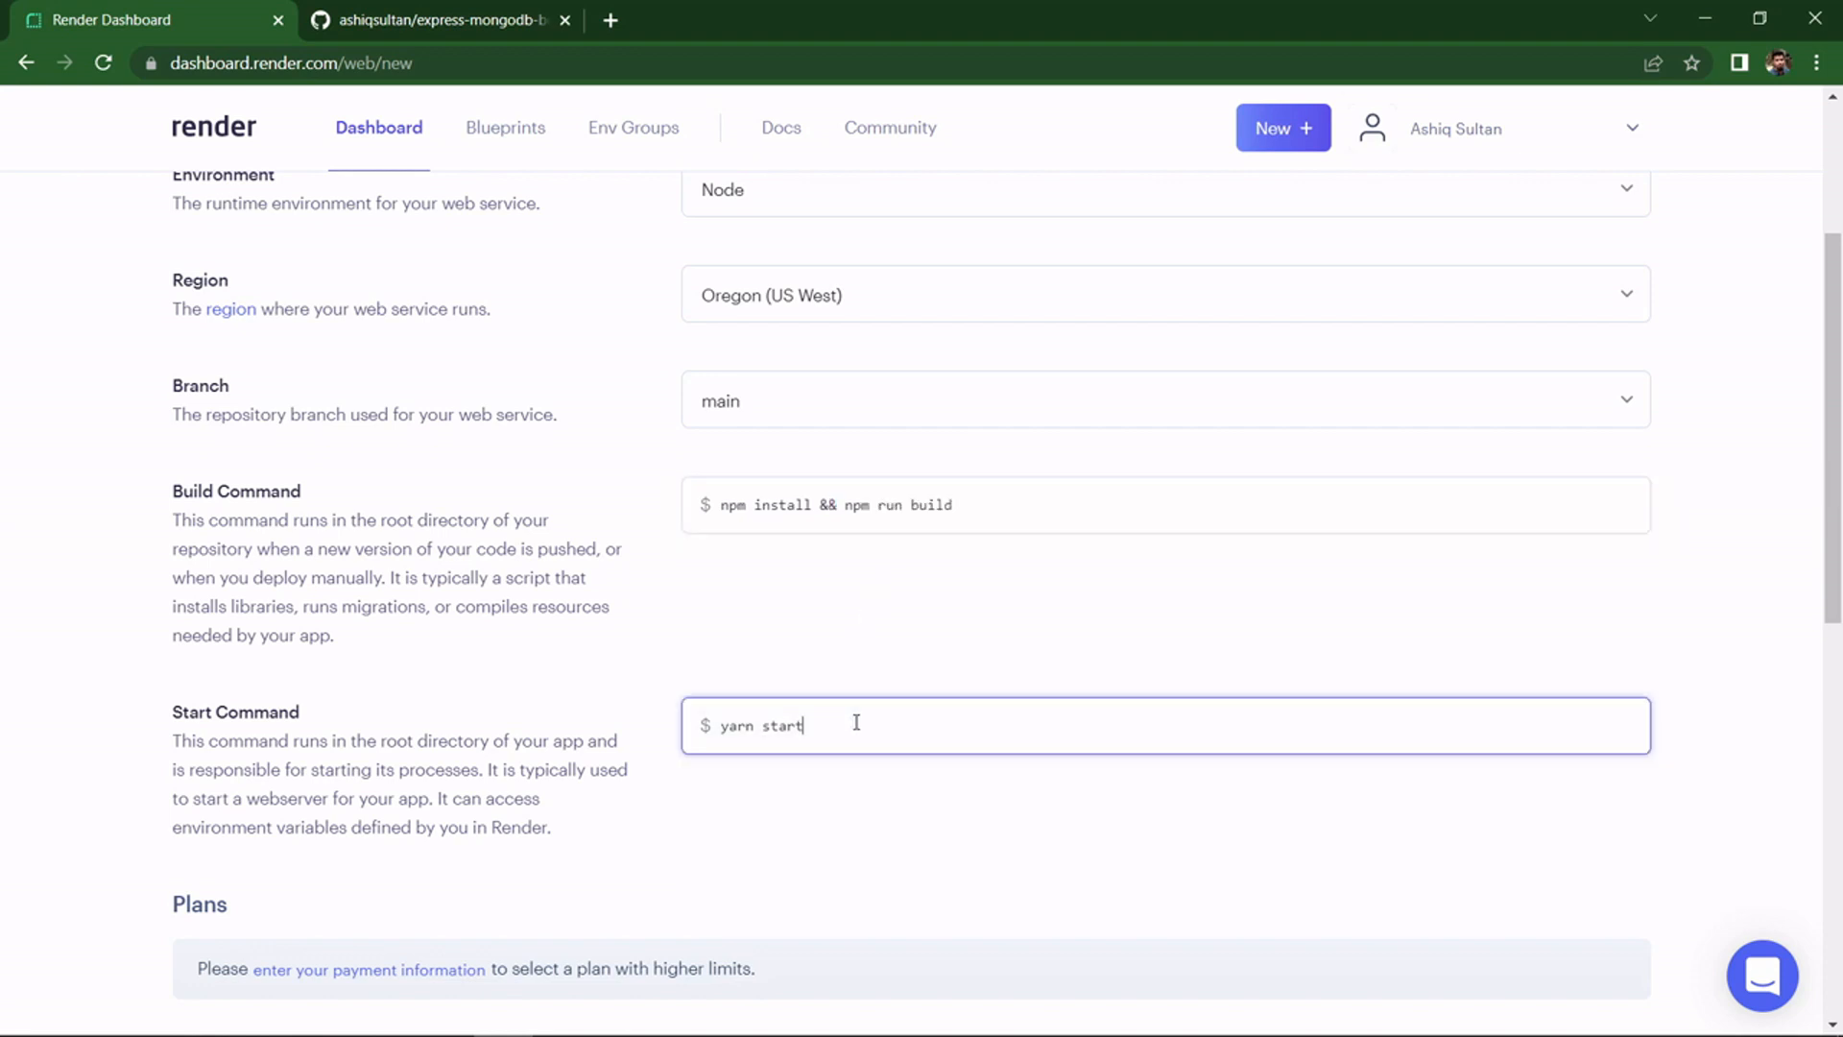
text(npm s)
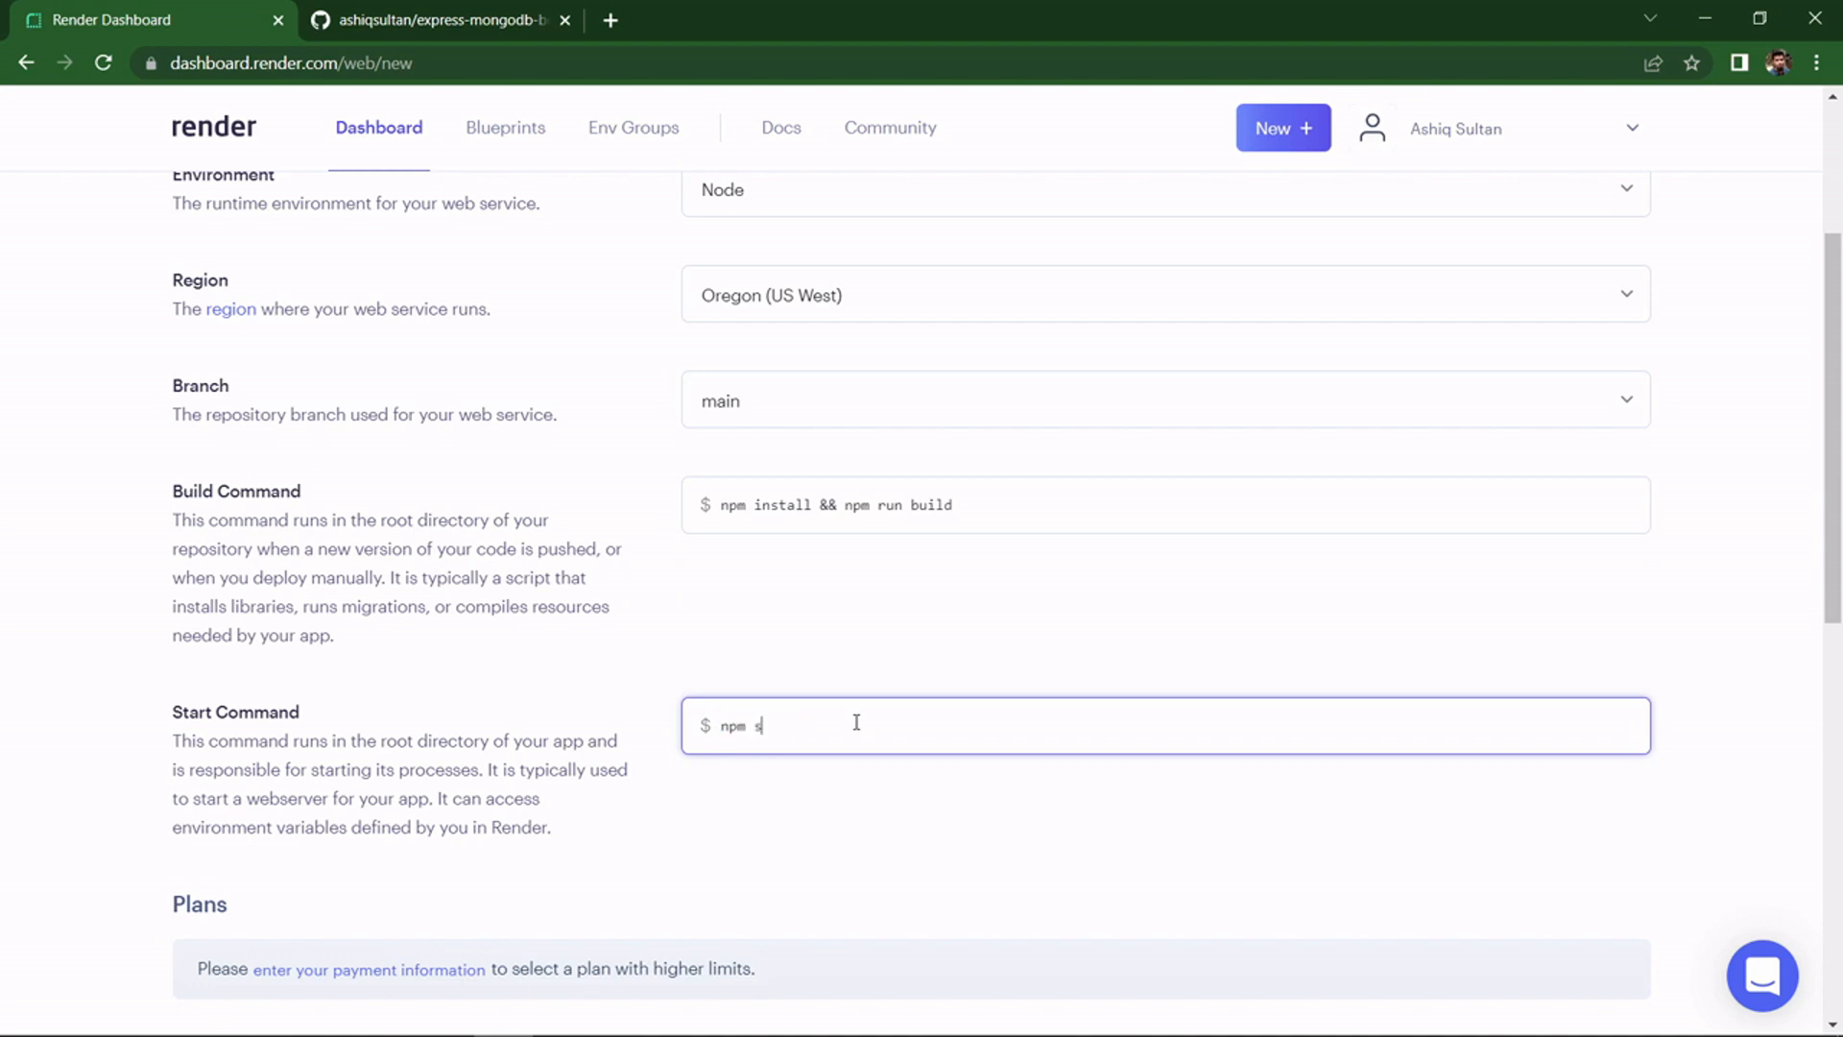
scroll(down, 3)
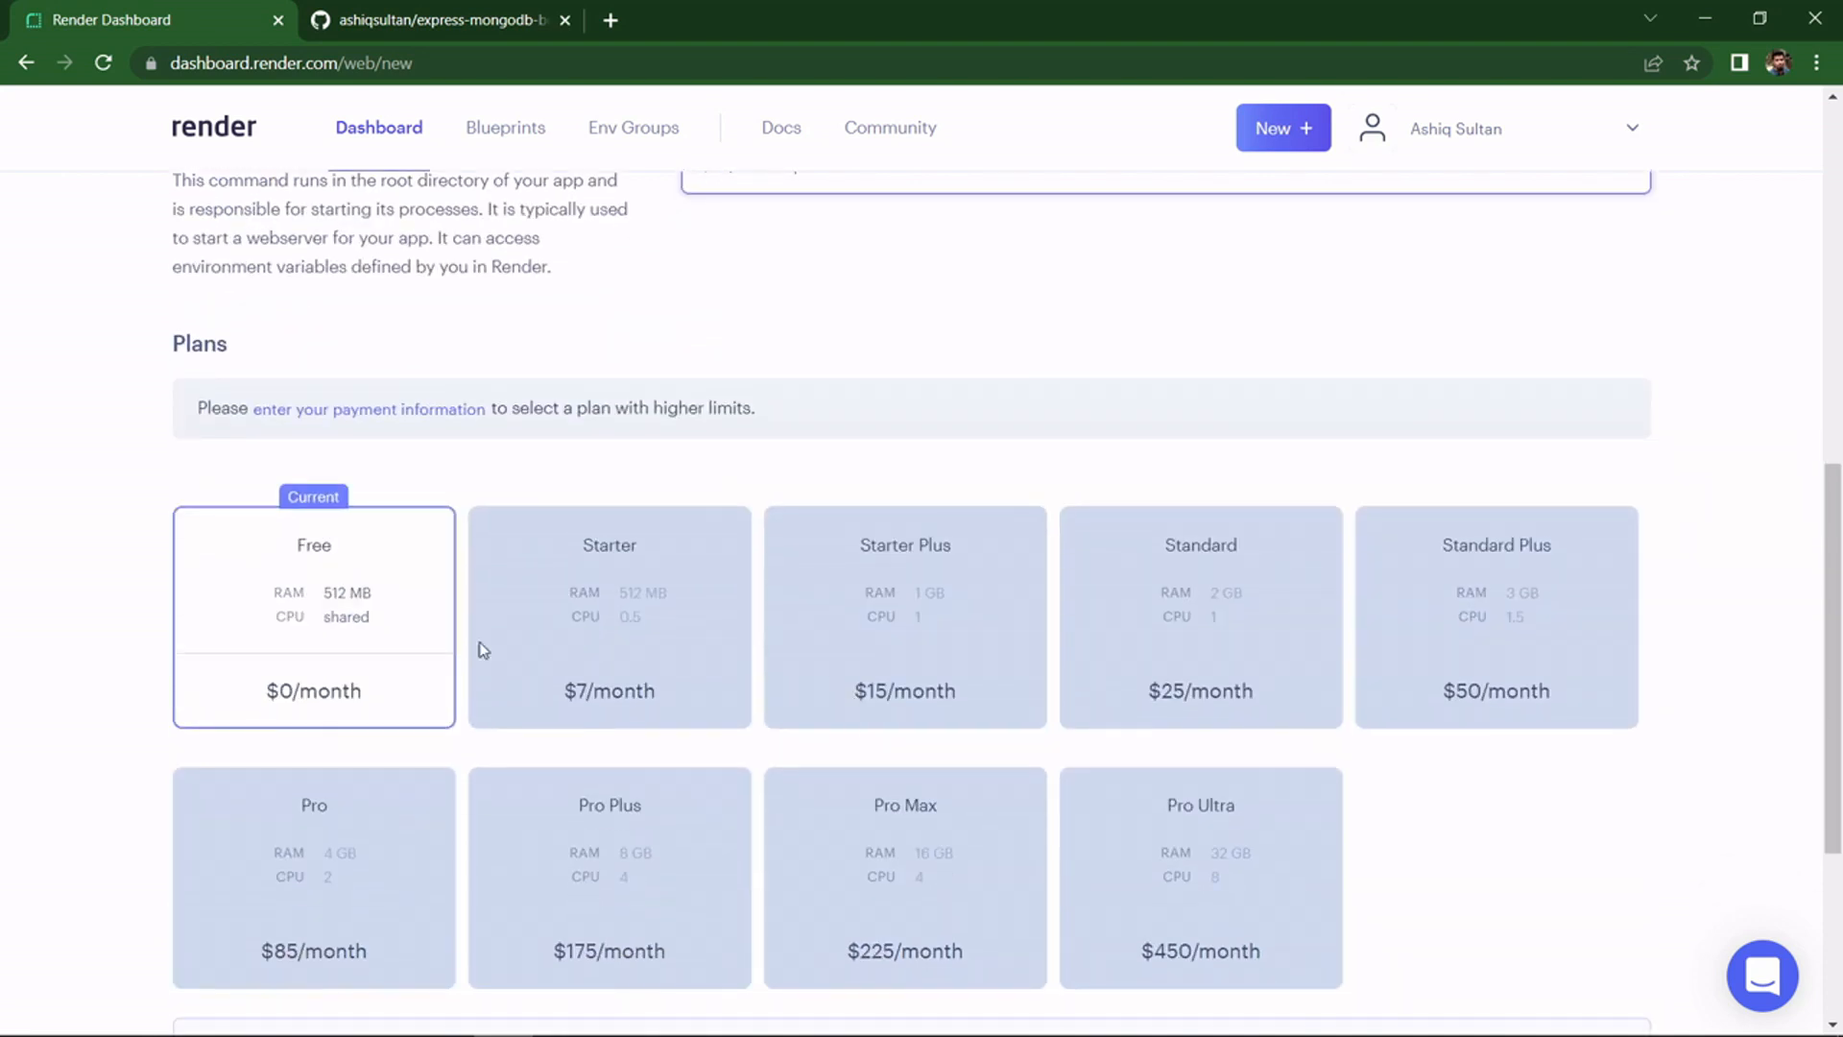
mouse_move(297, 595)
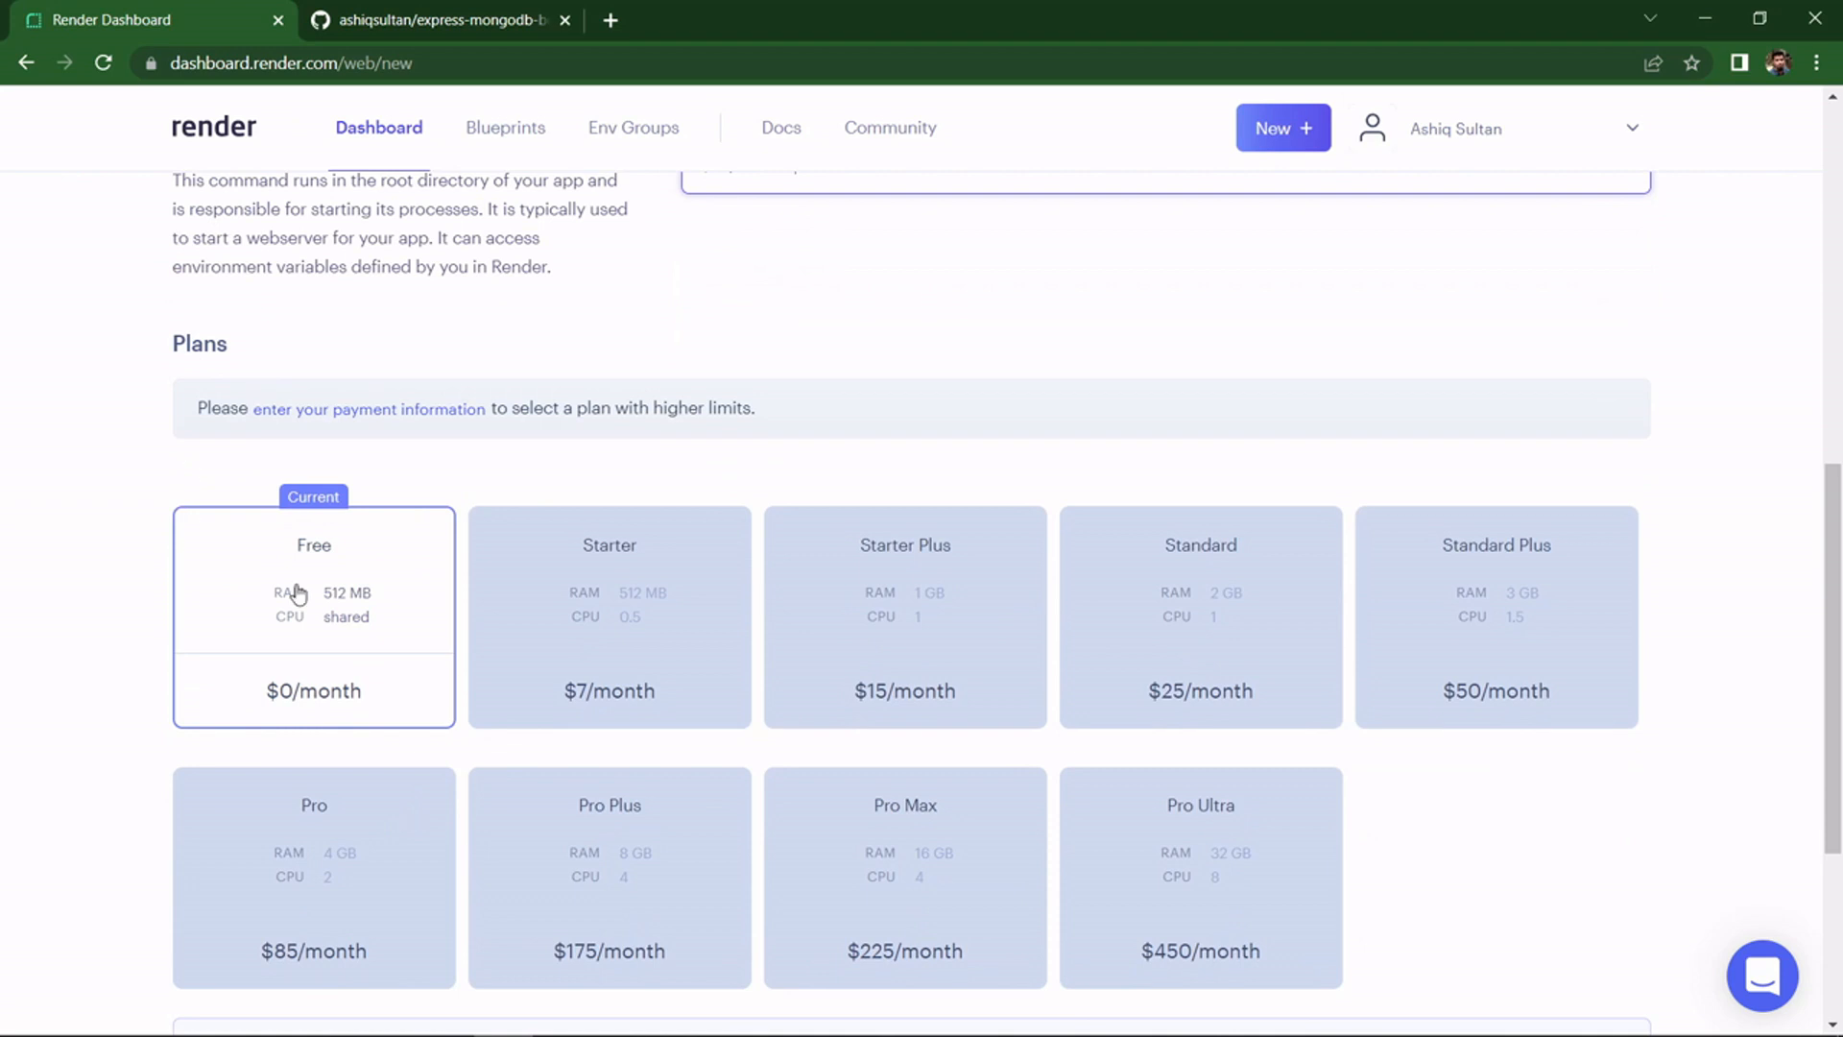
scroll(down, 3)
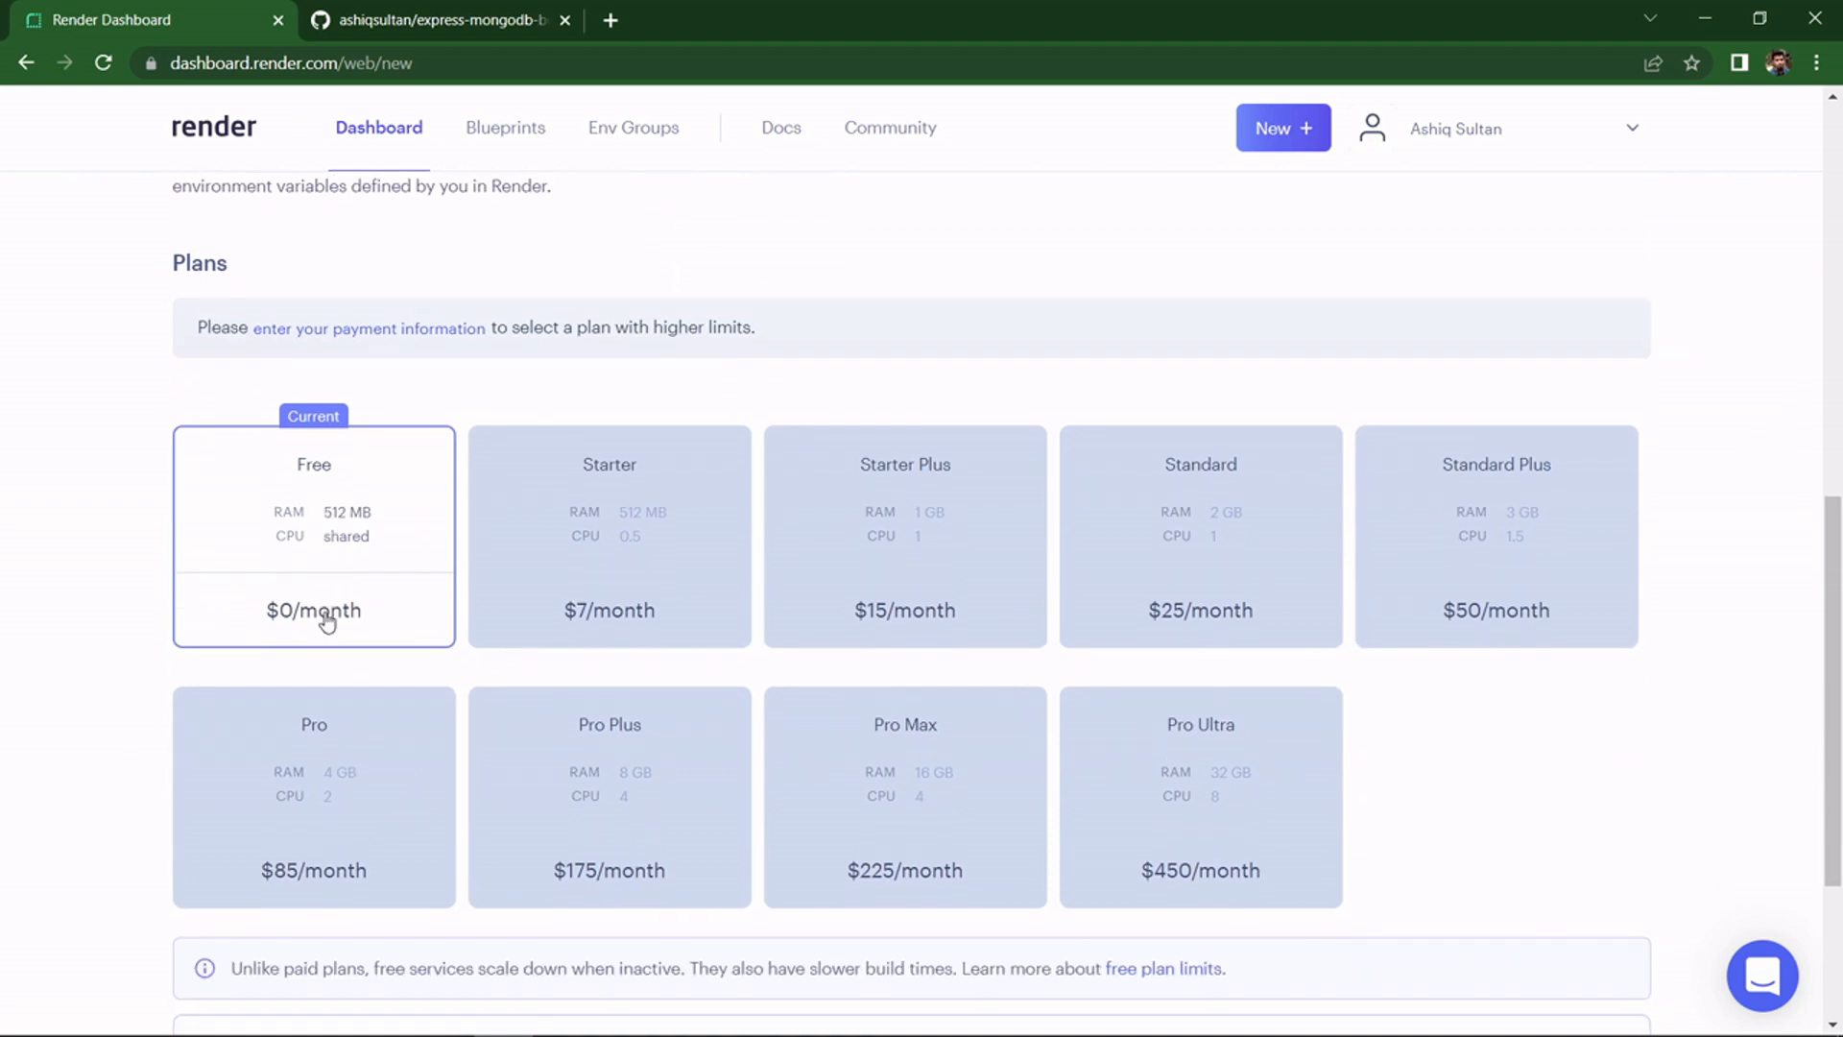
scroll(down, 3)
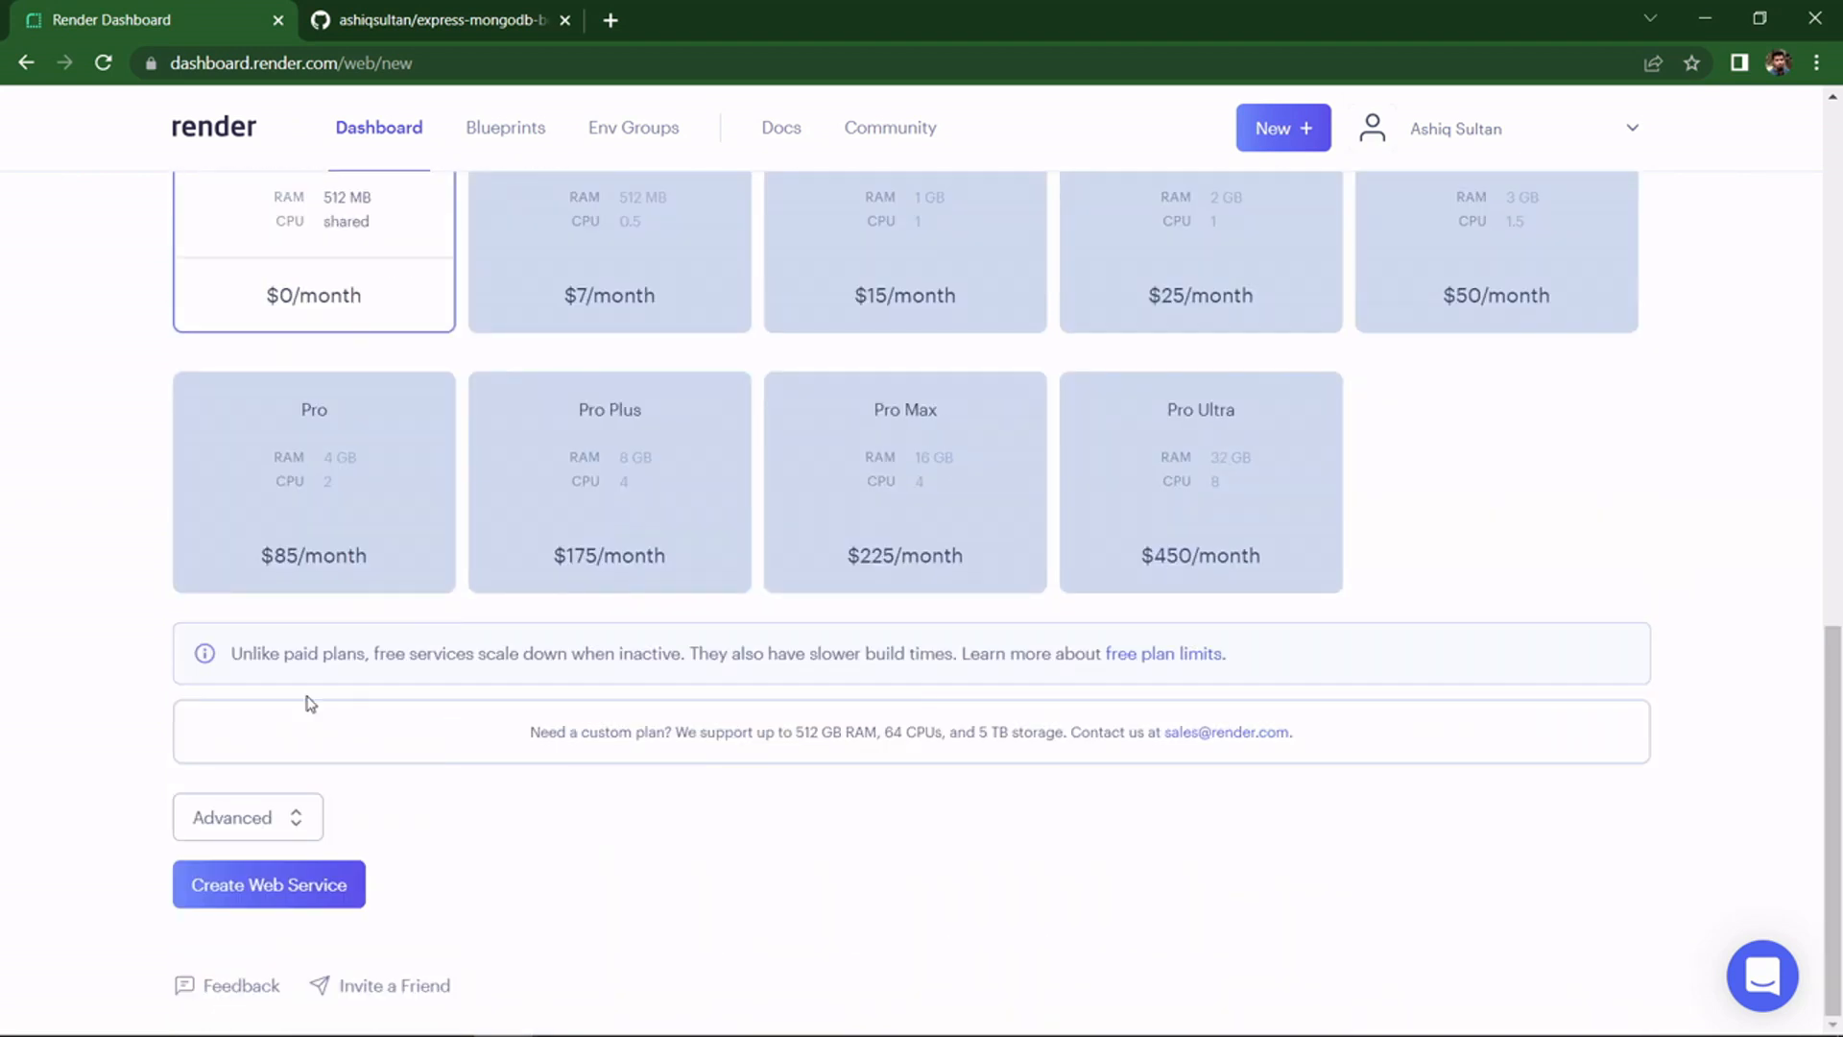
mouse_move(282, 839)
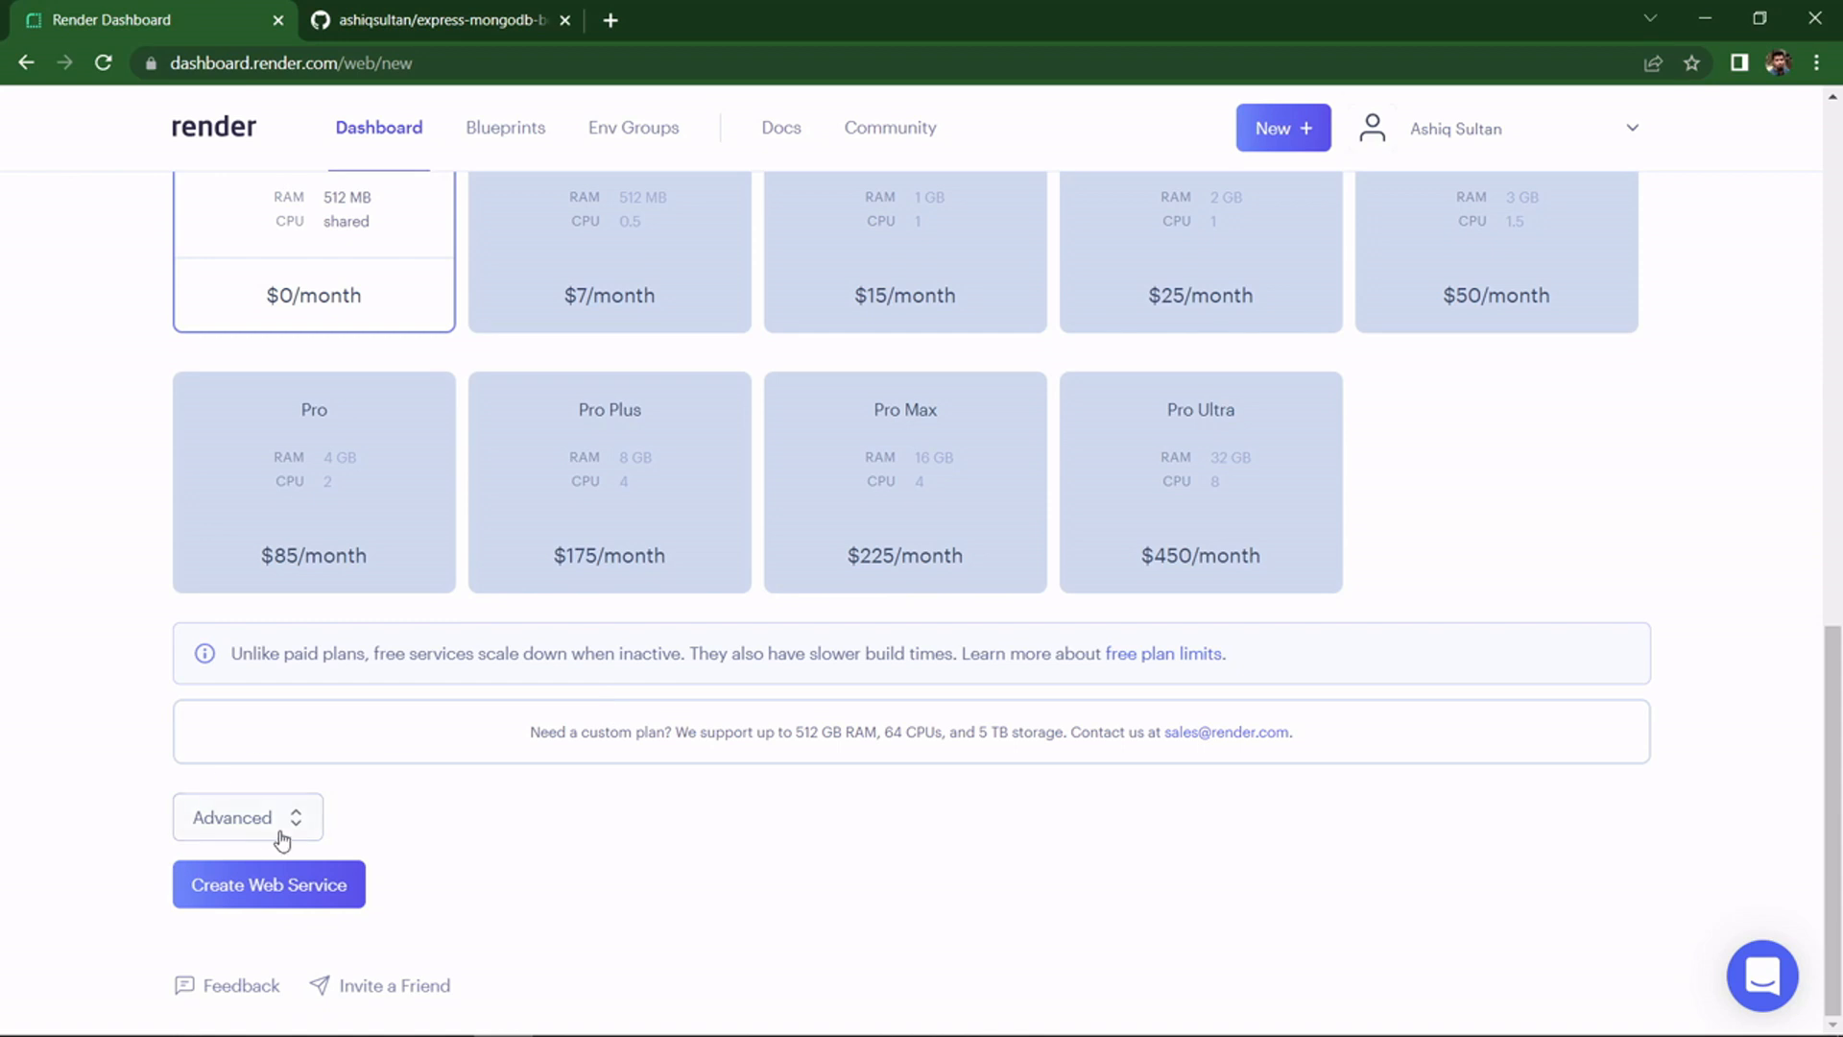
click(248, 818)
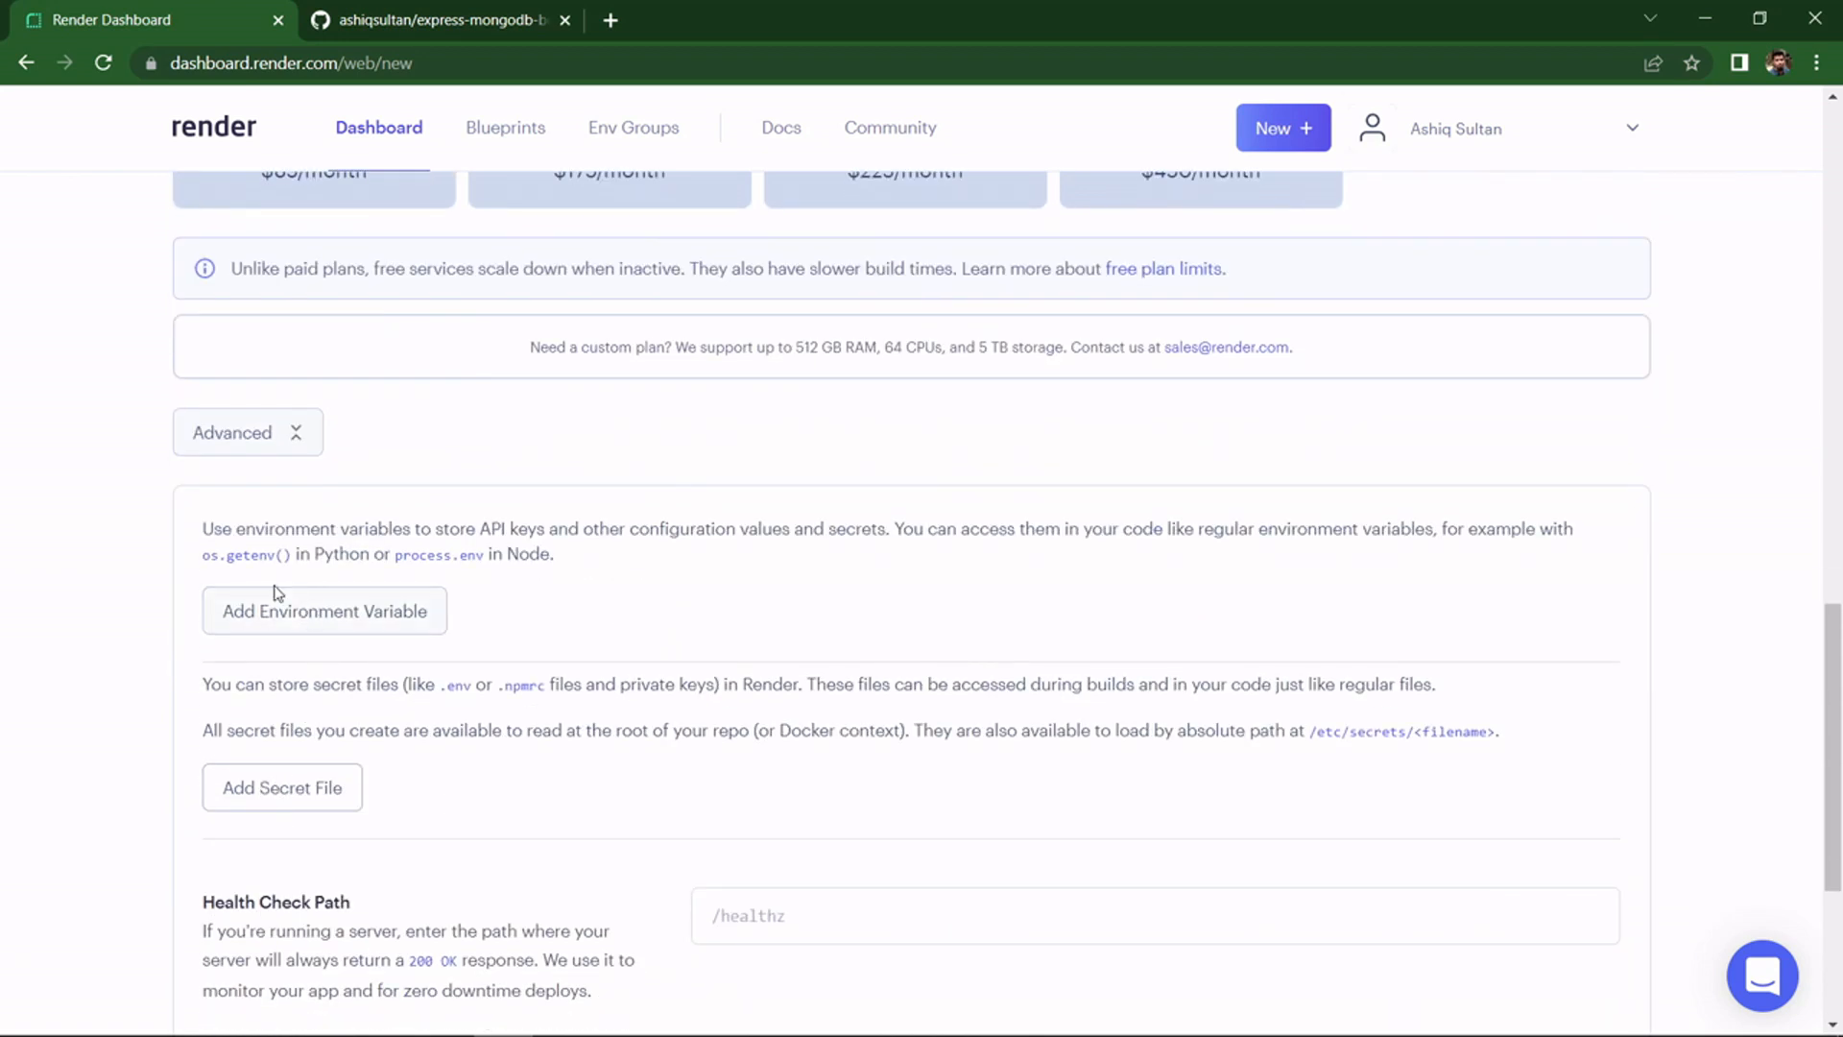
key(alt+tab)
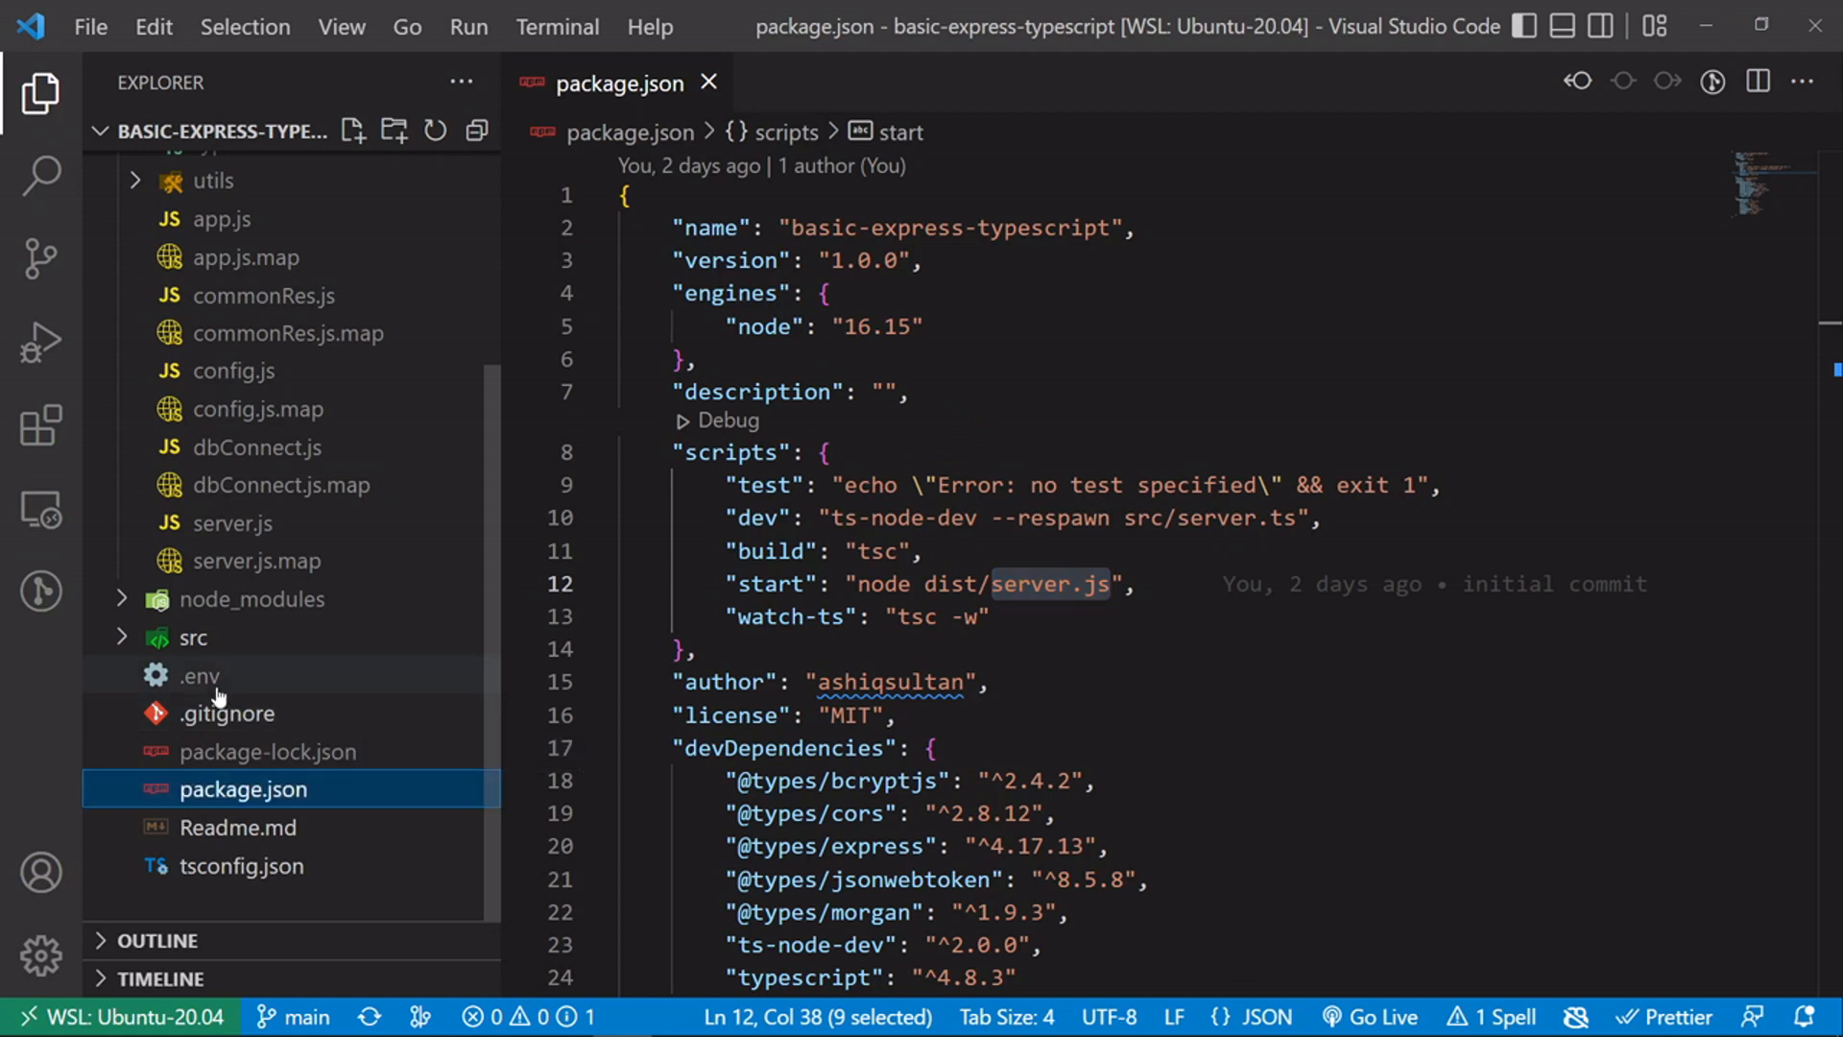
- Copy the SECRET_KEY value and MONGO_CONNECTION_STRING name from the project's .env
double_click(198, 674)
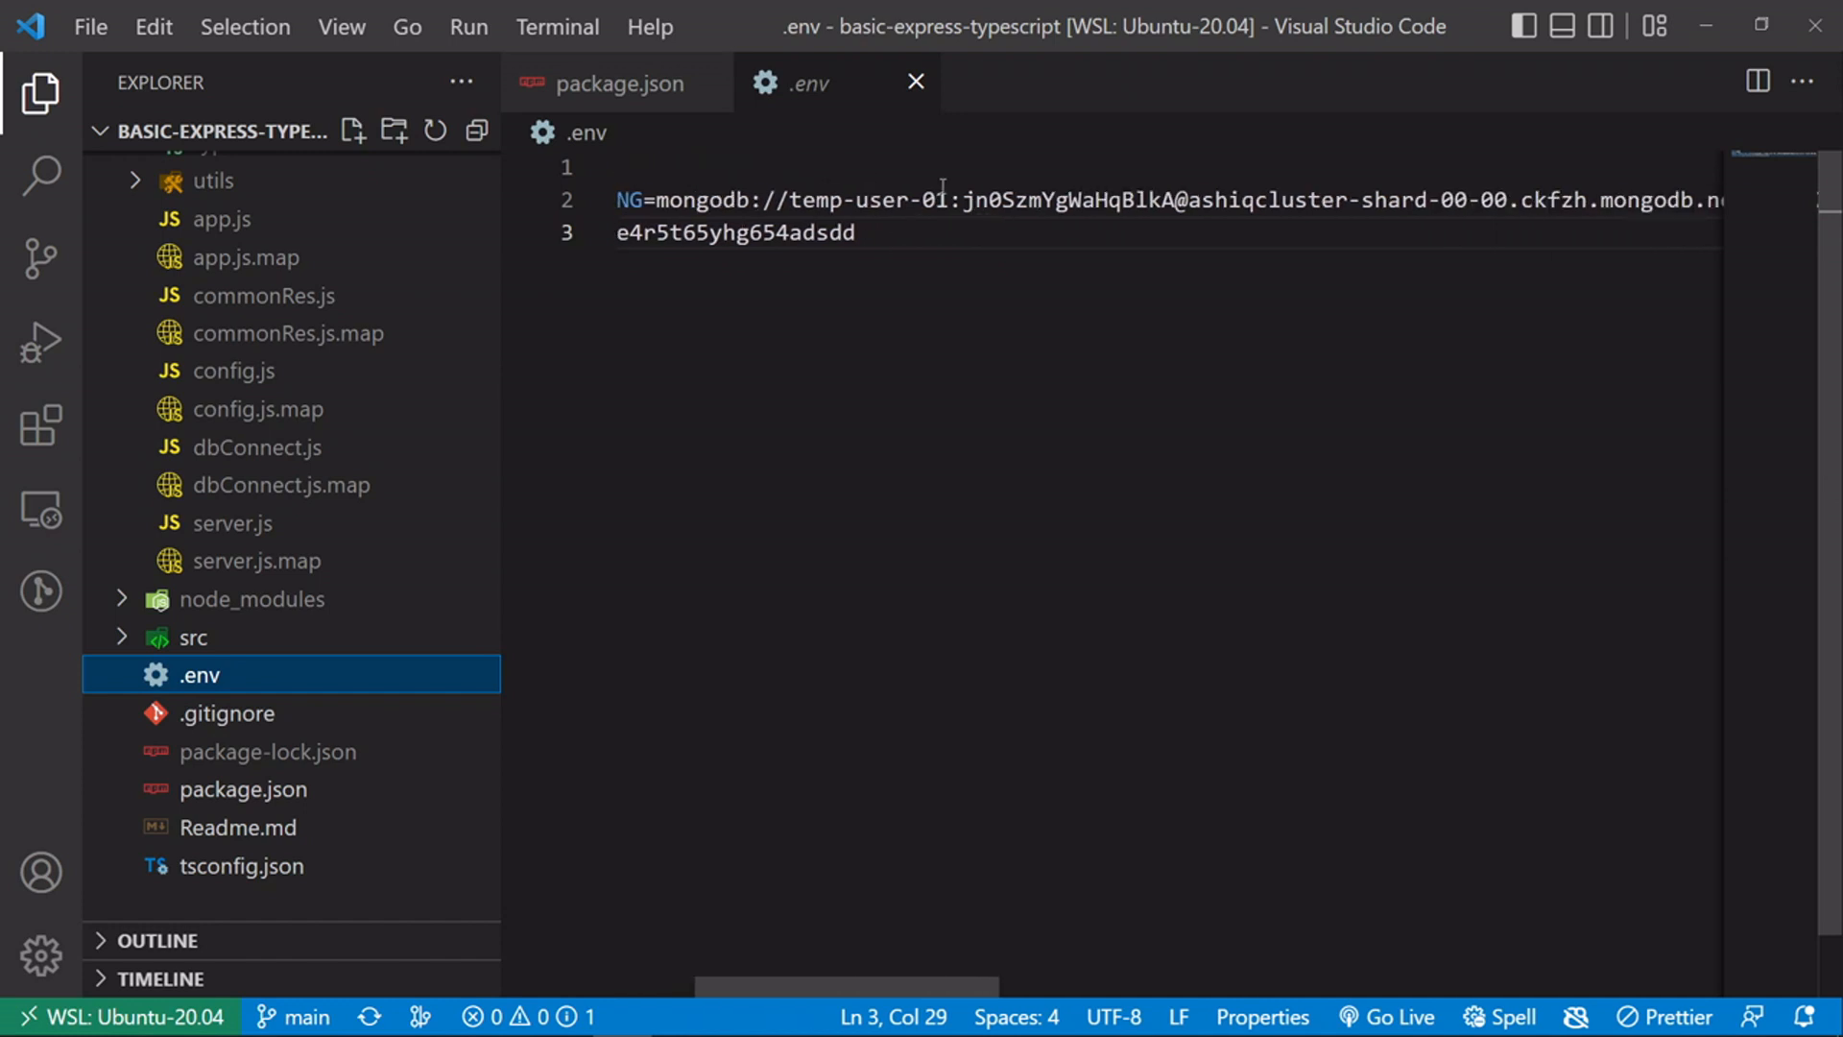
double_click(818, 200)
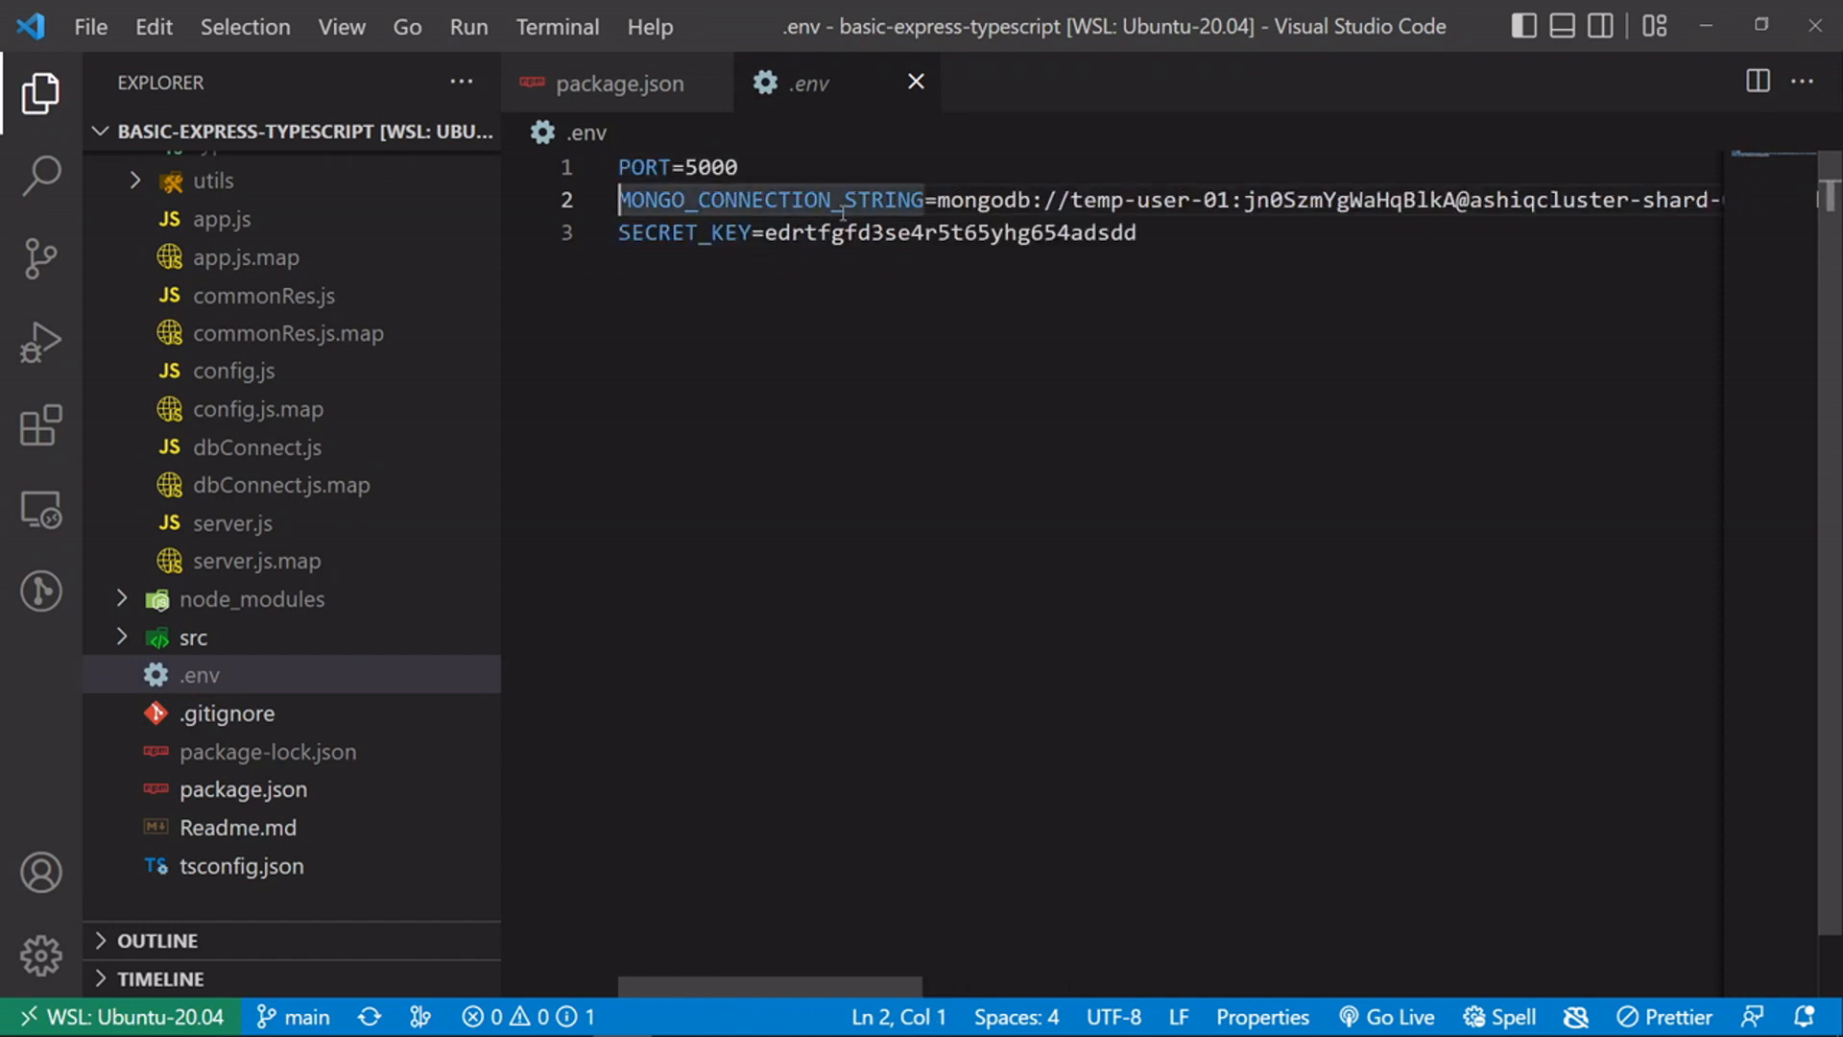
double_click(772, 198)
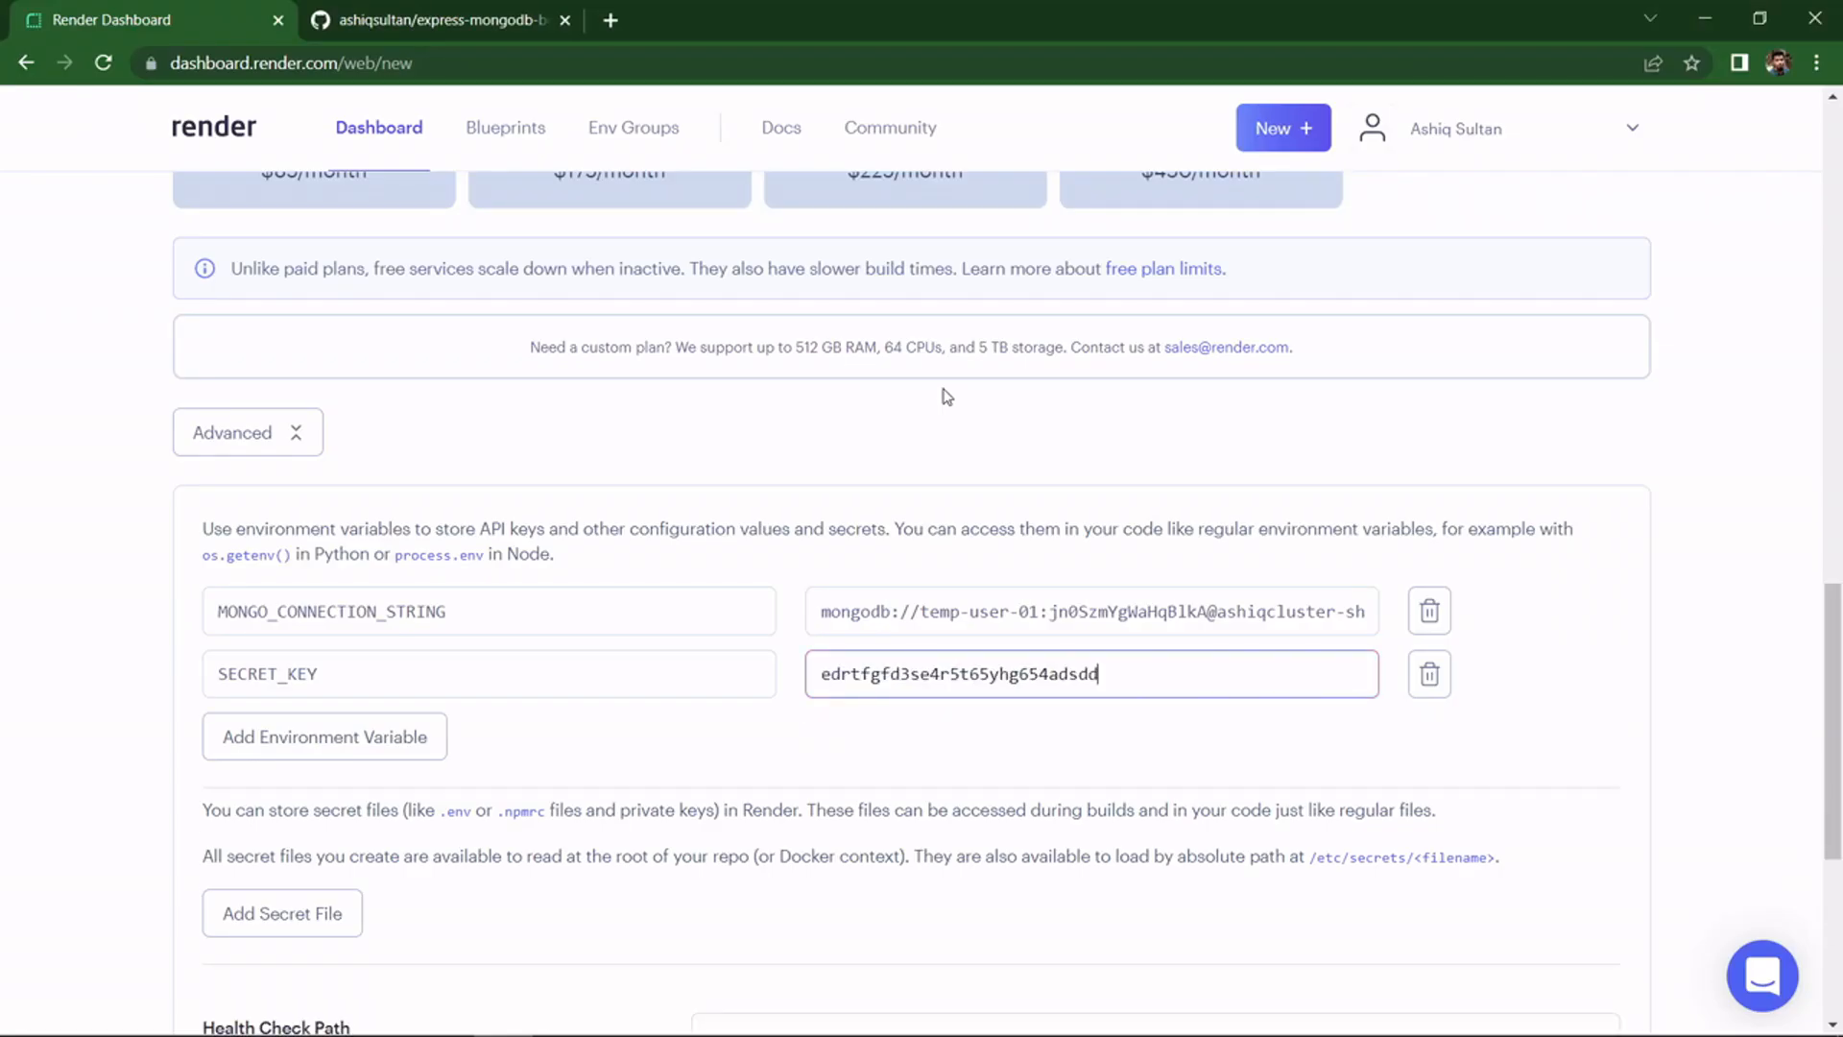
mouse_move(455, 727)
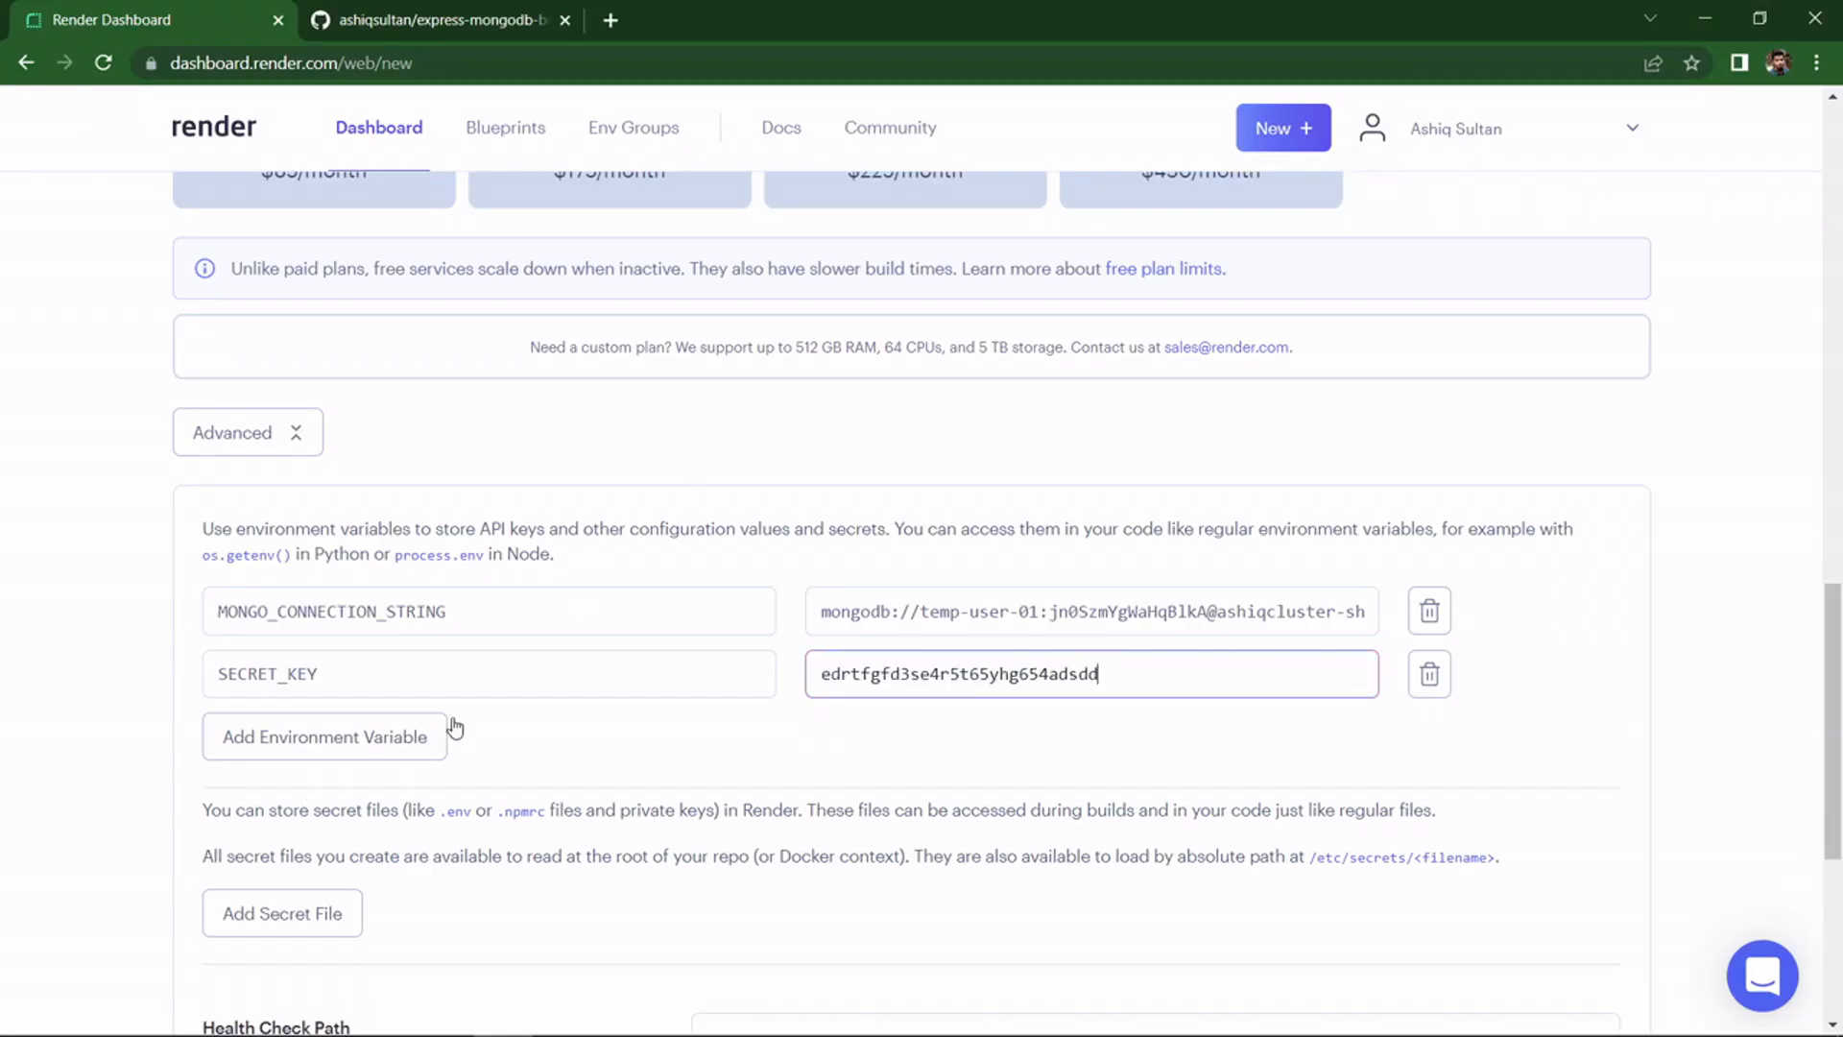
scroll(down, 3)
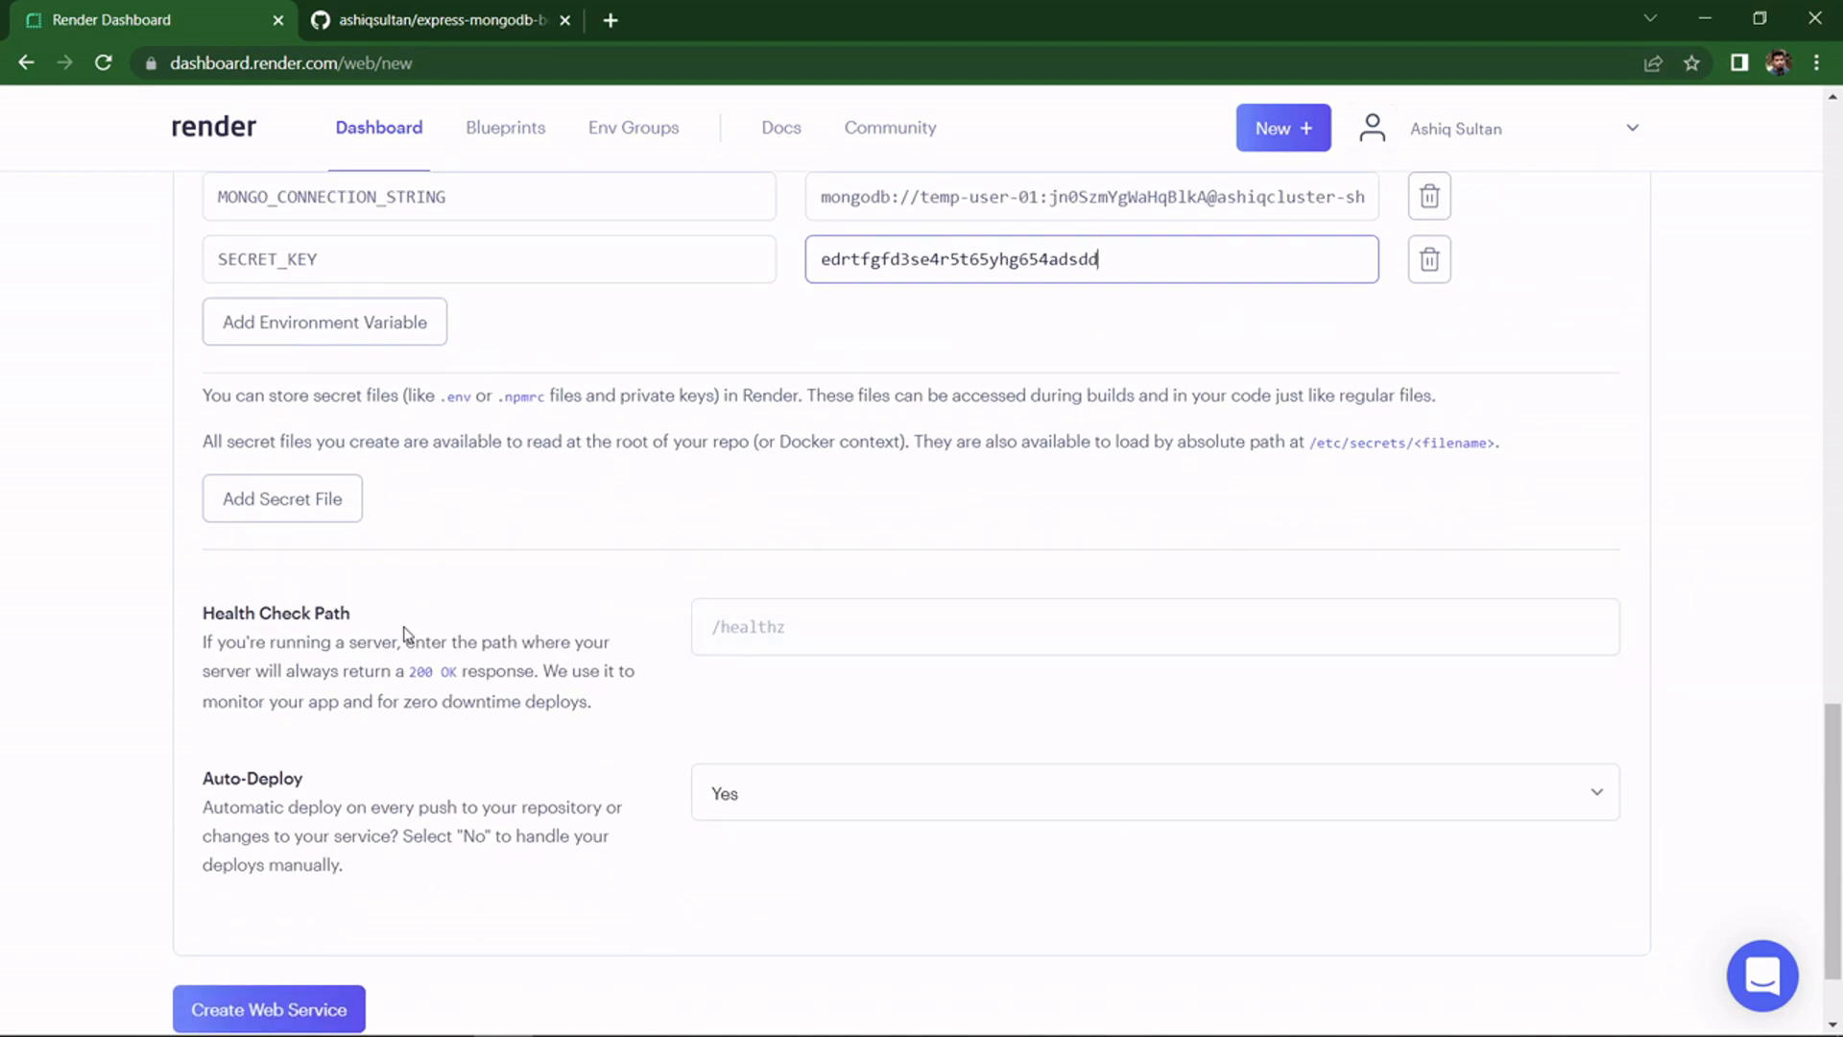
scroll(down, 3)
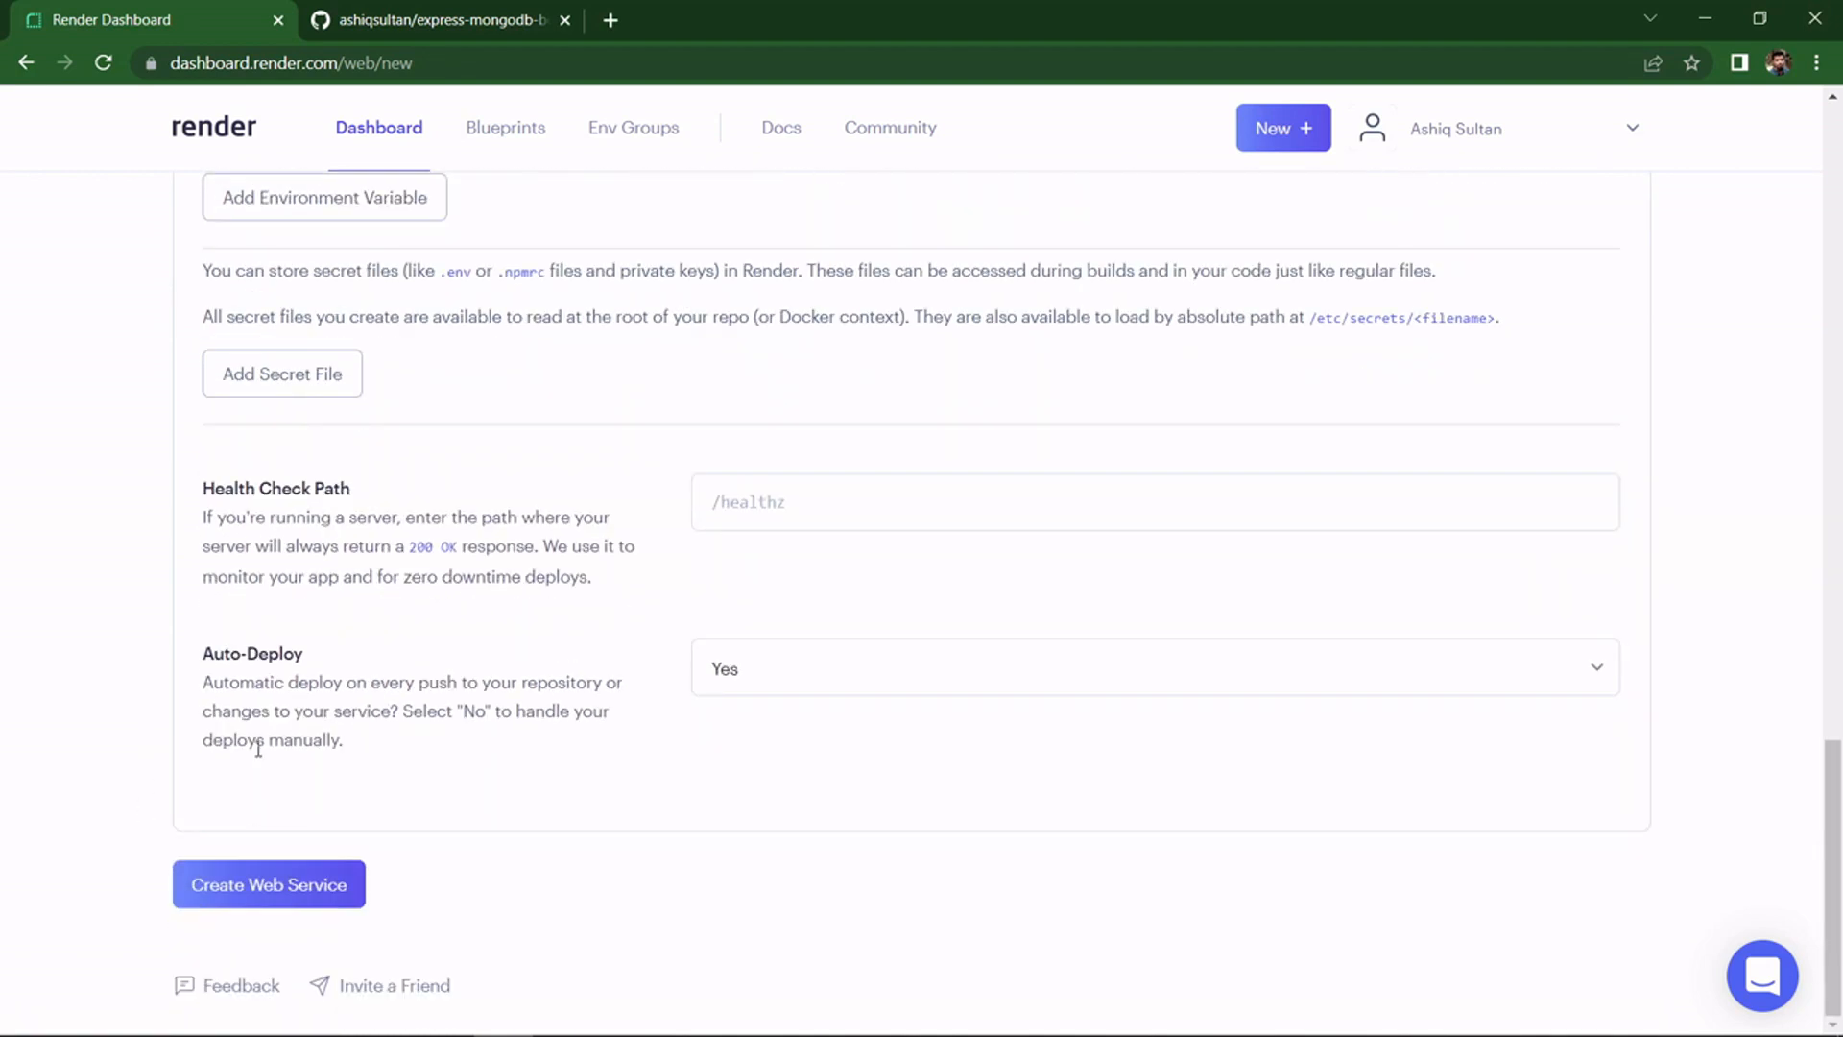
mouse_move(192, 695)
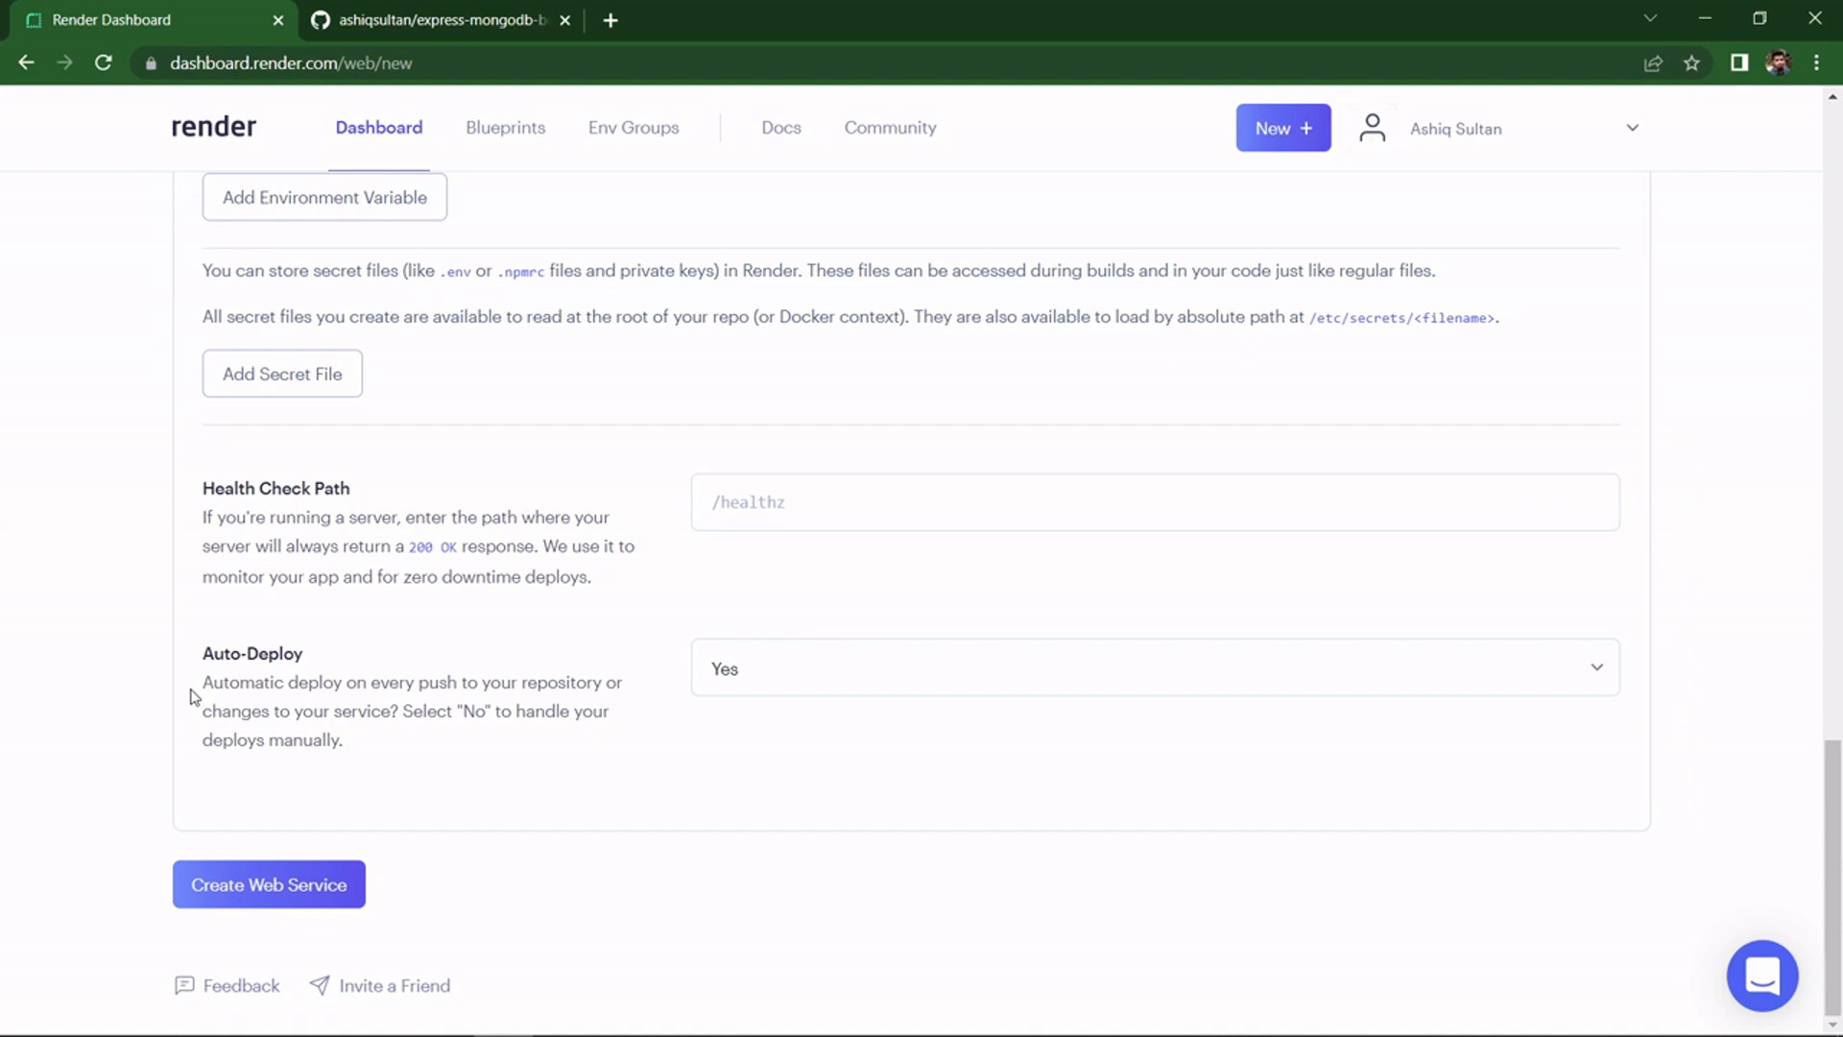
drag(202, 682, 622, 681)
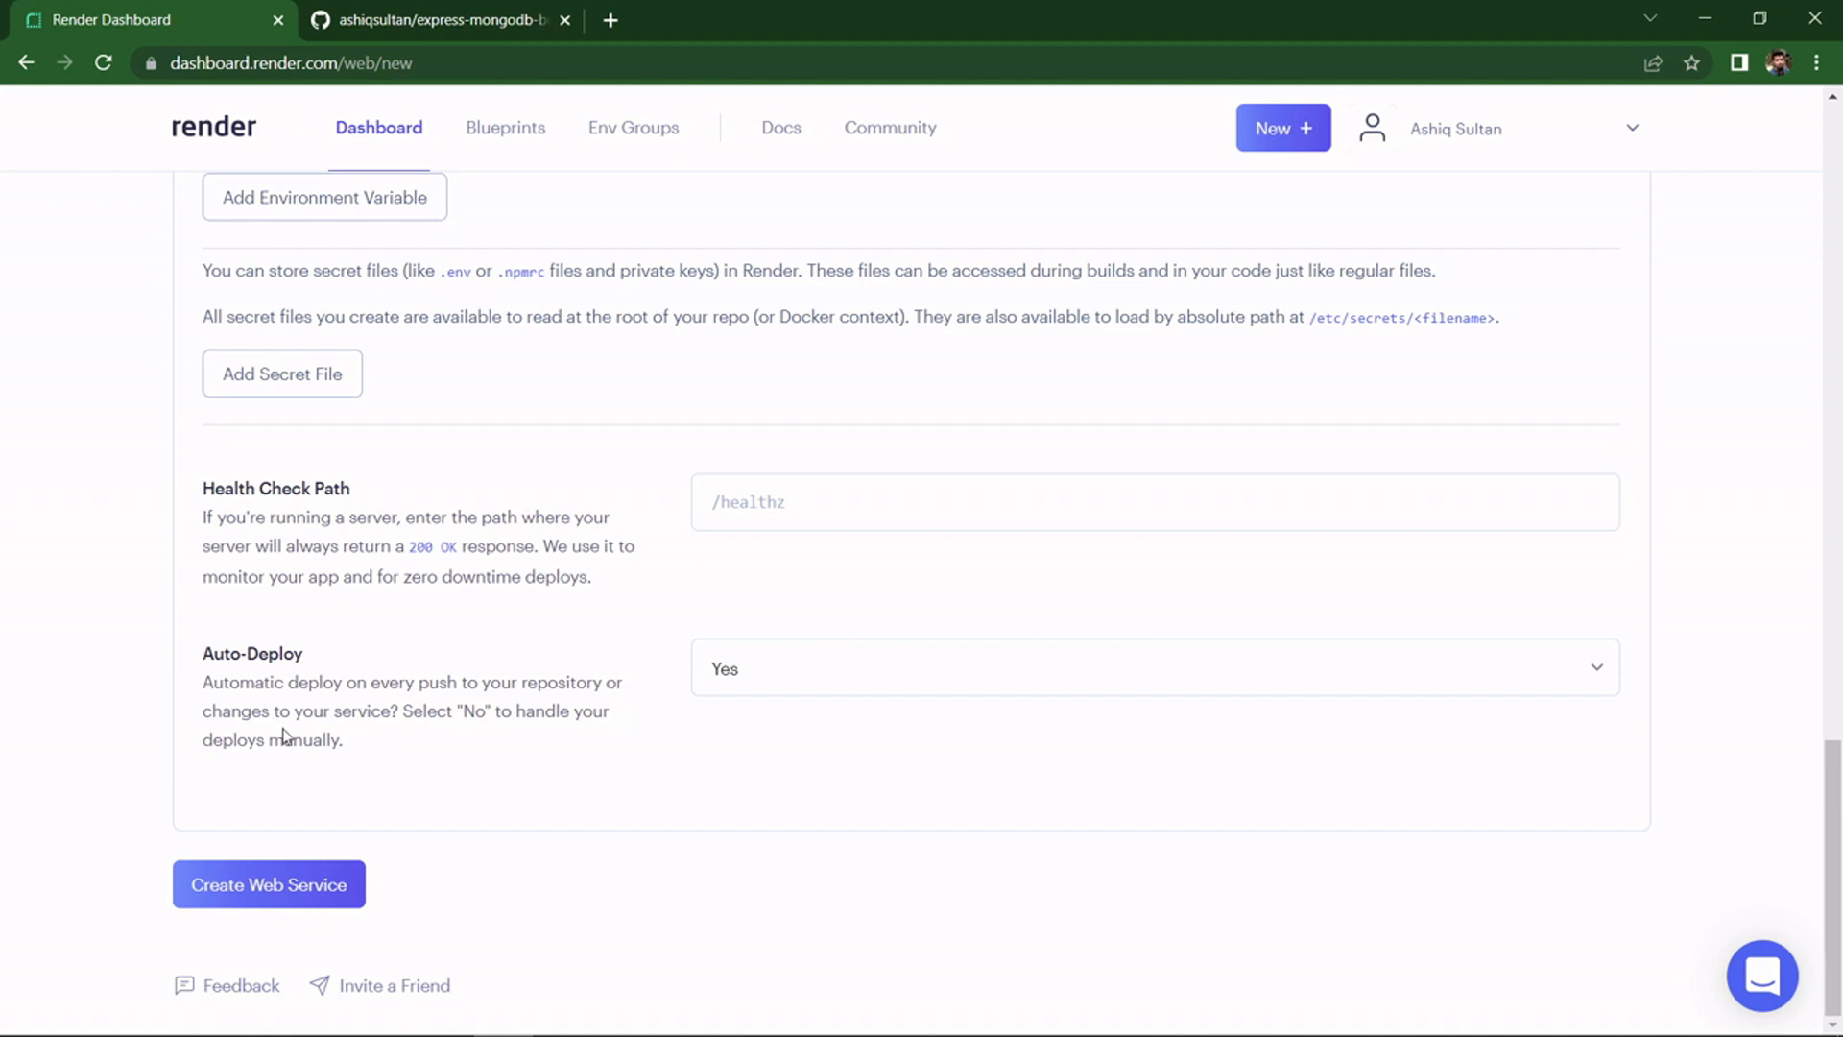
mouse_move(341, 745)
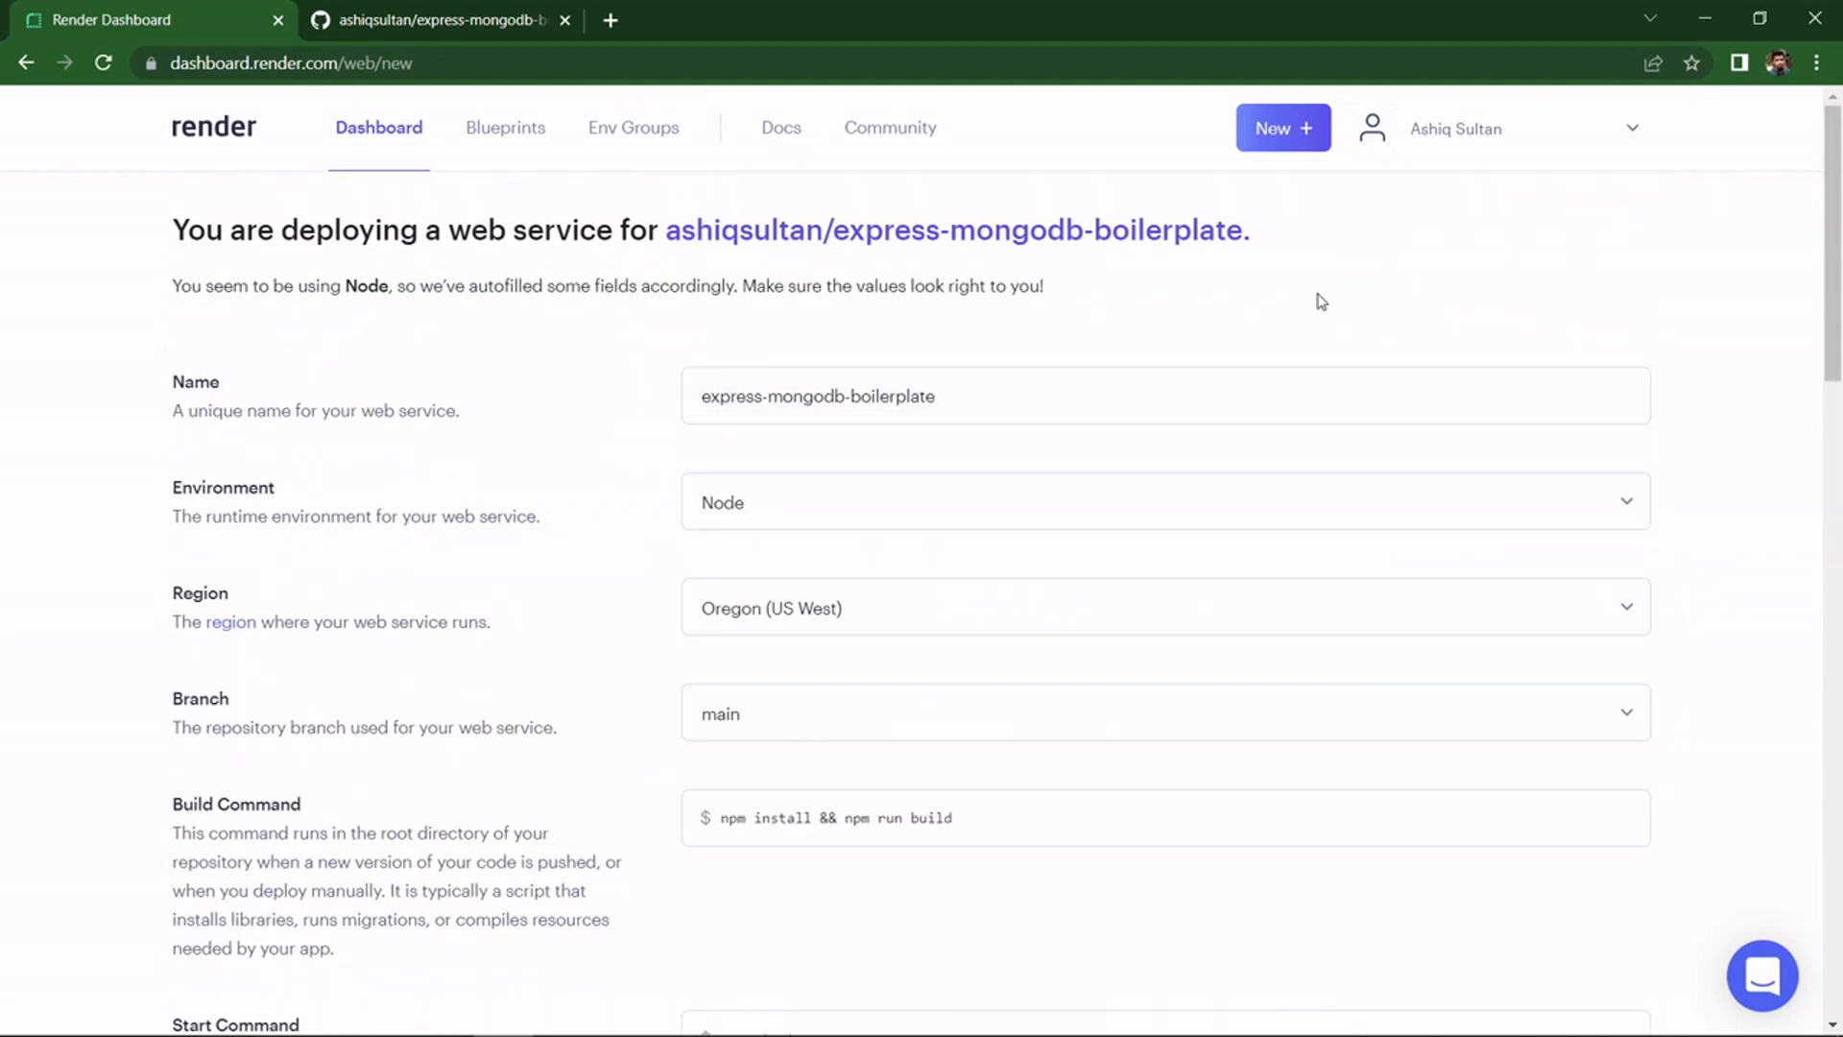
scroll(down, 3)
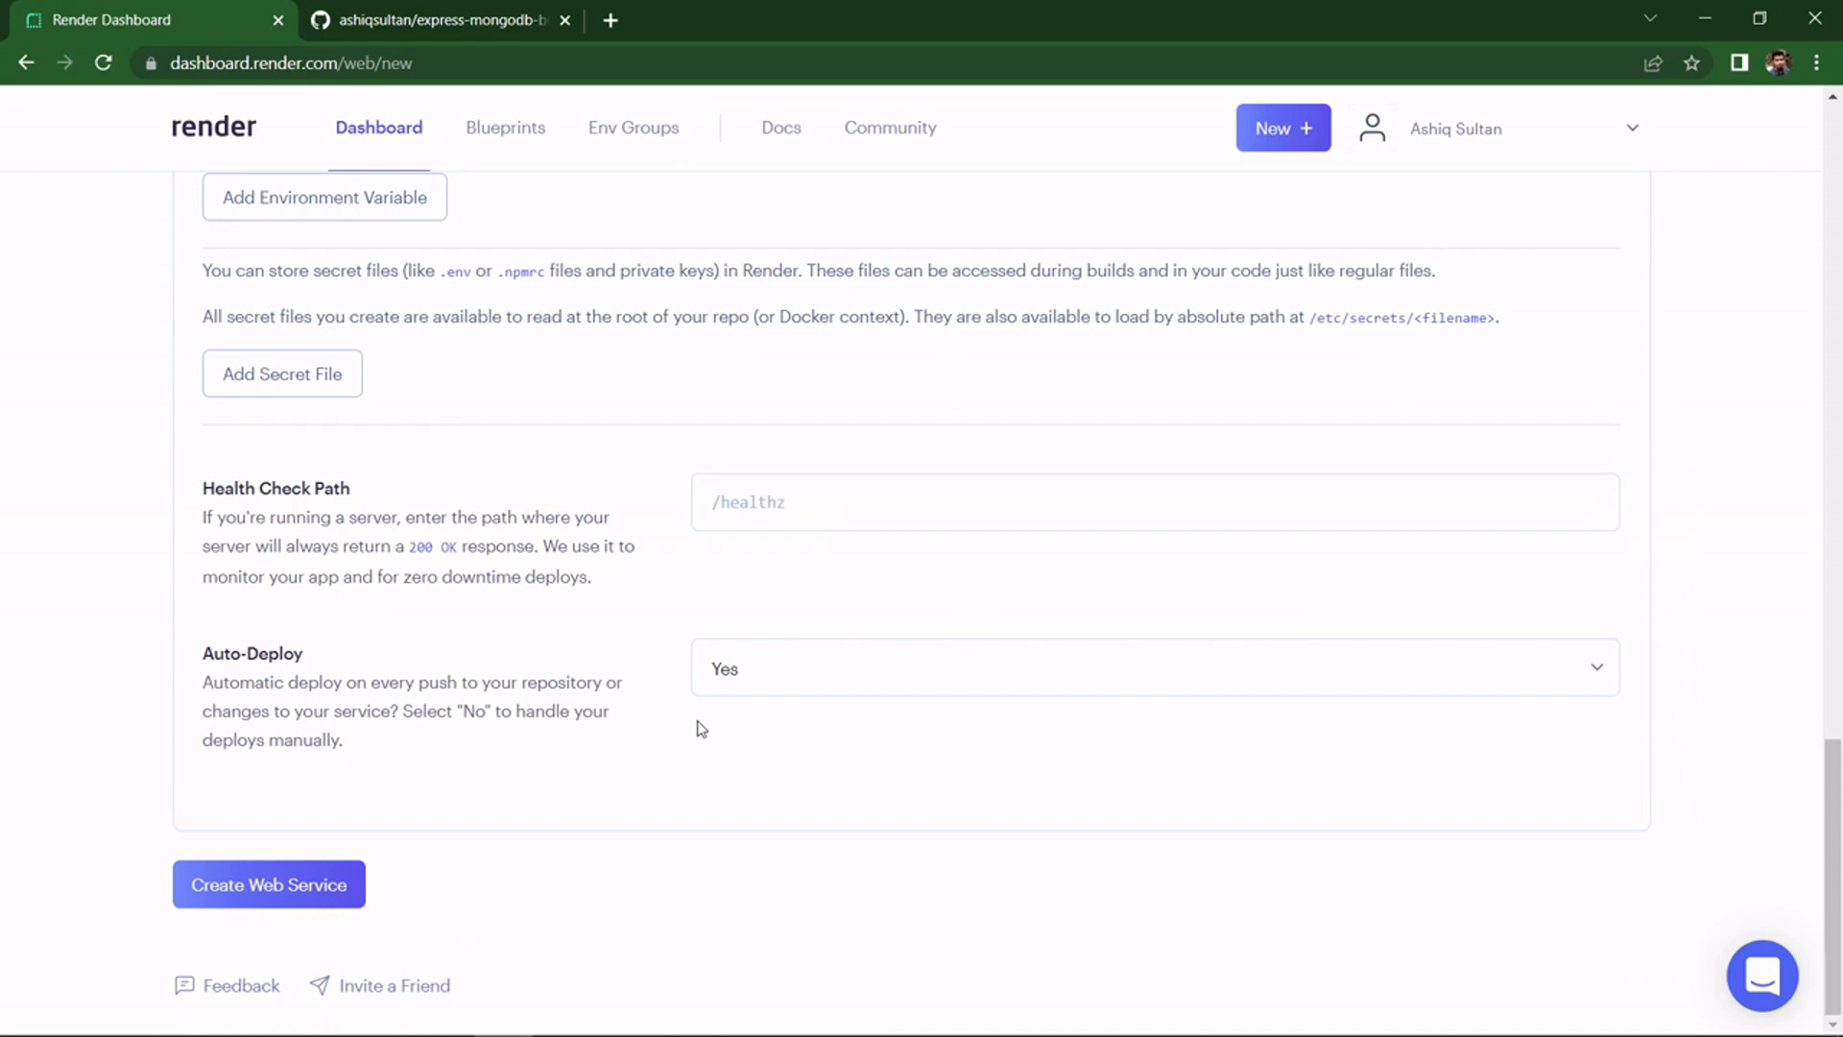
mouse_move(364, 738)
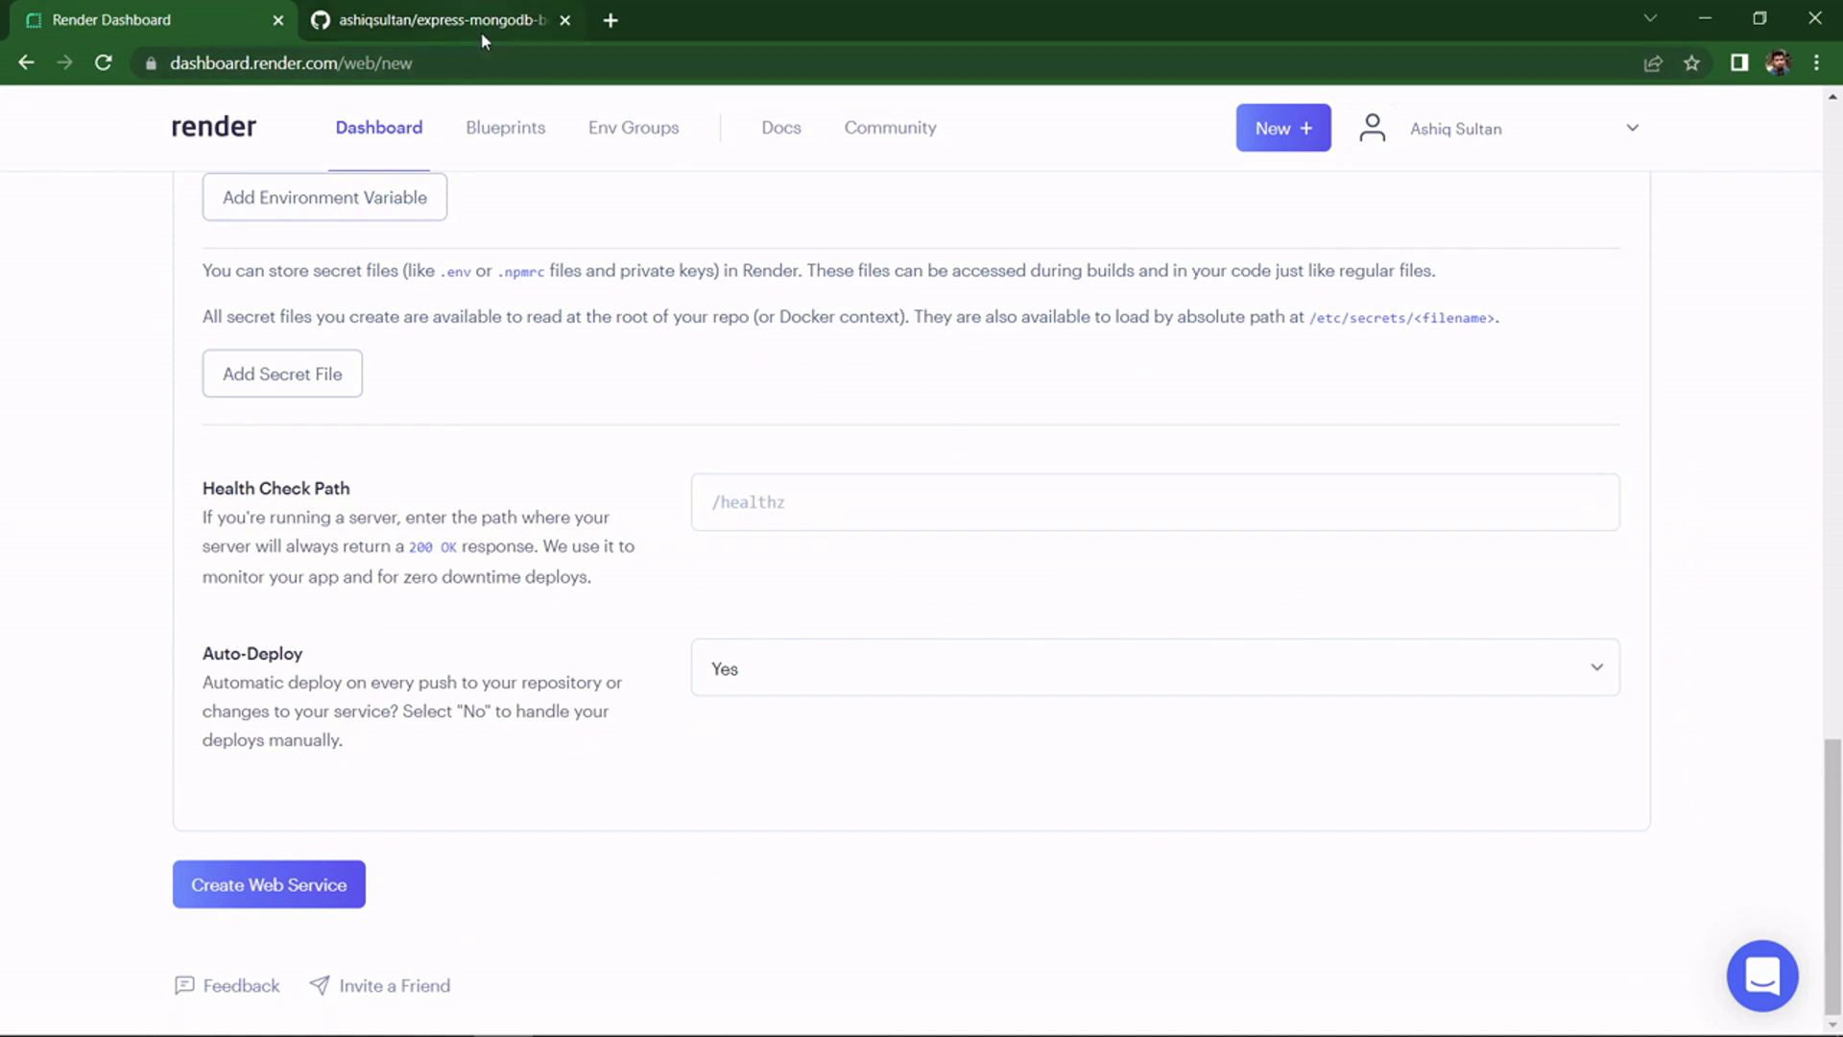
click(442, 19)
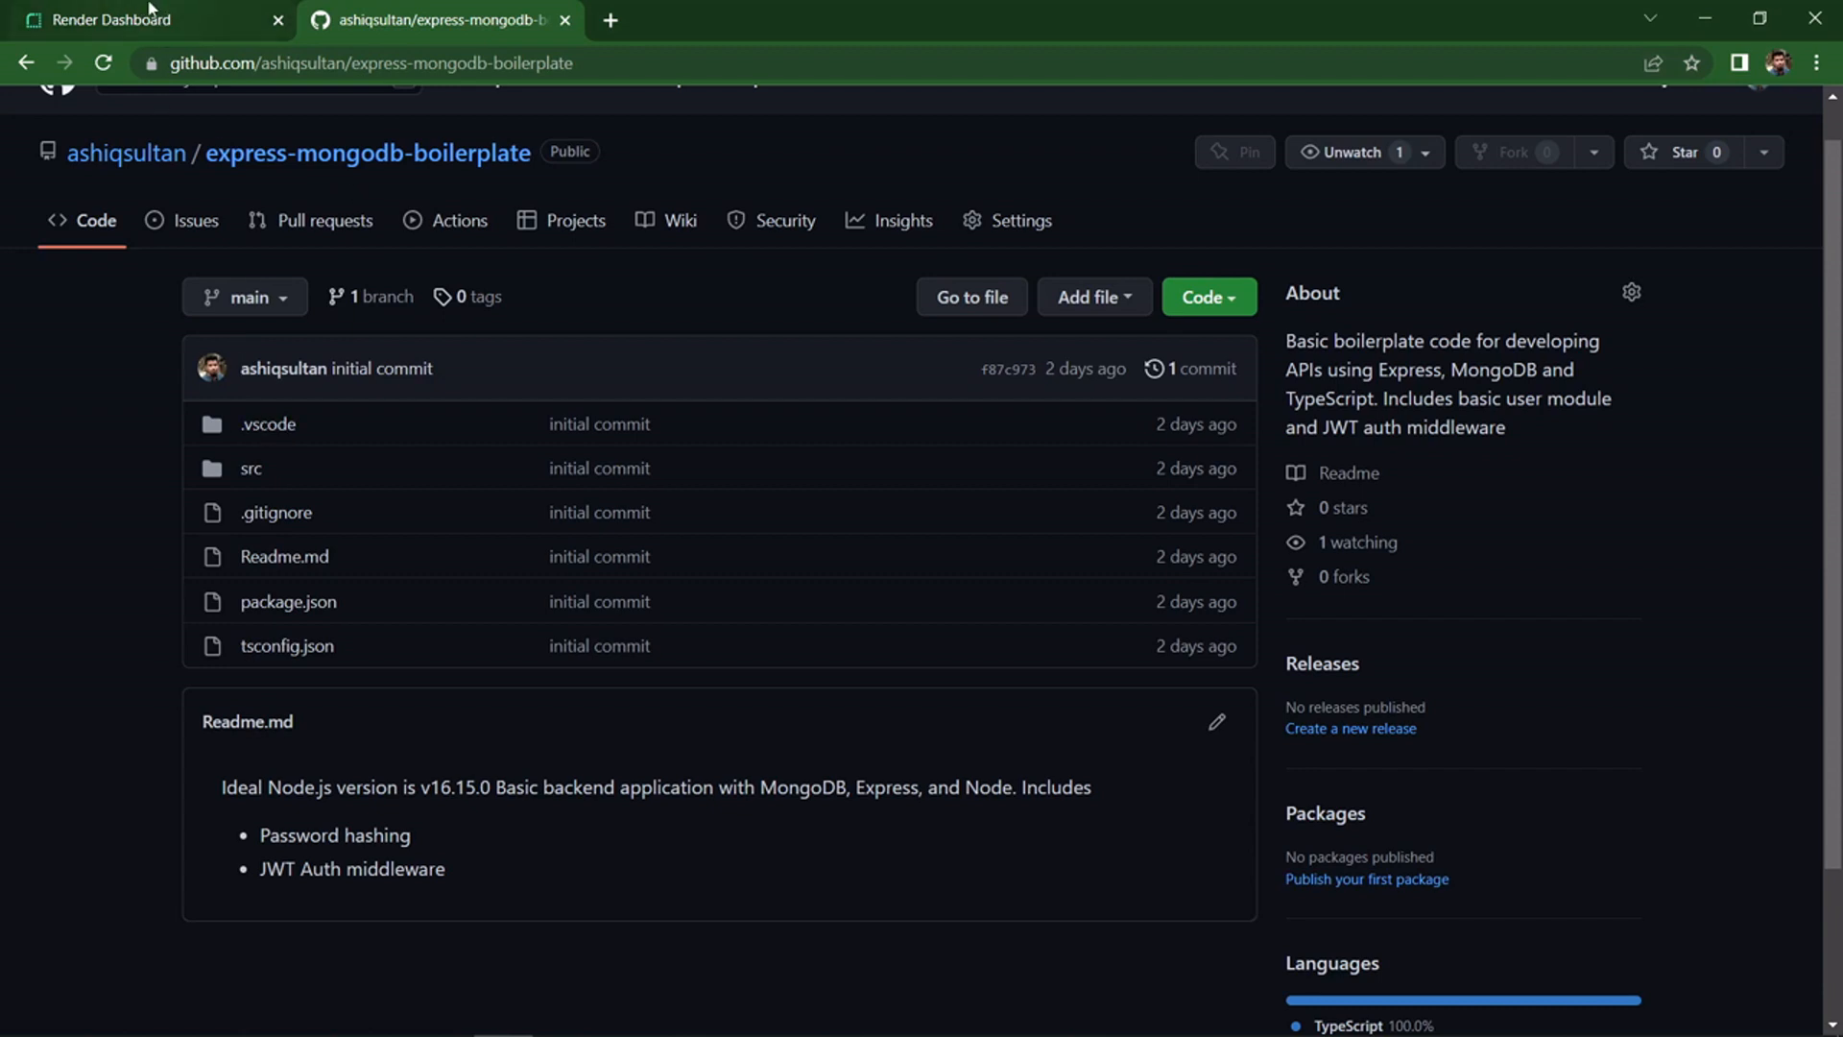
click(140, 19)
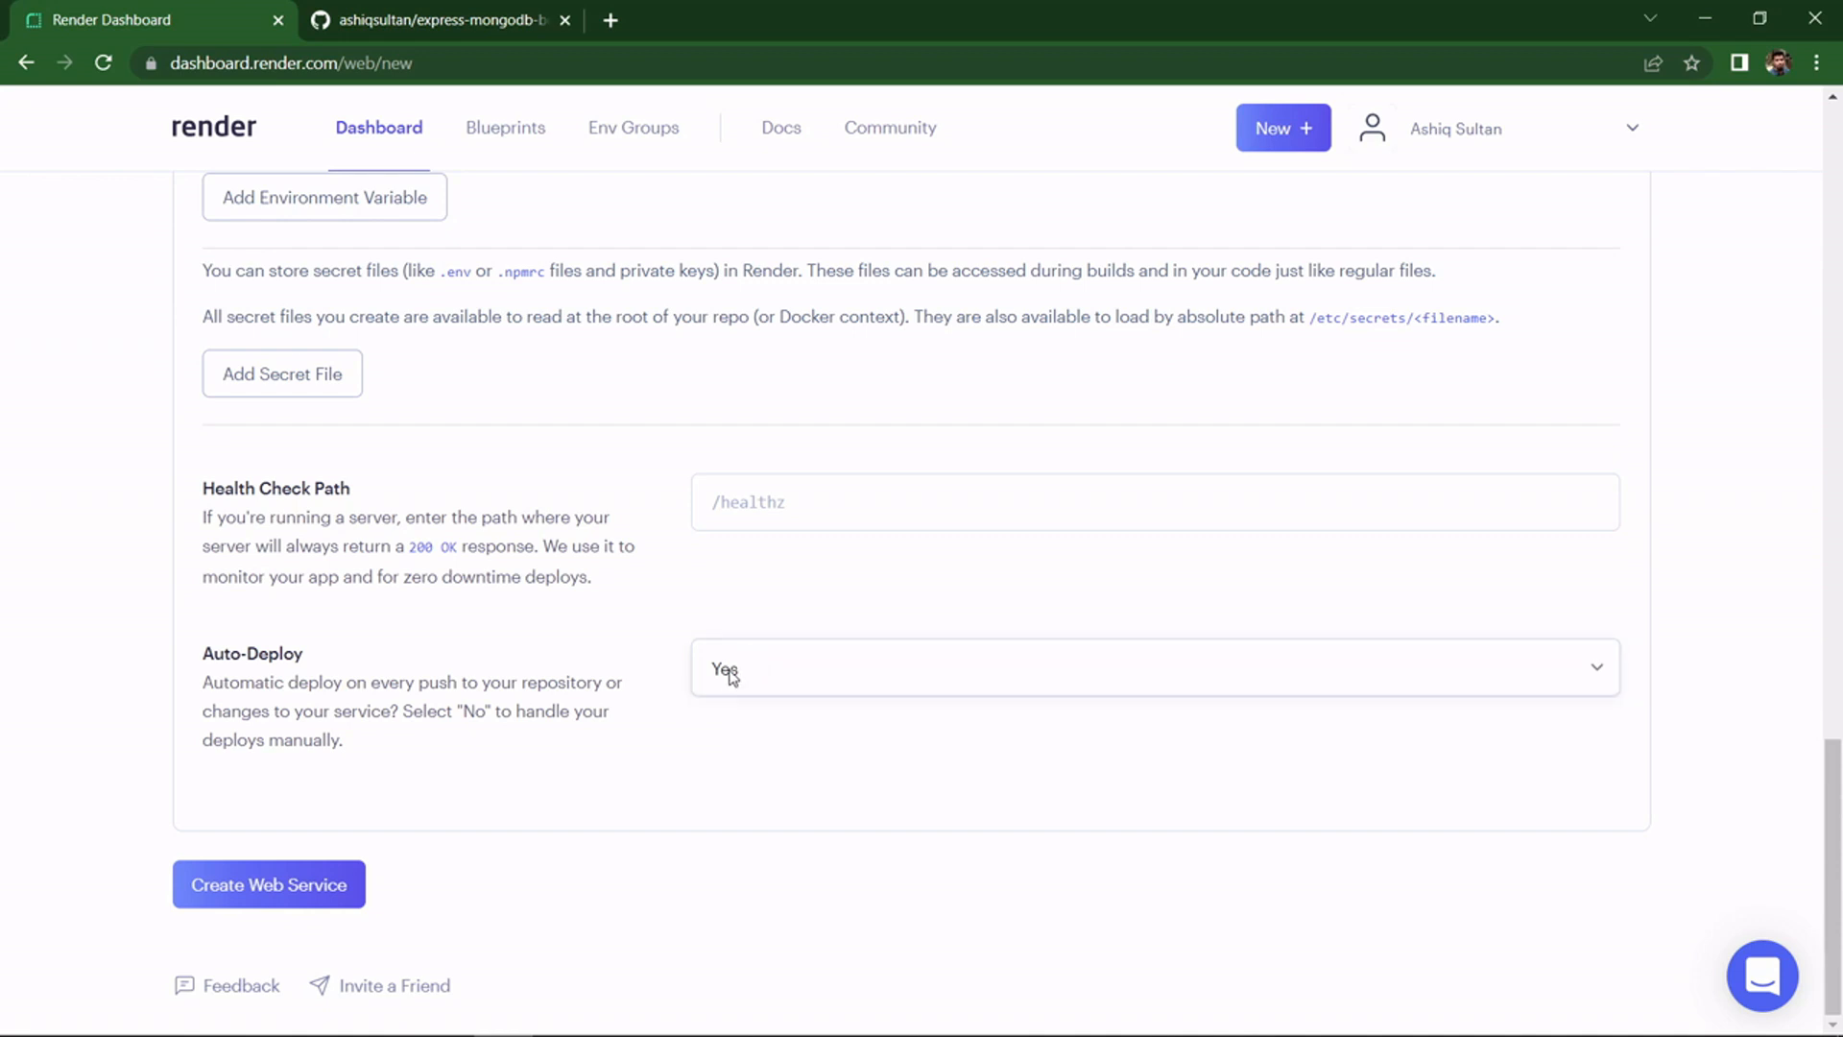
- Leave Auto-Deploy at Yes after trying No, and create the web service
click(1152, 666)
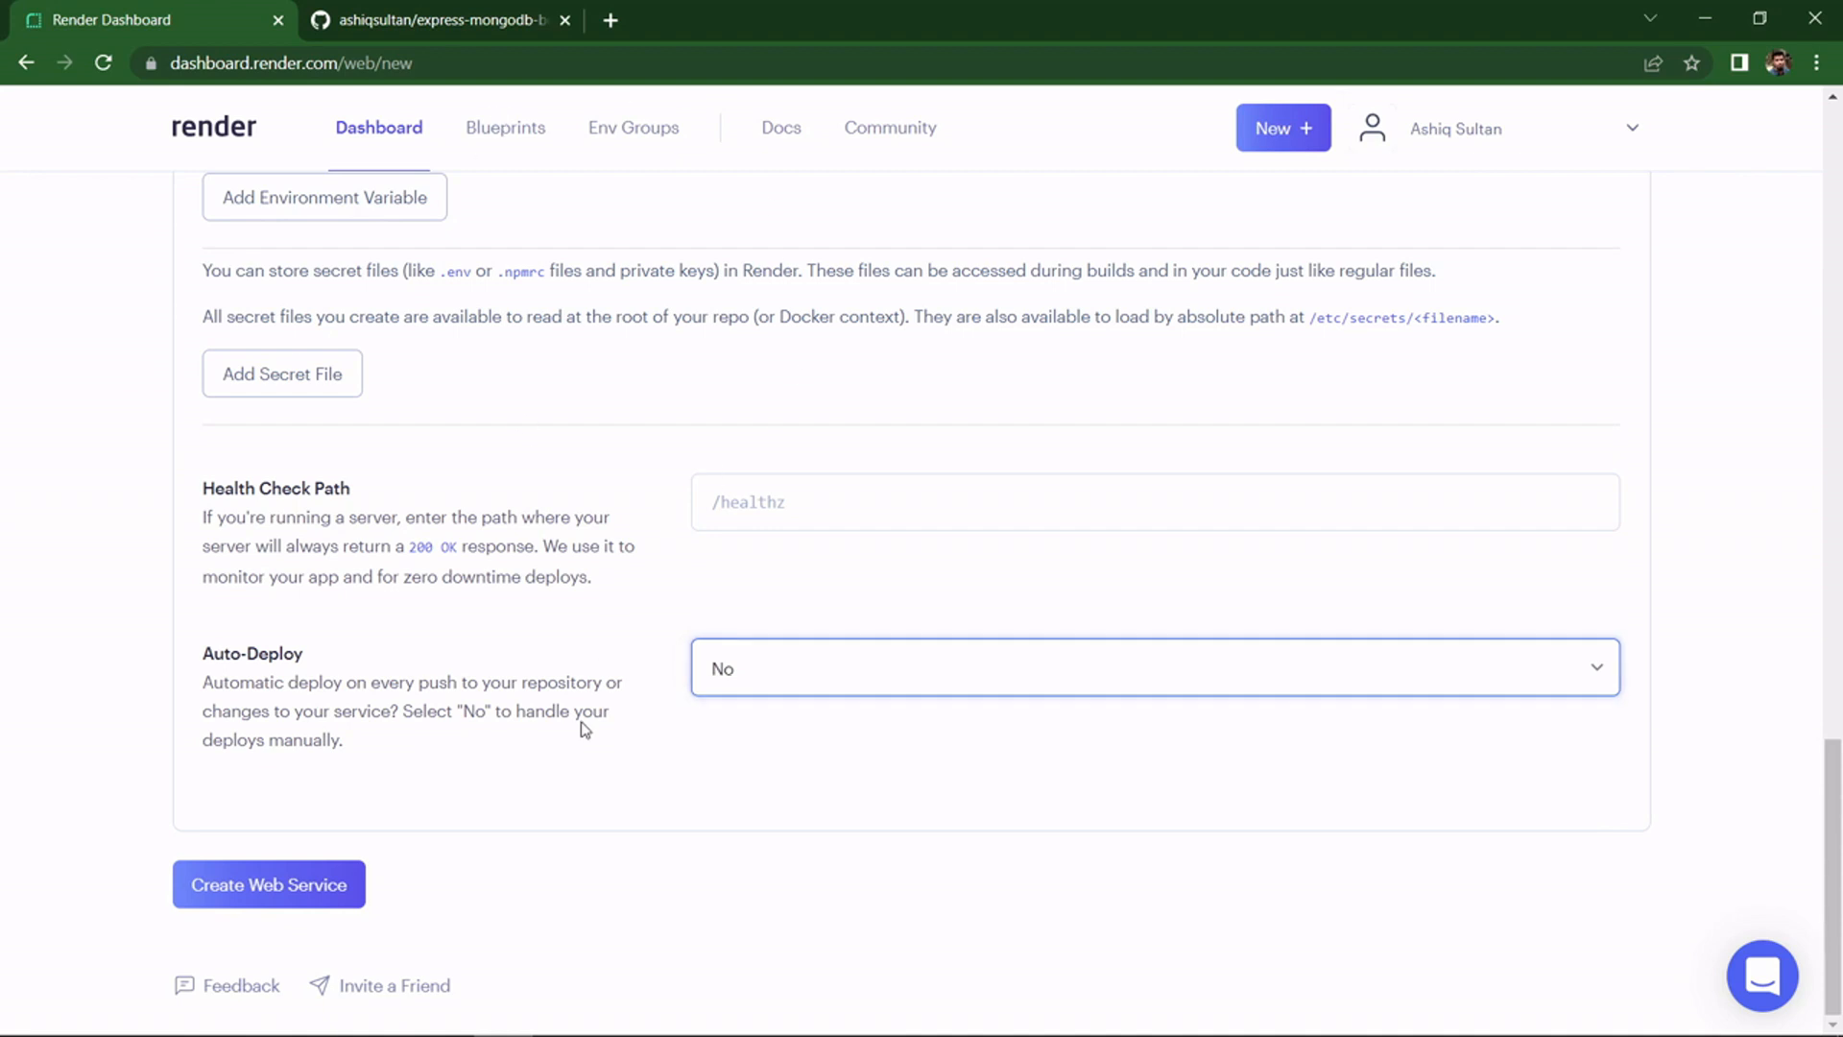
mouse_move(578, 668)
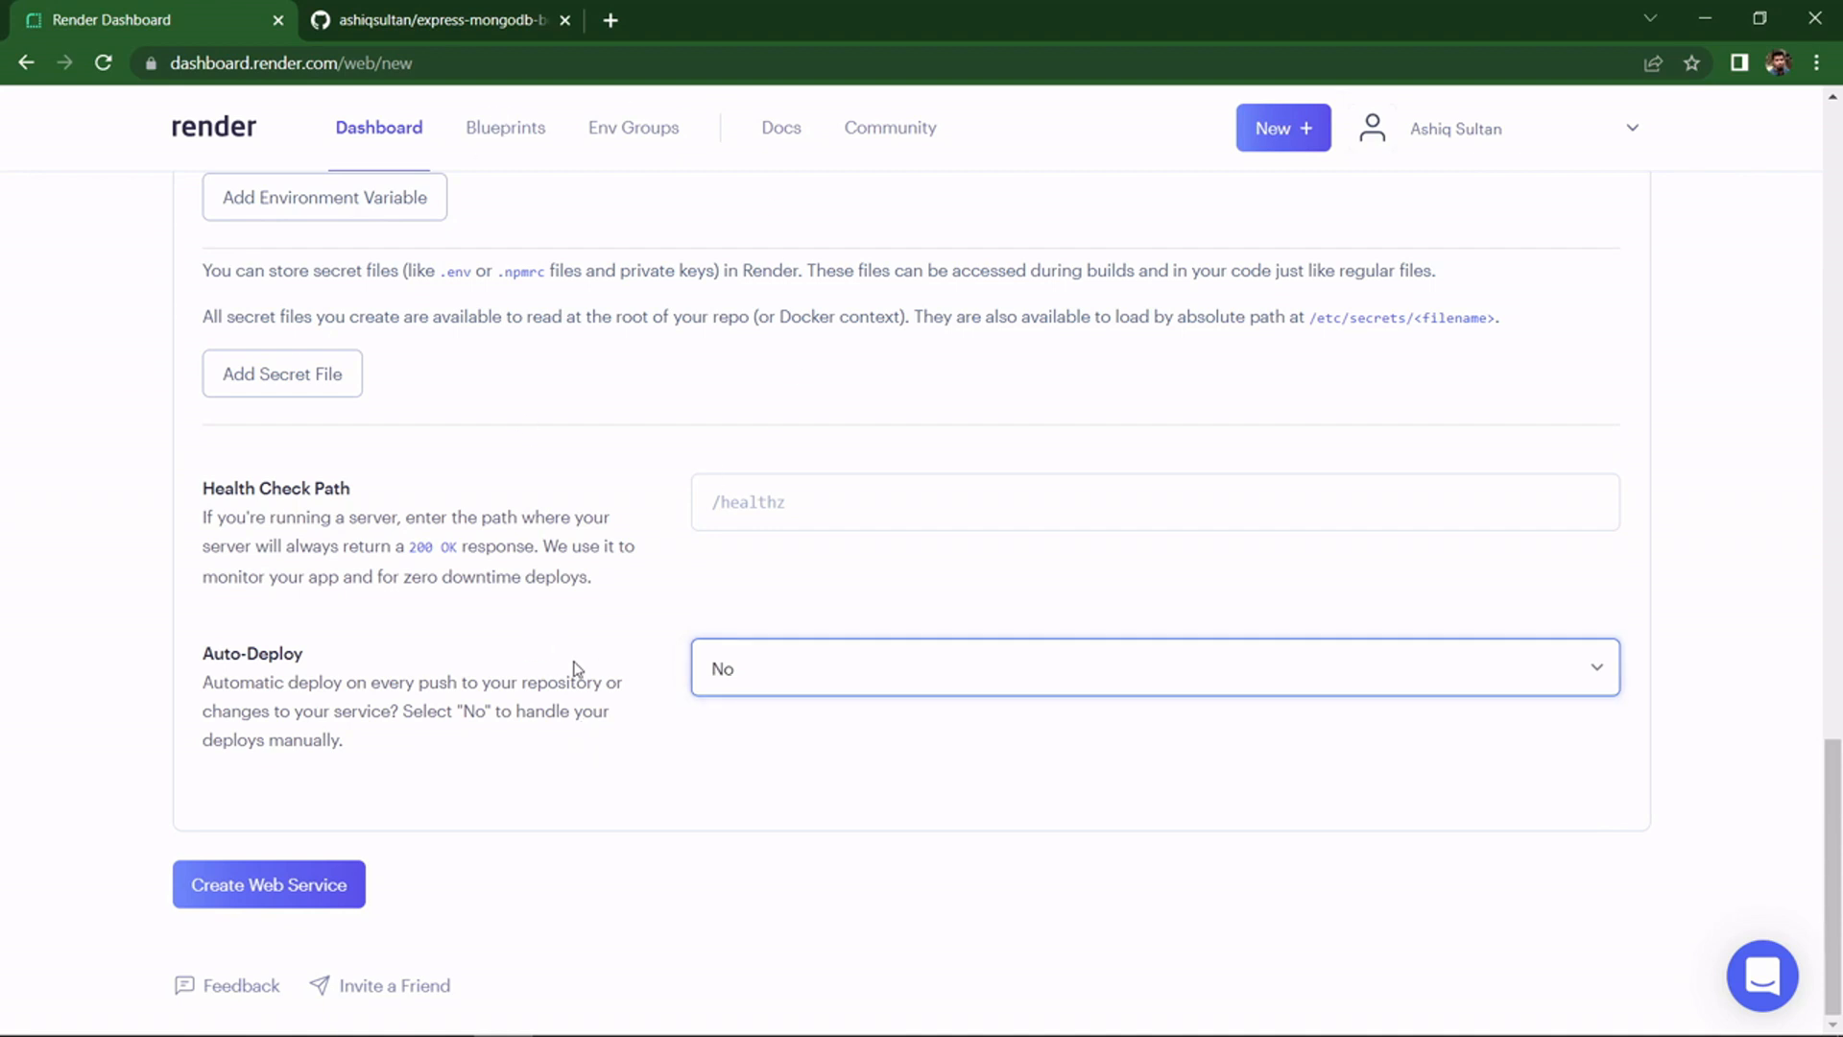
mouse_move(282, 536)
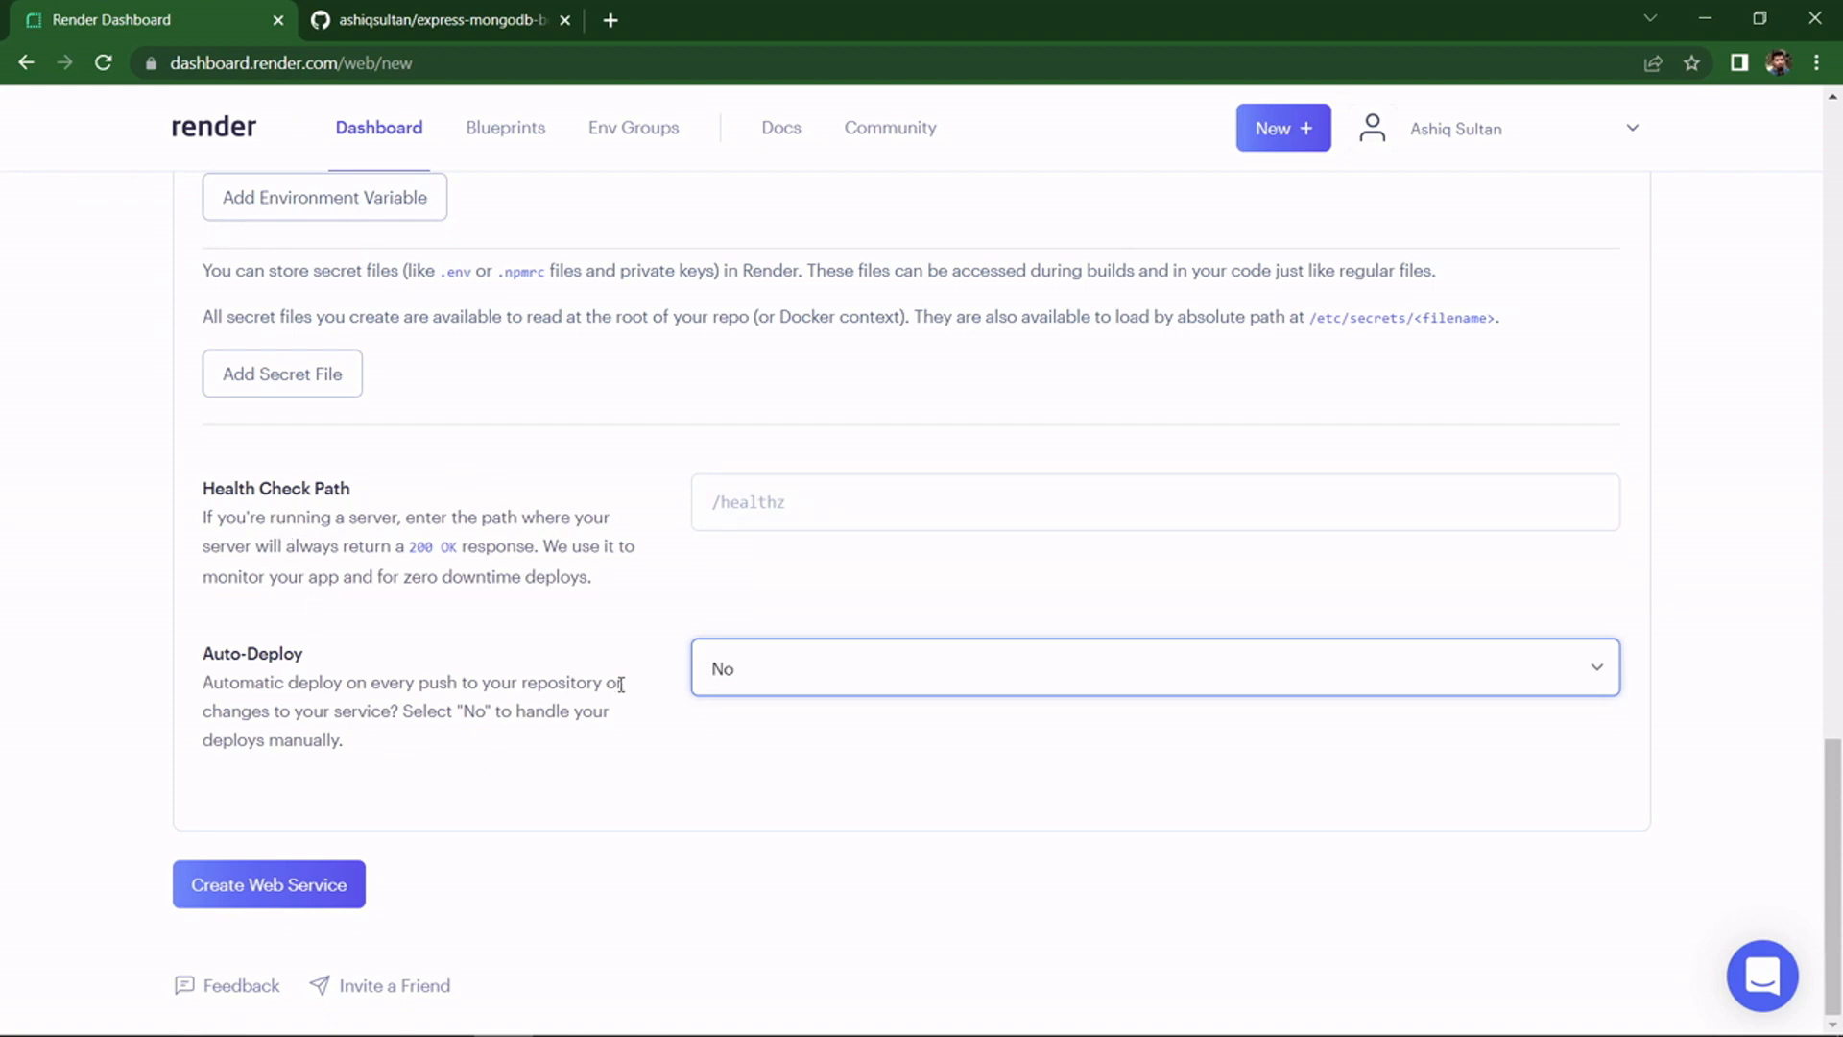
click(1154, 668)
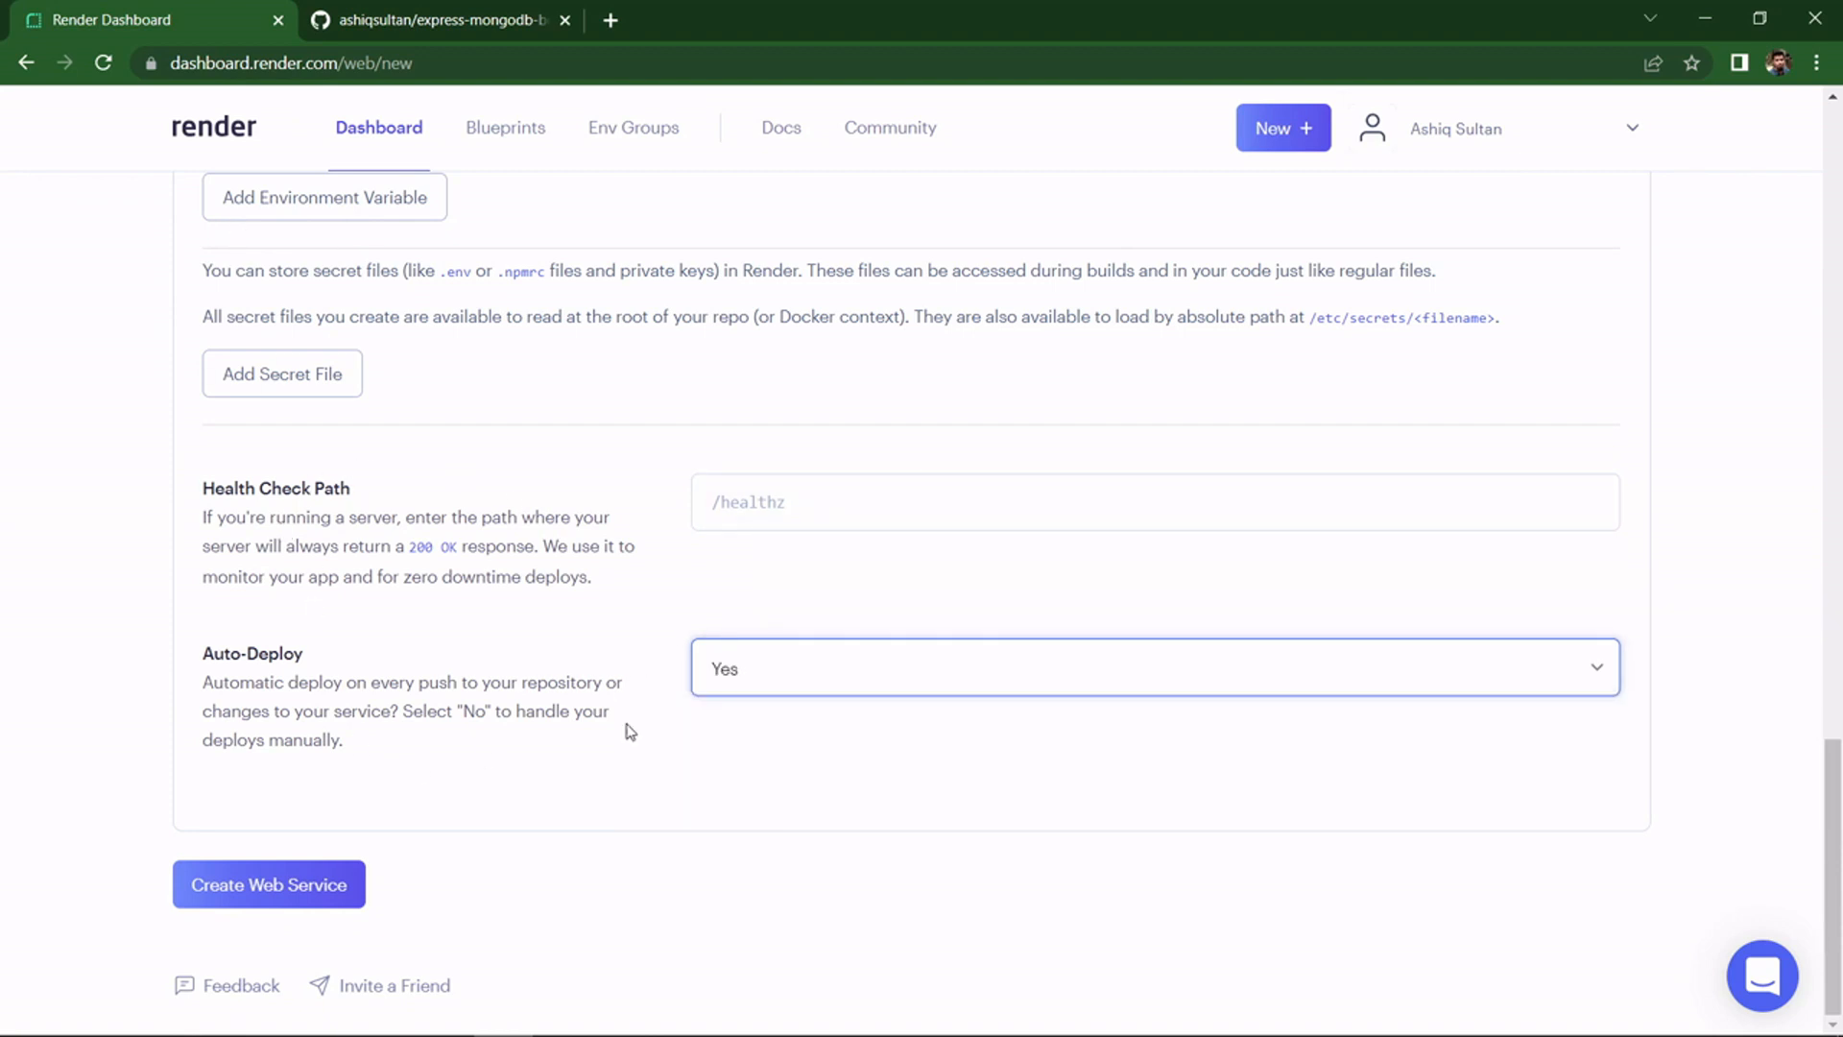
click(268, 883)
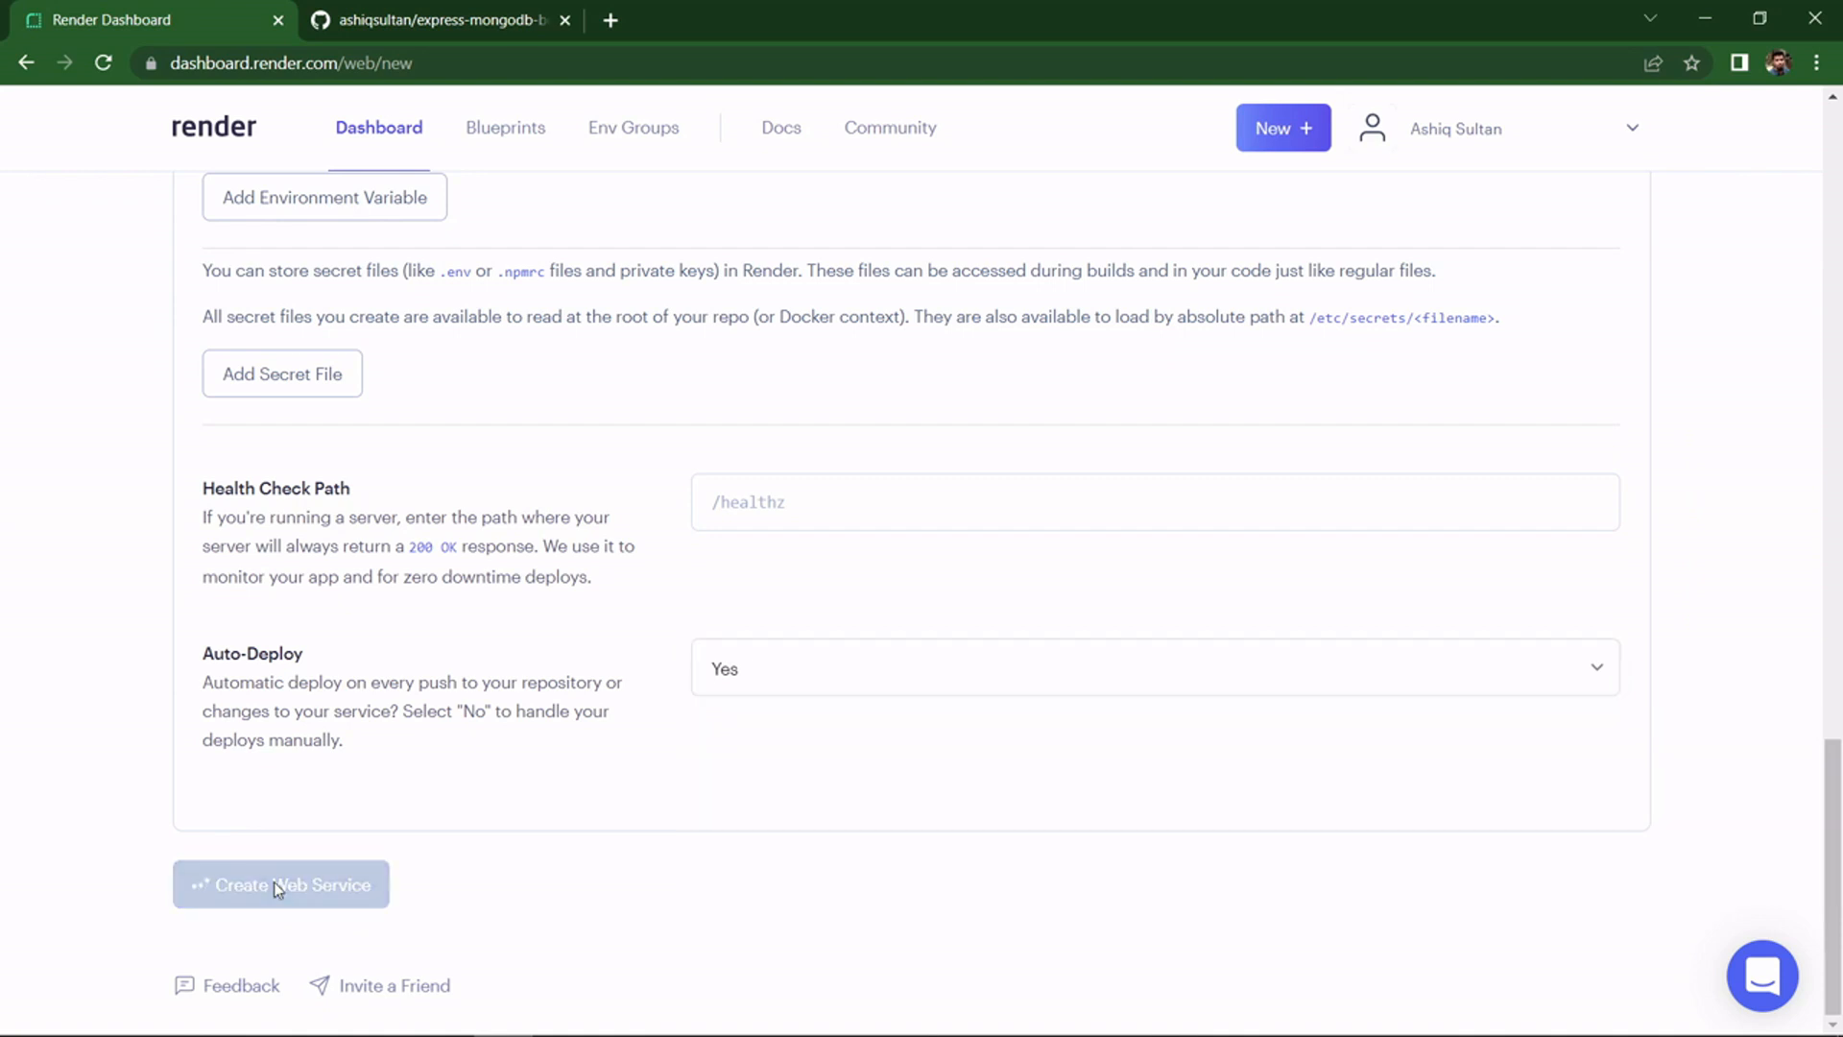
mouse_move(691, 762)
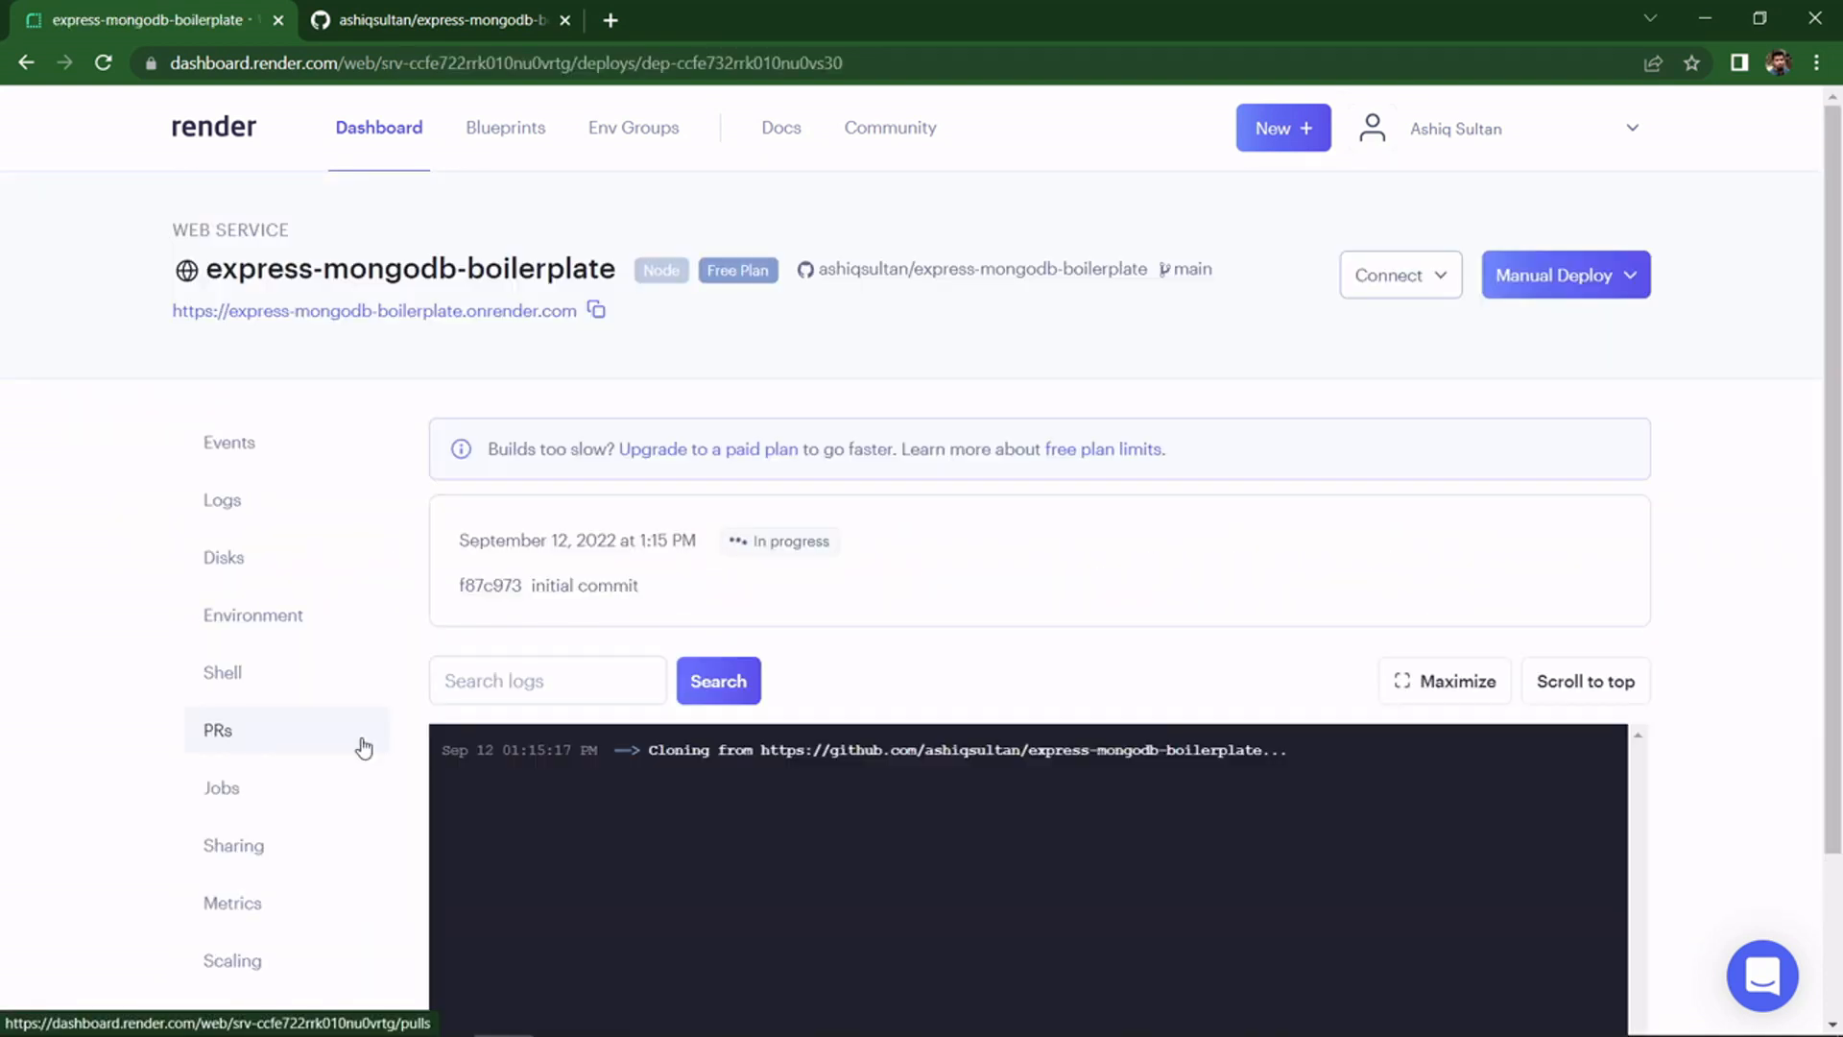
- Watch the first deploy's log clone the repository, then move to the VS Code terminal
scroll(down, 3)
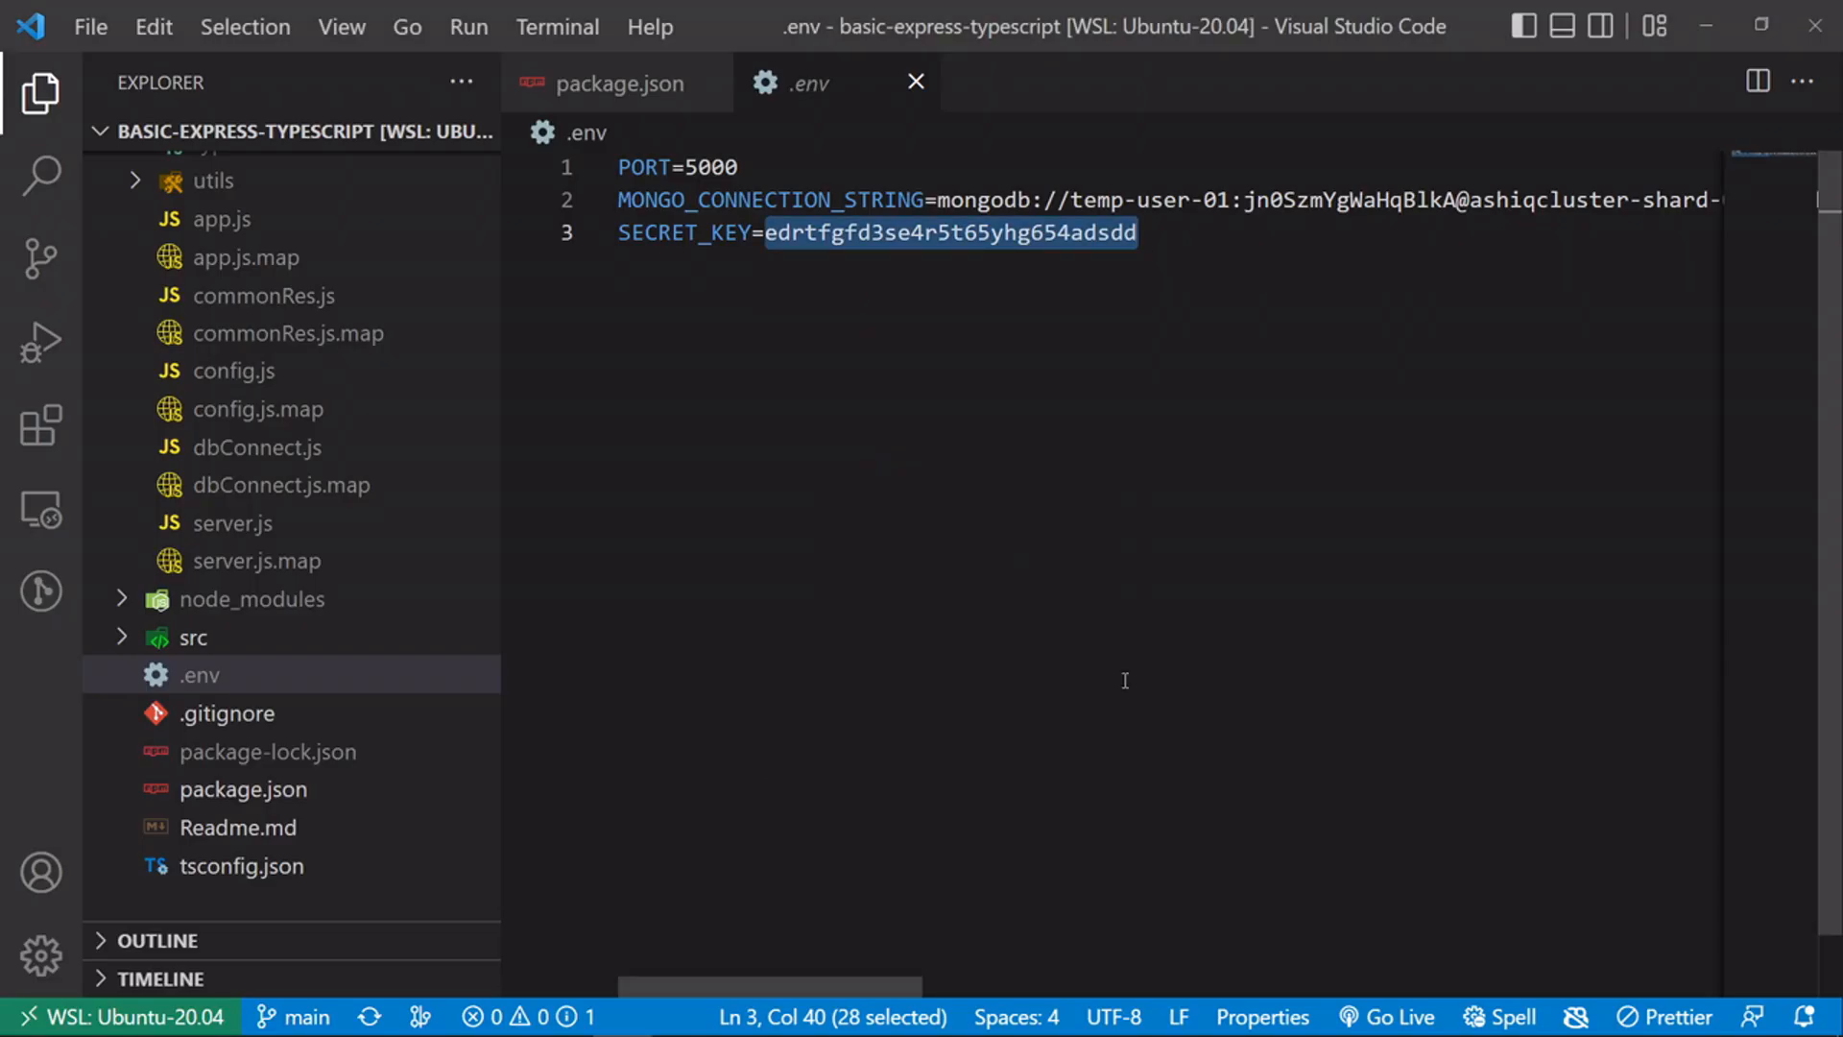
click(607, 82)
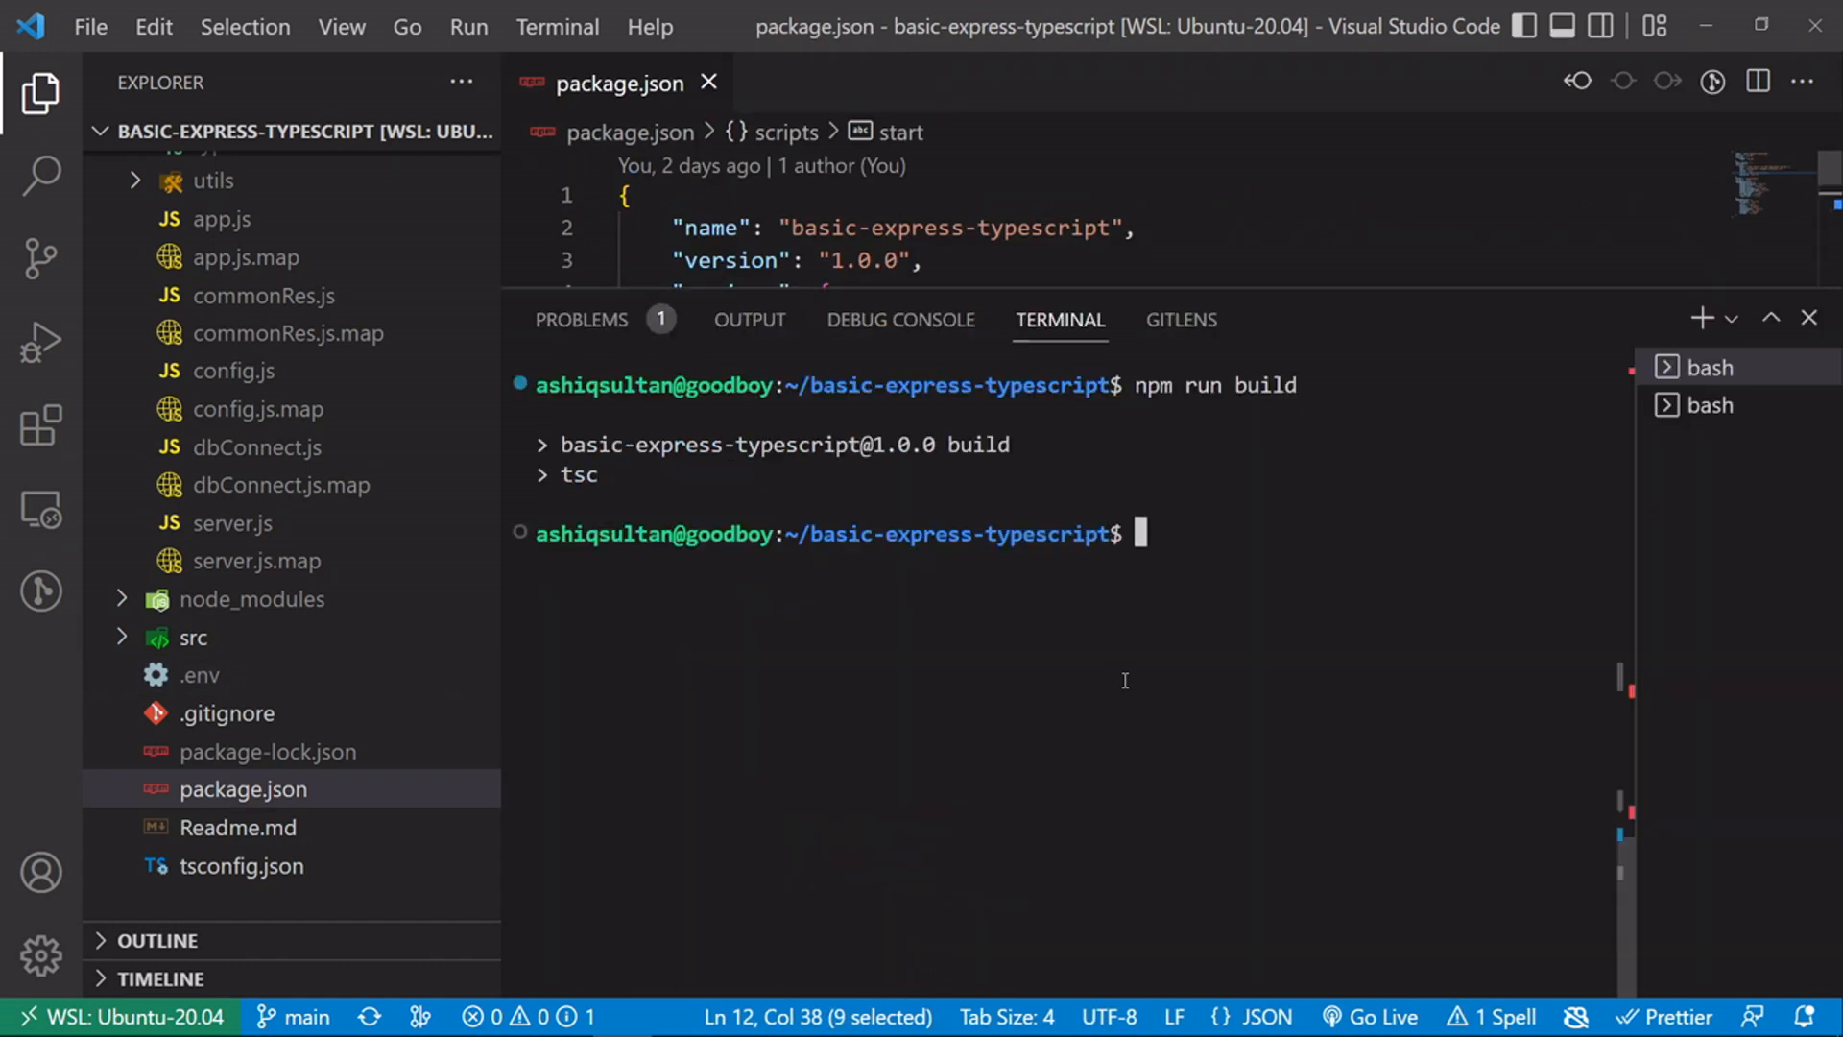
text(npm run)
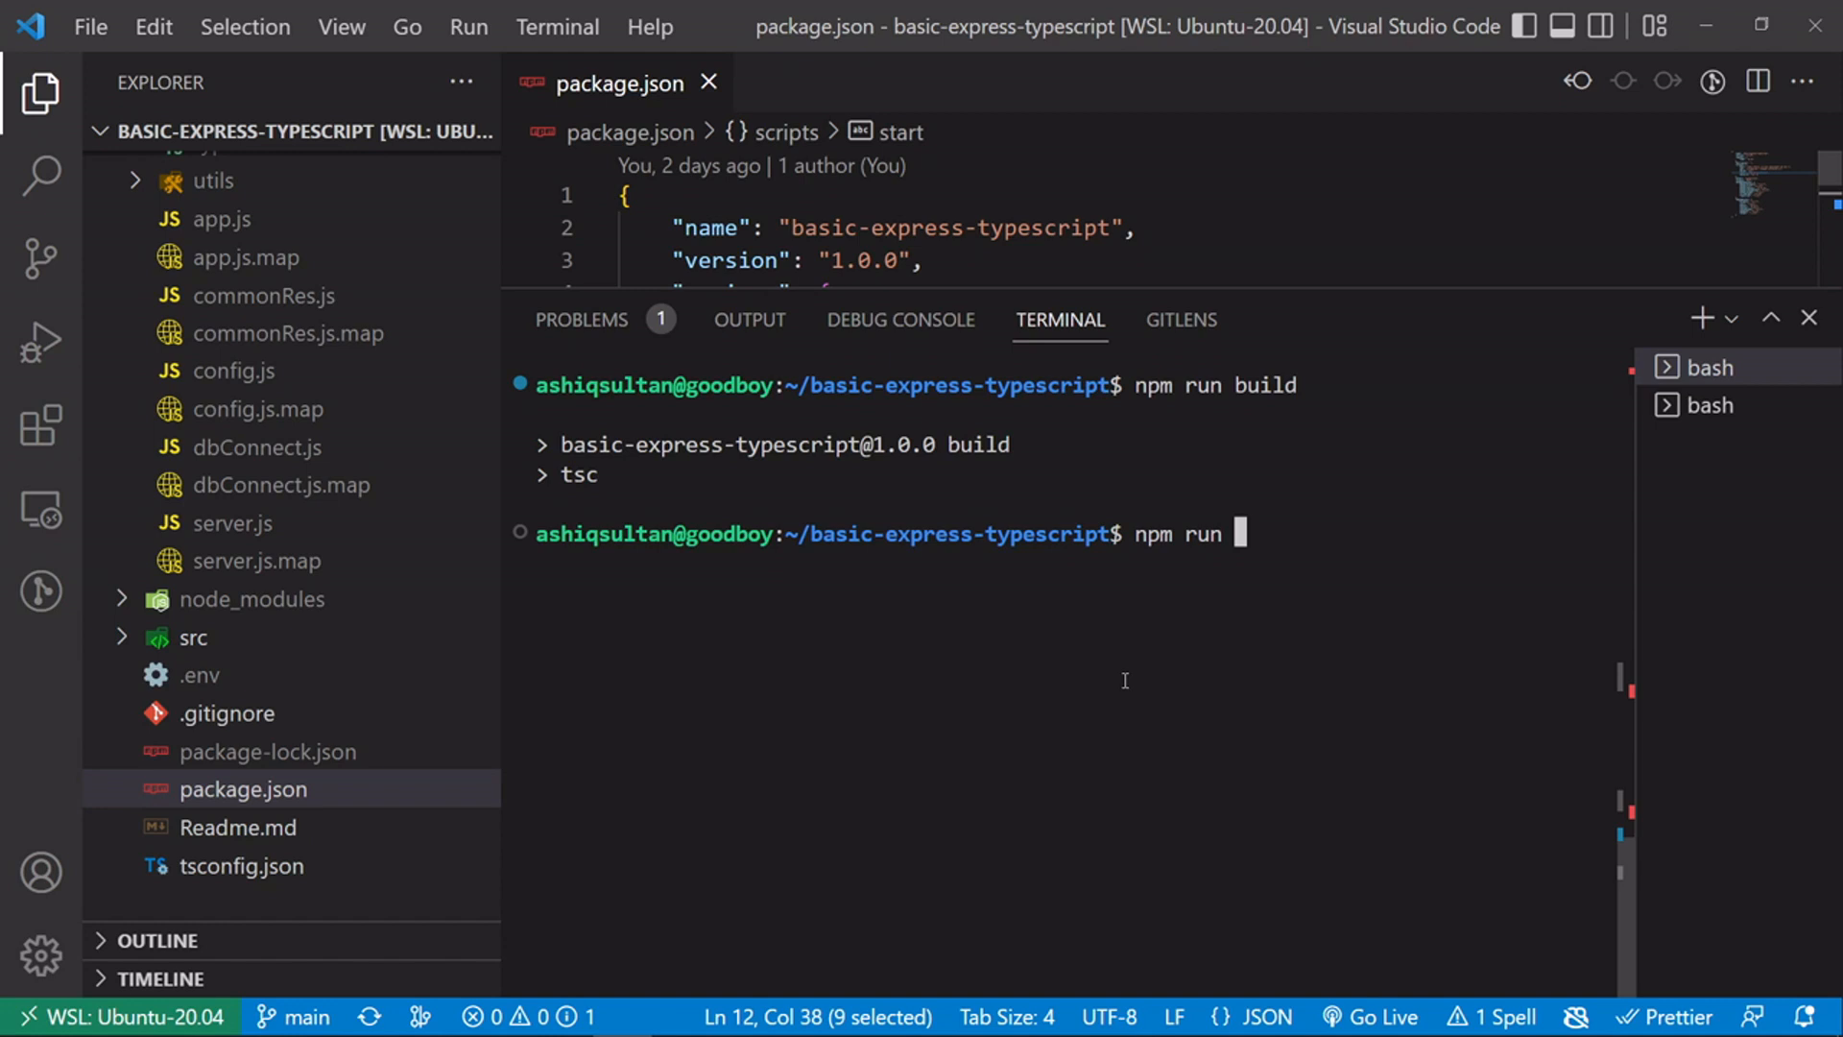
text(dev)
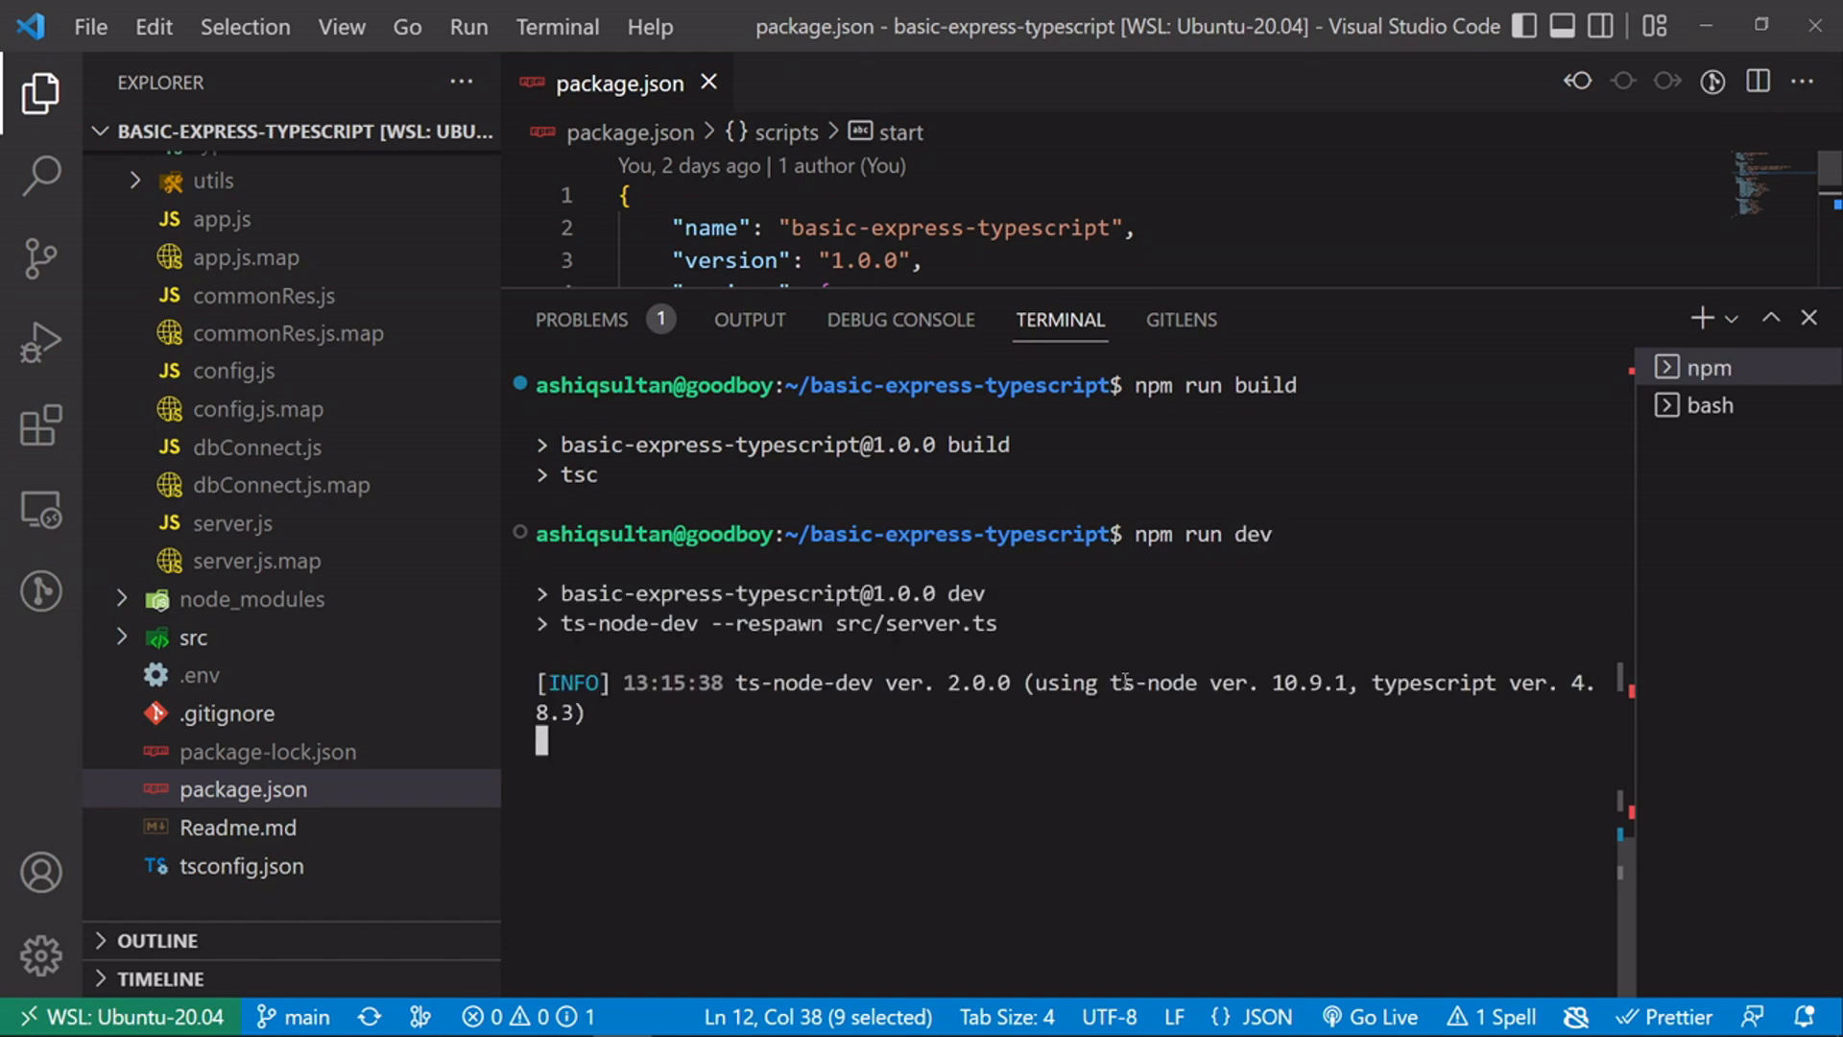
mouse_move(1363, 632)
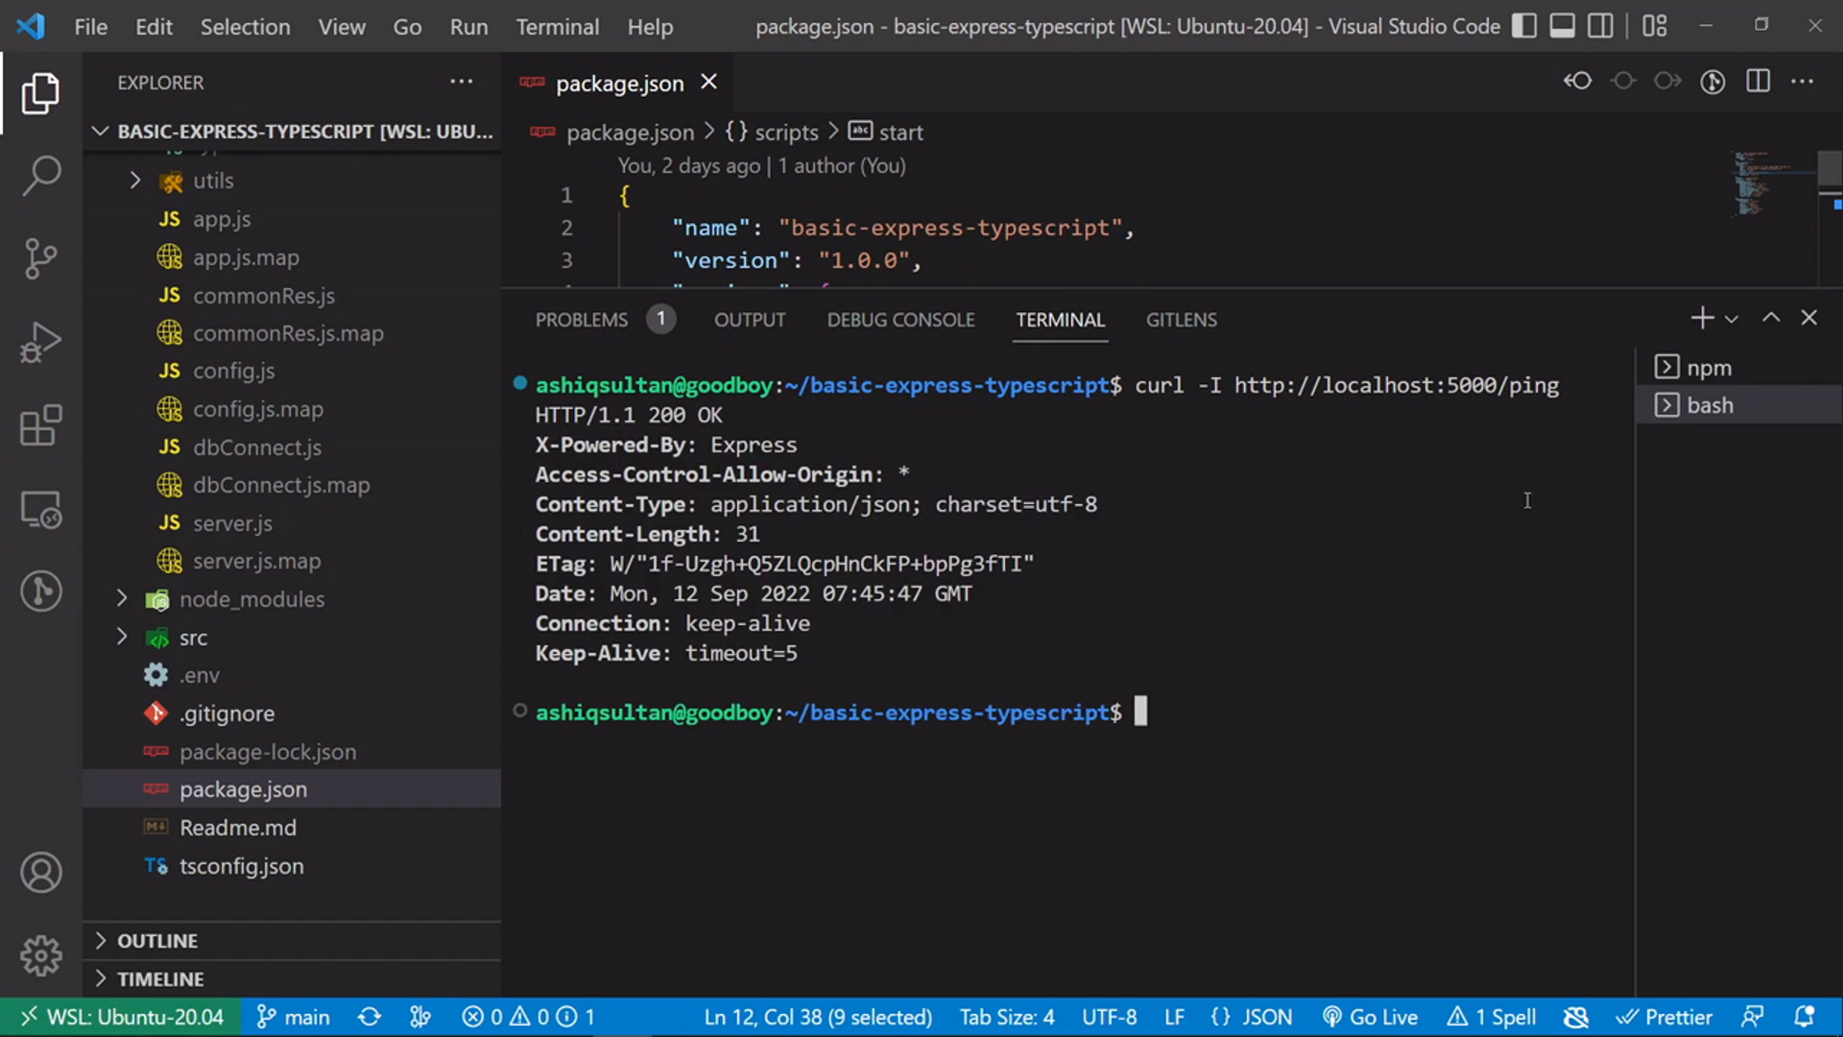
mouse_move(966, 576)
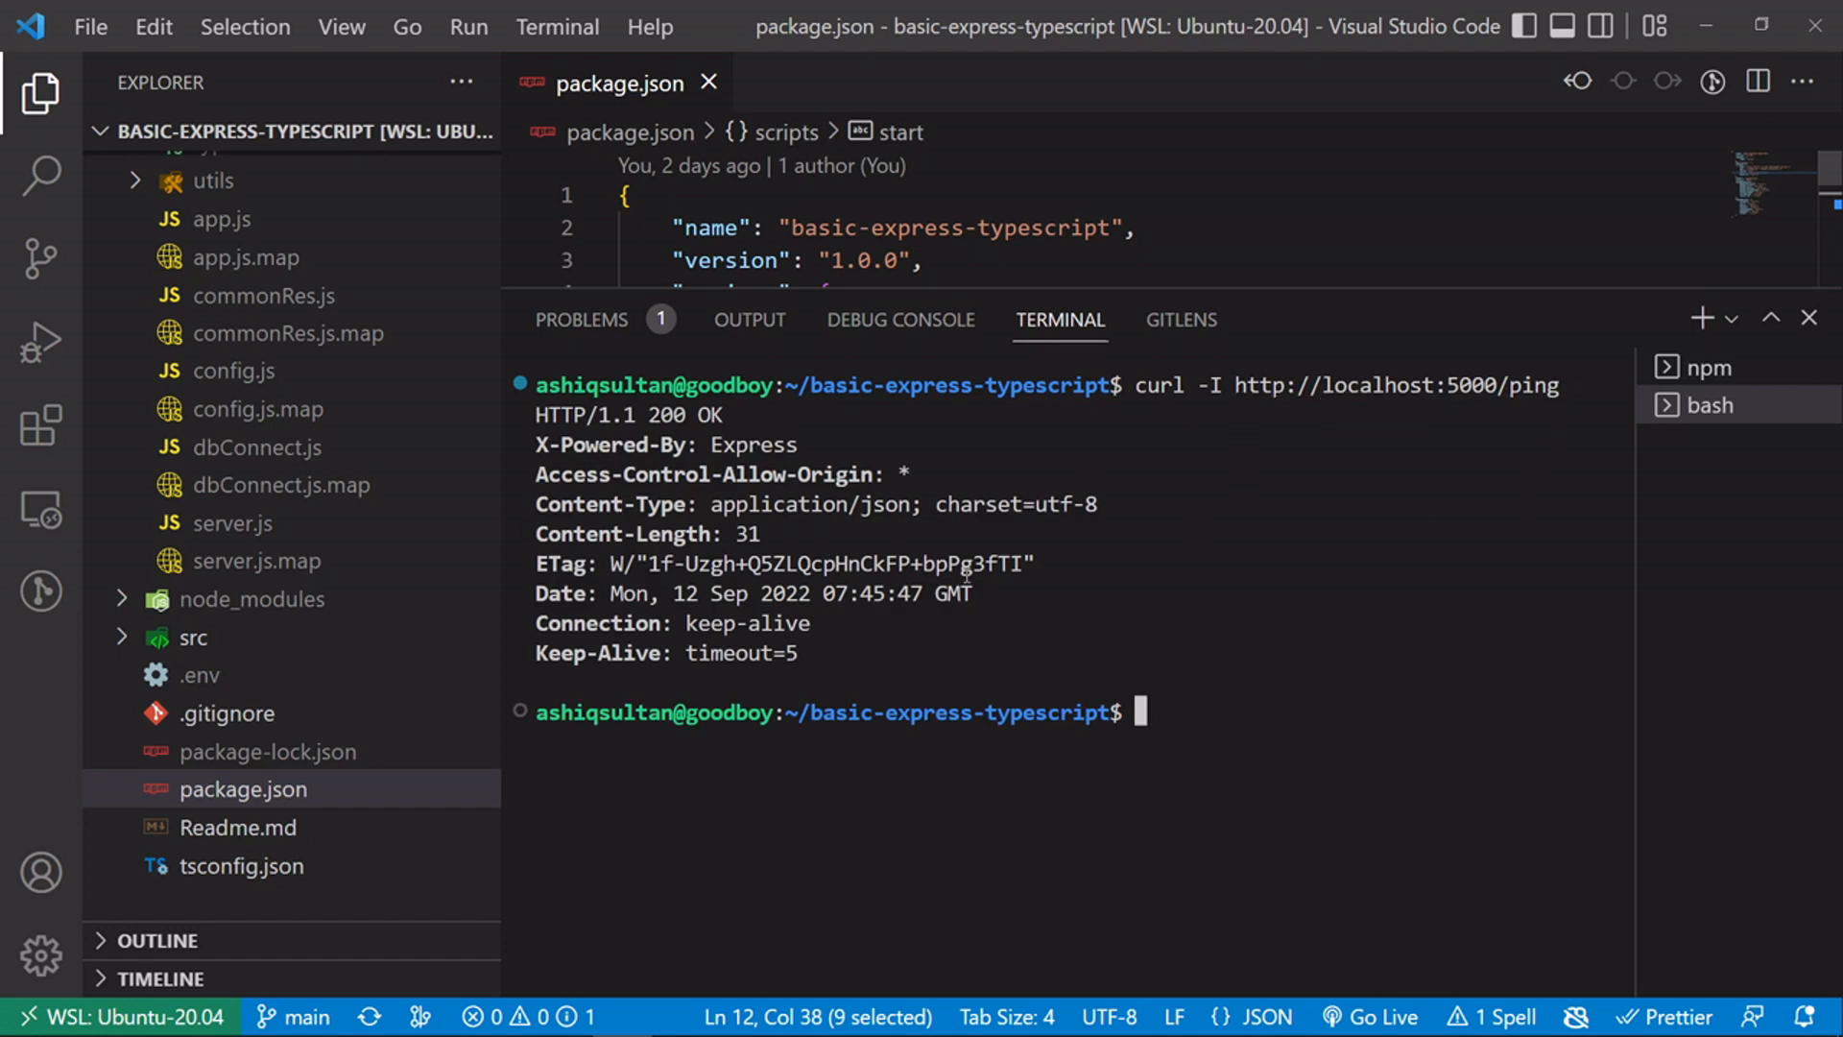
mouse_move(1196, 823)
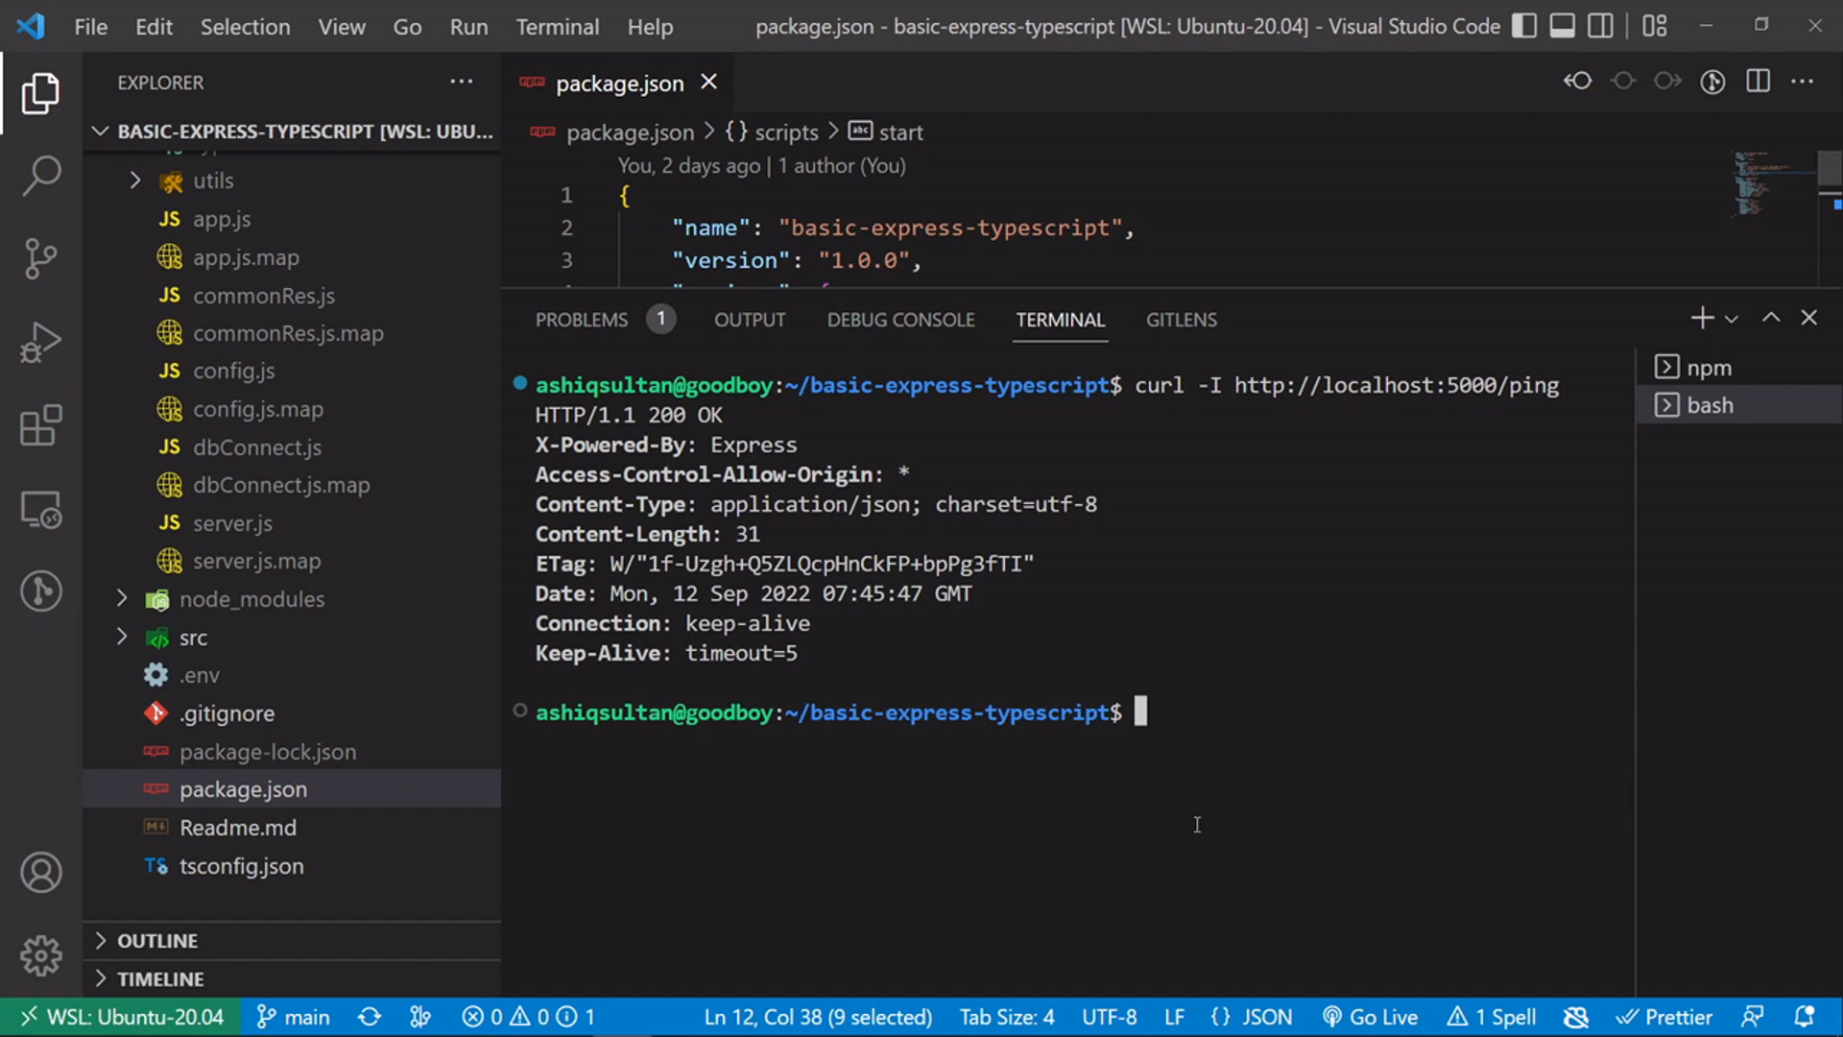
text(curl -I http://localhost:5000/ping)
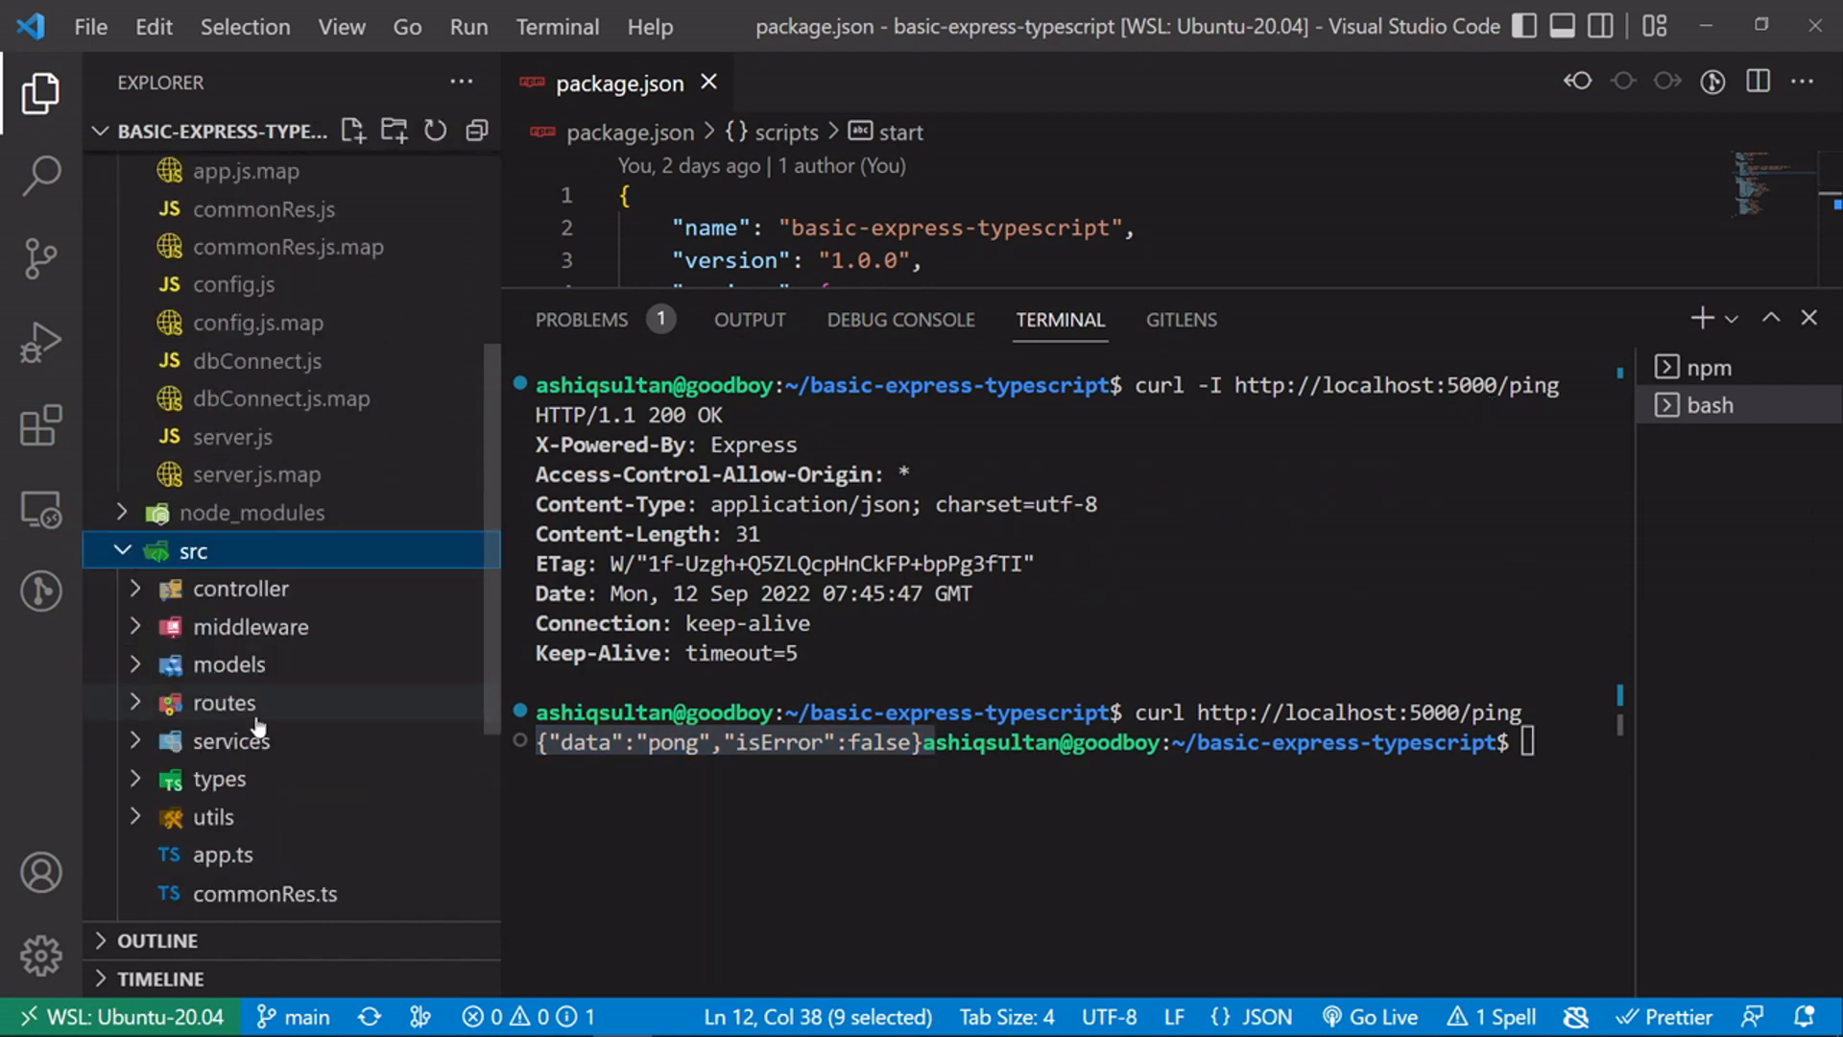
- Browse the src routes folder and view the ping controller source
click(223, 703)
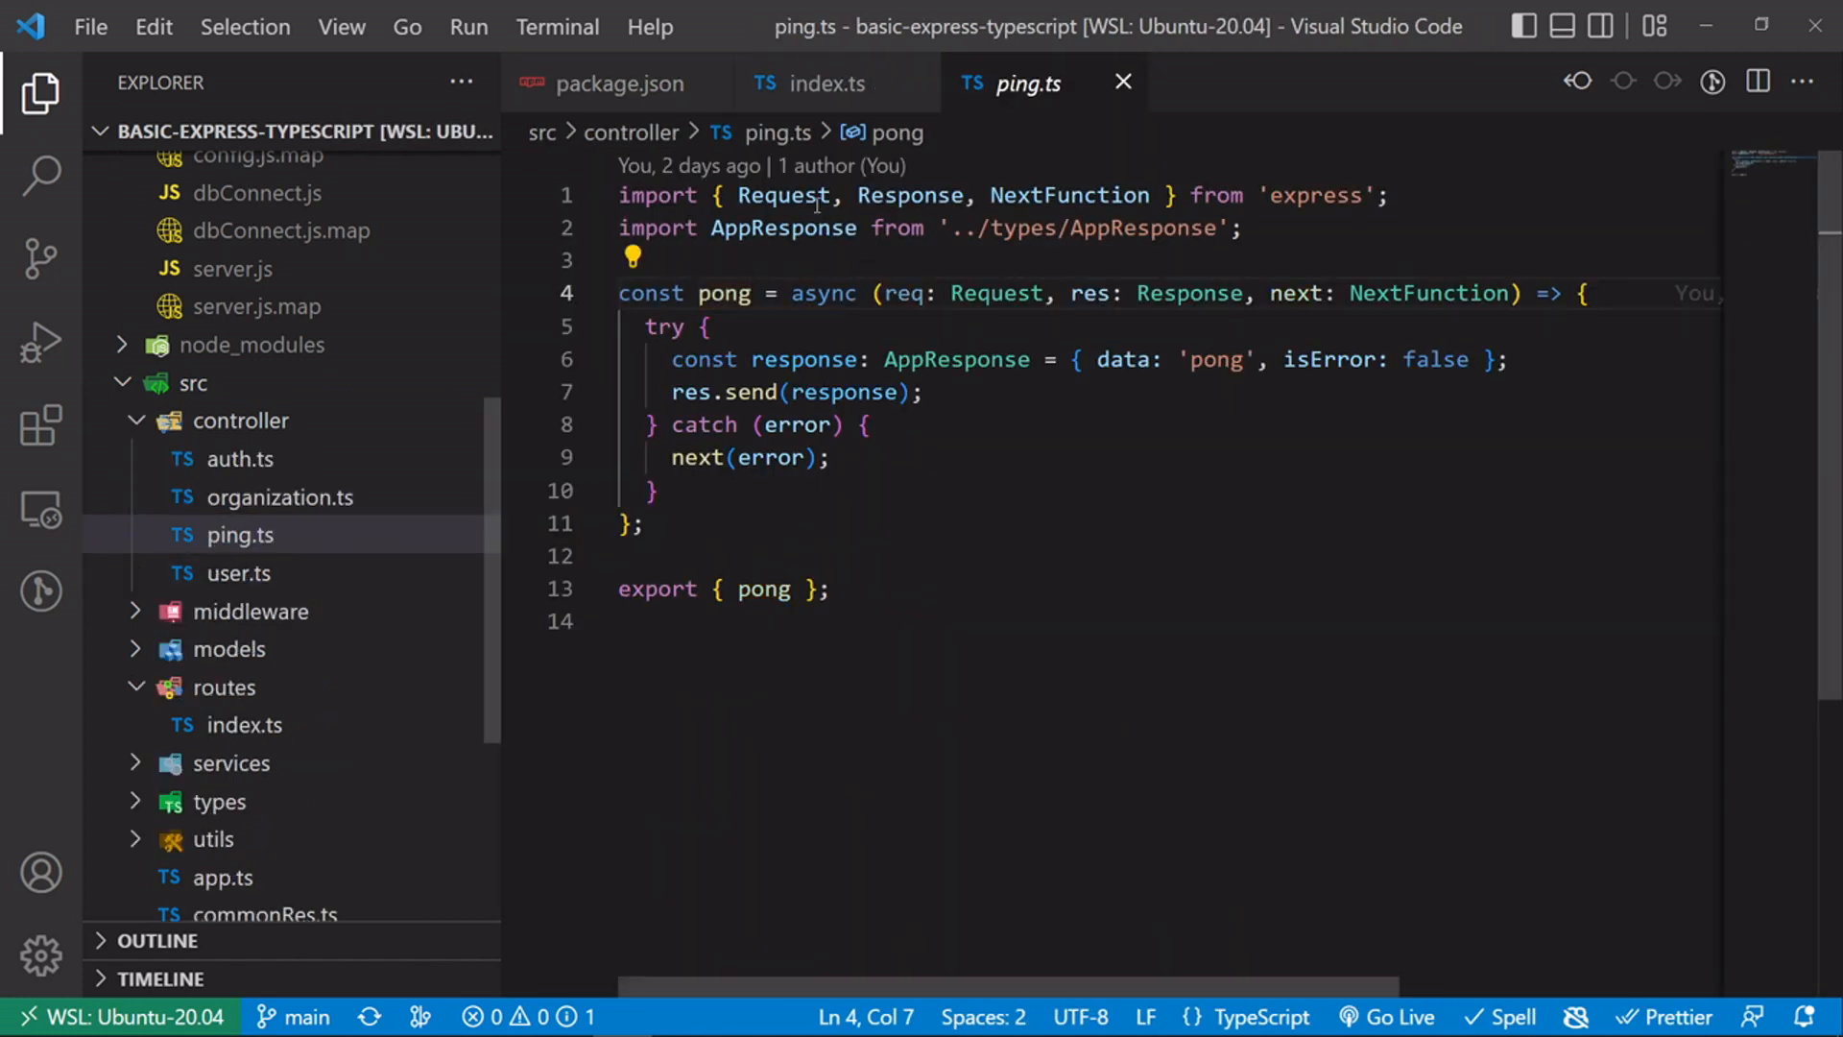
double_click(1213, 359)
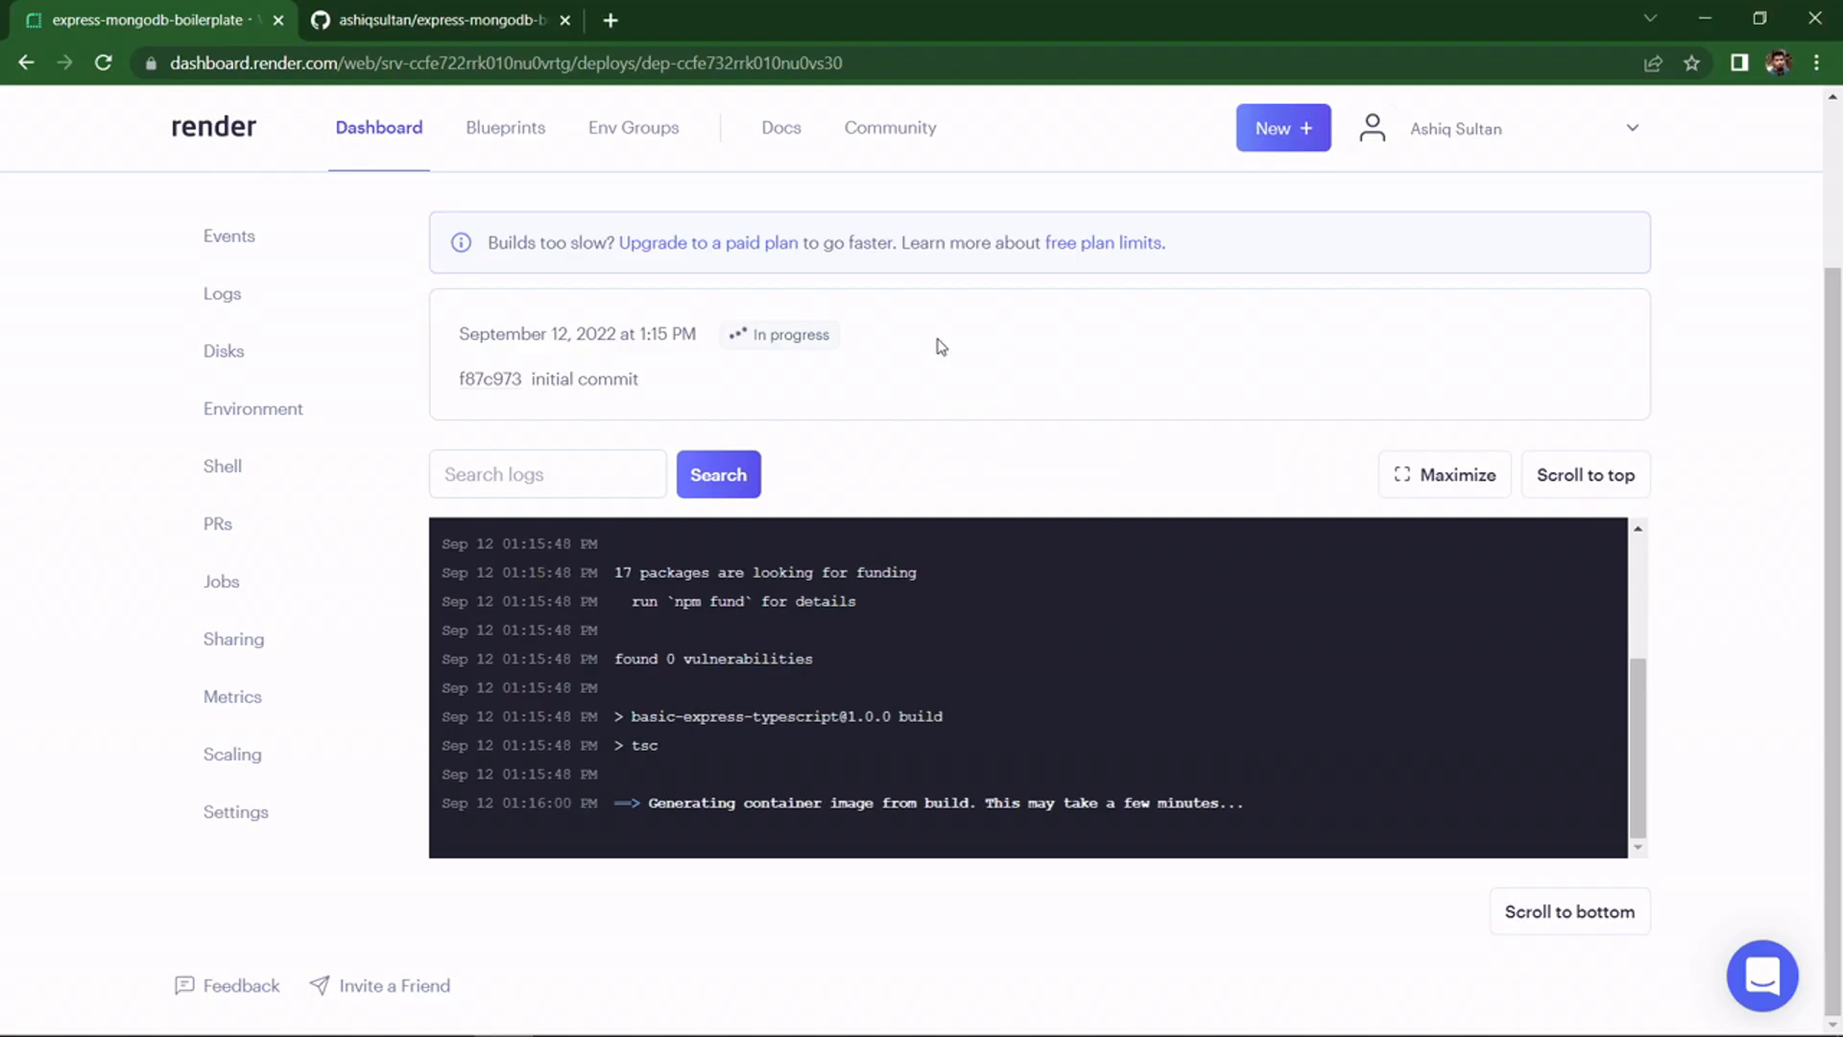
mouse_move(914, 384)
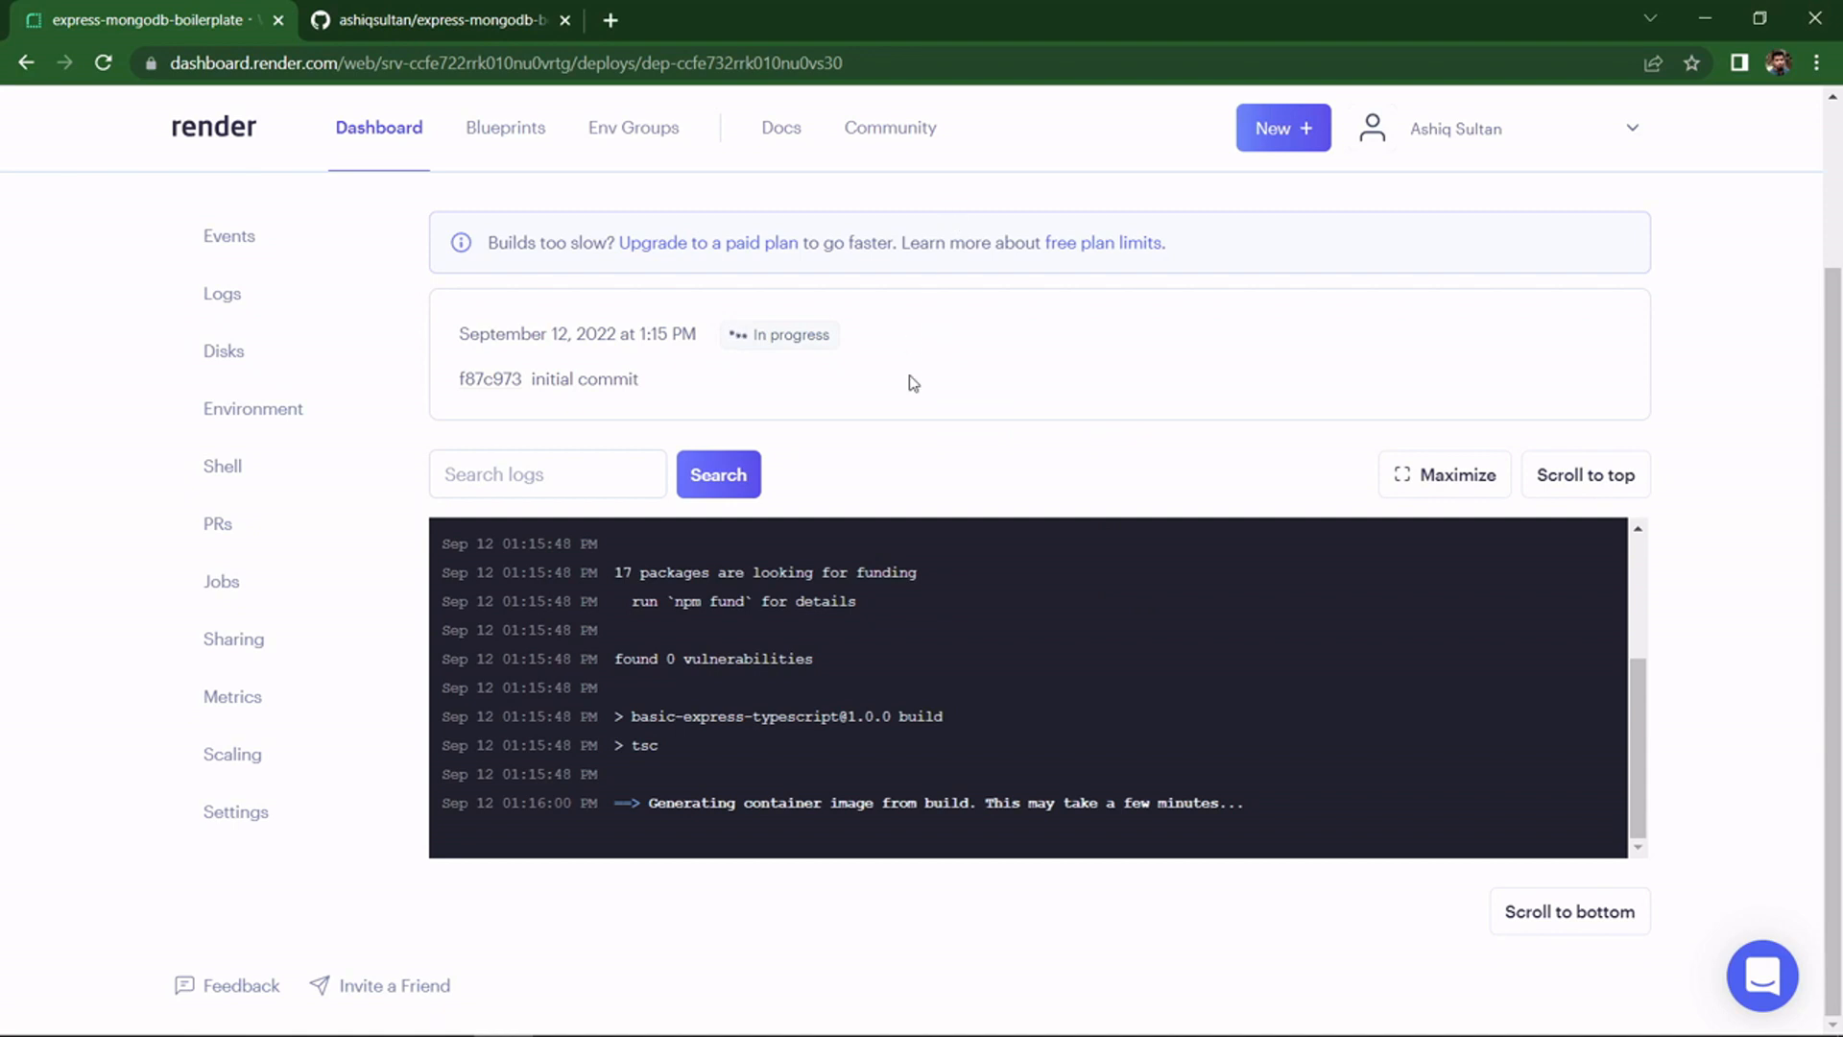
mouse_move(1012, 615)
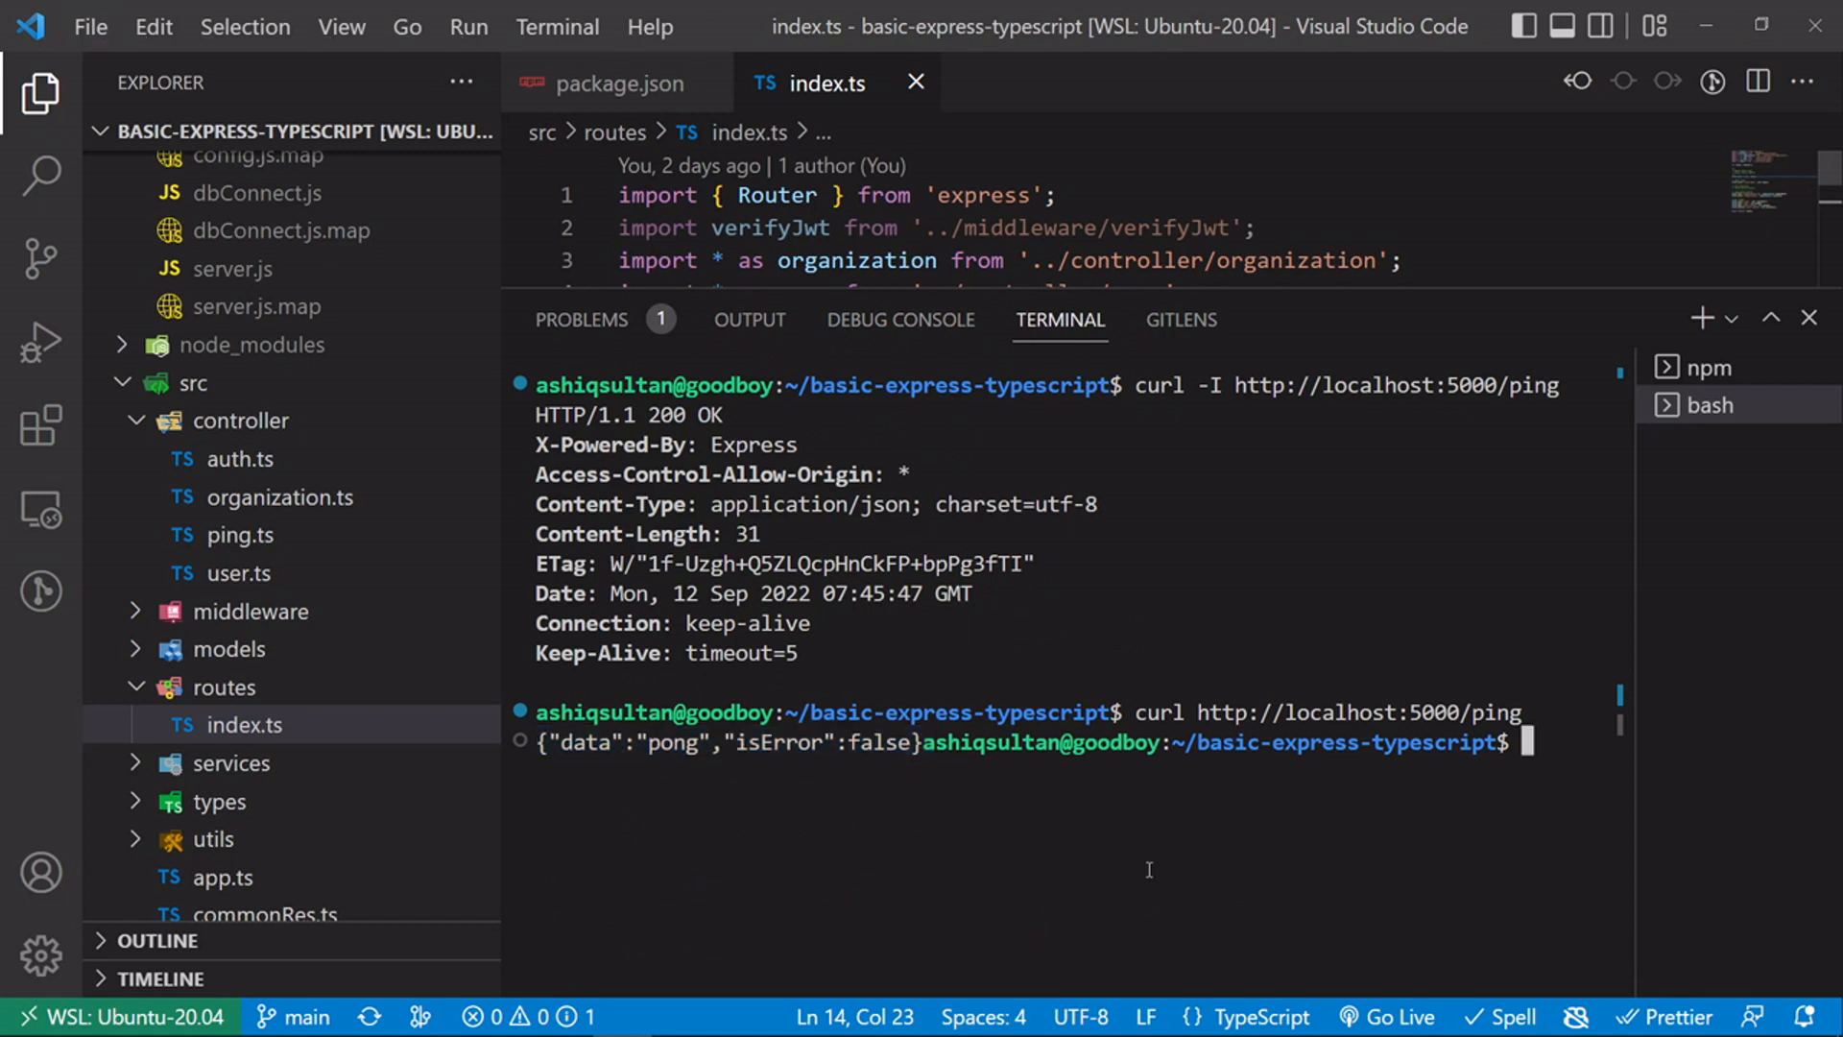
- Enter npm install in the project terminal without finishing the command
text(npm install^C)
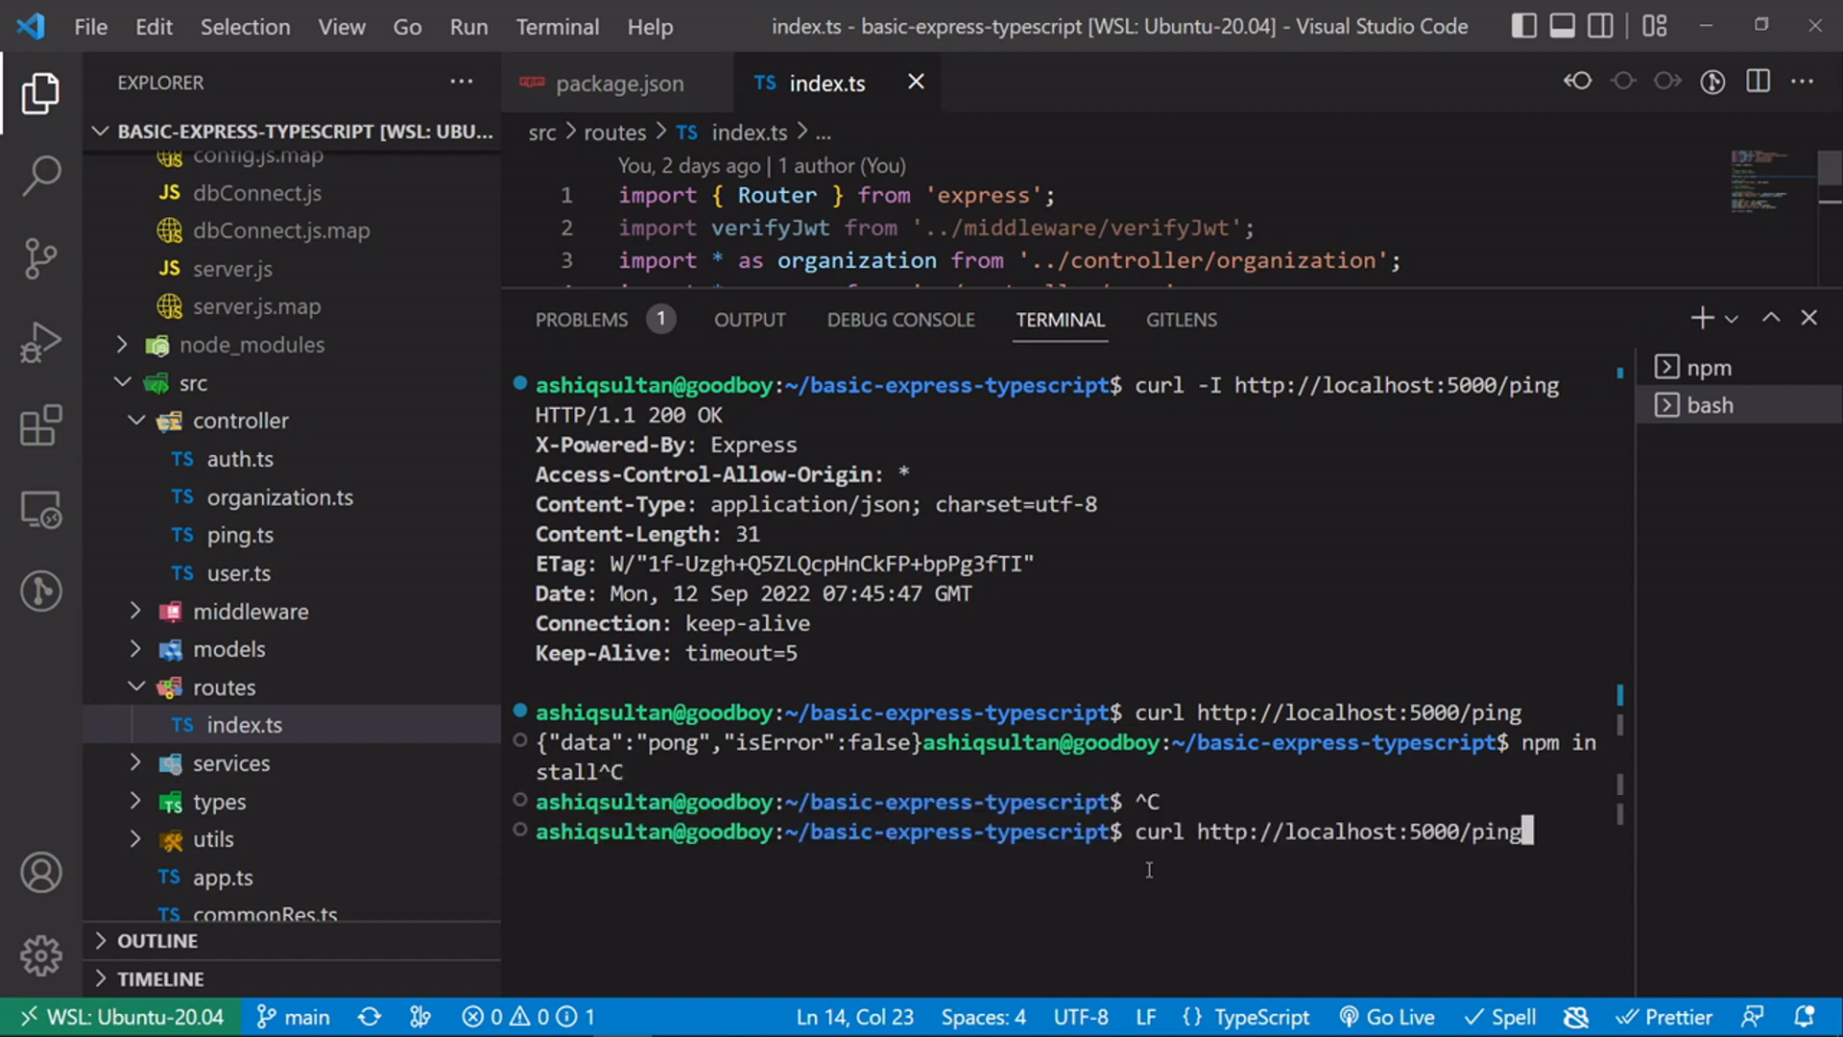
text(npm ins)
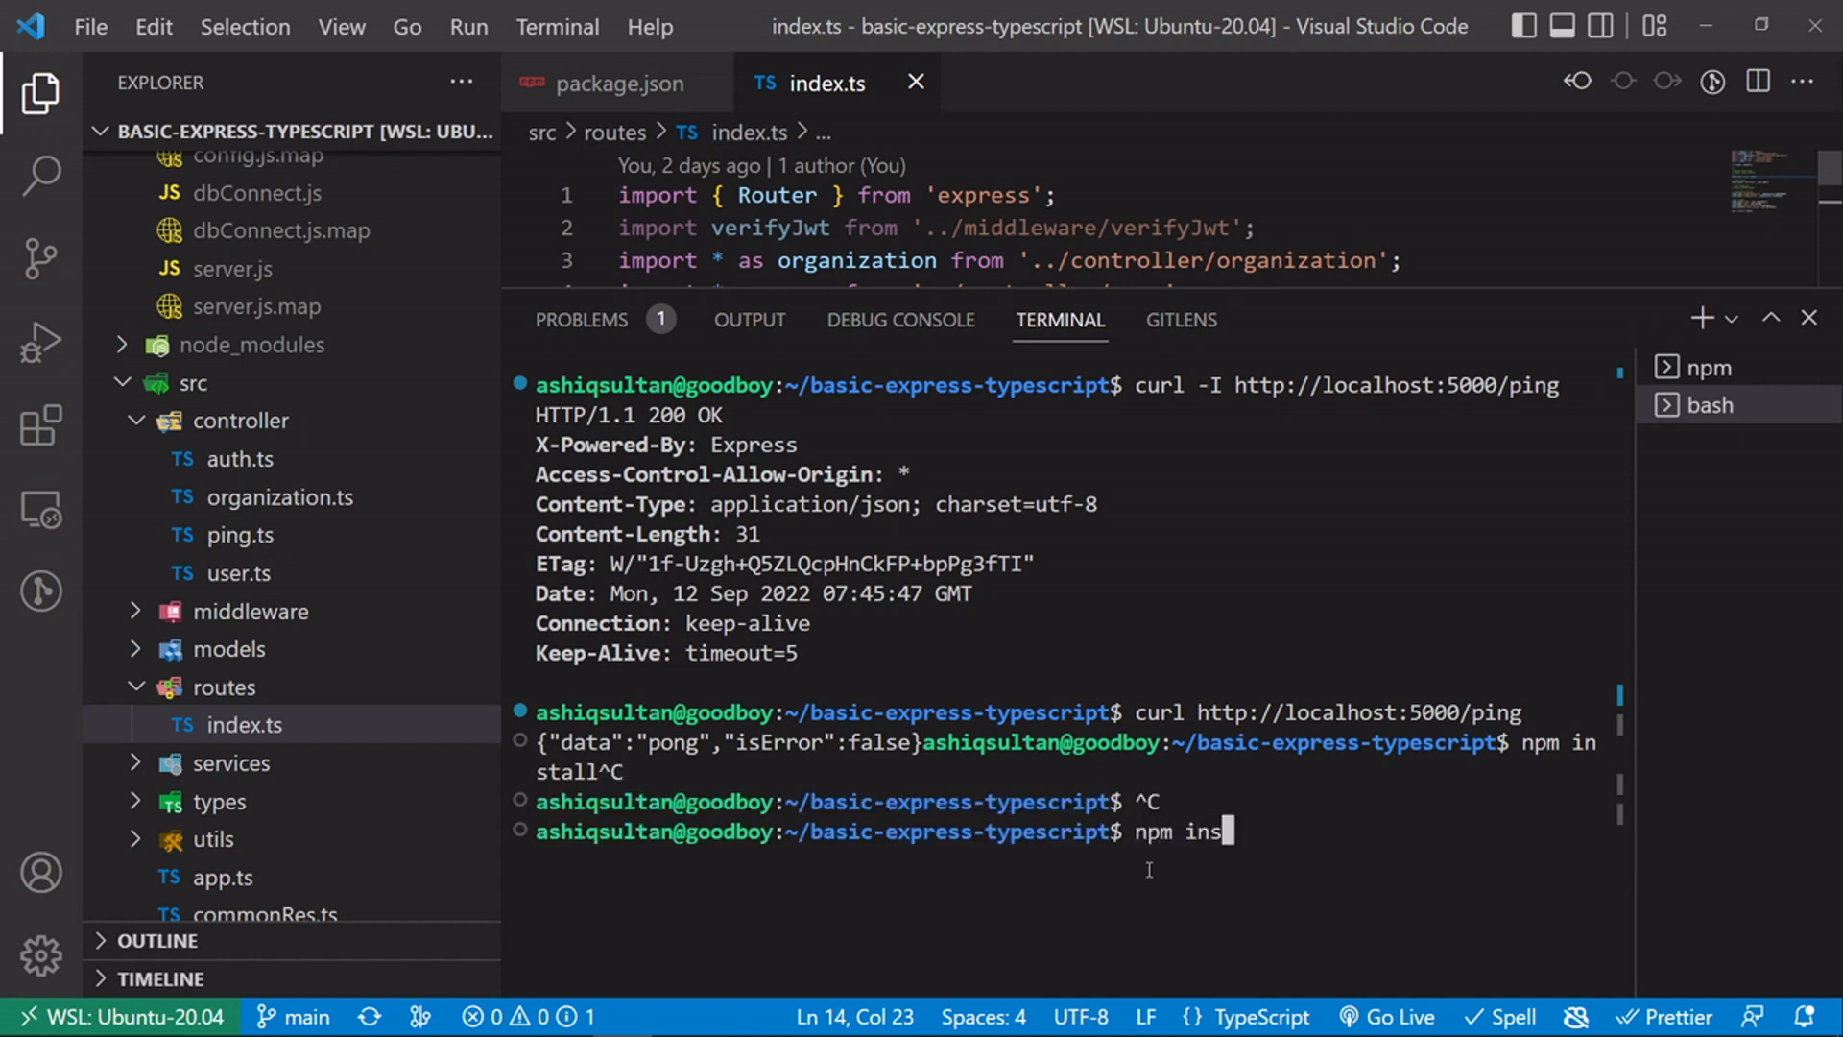
text(tall)
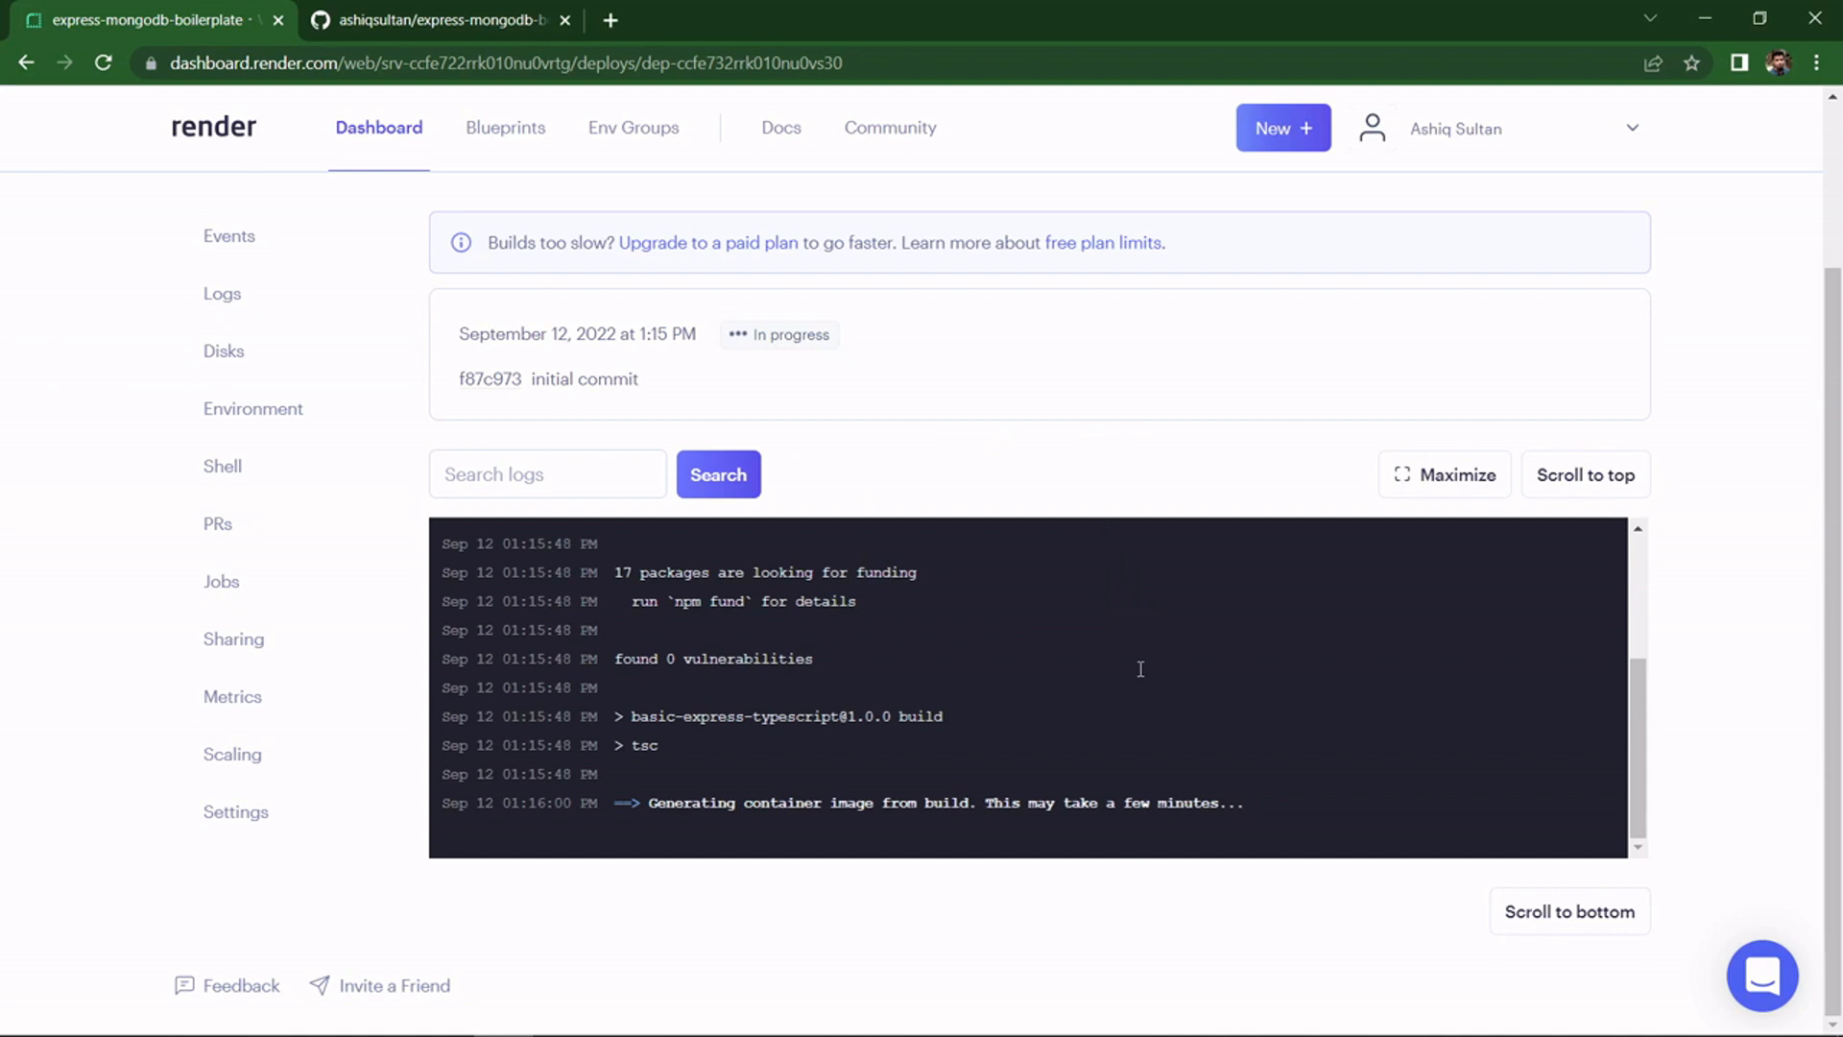
mouse_move(1064, 843)
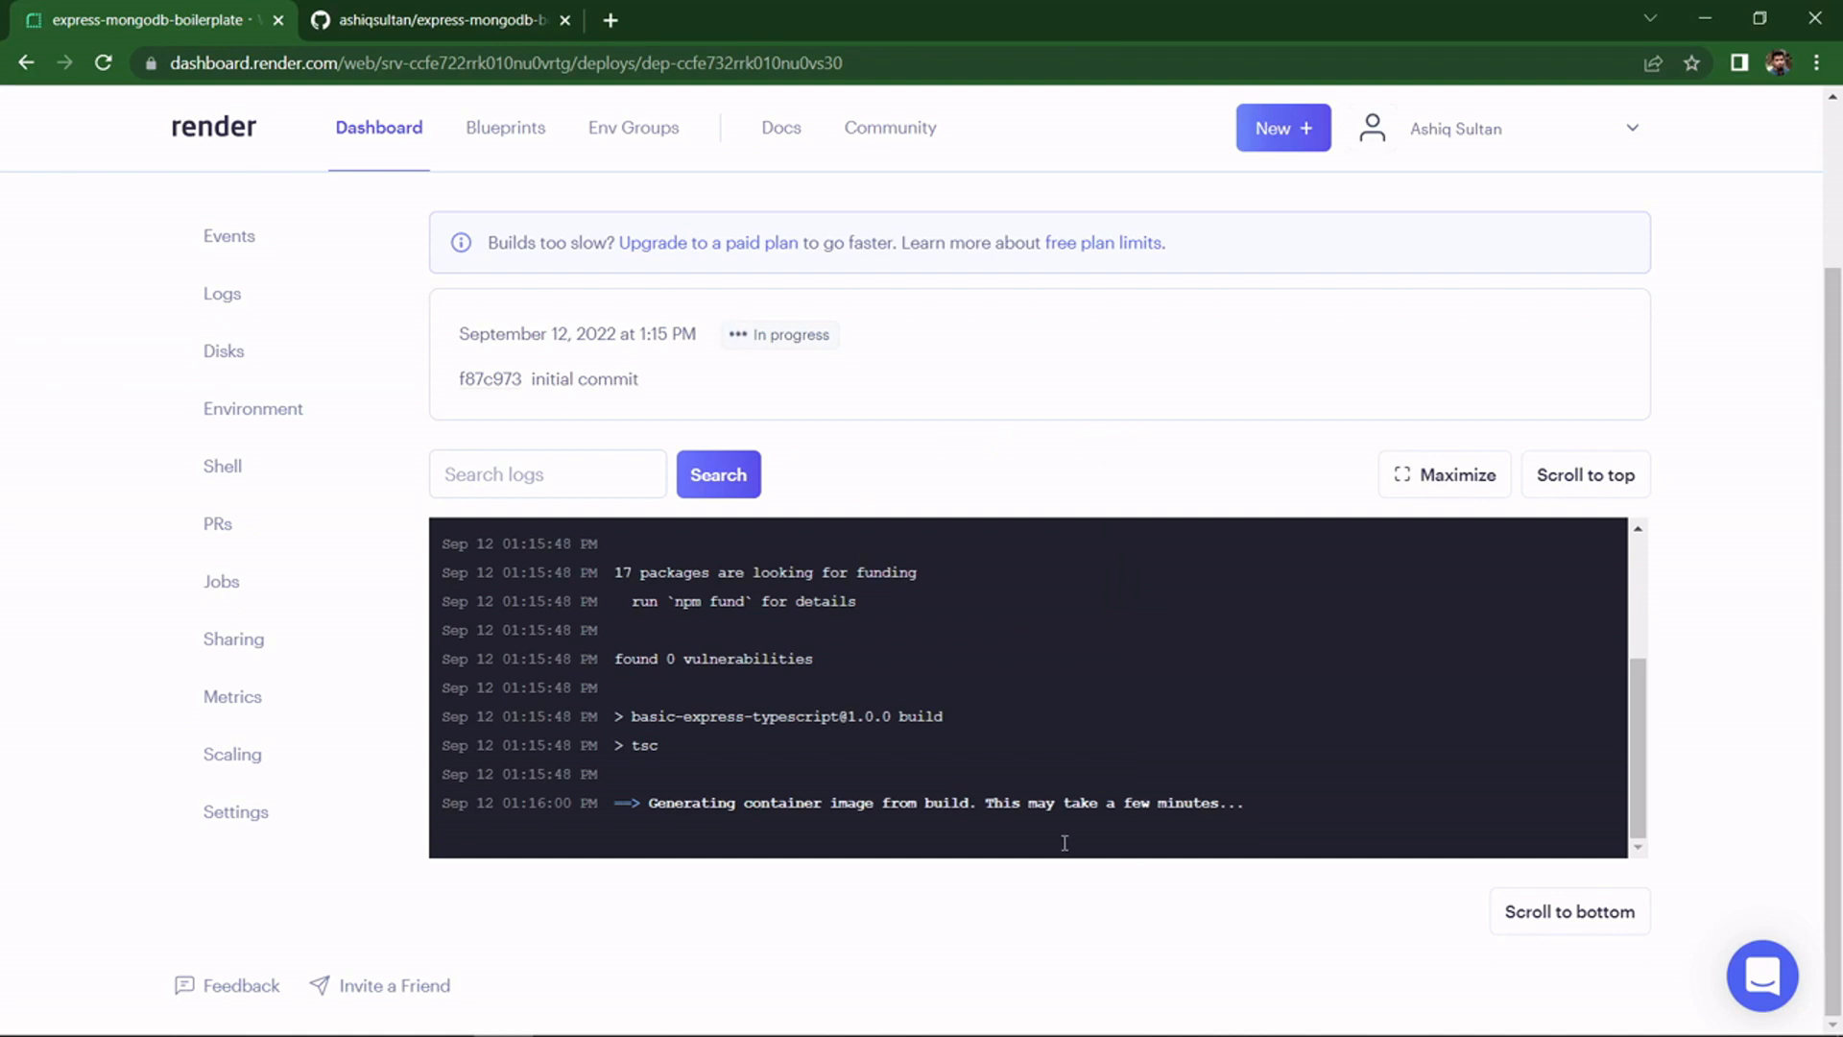
mouse_move(235, 810)
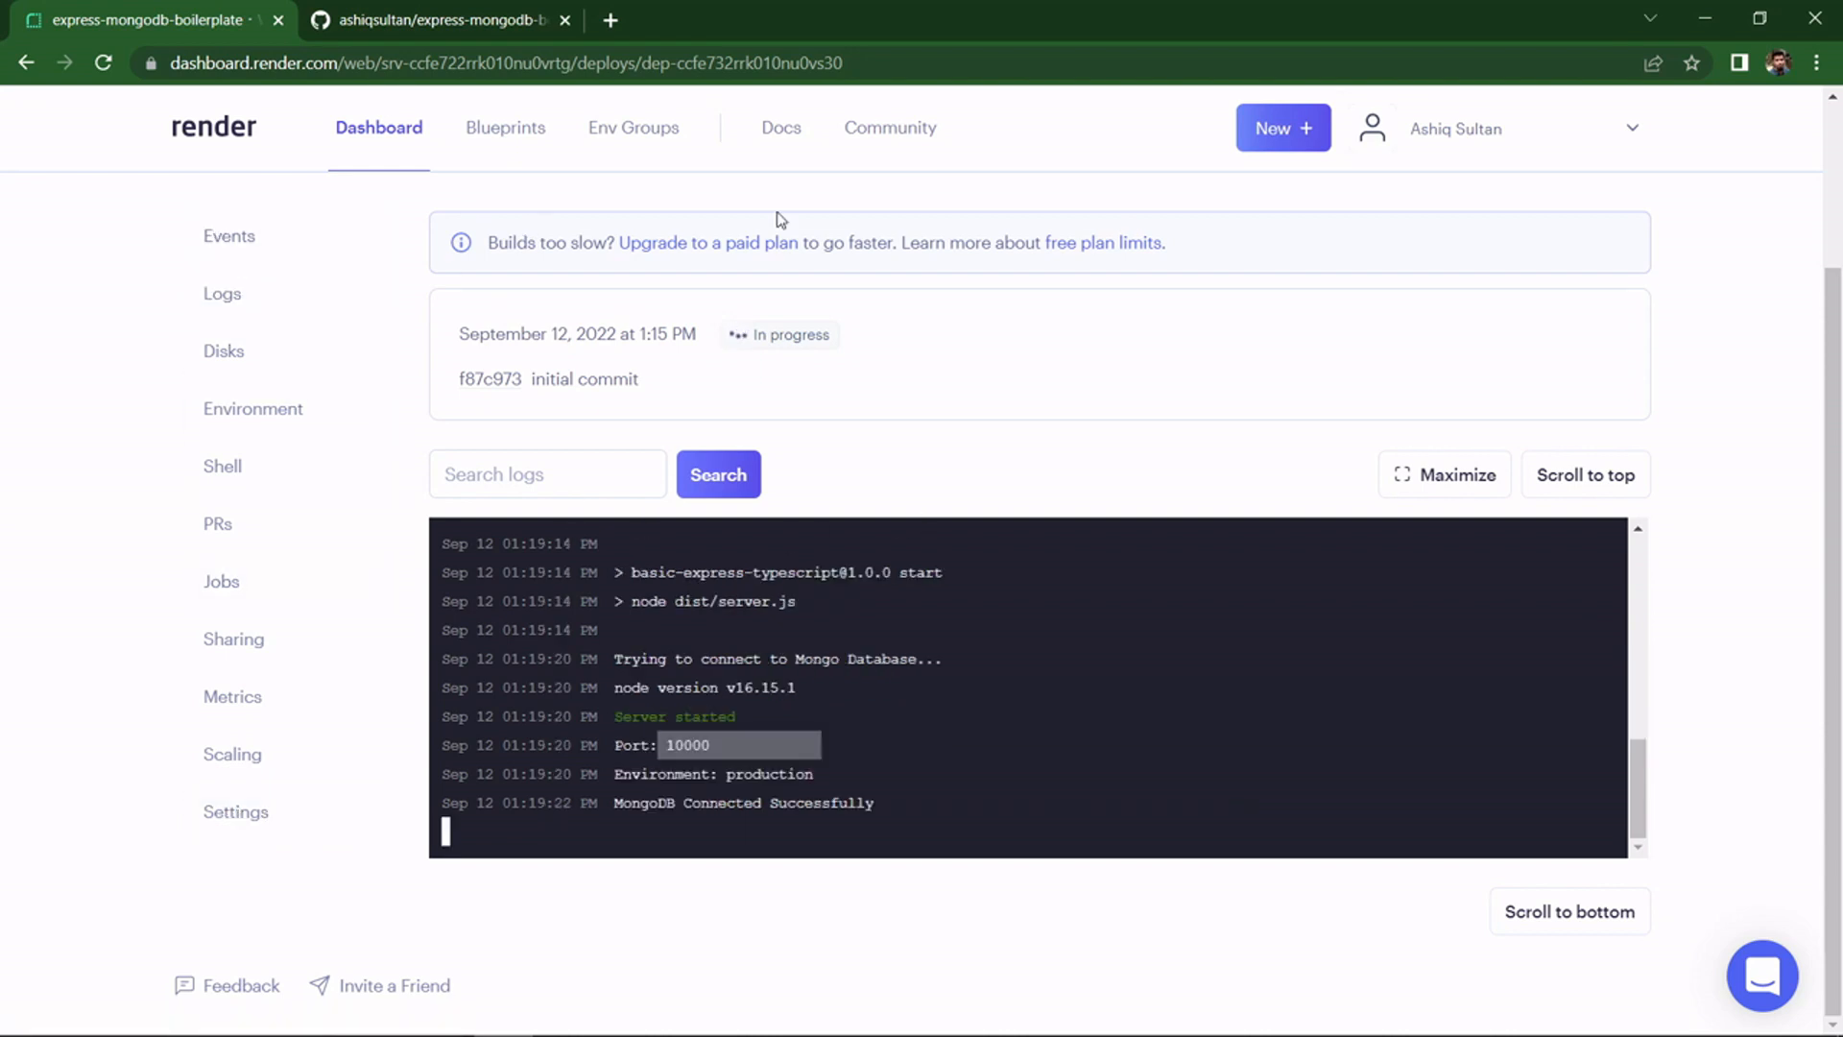
mouse_move(279, 866)
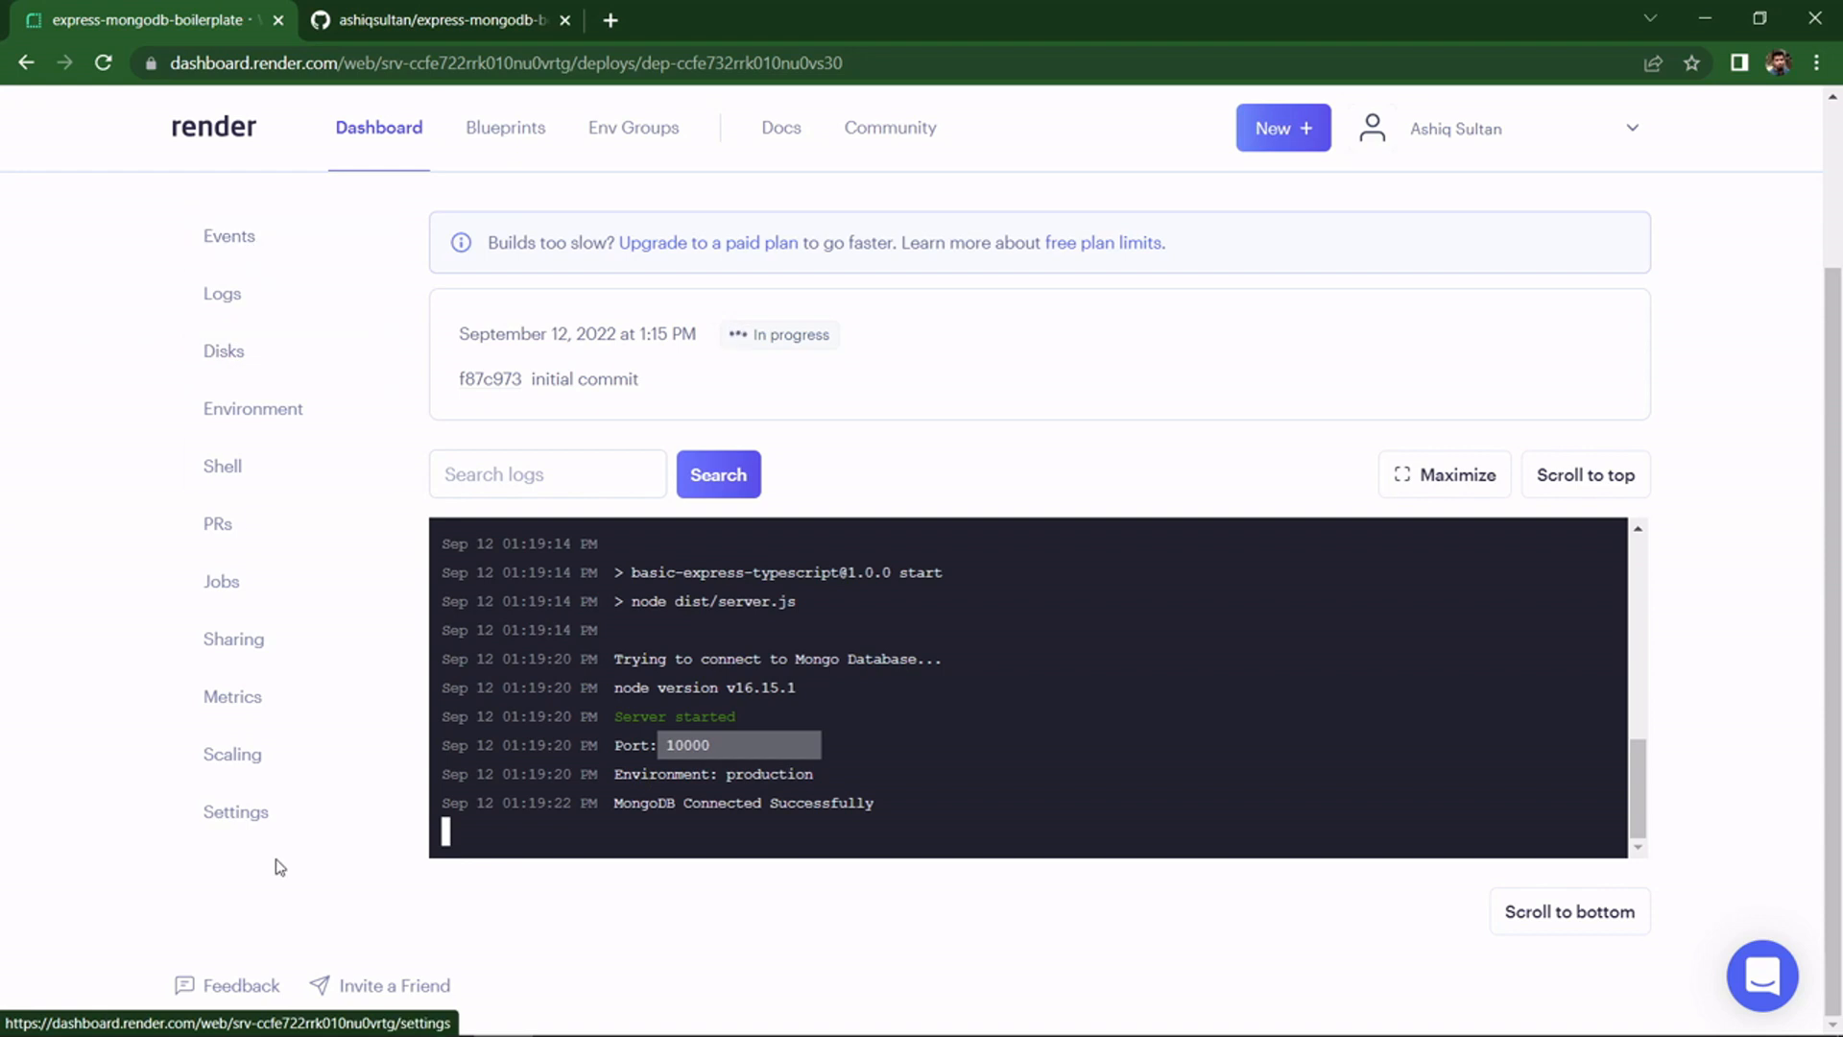
- Visit the service's onrender.com live URL once MongoDB shows connected
click(234, 810)
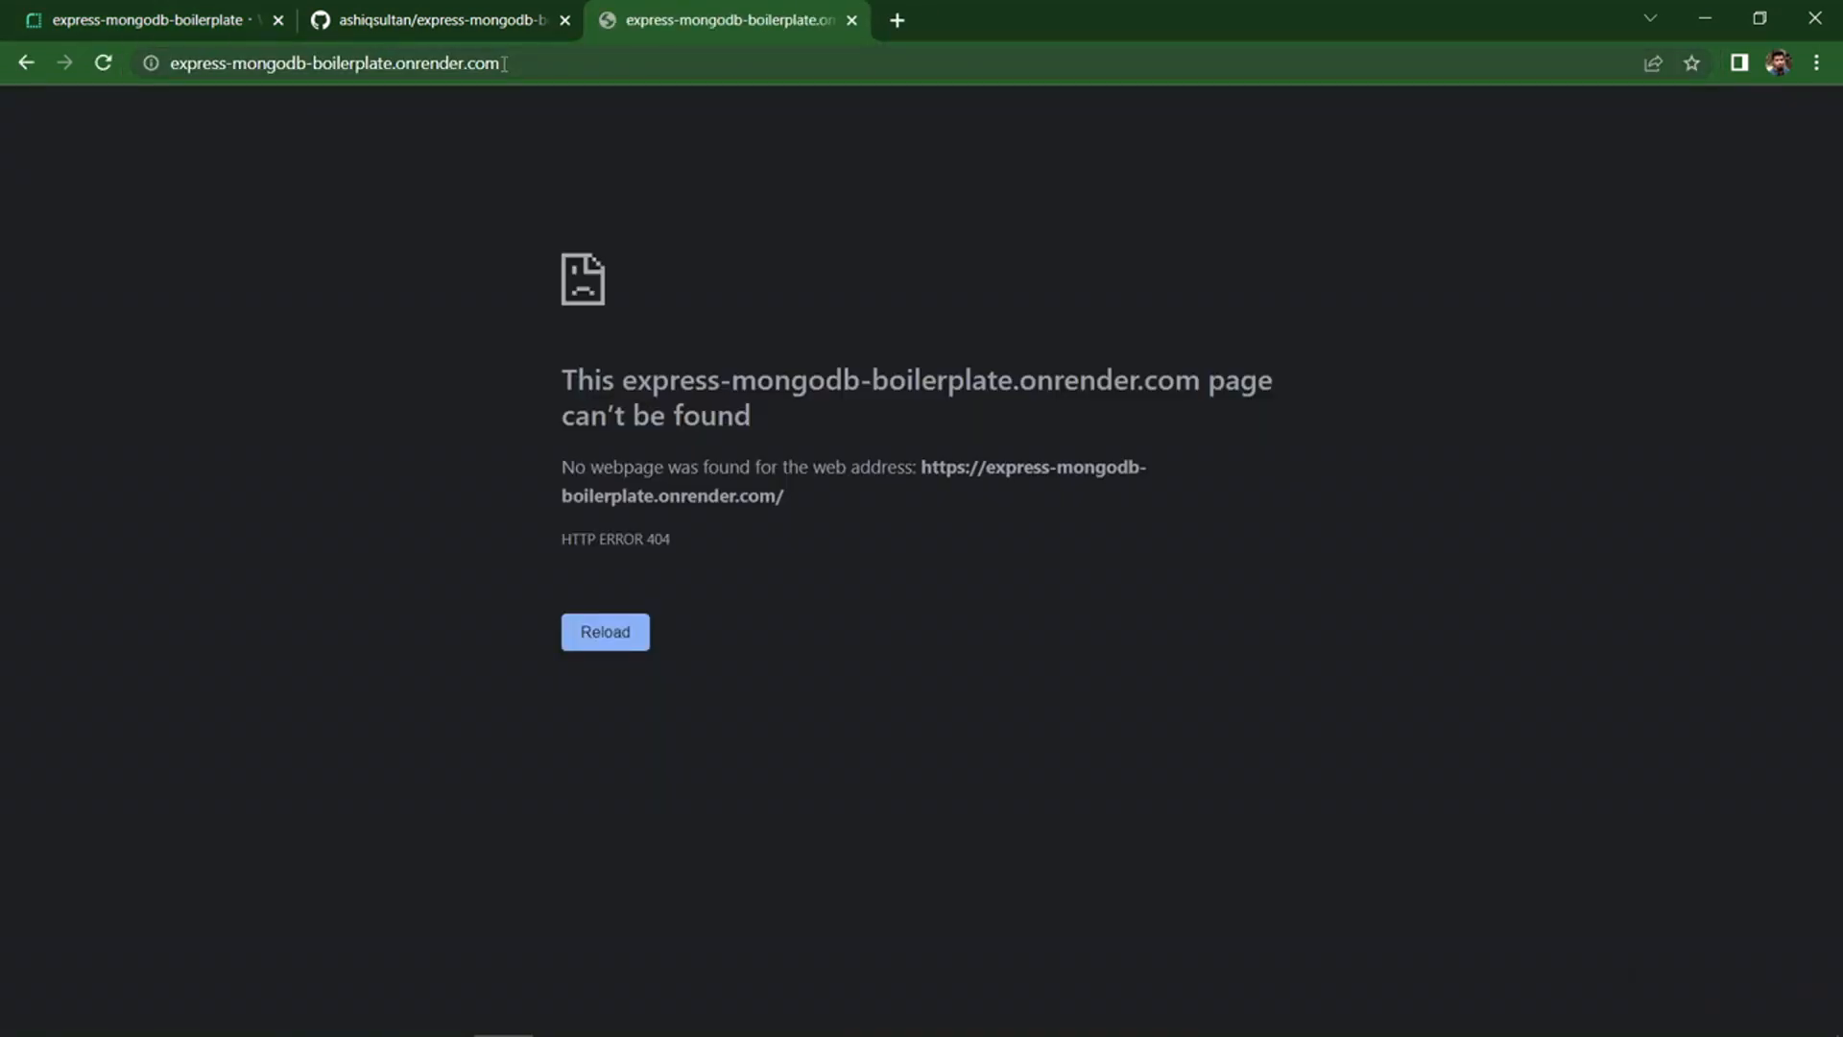
- Append /ping to the live URL so it returns {"data":"pong","isError":false}
click(334, 64)
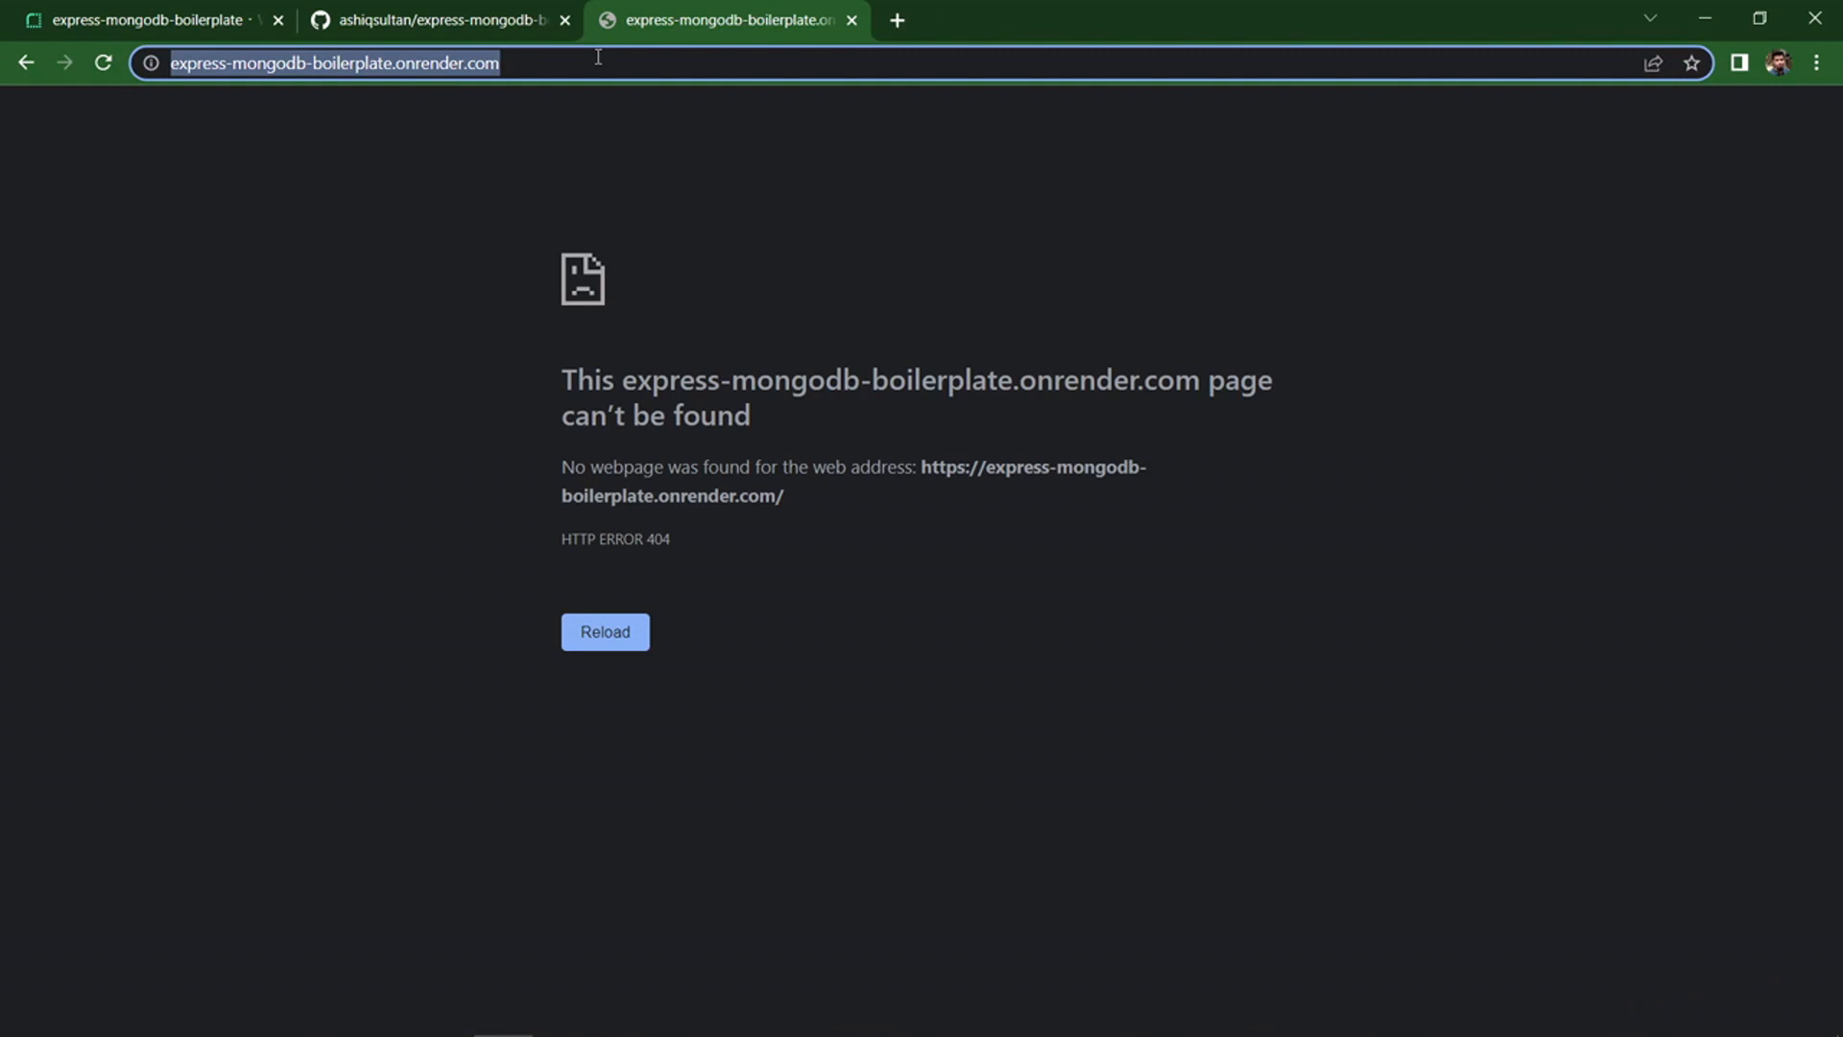
click(354, 64)
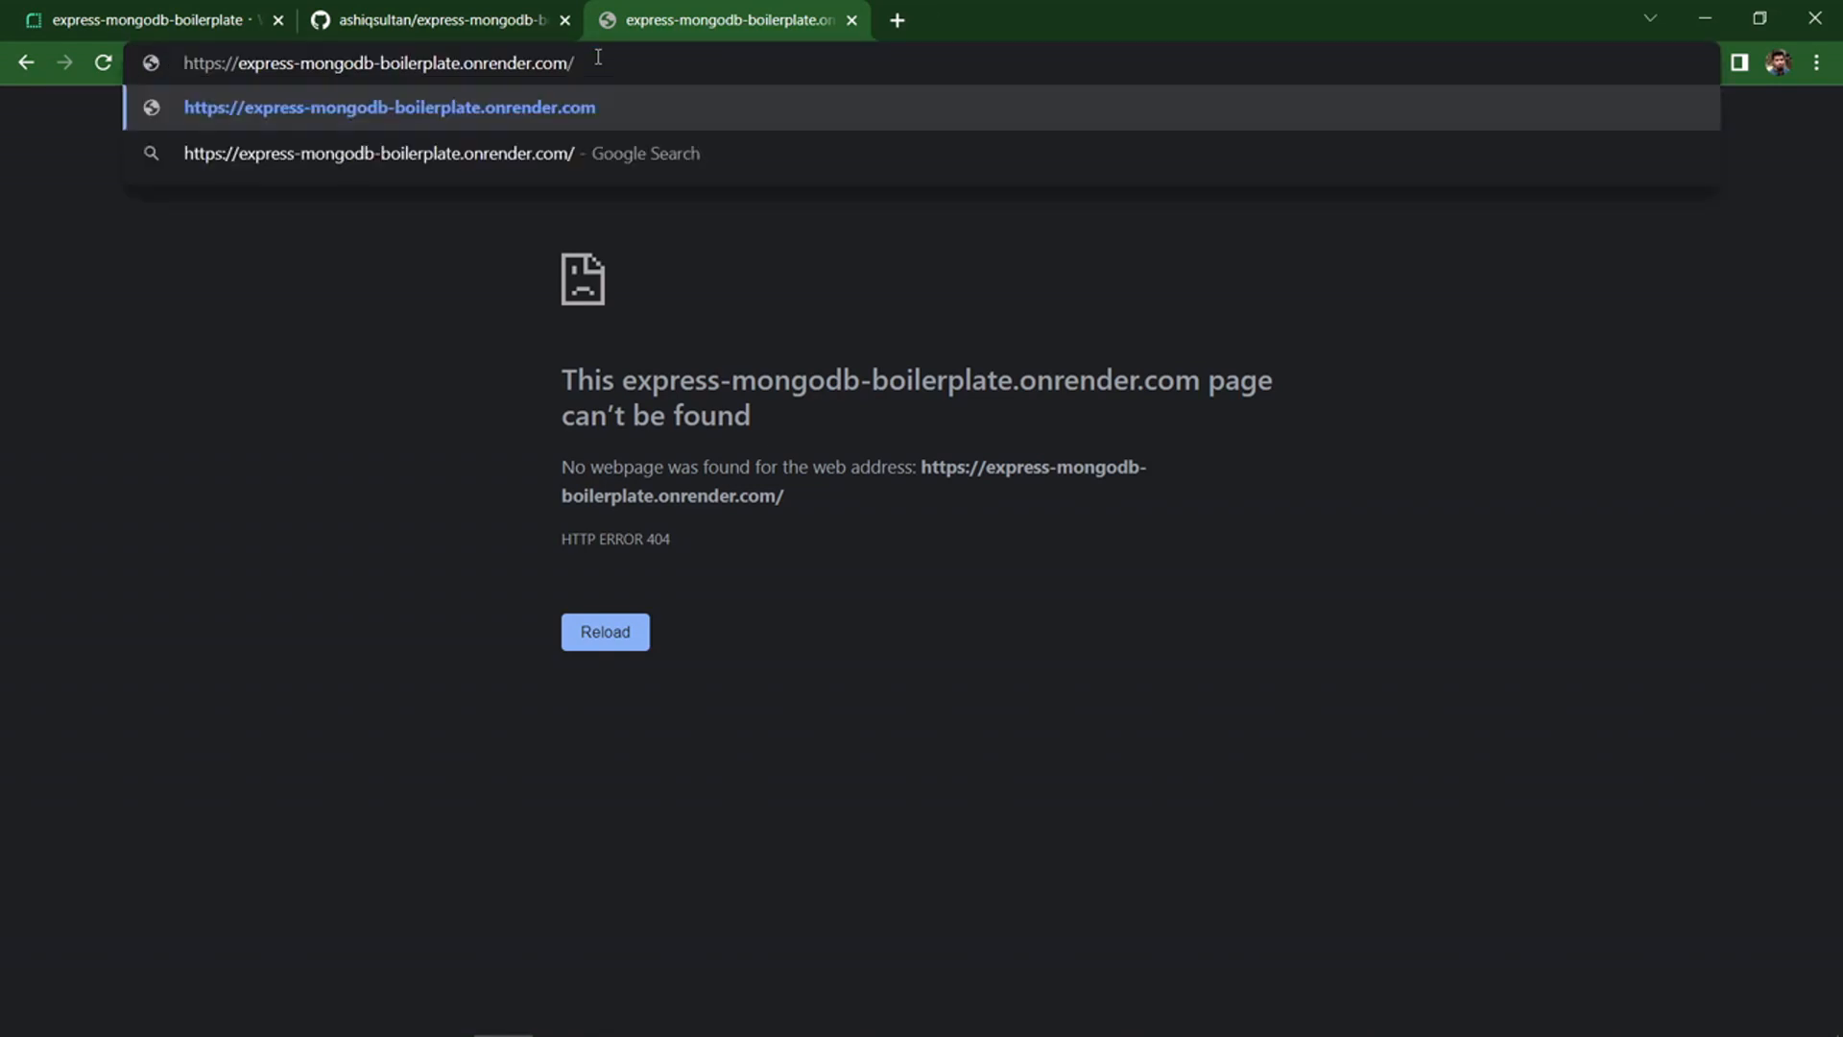
text(ping)
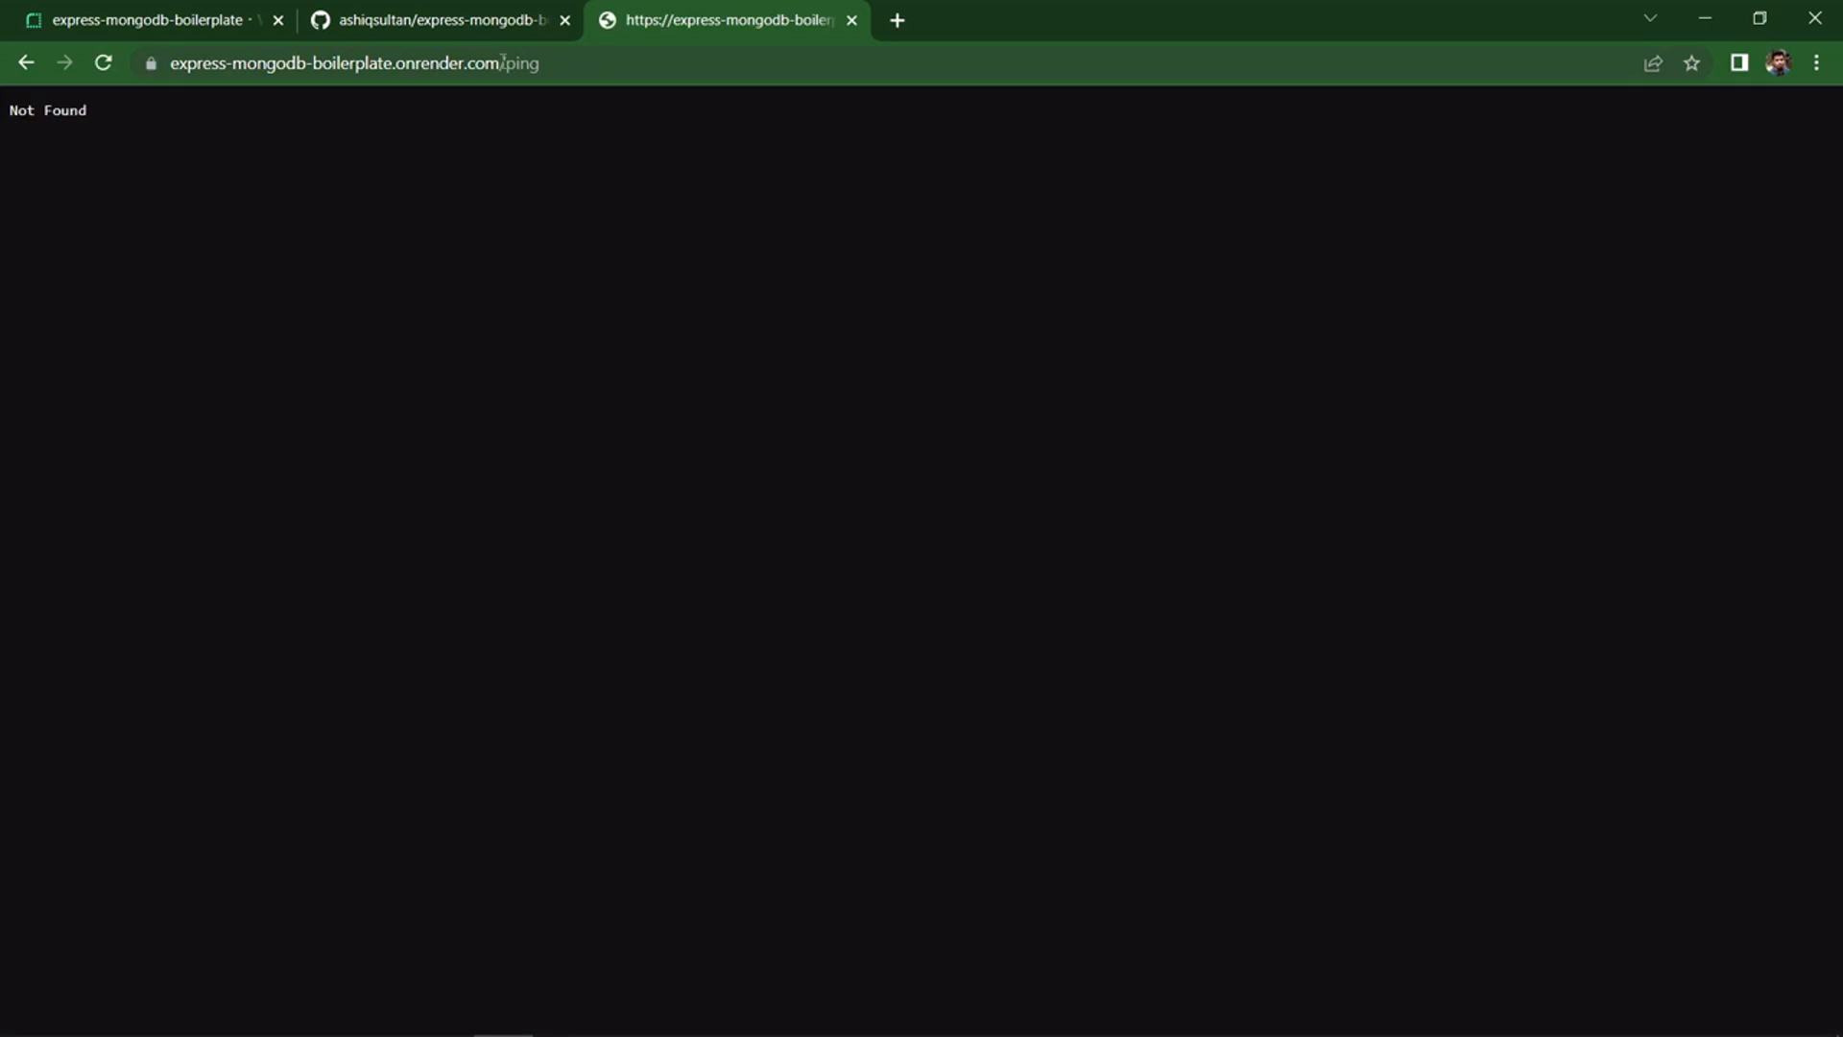
click(148, 20)
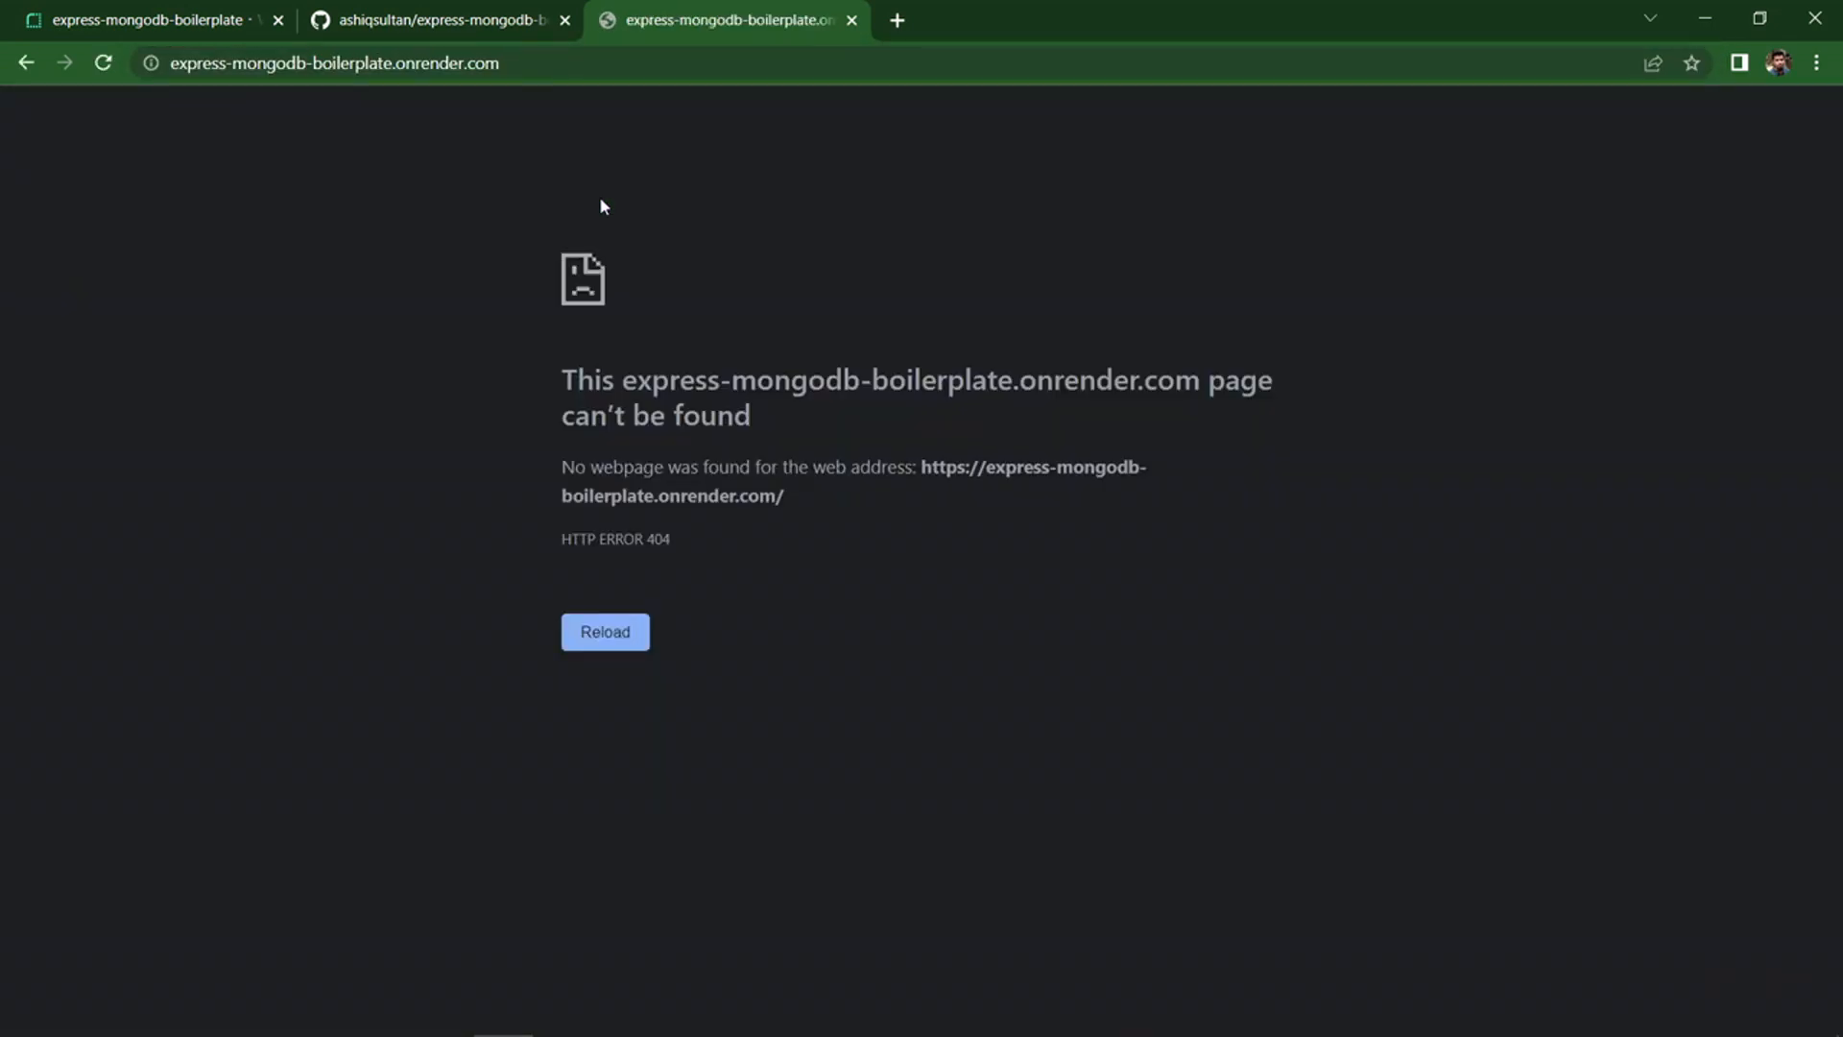
click(334, 61)
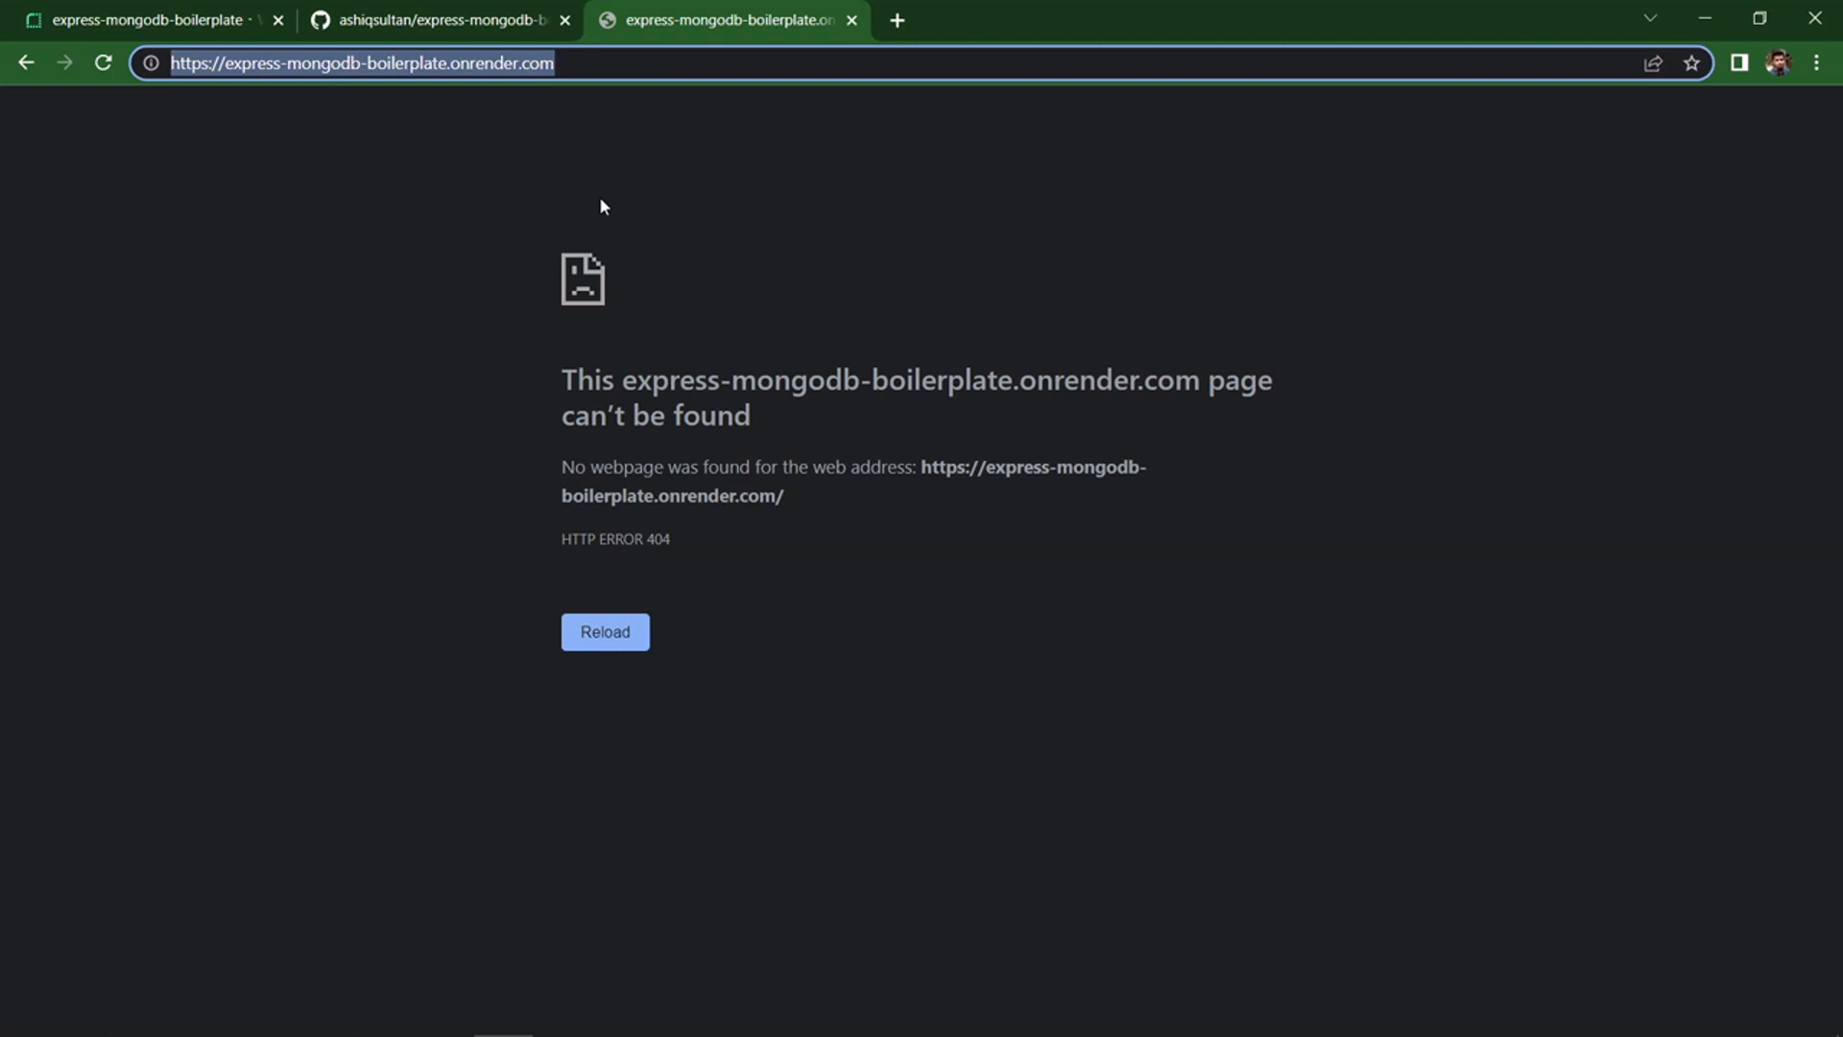
text(/ping)
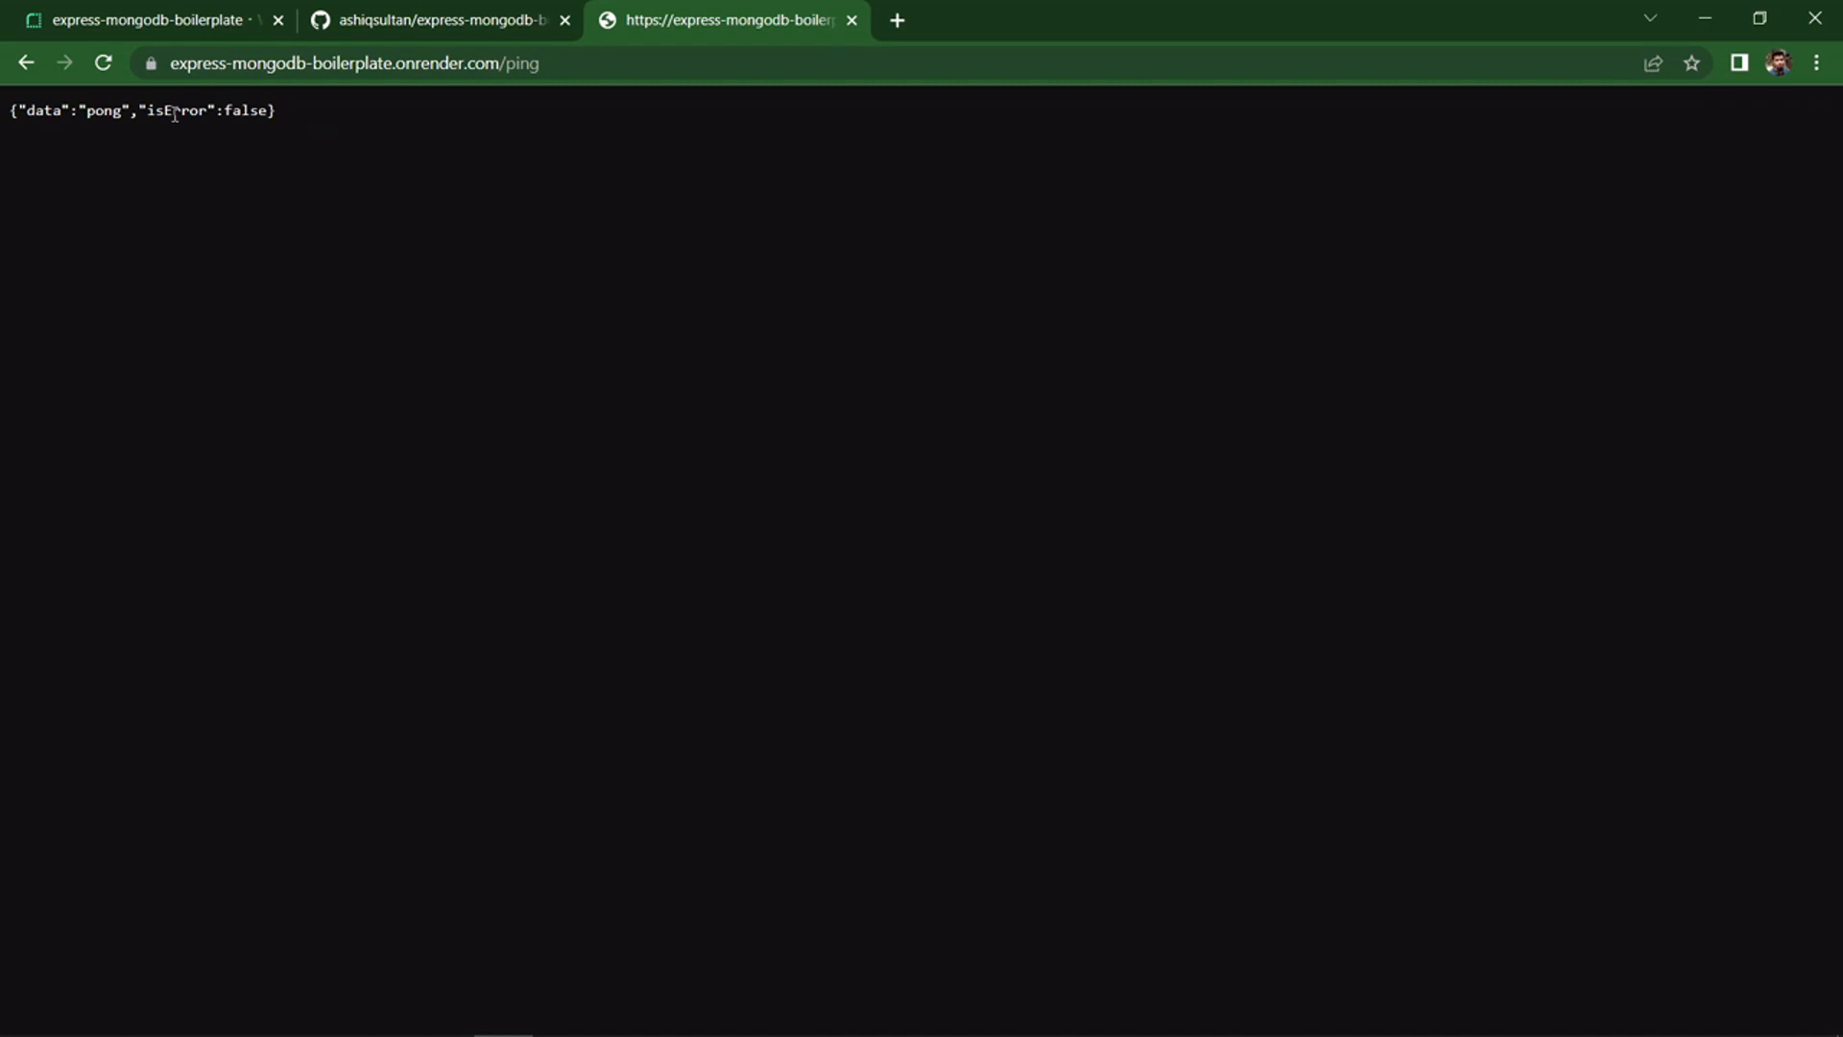
- Select the pong JSON response and return to the Render service dashboard logs
triple_click(140, 111)
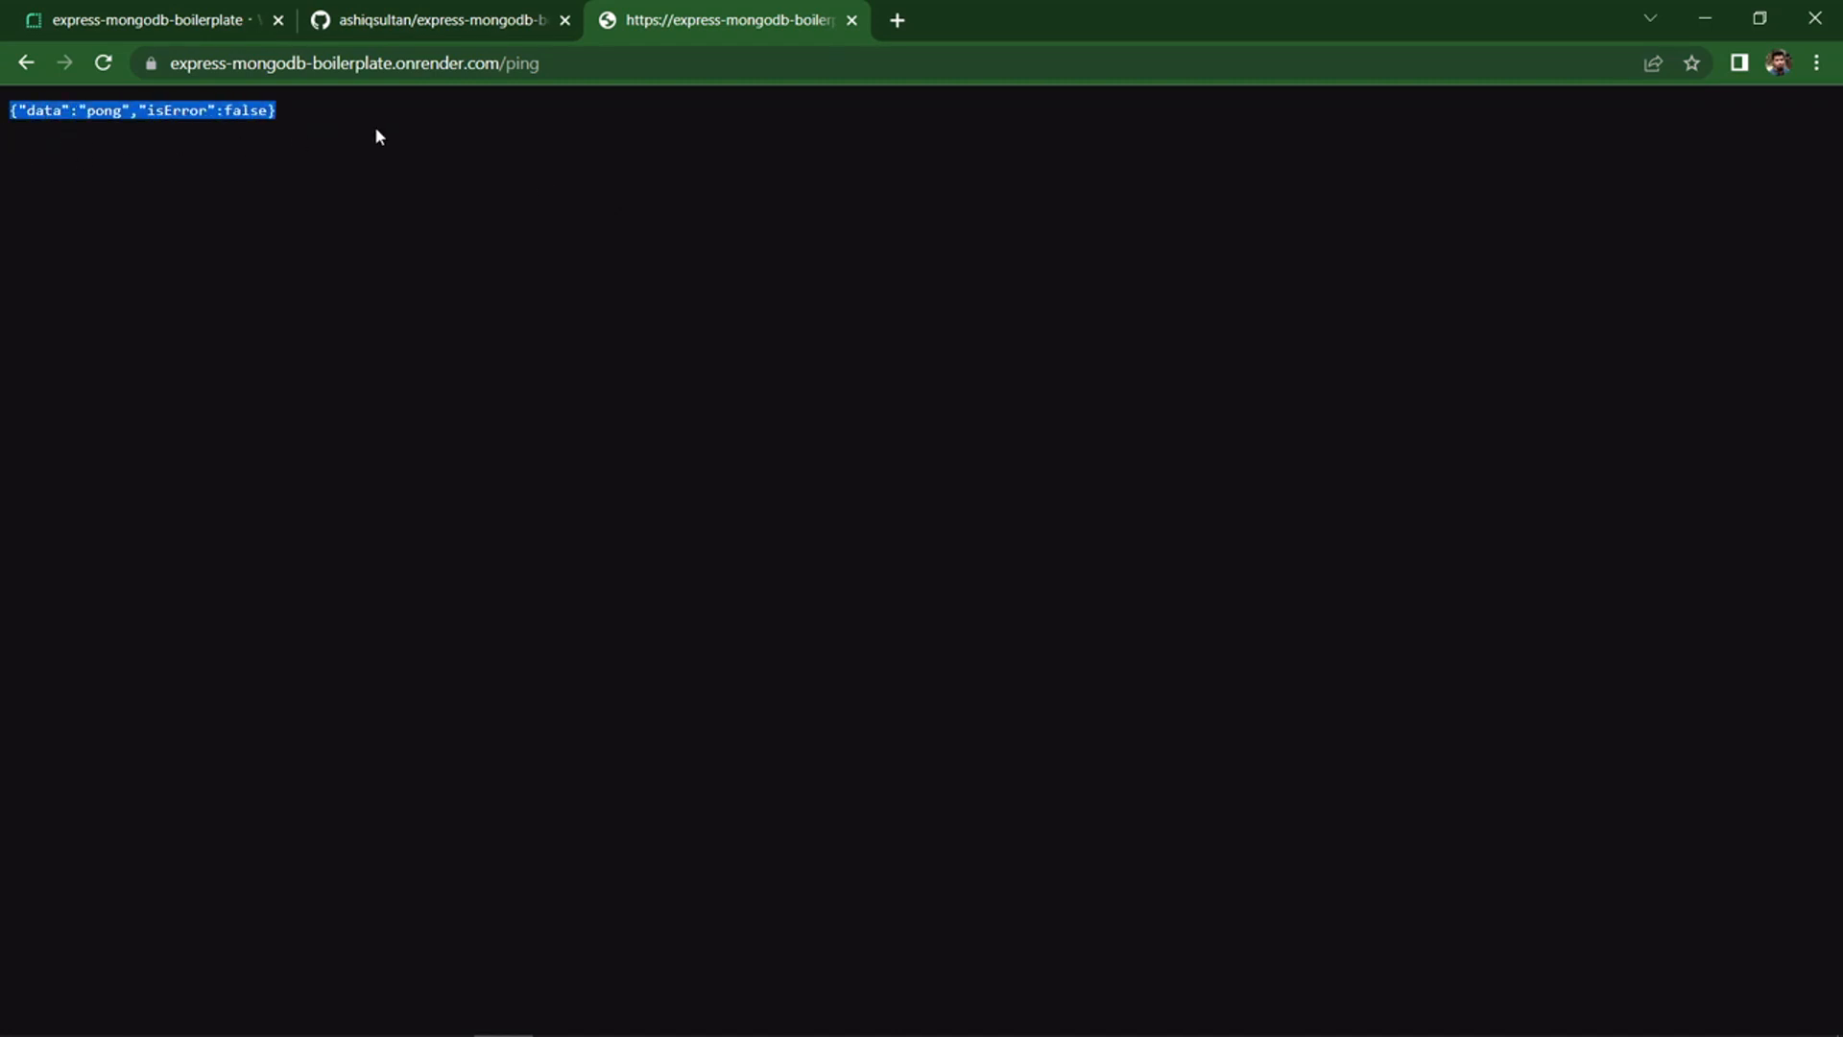
click(140, 19)
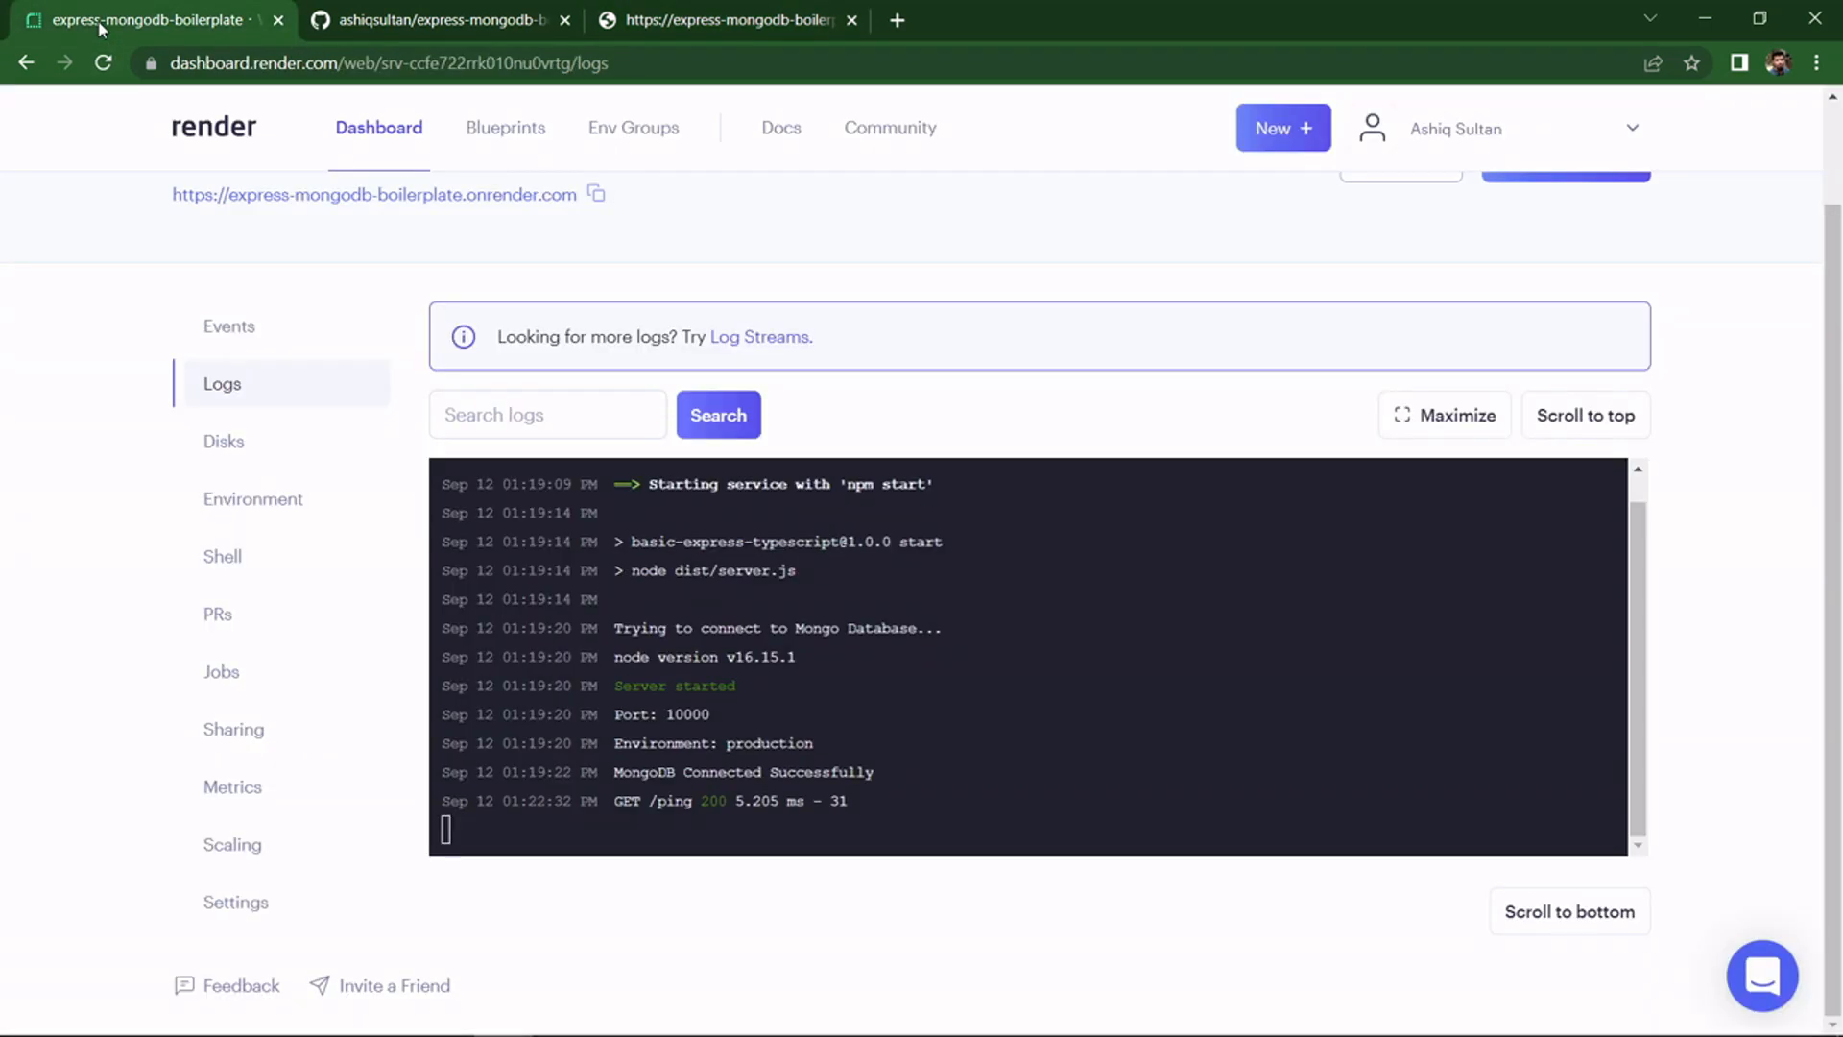
mouse_move(718, 263)
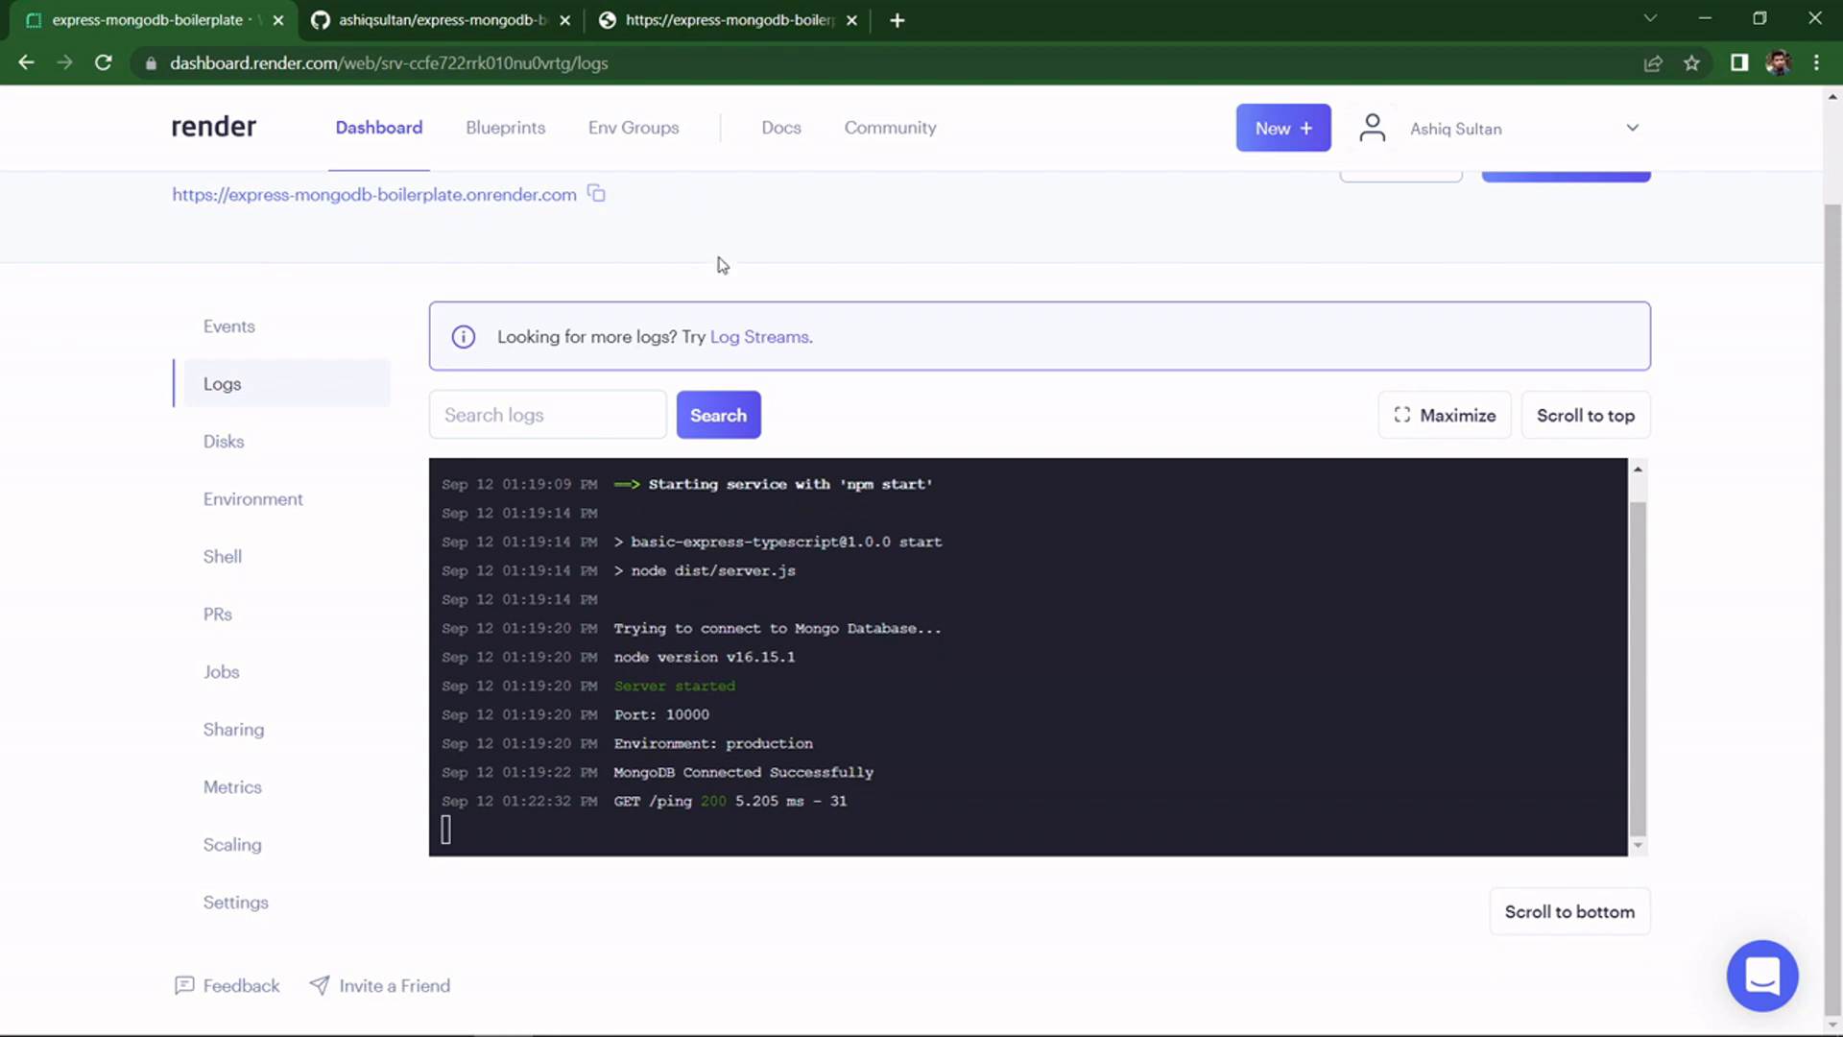
- Bring up Render's documentation Quickstarts in a new tab
right_click(782, 127)
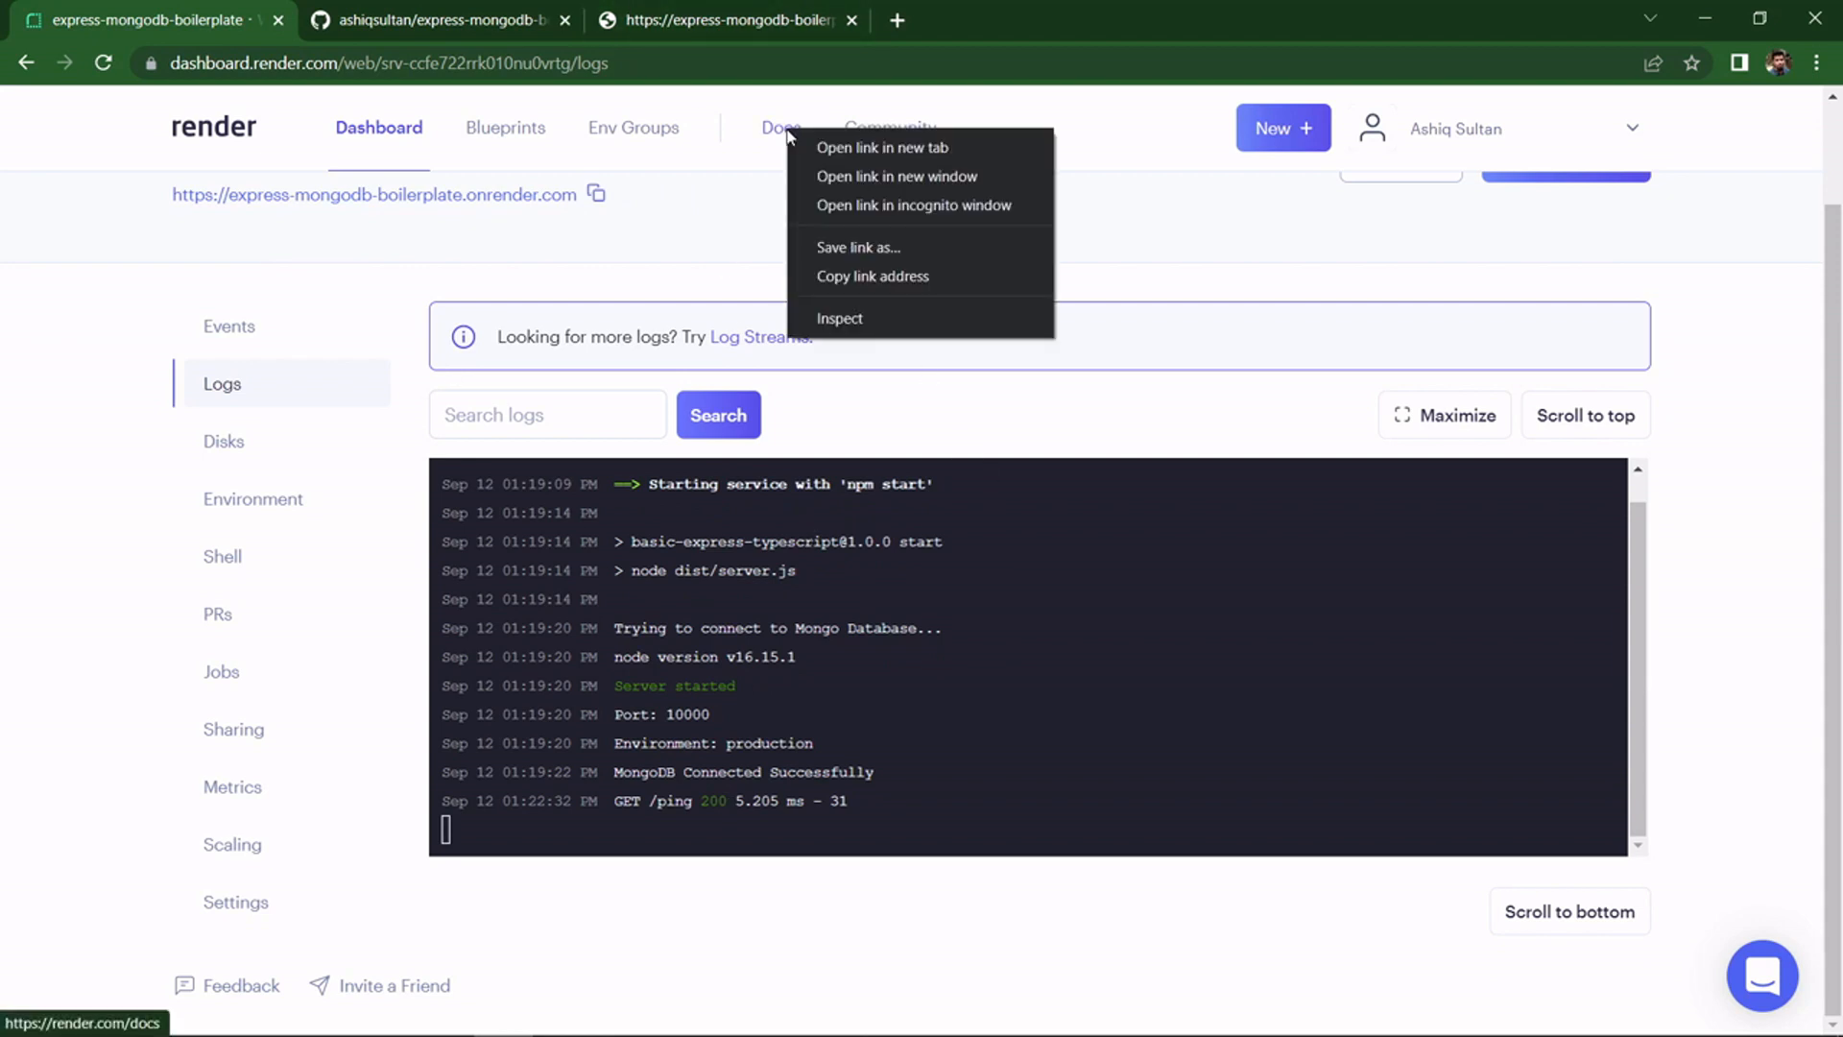
click(882, 147)
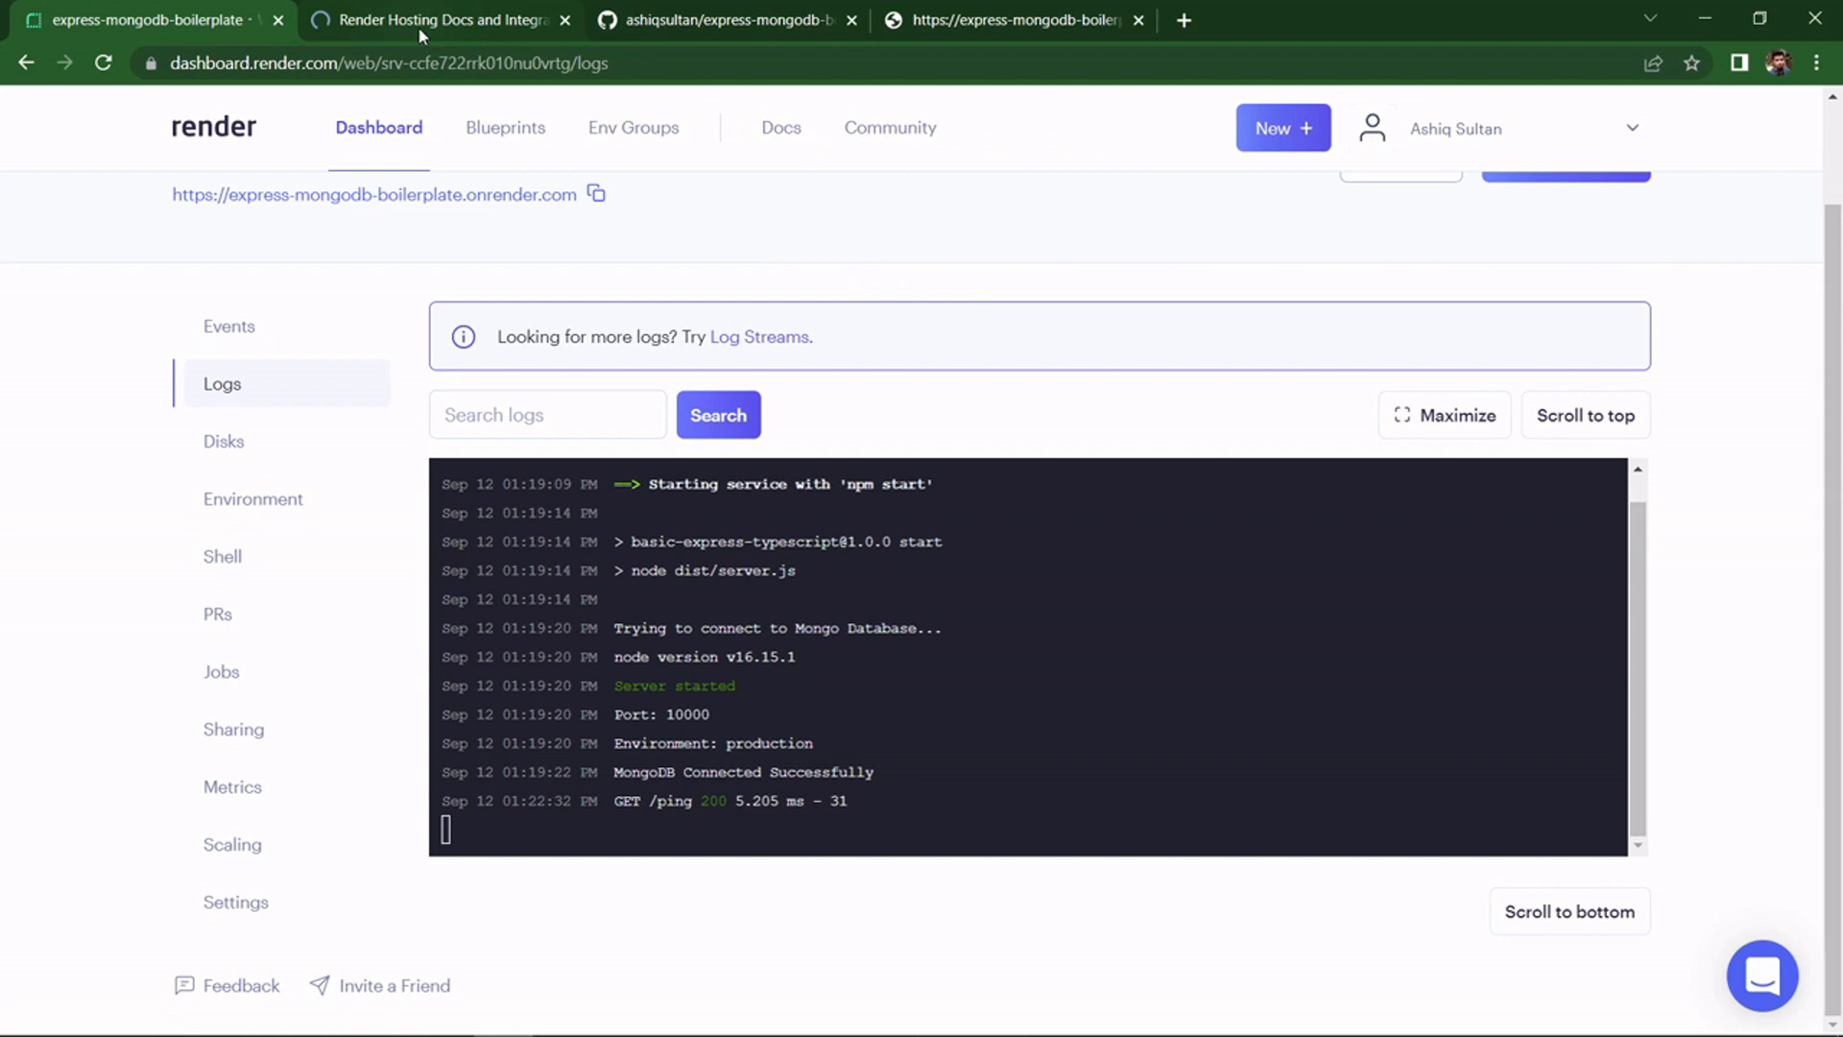
click(441, 19)
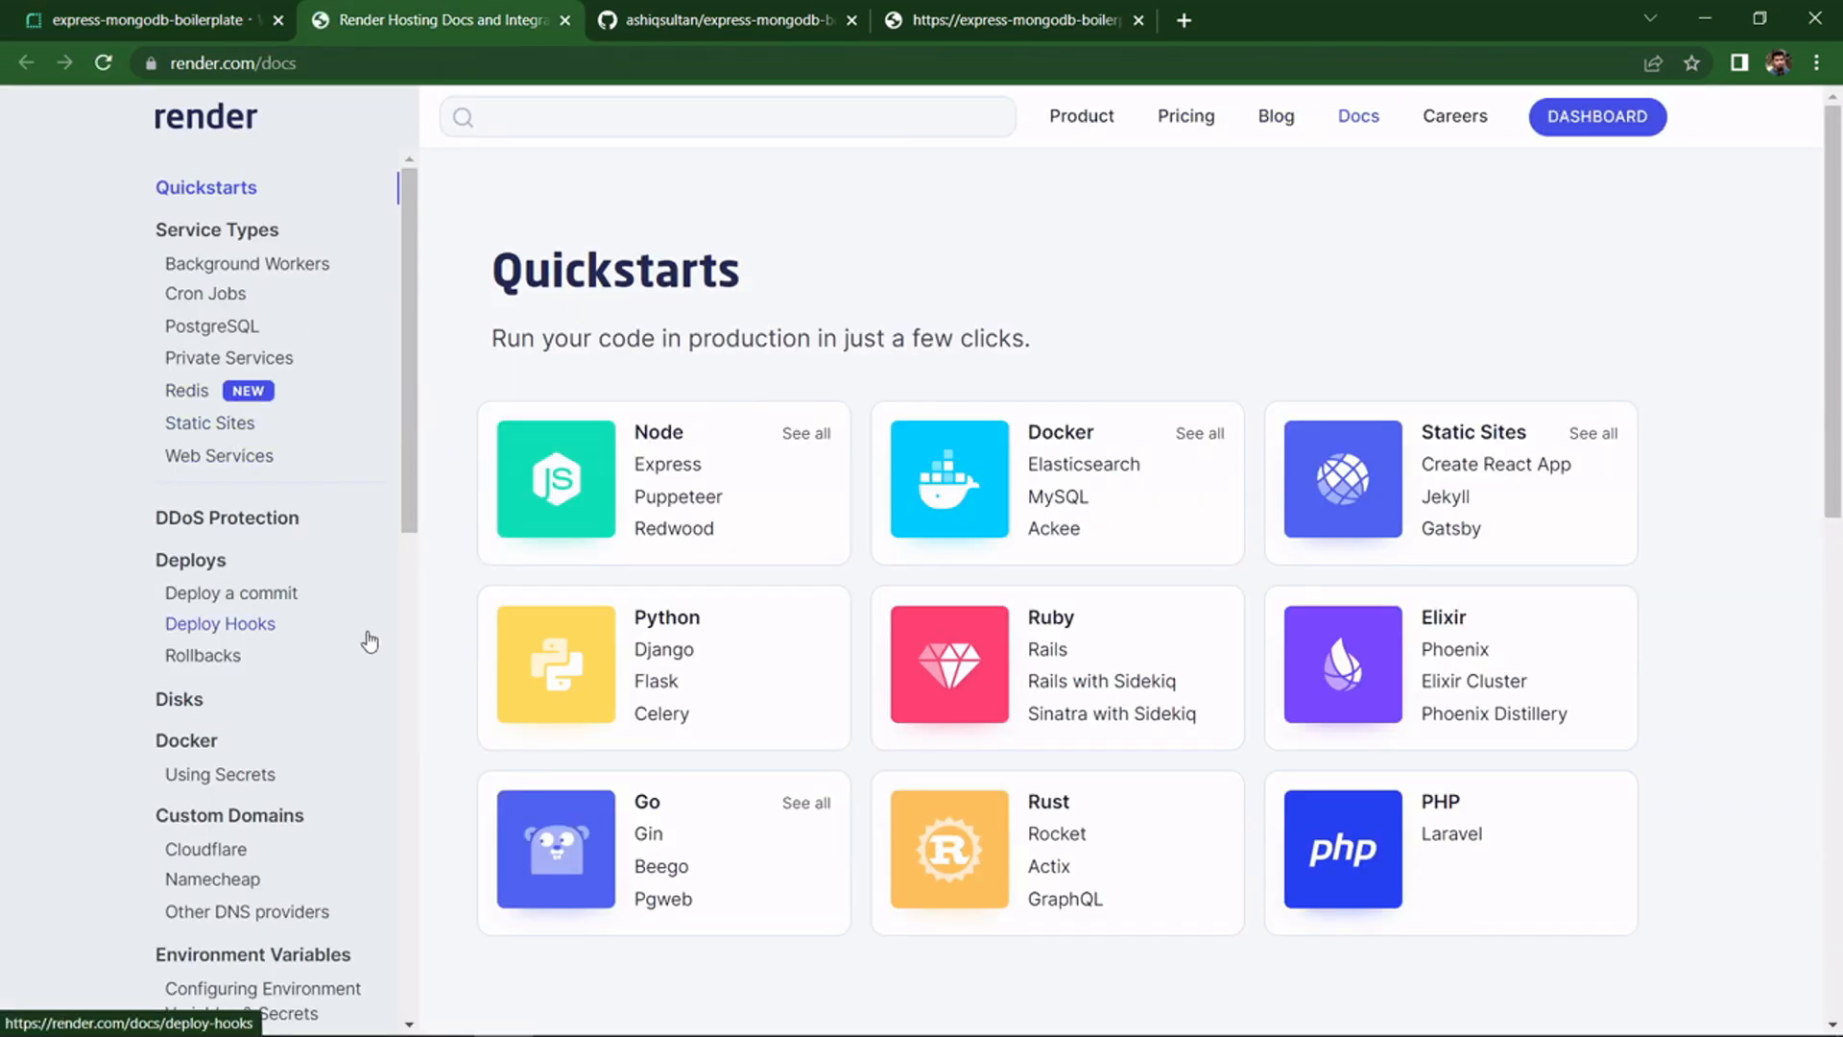
mouse_move(718, 244)
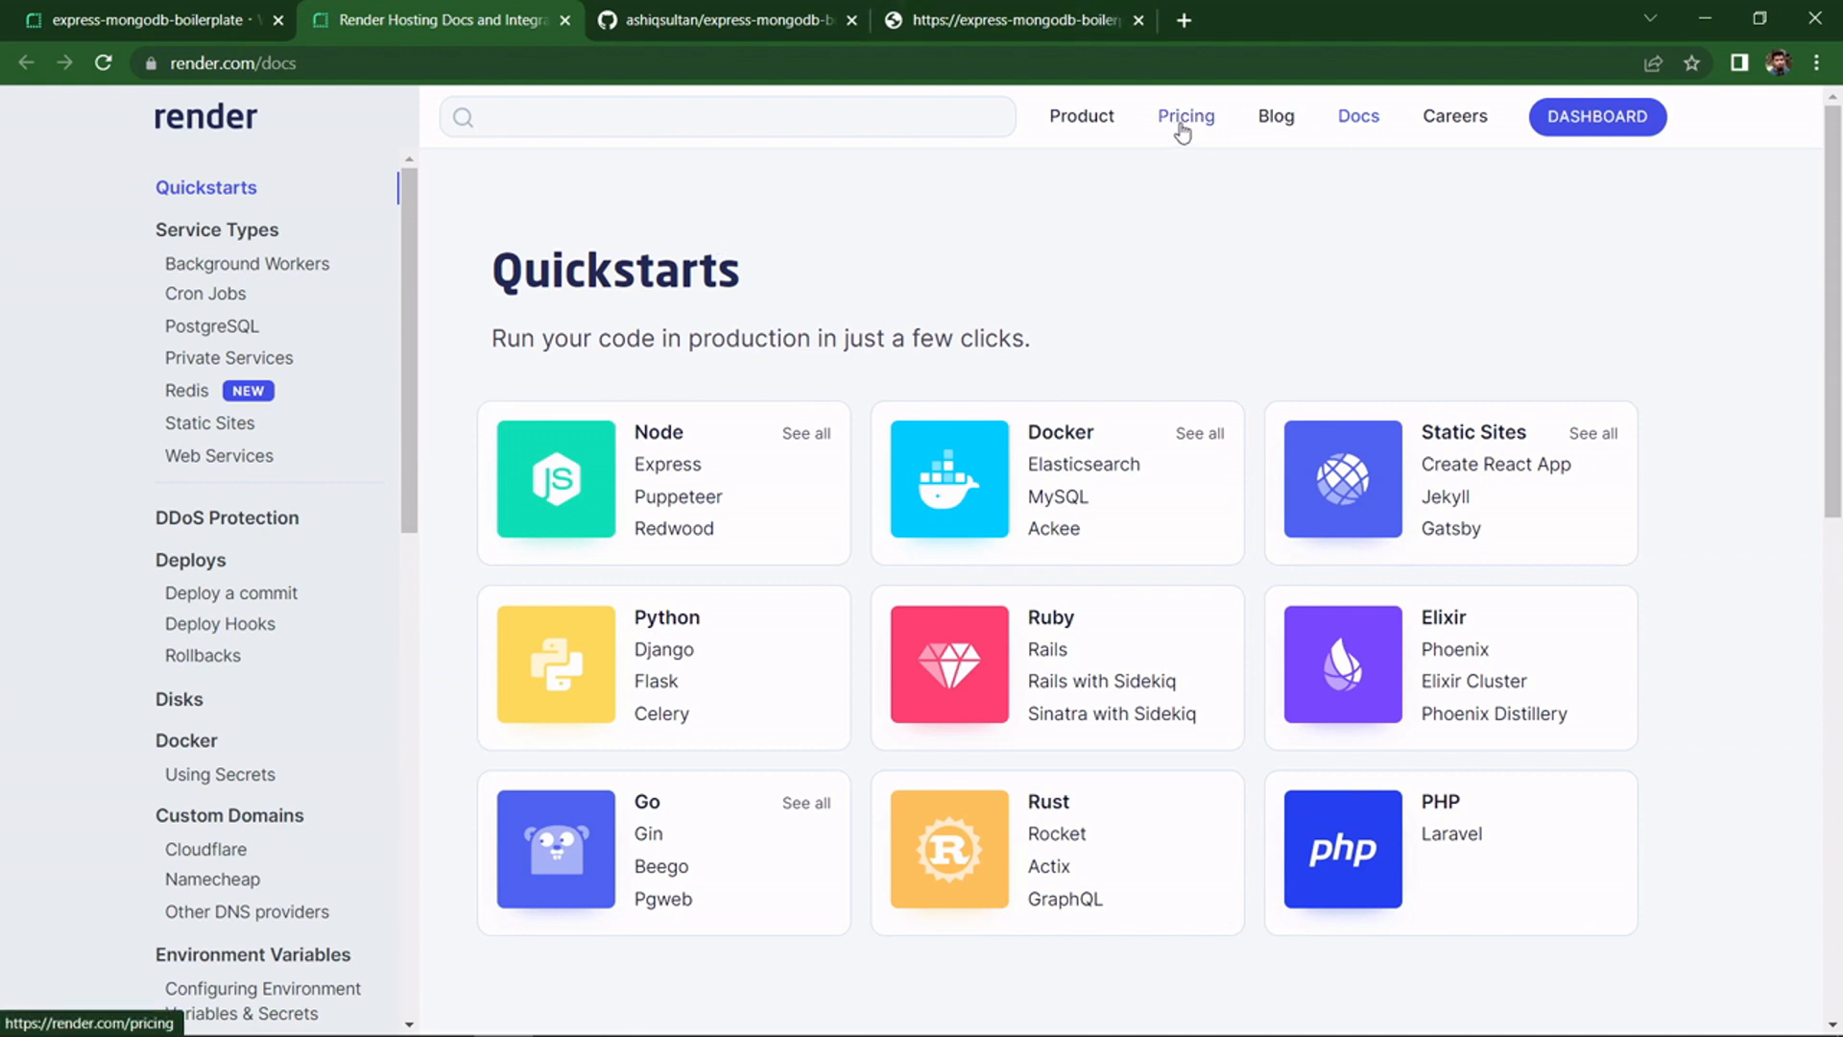
- Review the pricing plans and Free Plans docs, then return to the live /ping pong page
click(1184, 118)
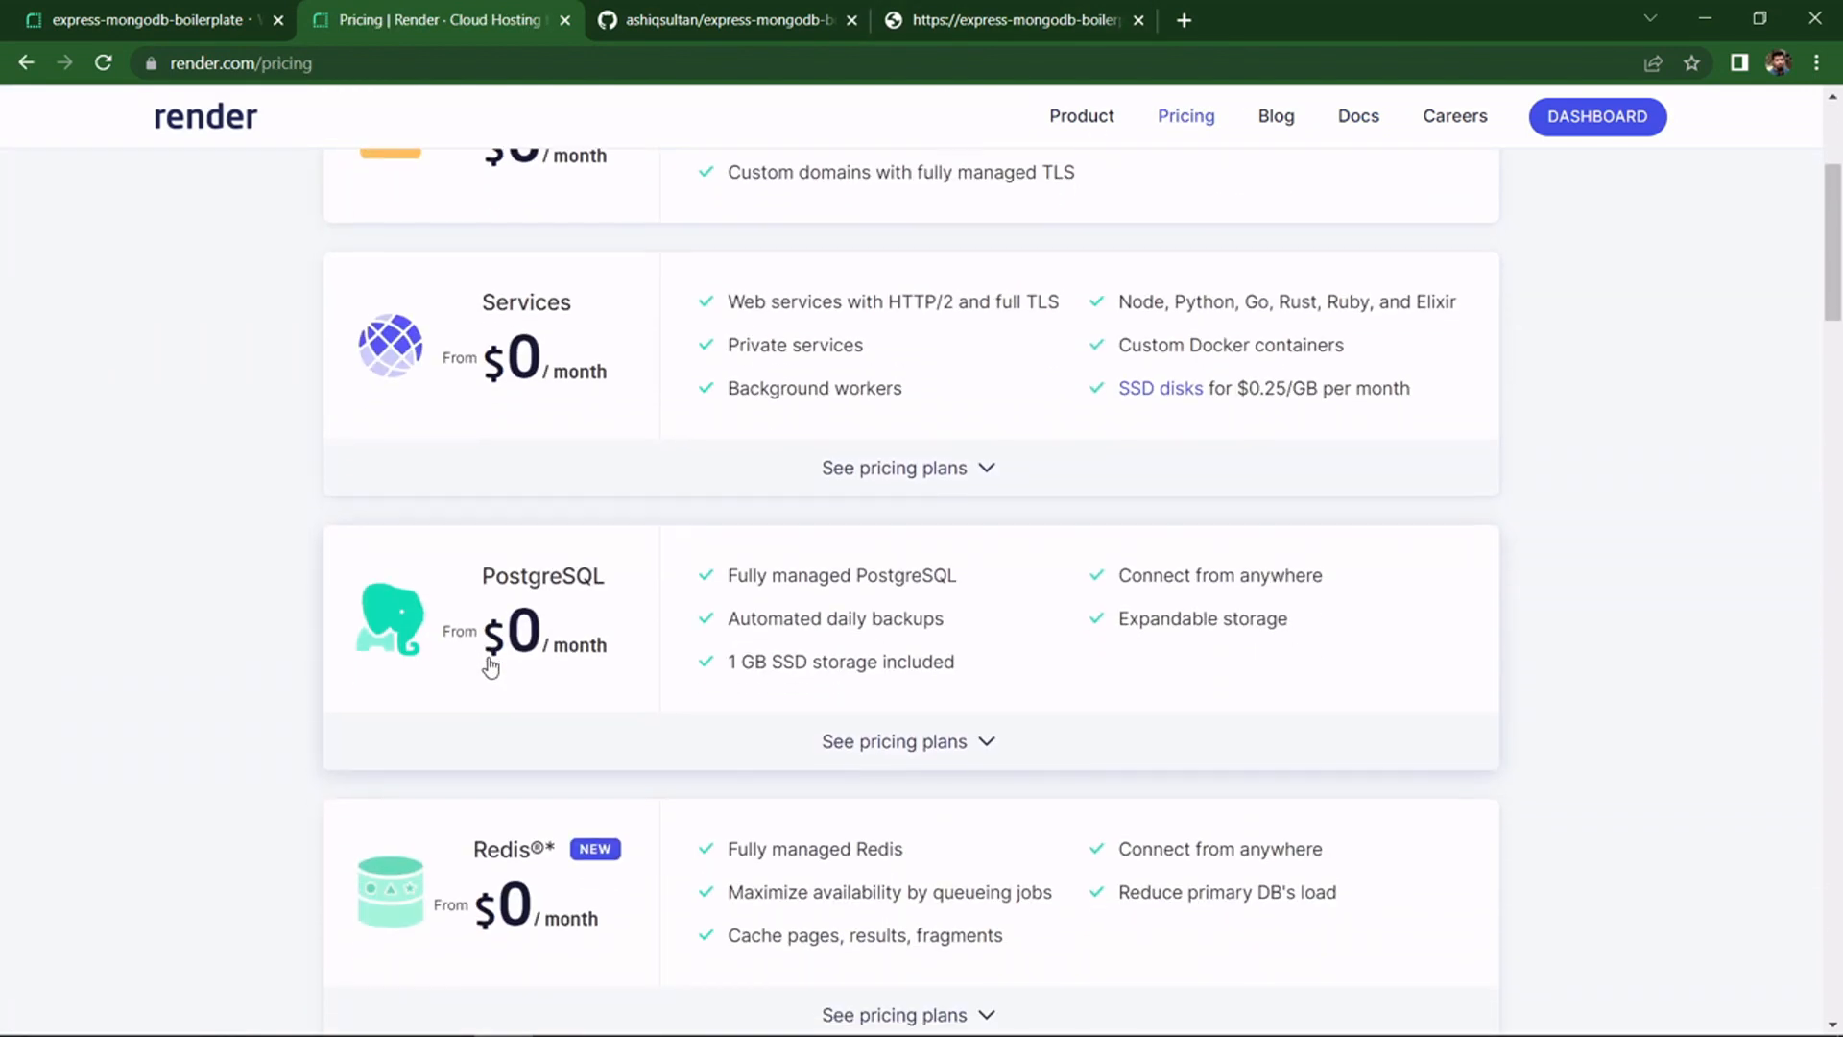
scroll(up, 3)
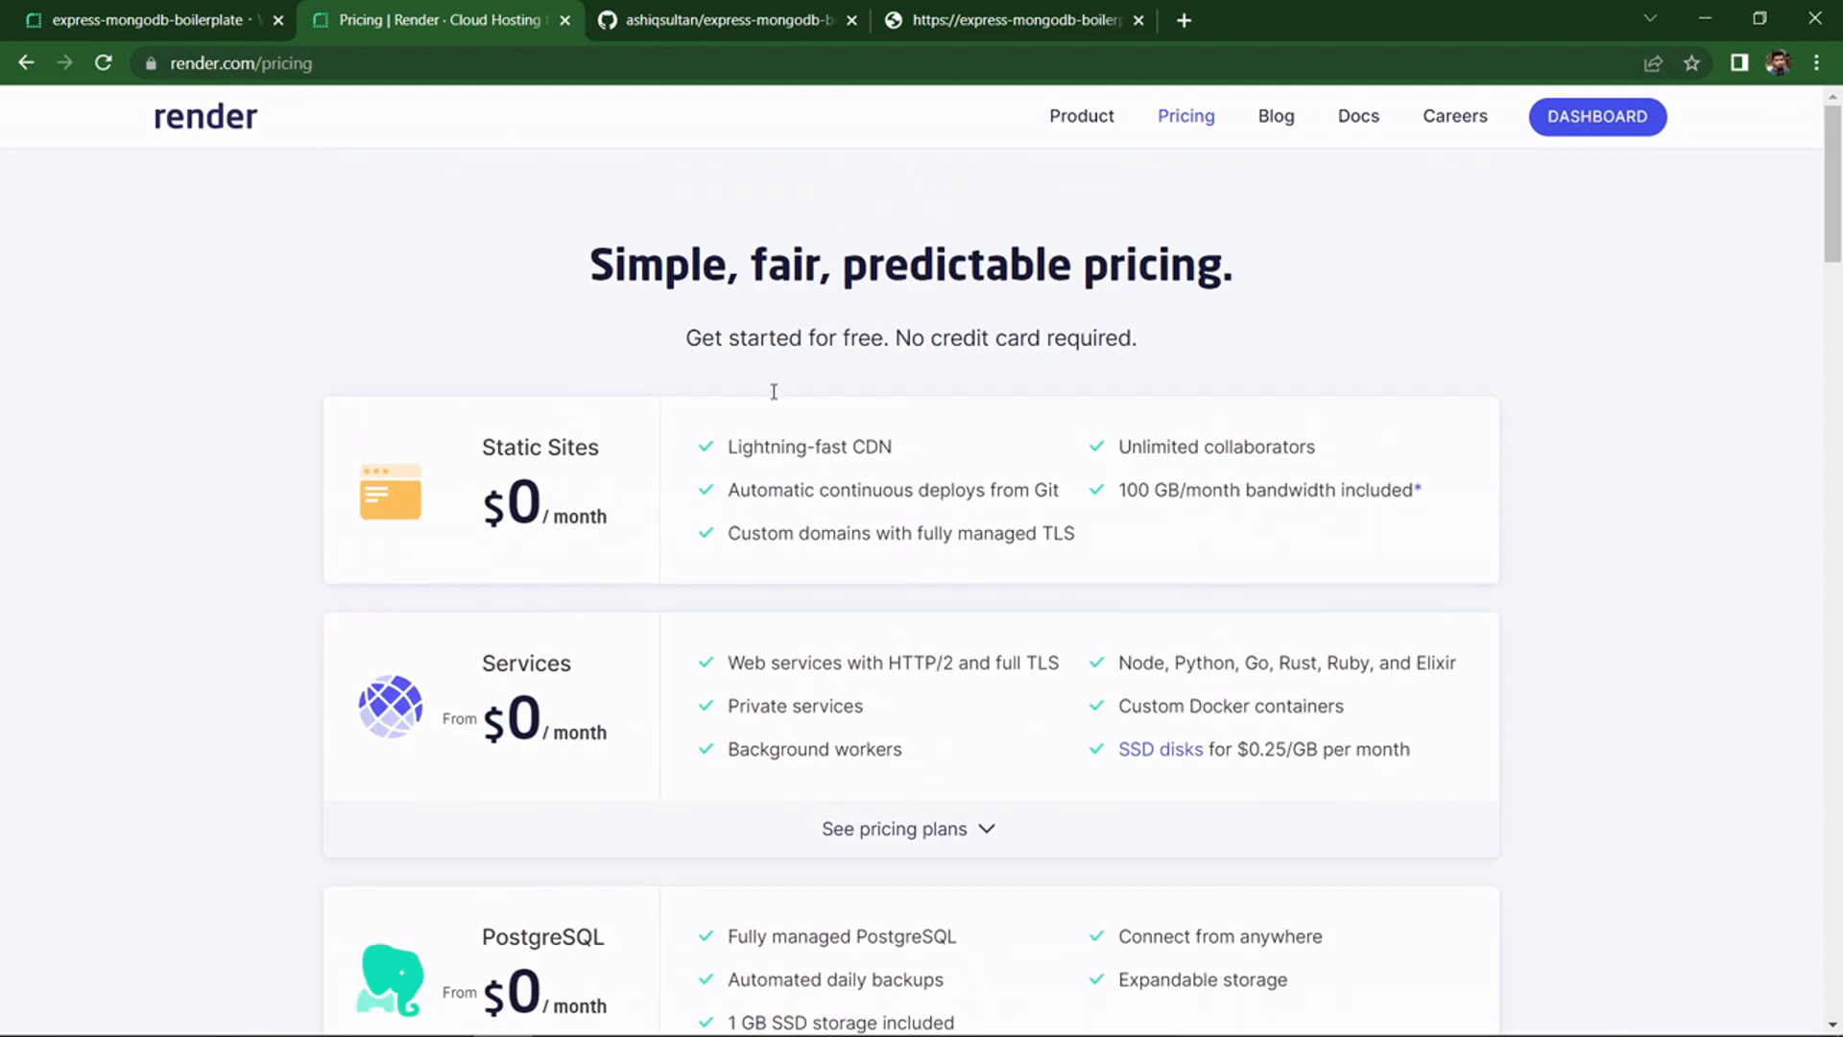
scroll(down, 3)
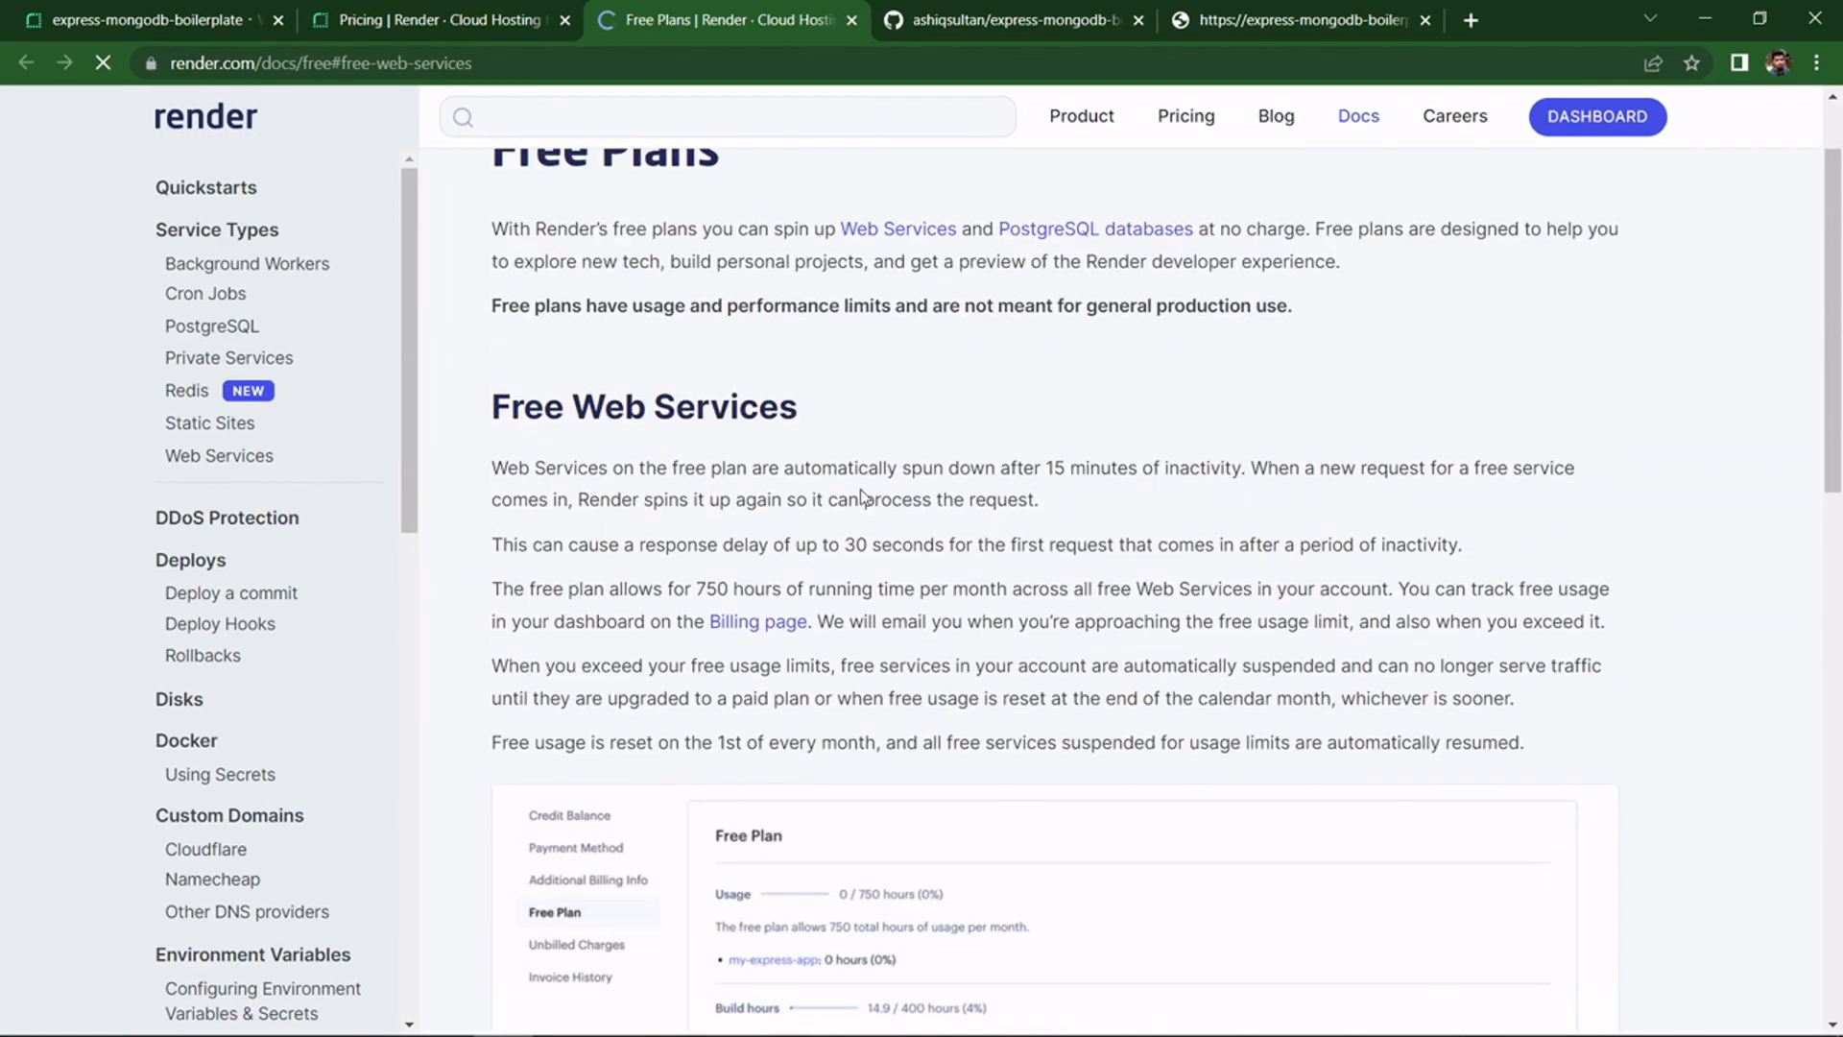
drag(492, 544, 684, 543)
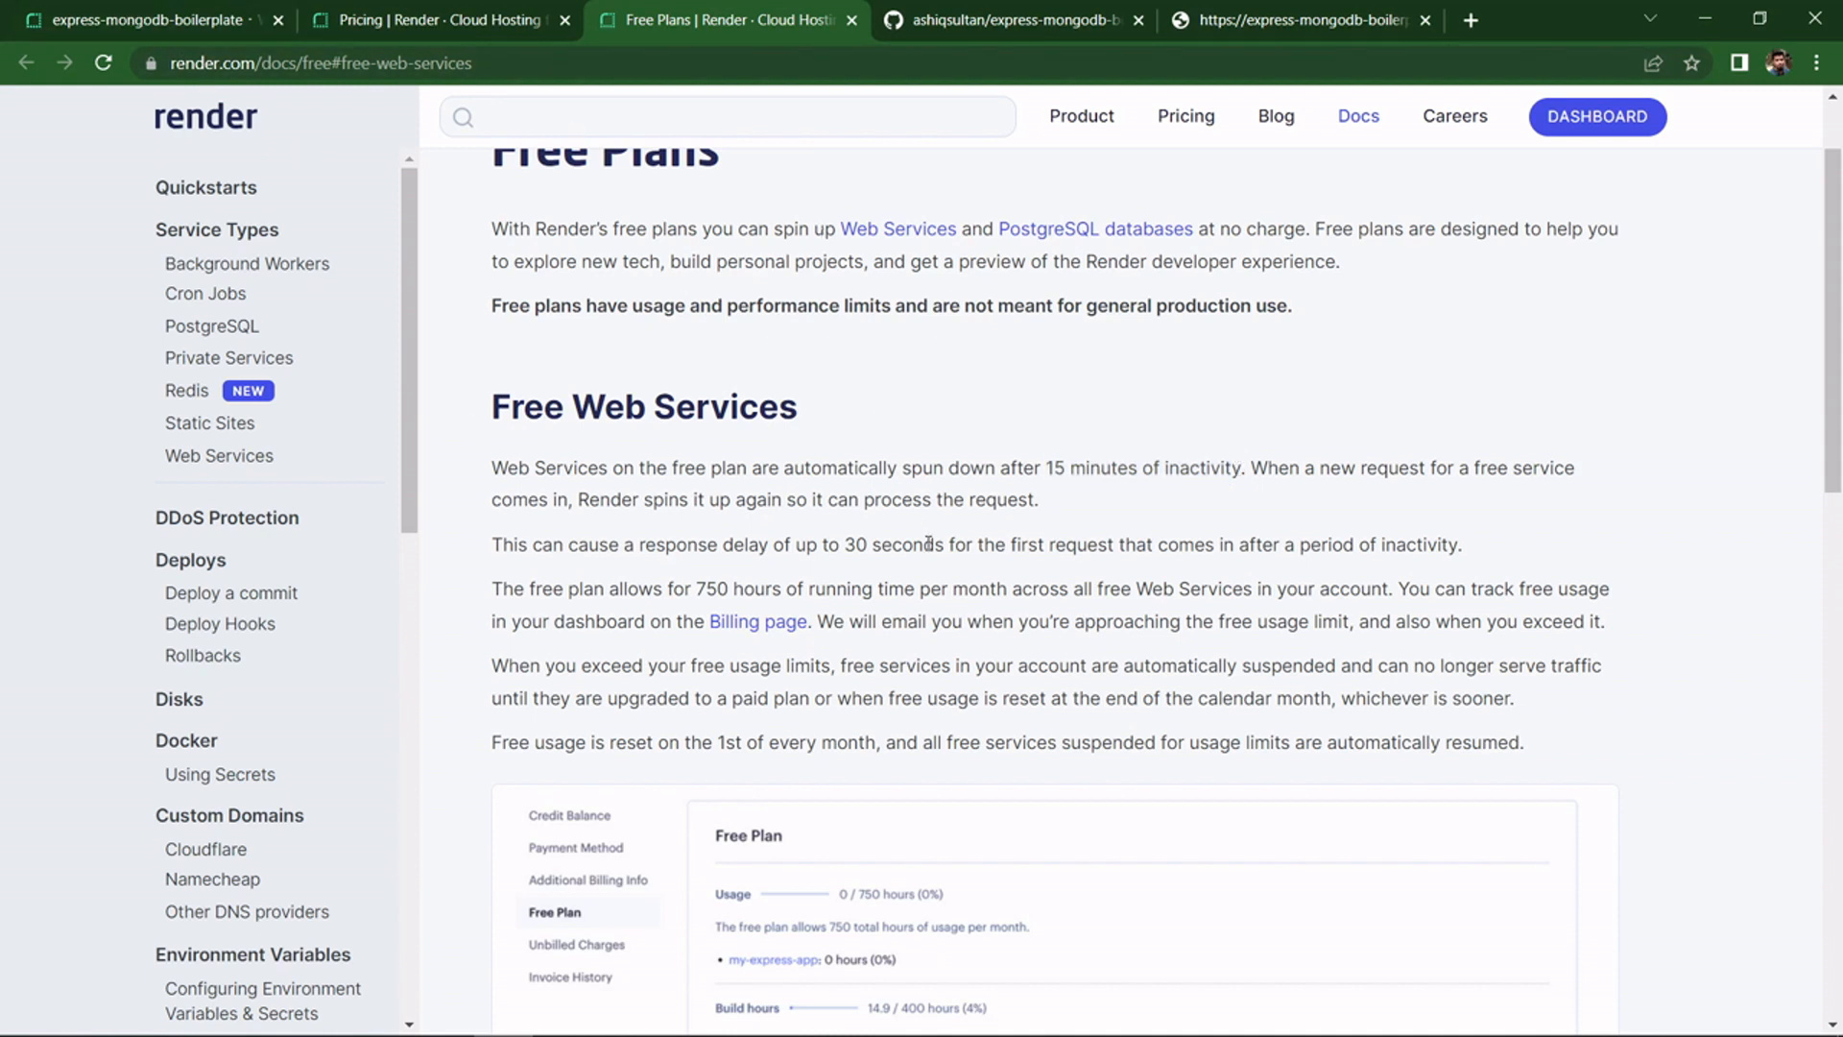
mouse_move(835, 546)
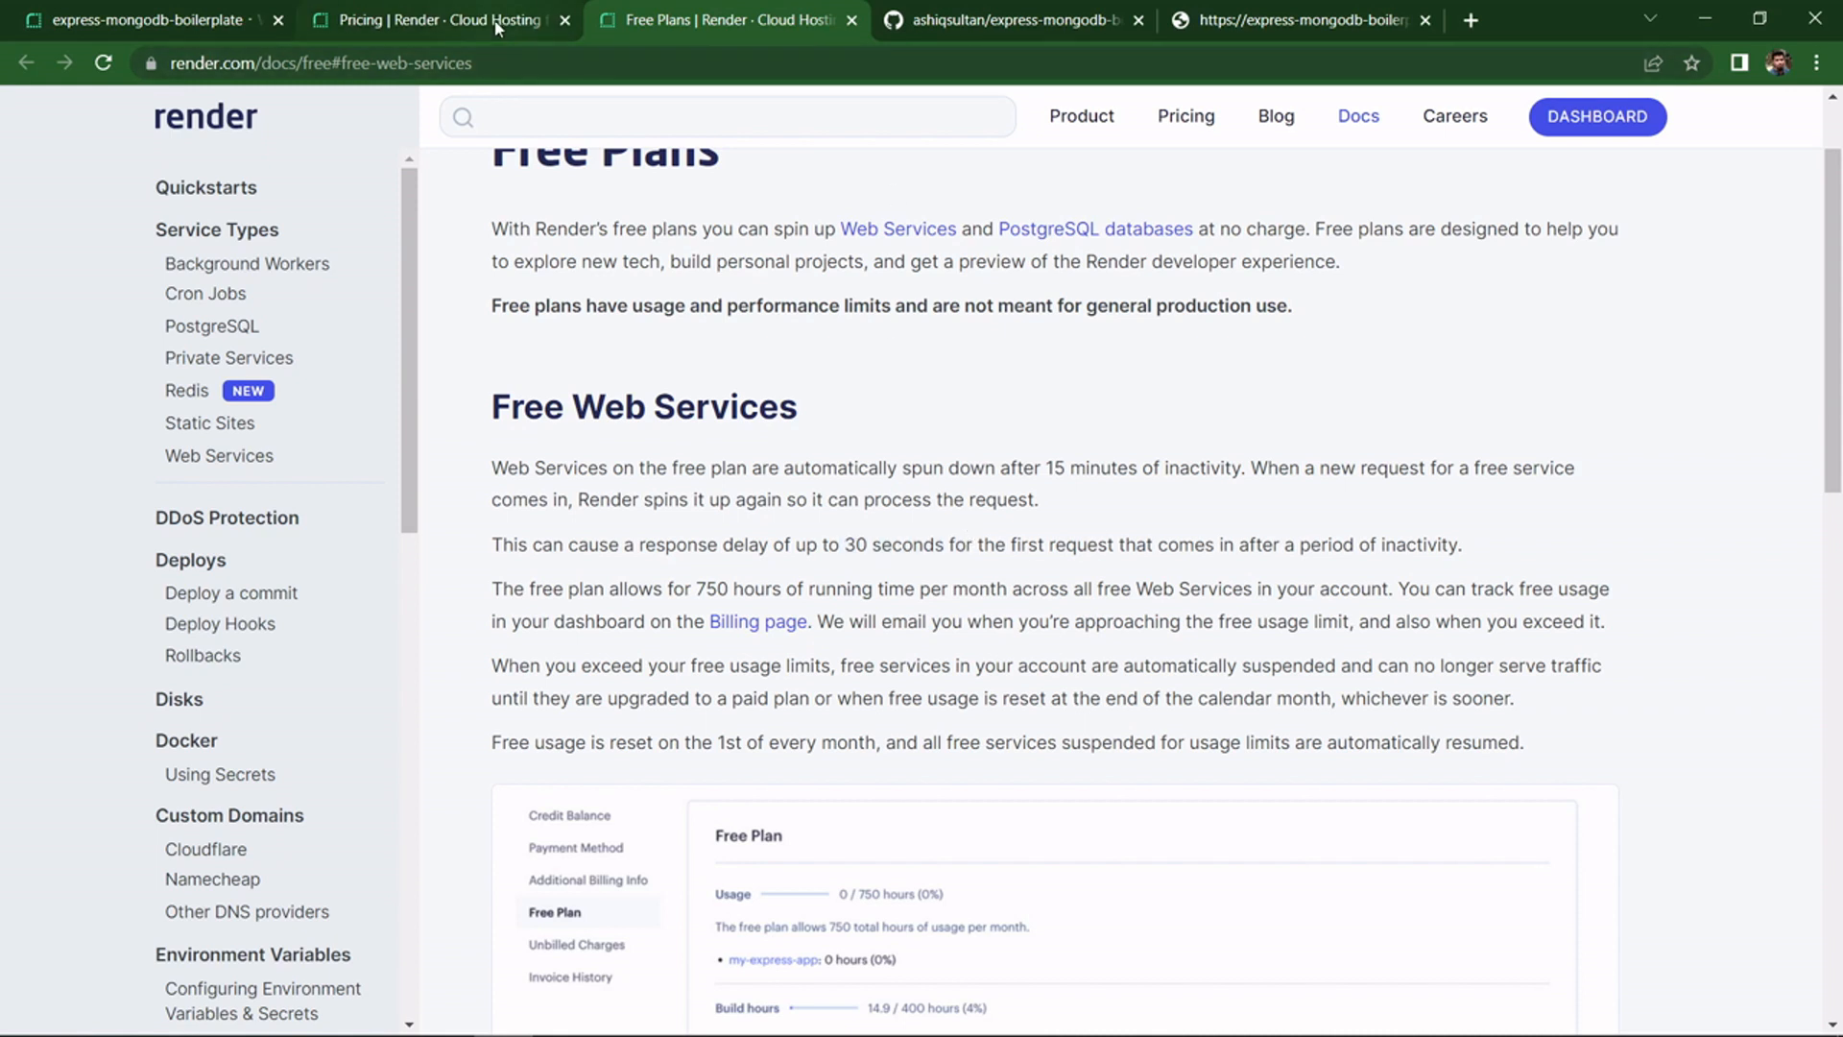
click(1300, 19)
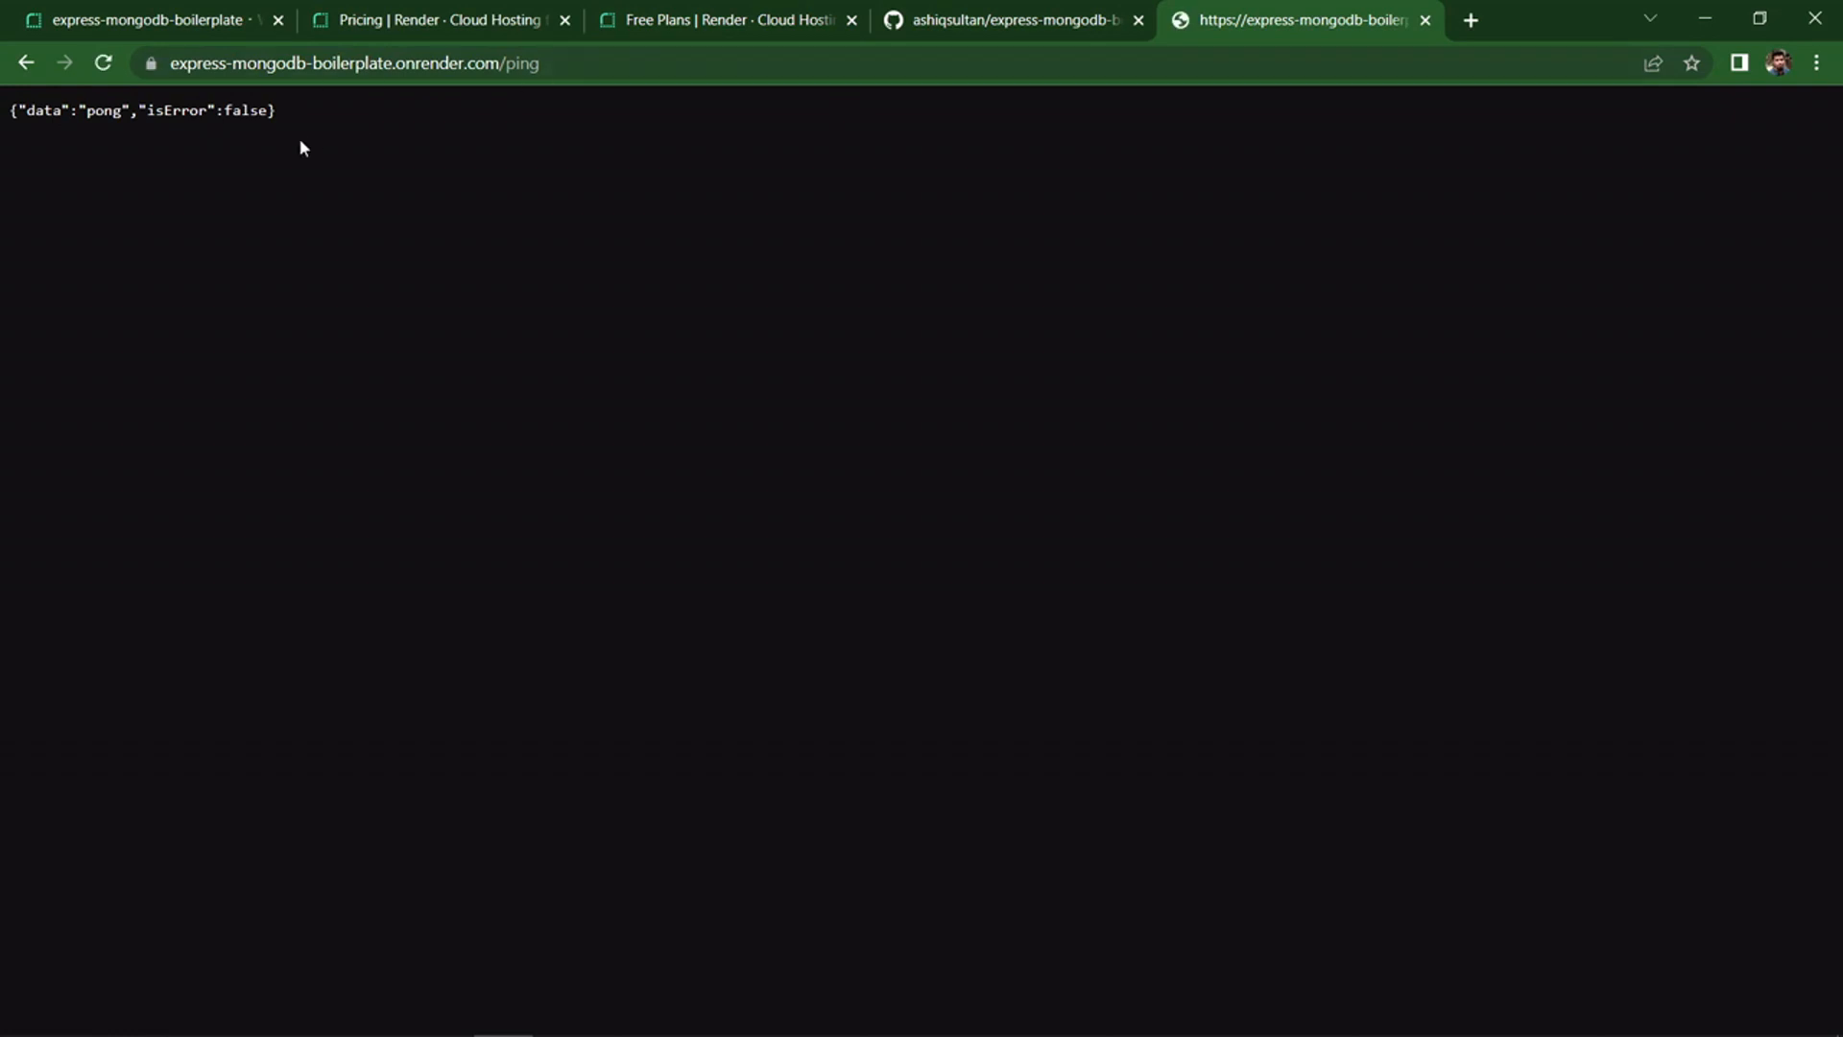
- Reload the live /ping page and check the logs for a second GET /ping (304) entry
triple_click(140, 110)
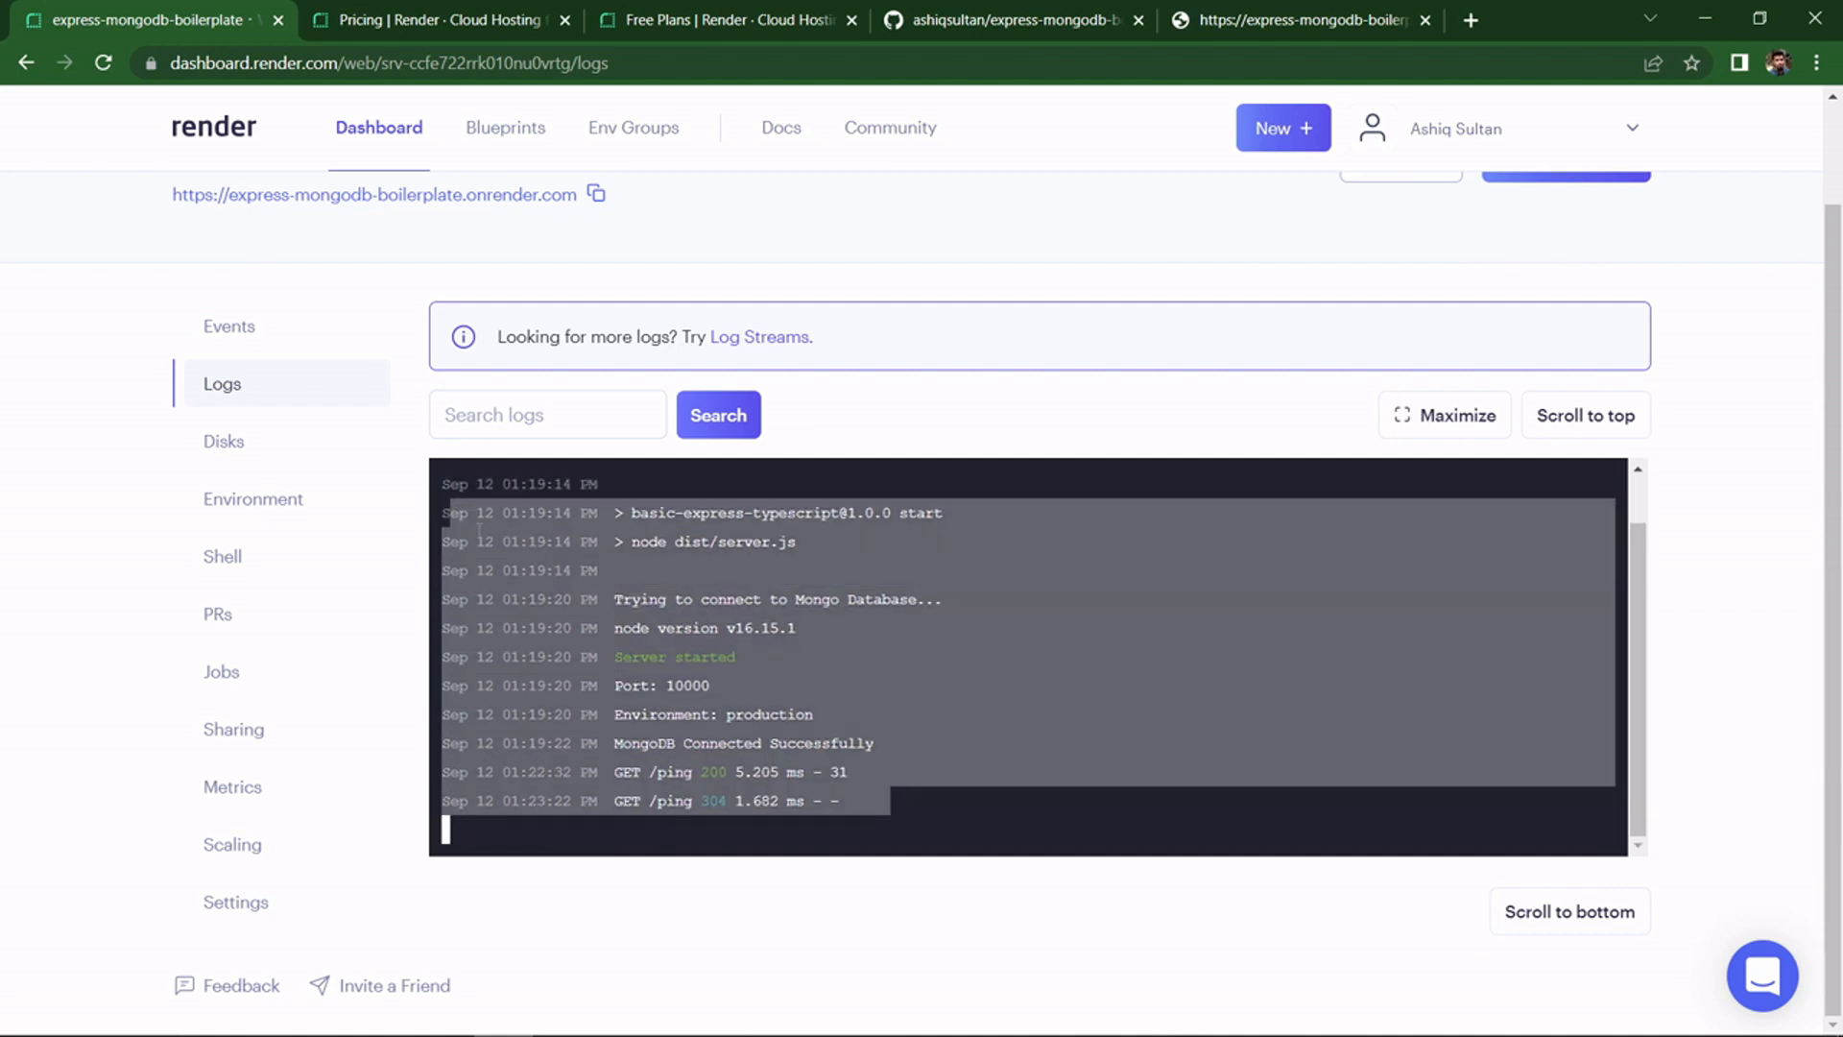
click(1296, 19)
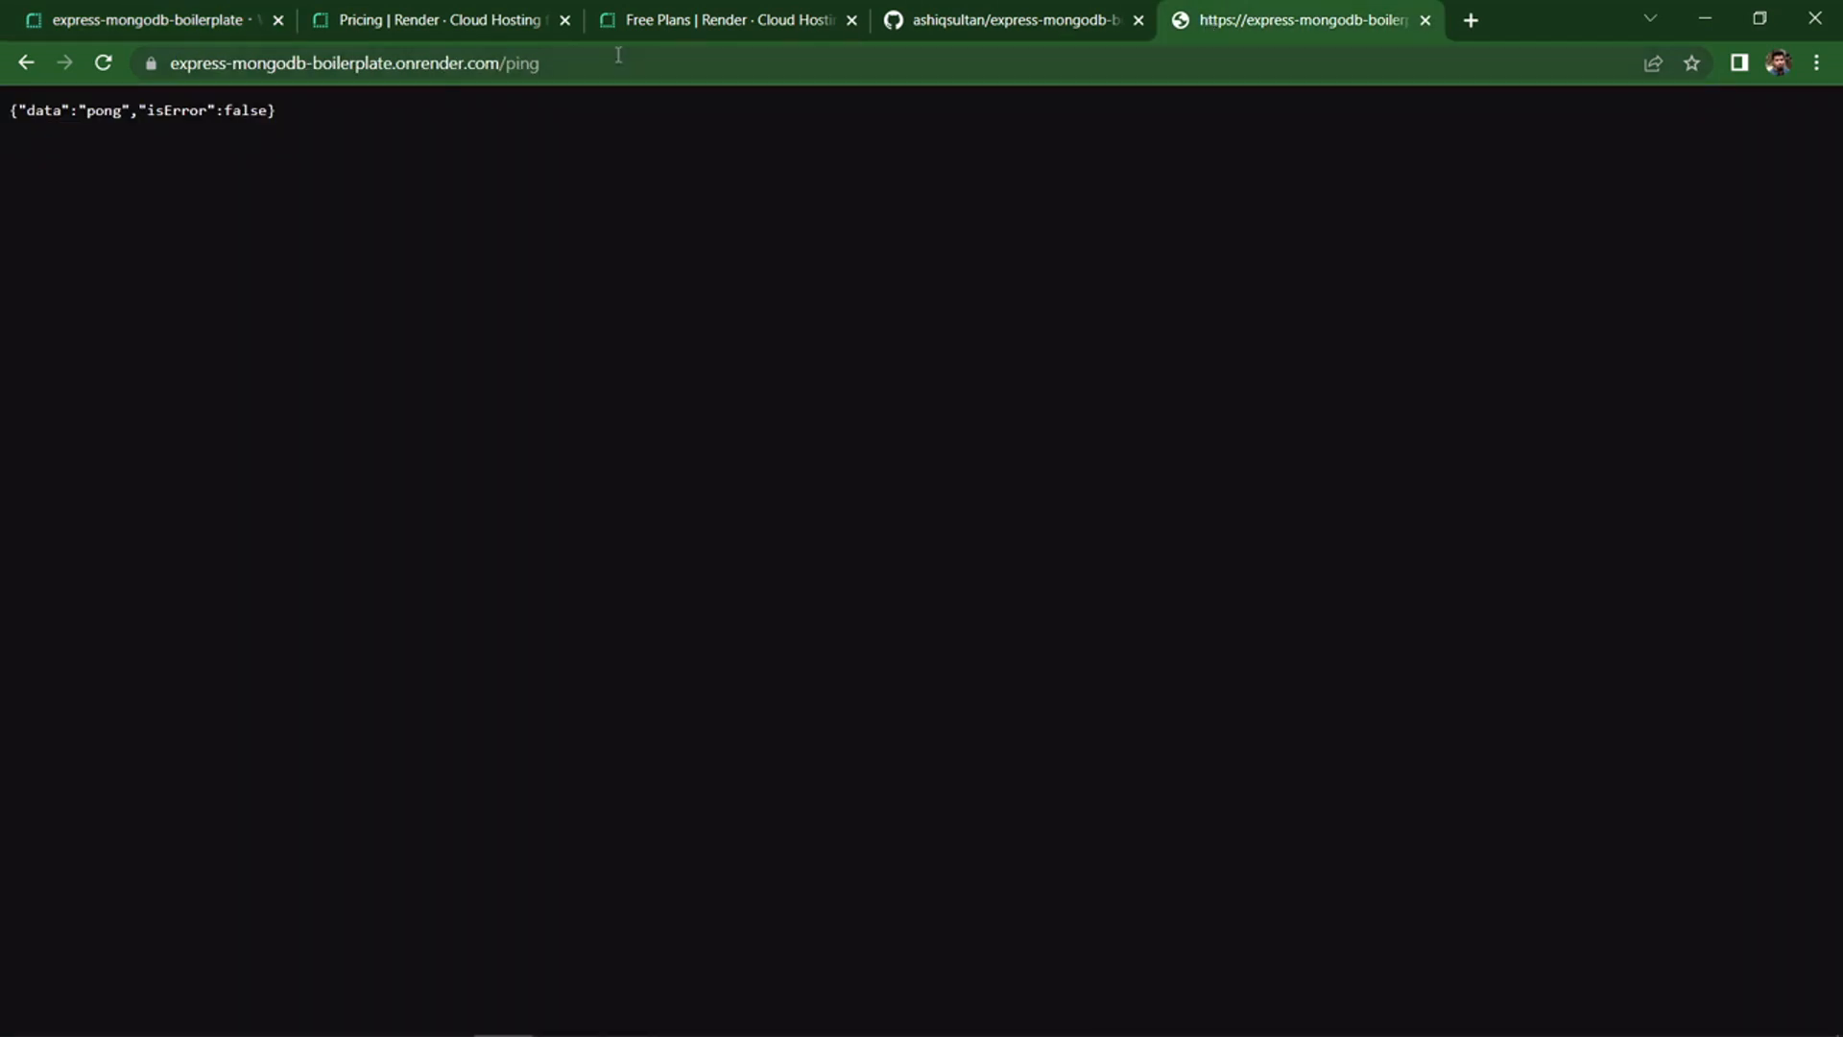
click(354, 62)
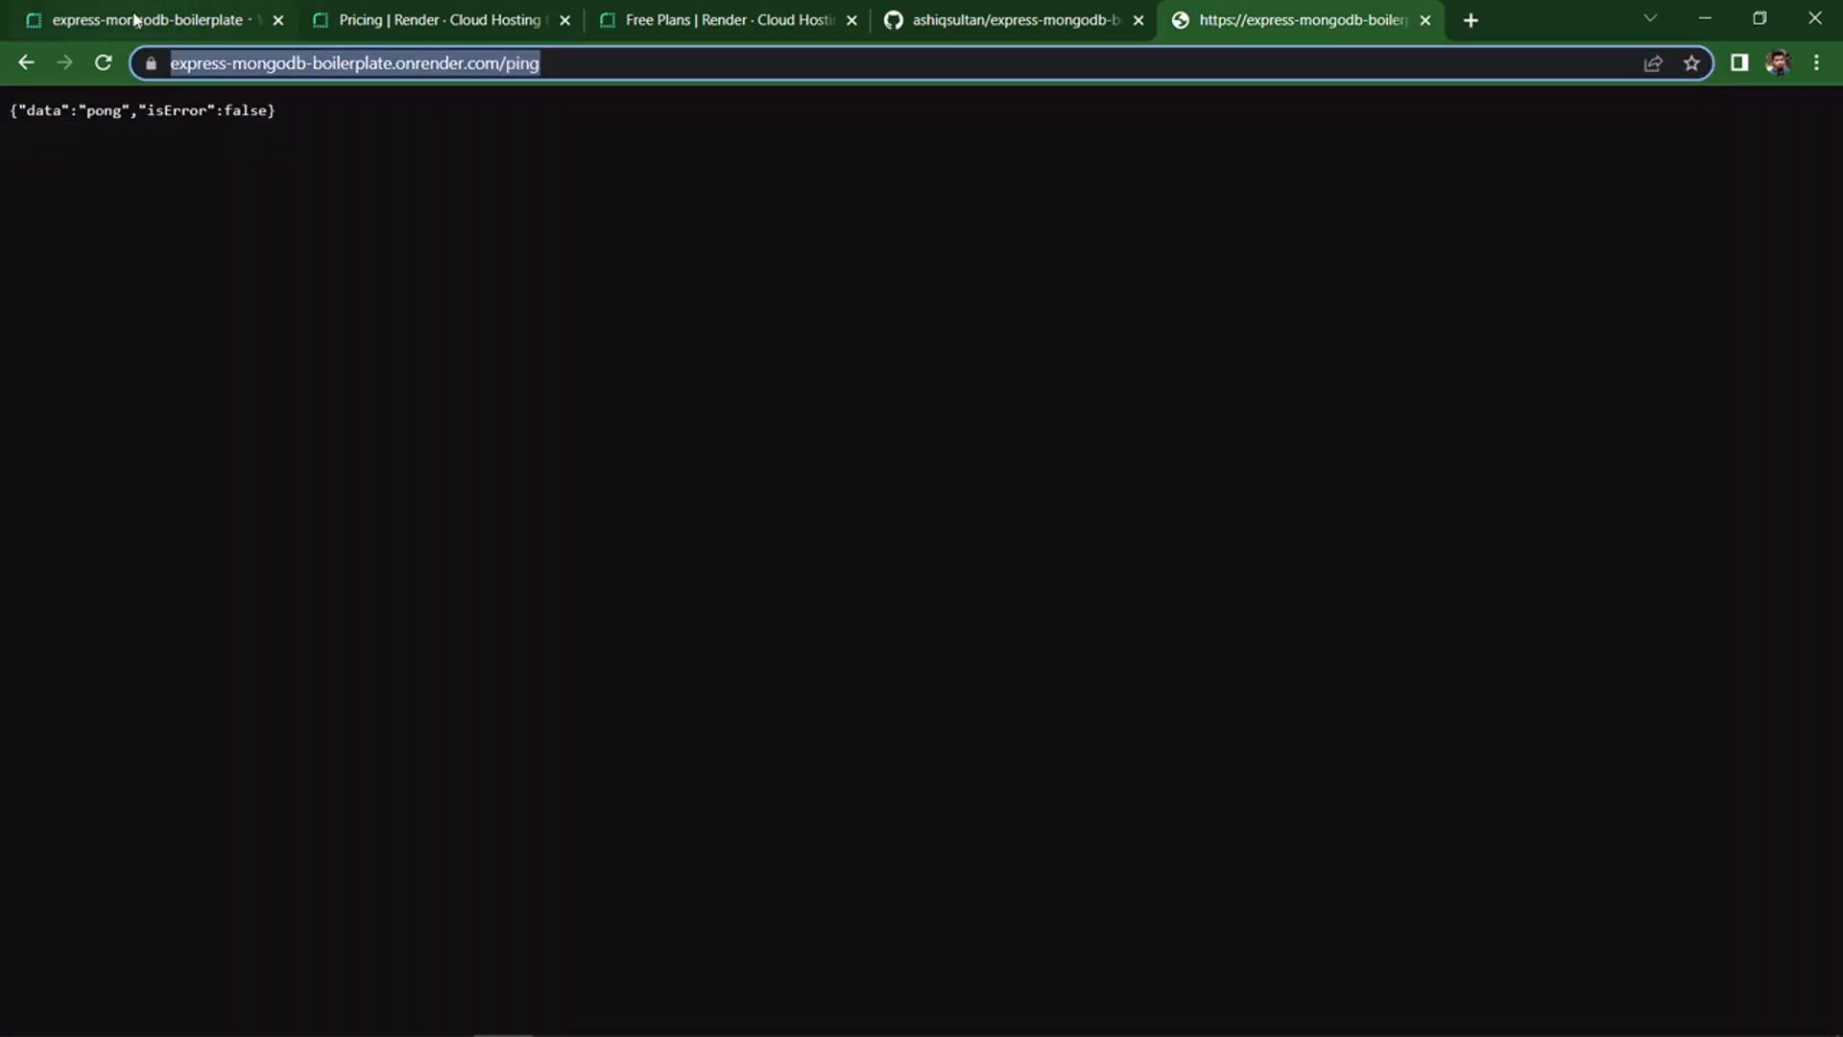
click(153, 19)
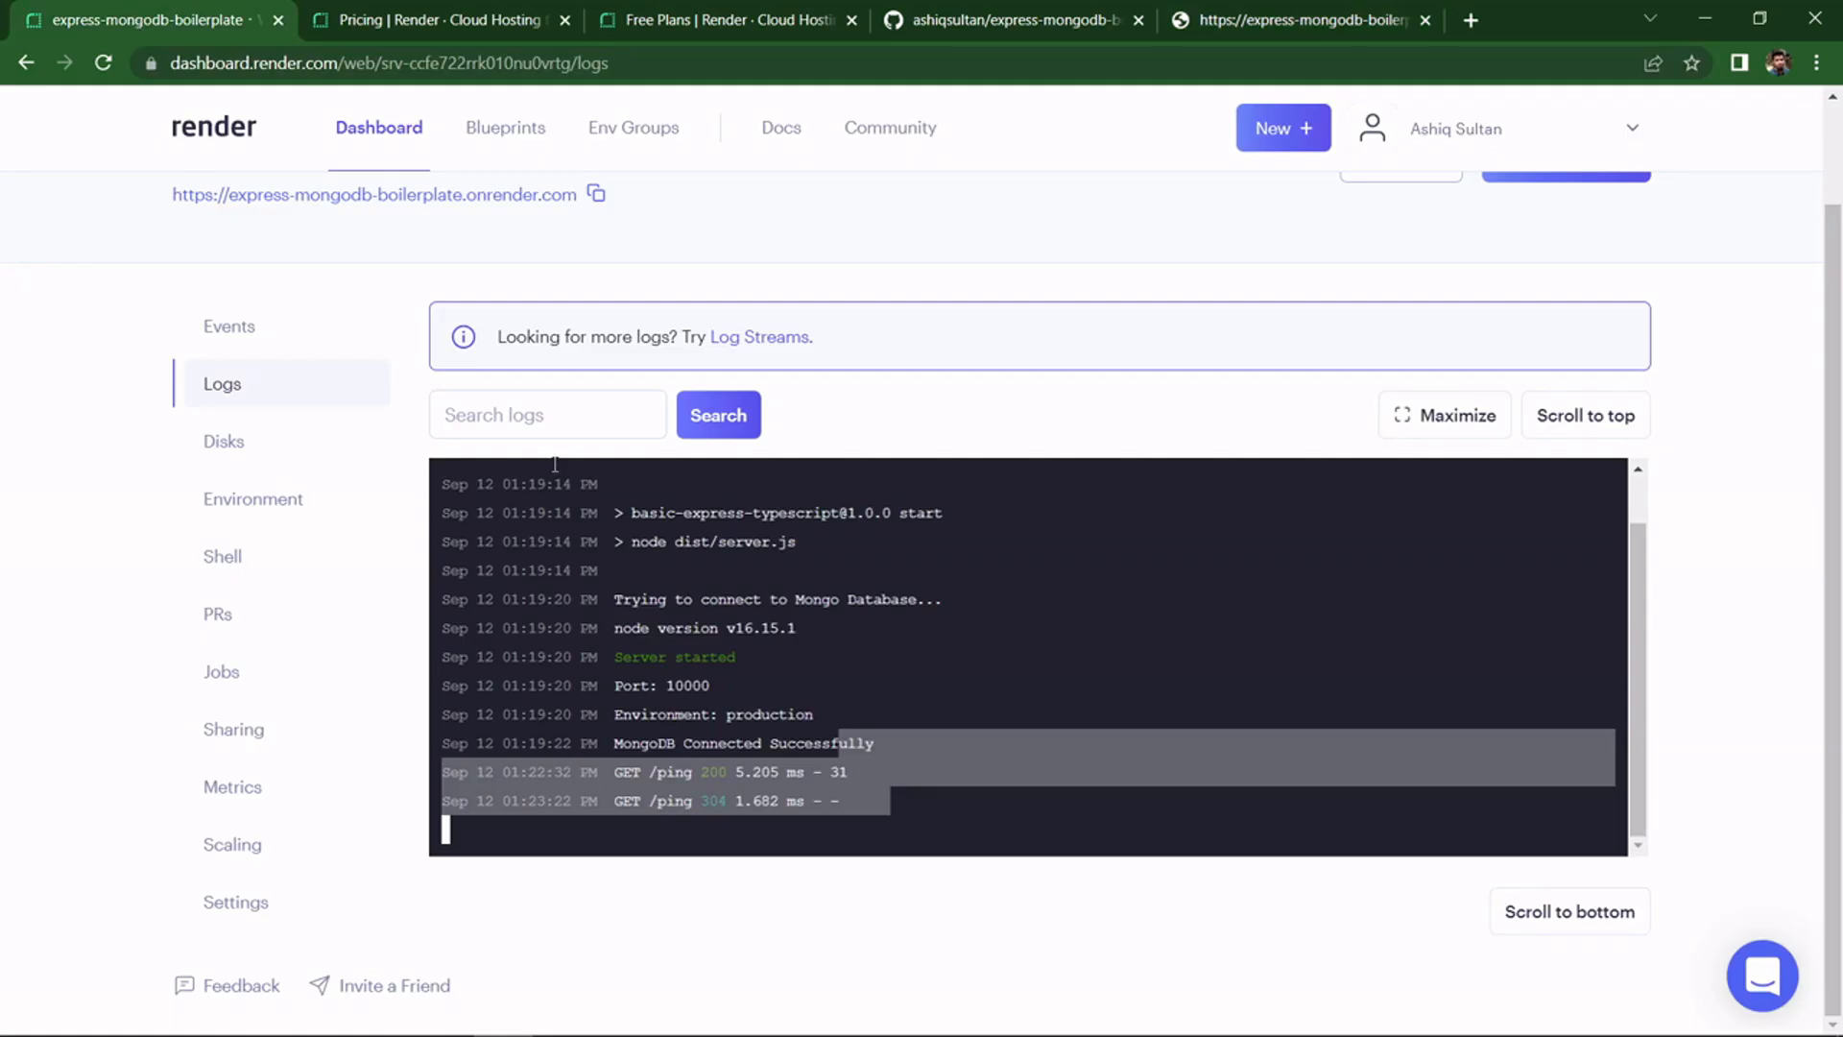